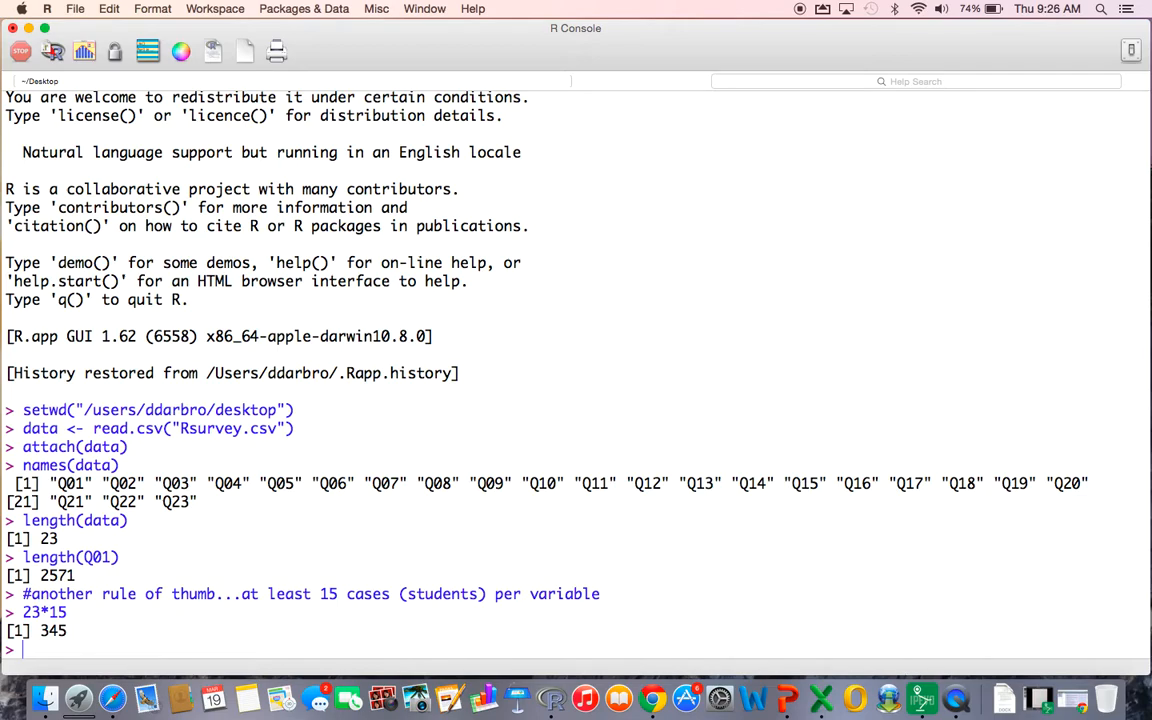
- Print the full correlation matrix of Q01–Q23 with cor(data) and scan through it
{"action": "type", "text": "c"}
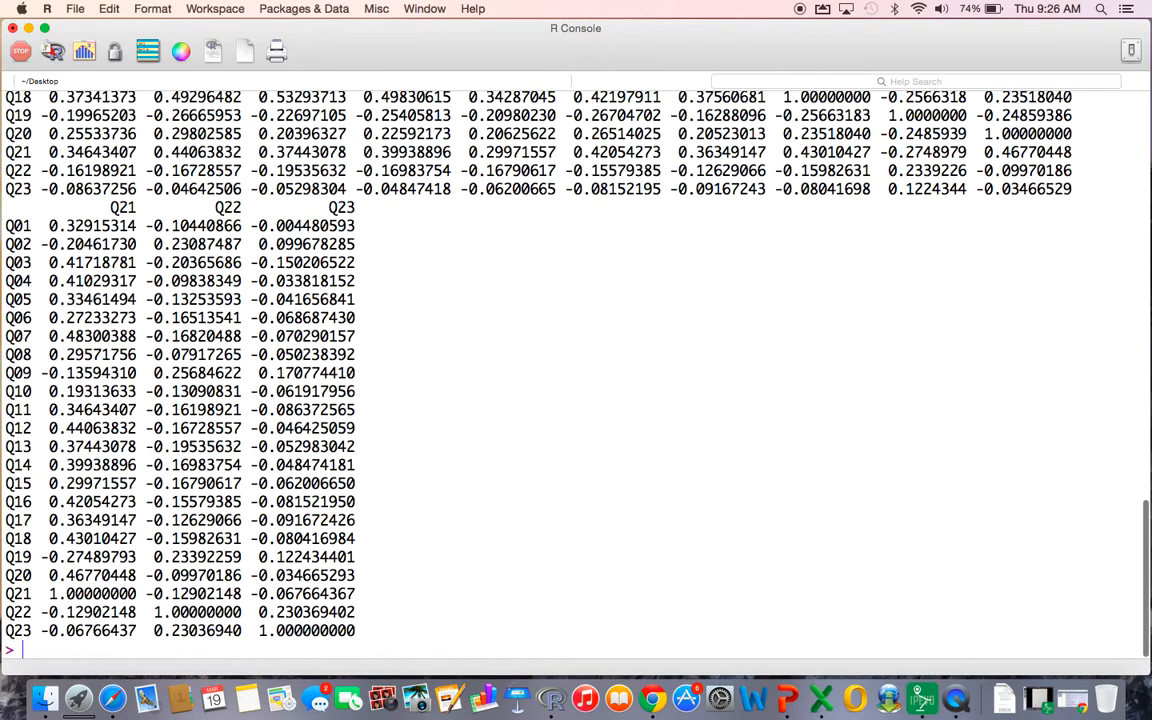
{"action": "scroll", "scroll_direction": "up", "scroll_amount": 3}
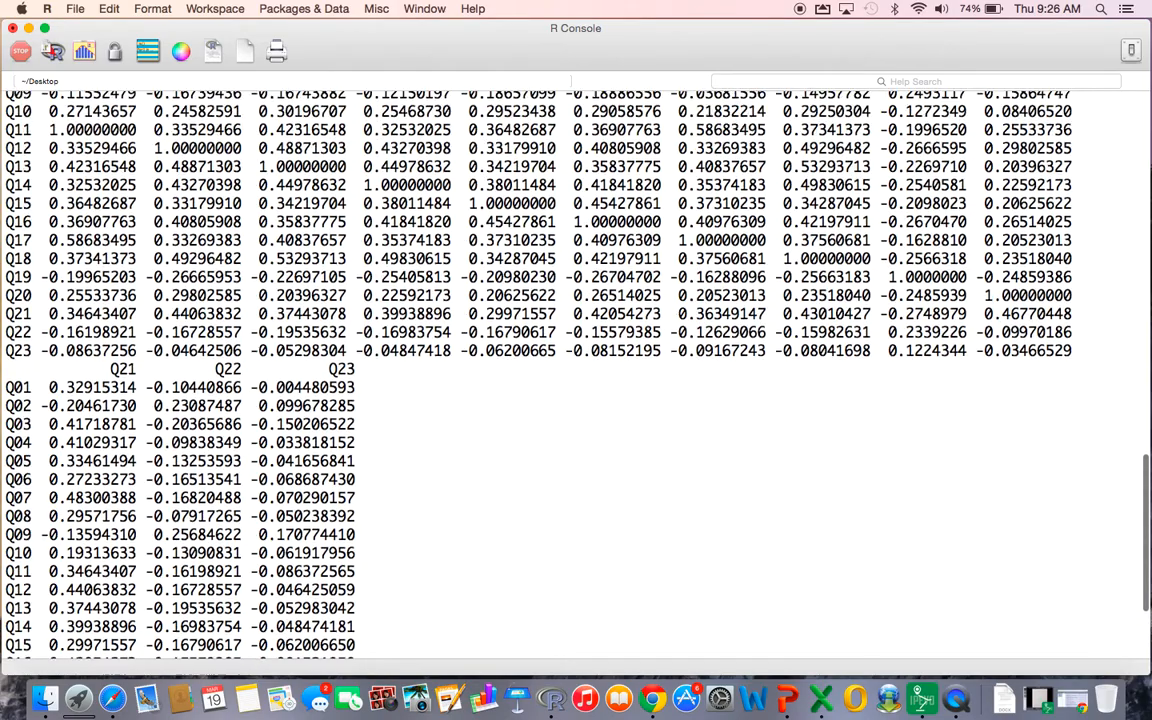
{"action": "scroll", "scroll_direction": "down", "scroll_amount": 3}
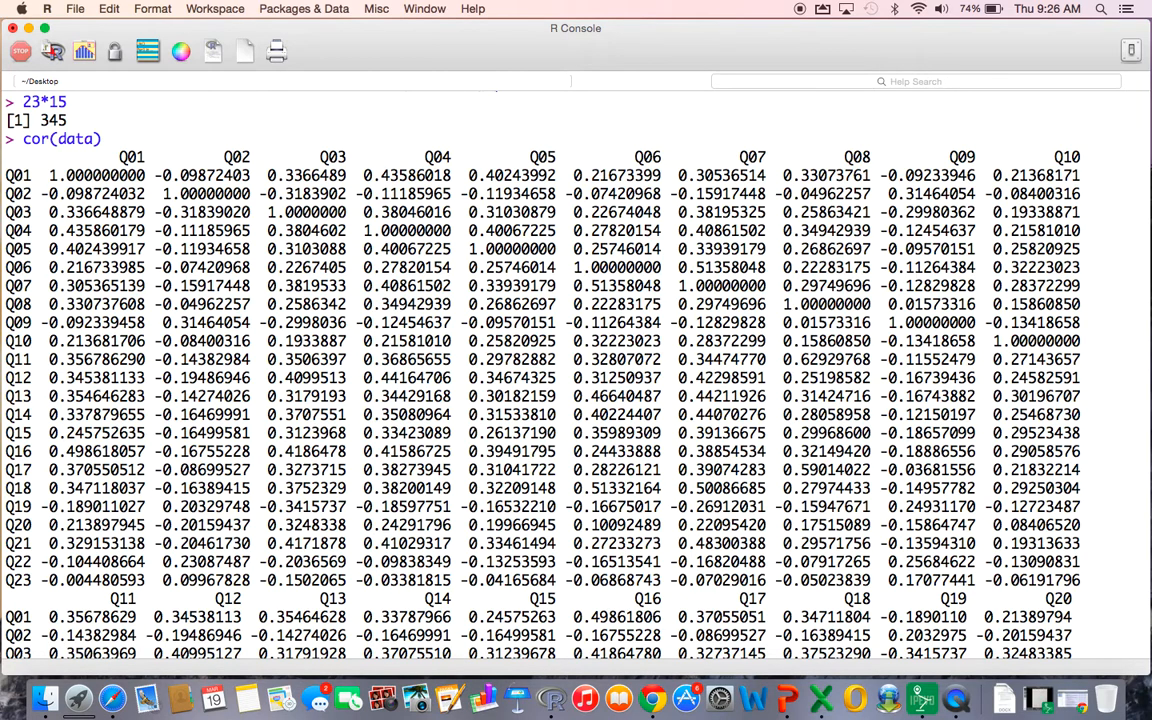
{"action": "mouse_move", "coordinate": [500, 388]}
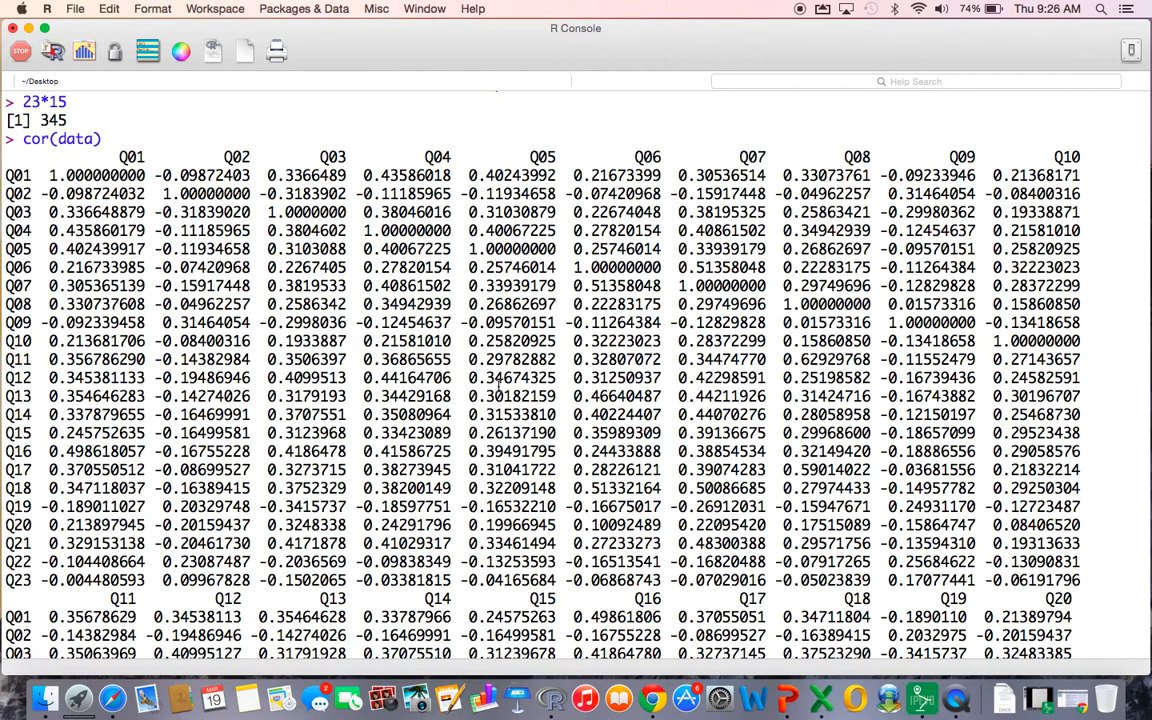
{"action": "mouse_move", "coordinate": [500, 388]}
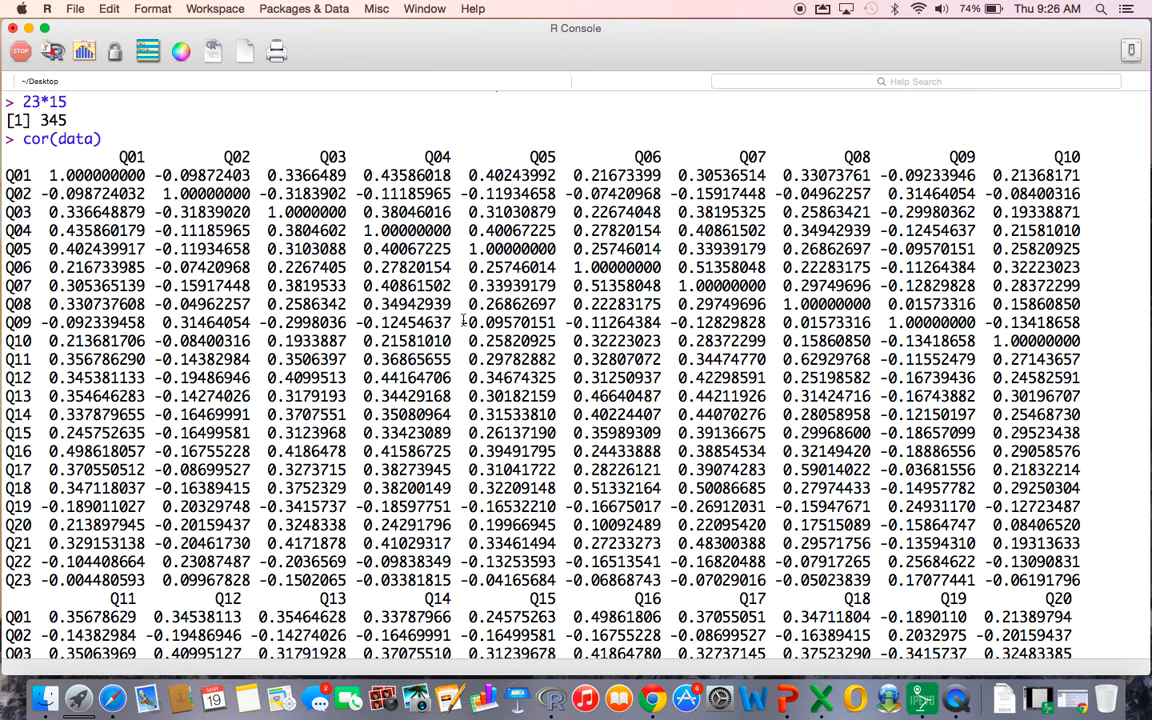
{"action": "scroll", "scroll_direction": "down", "scroll_amount": 3}
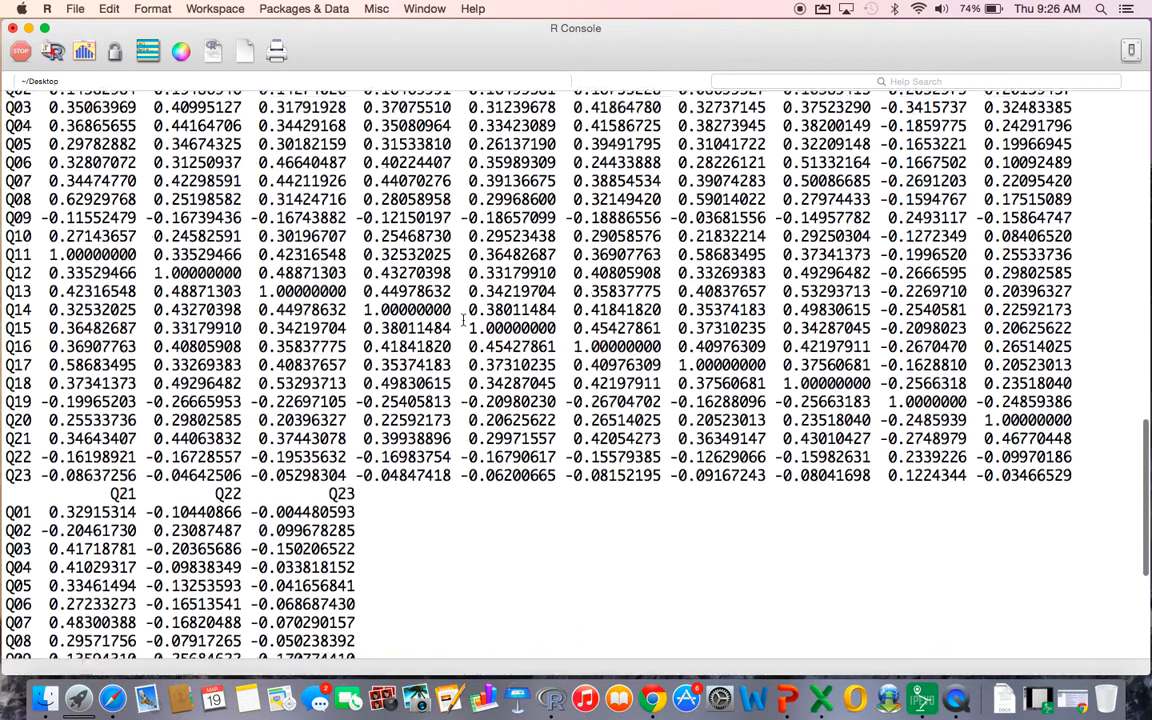
{"action": "scroll", "scroll_direction": "down", "scroll_amount": 3}
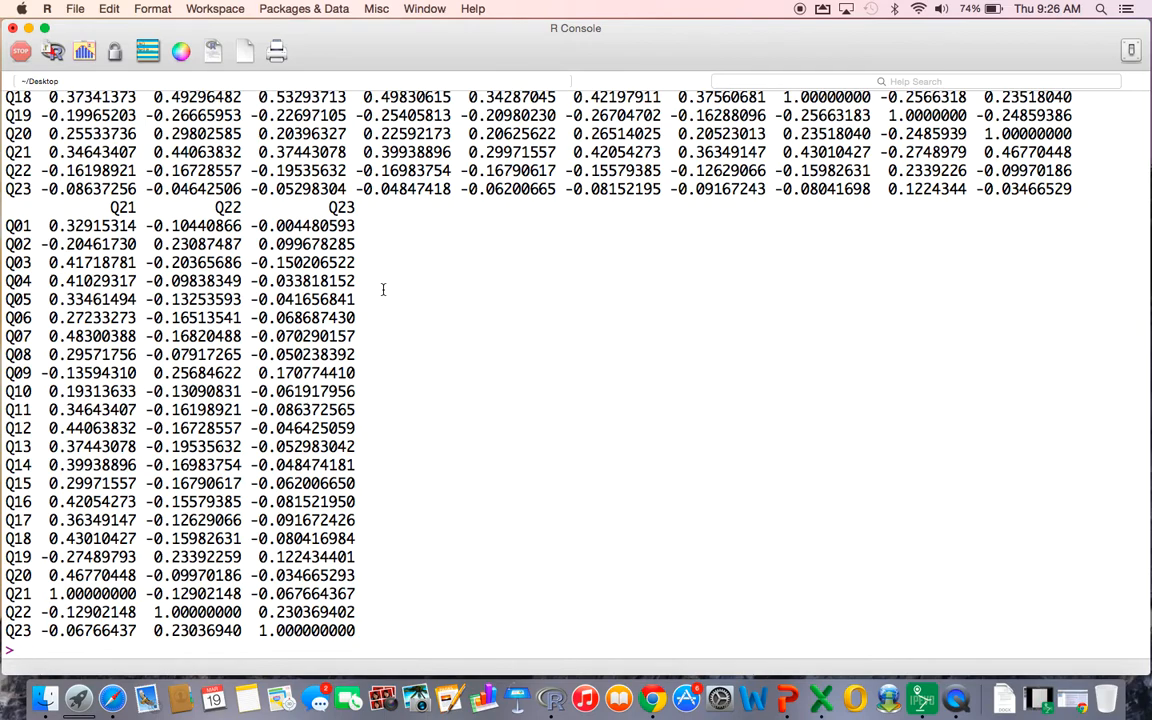
- Reprint the Q01–Q23 correlation matrix rounded to three decimals with round(cor(data), 3)
{"action": "type", "text": "round("}
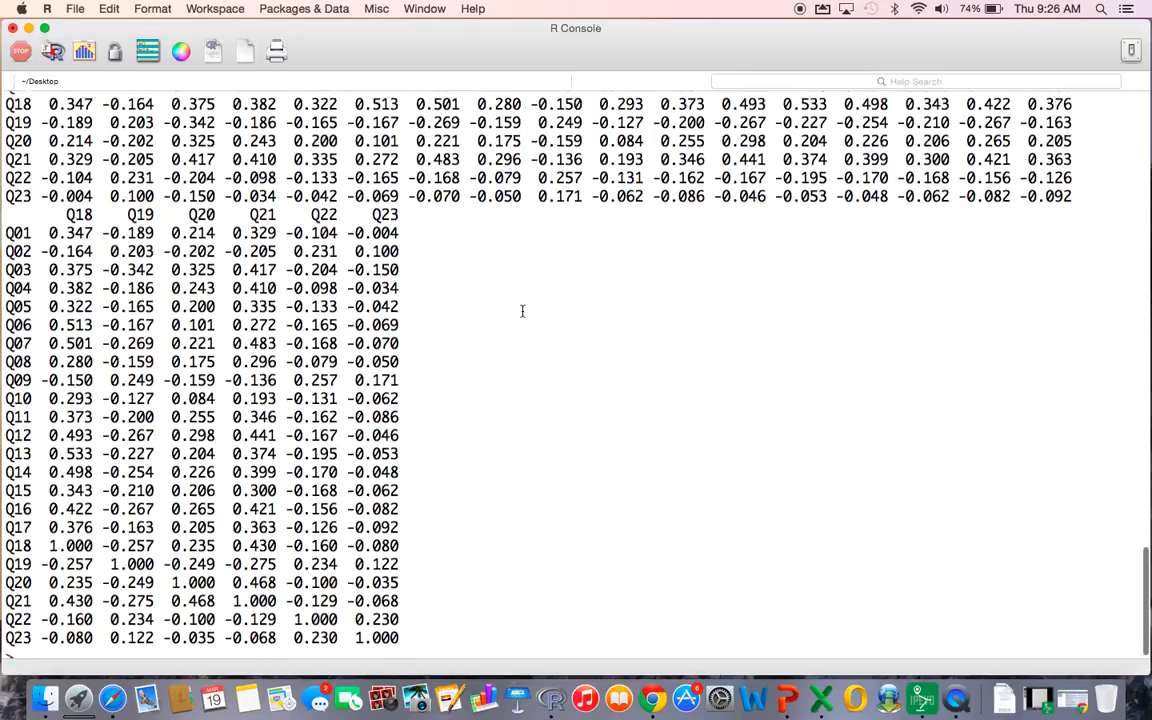
{"action": "scroll", "scroll_direction": "up", "scroll_amount": 3}
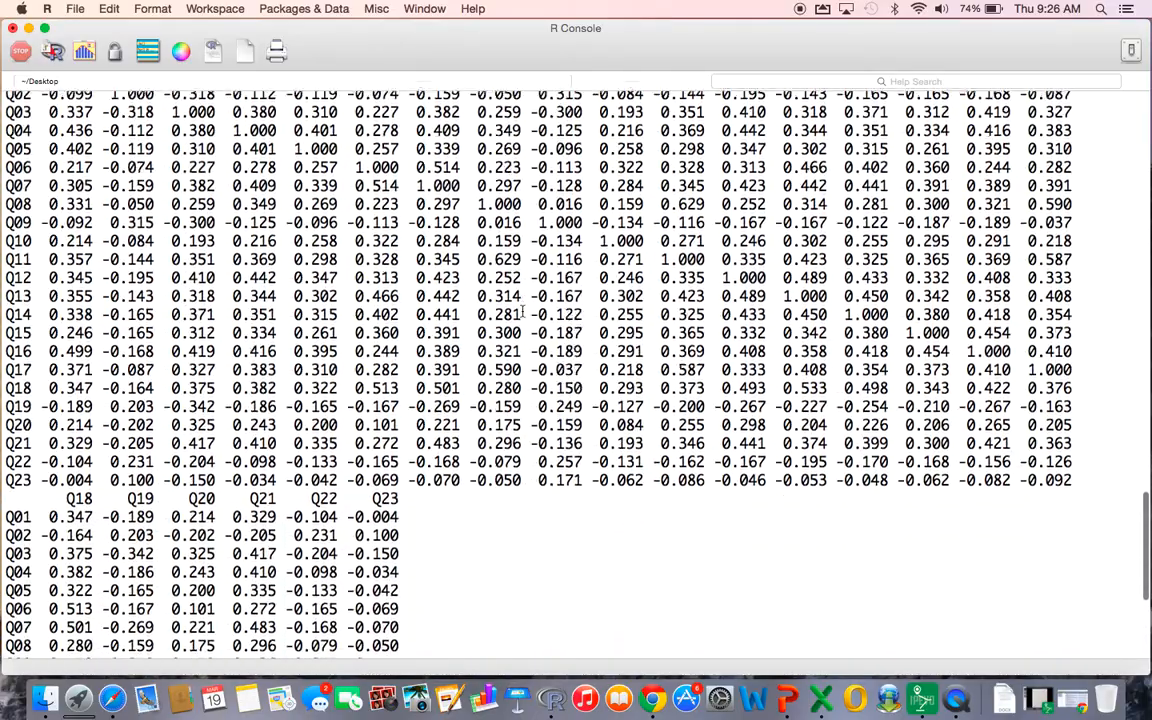
{"action": "scroll", "scroll_direction": "down", "scroll_amount": 3}
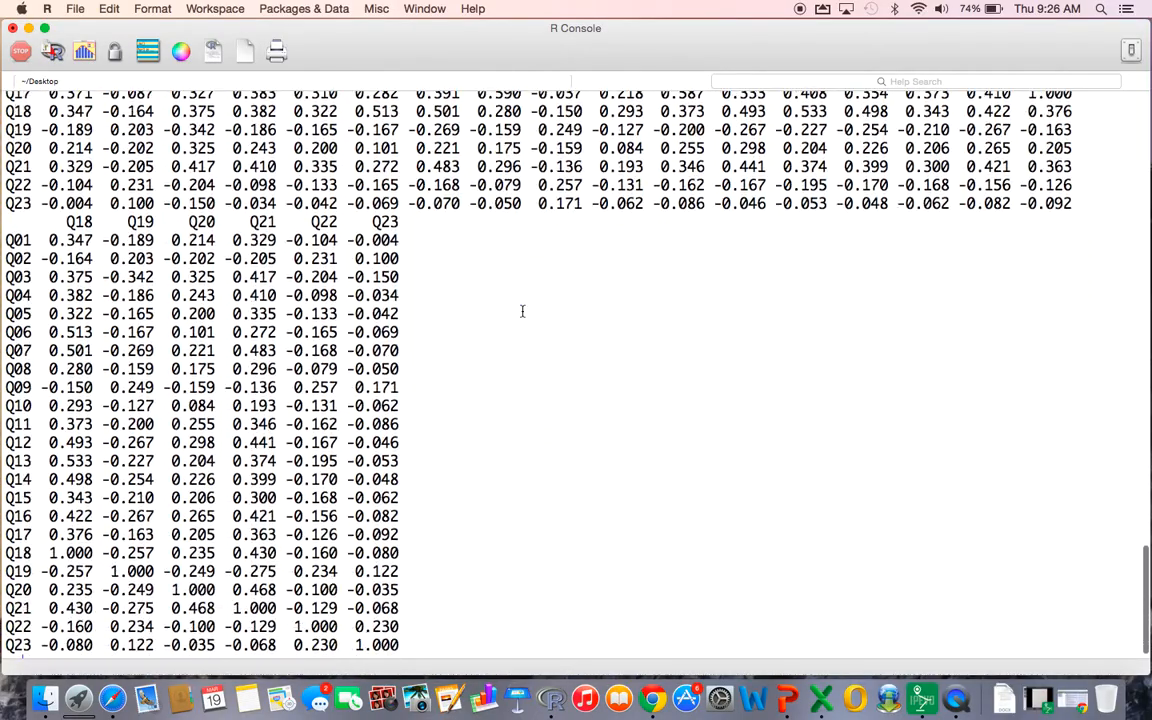
{"action": "scroll", "scroll_direction": "down", "scroll_amount": 3}
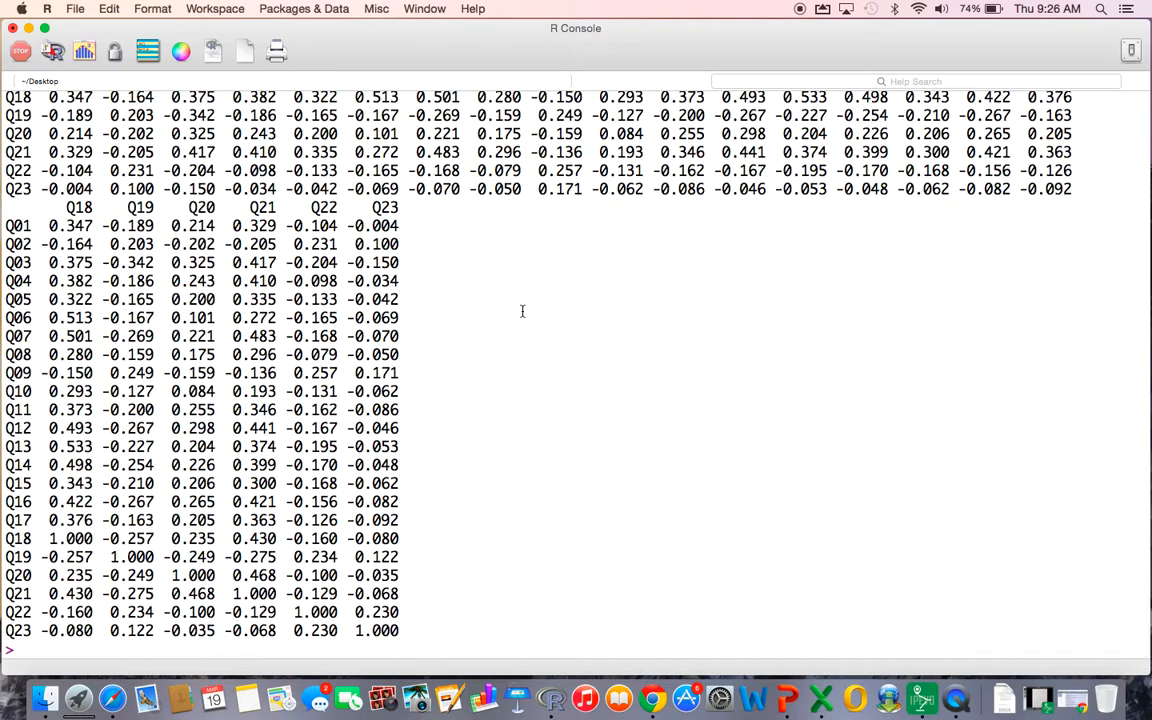
{"action": "scroll", "scroll_direction": "down", "scroll_amount": 3}
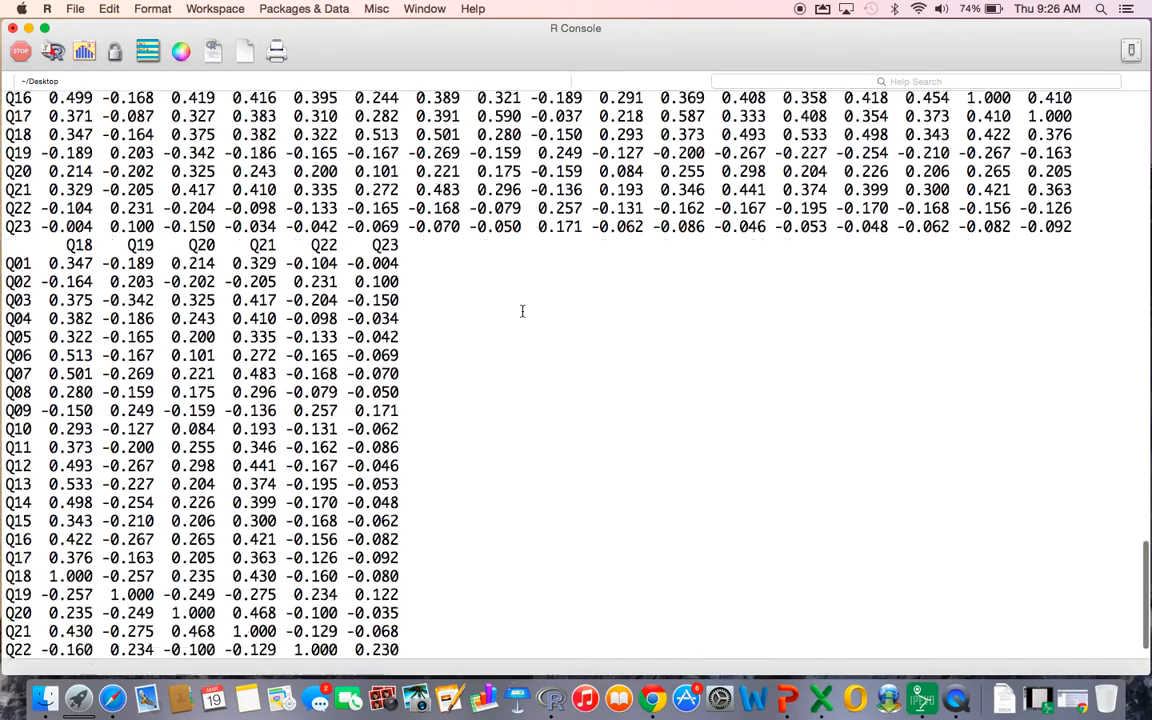
{"action": "scroll", "scroll_direction": "down", "scroll_amount": 3}
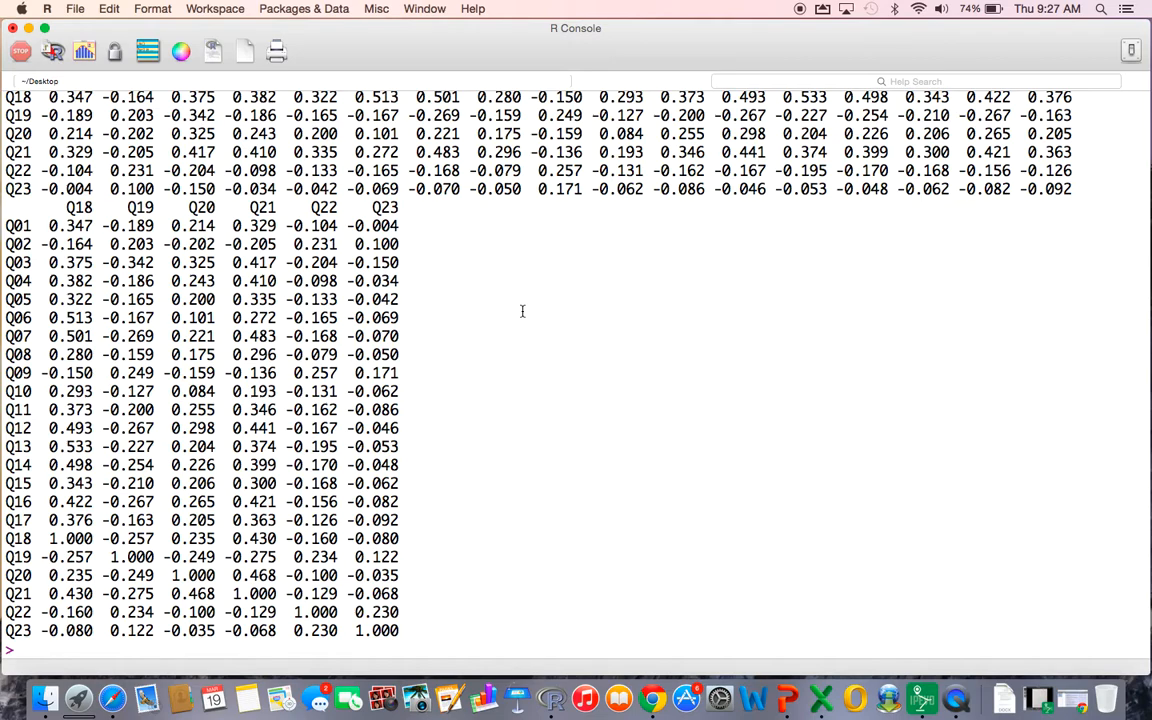
- Load psych and run cortest.bartlett(data): chi-square 19334.49, df 253, p-value 0
{"action": "type", "text": "library(psych"}
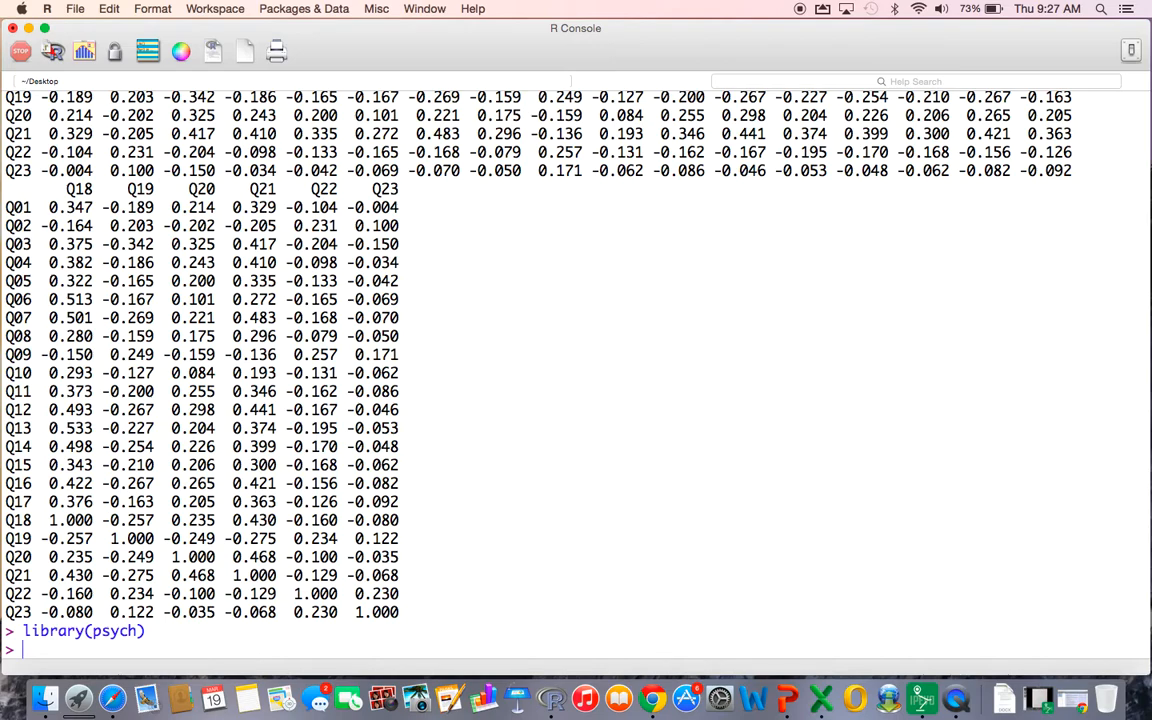
{"action": "type", "text": "cortest."}
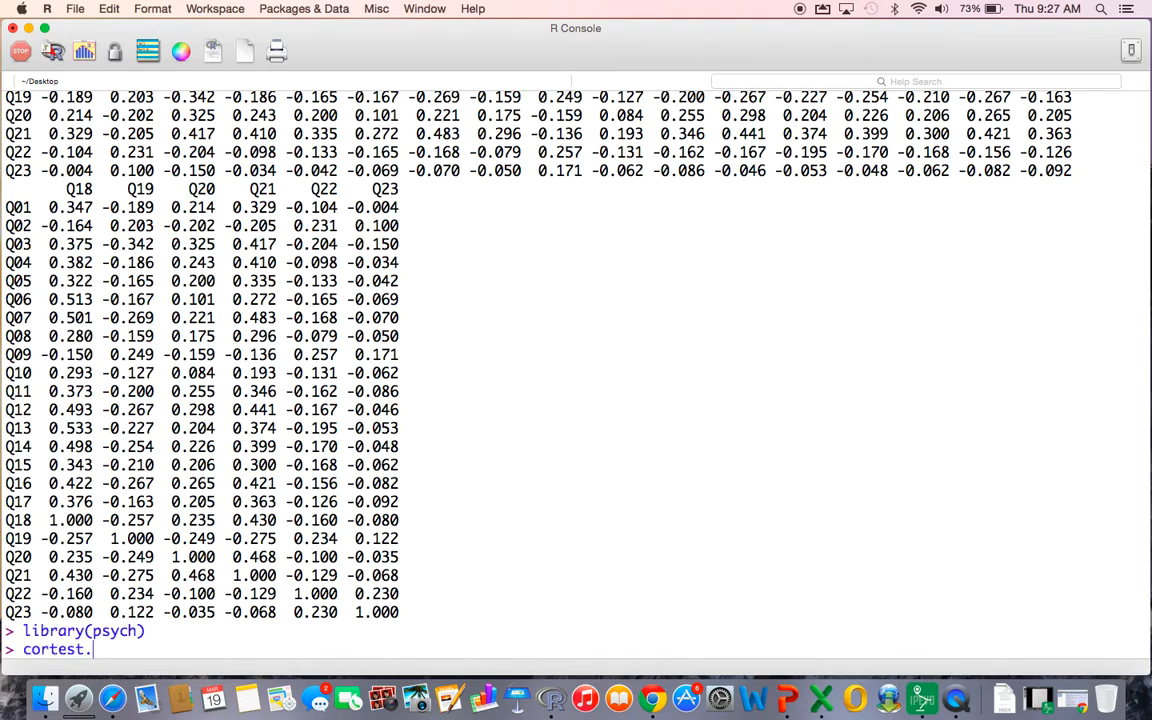
{"action": "type", "text": "bartle"}
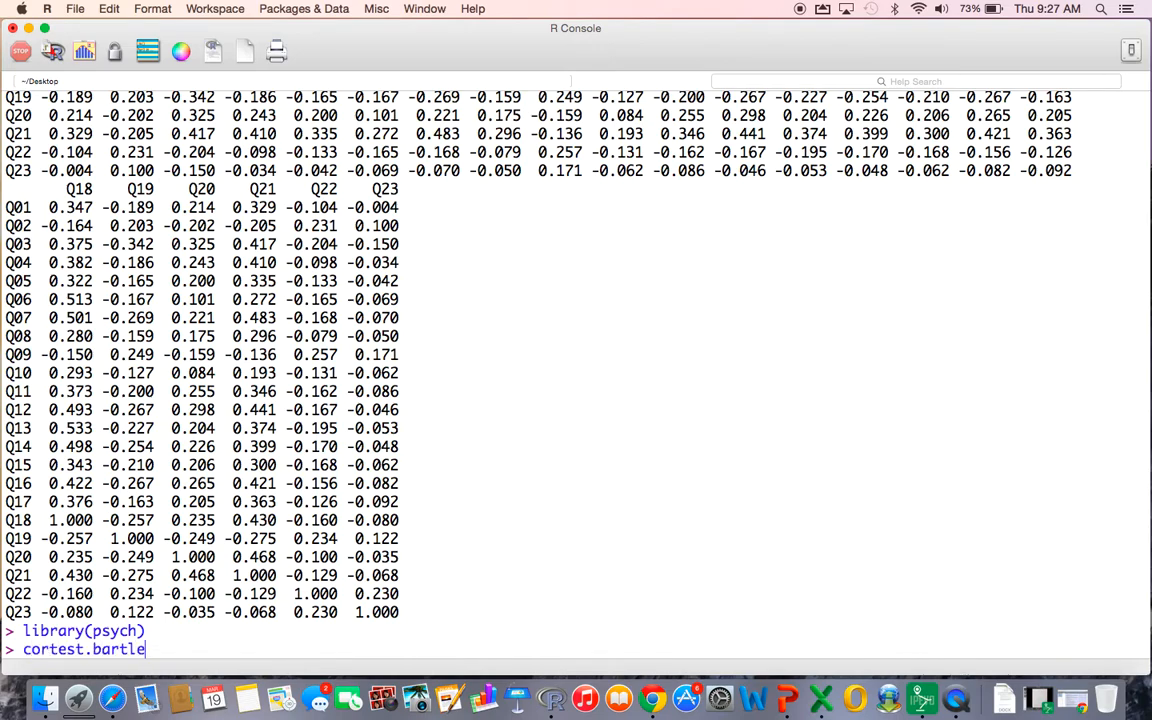
{"action": "type", "text": "tt()"}
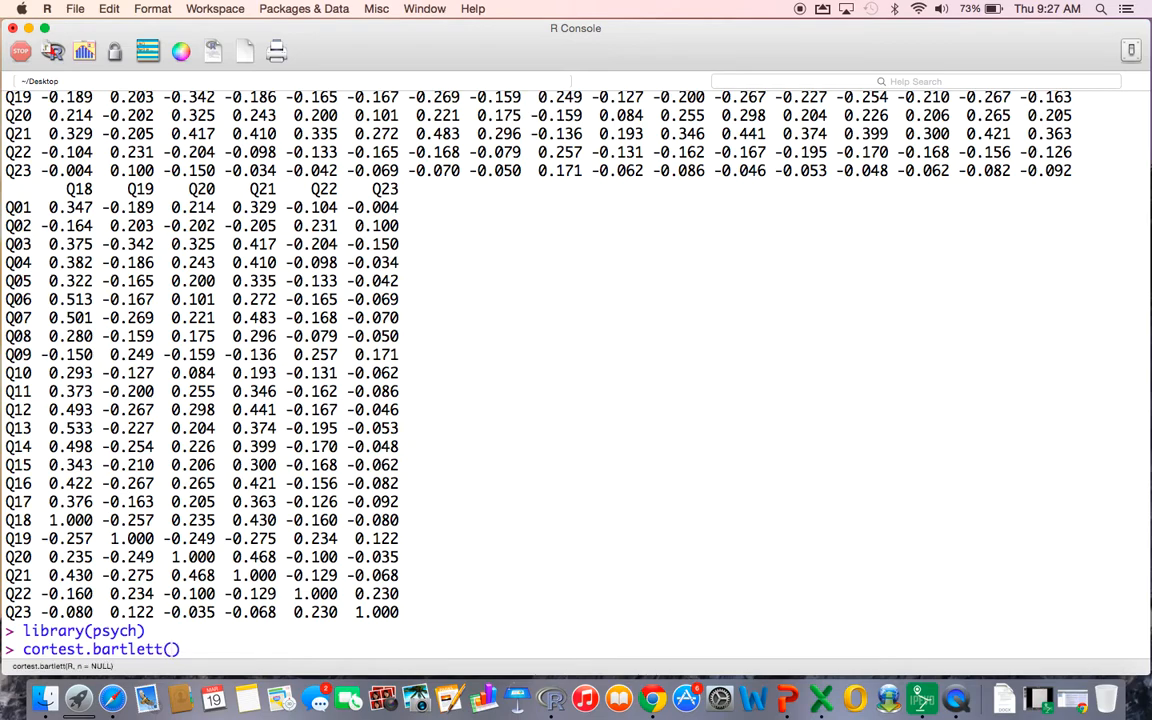
{"action": "type", "text": "data"}
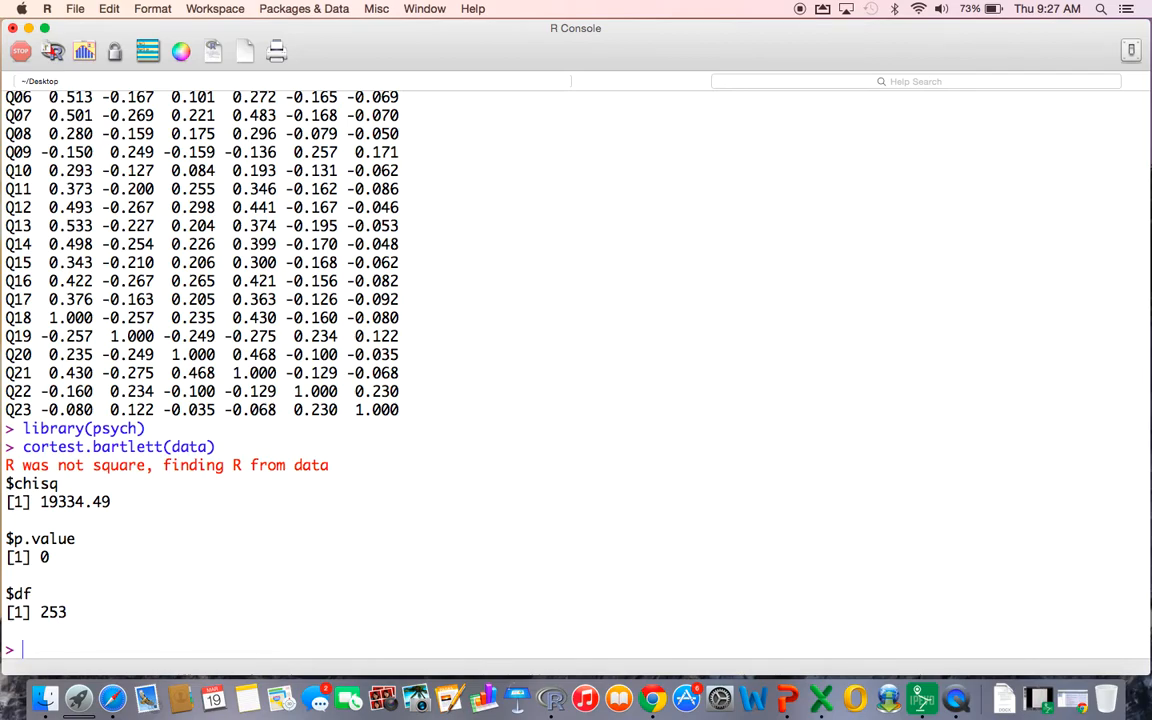
{"action": "type", "text": "cortest"}
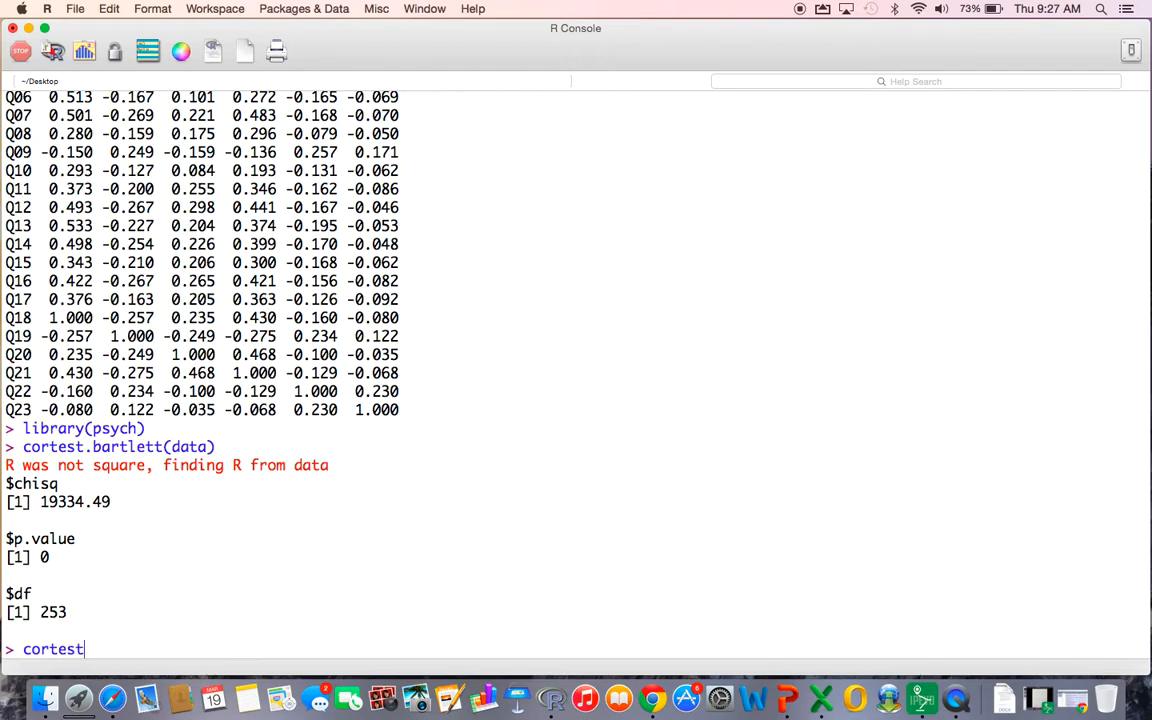
- Run cortest.bartlett(cor(data)), giving chi-square 683.1042, p 3.075e-41, and highlight the raw-data result for comparison
{"action": "type", "text": "(."}
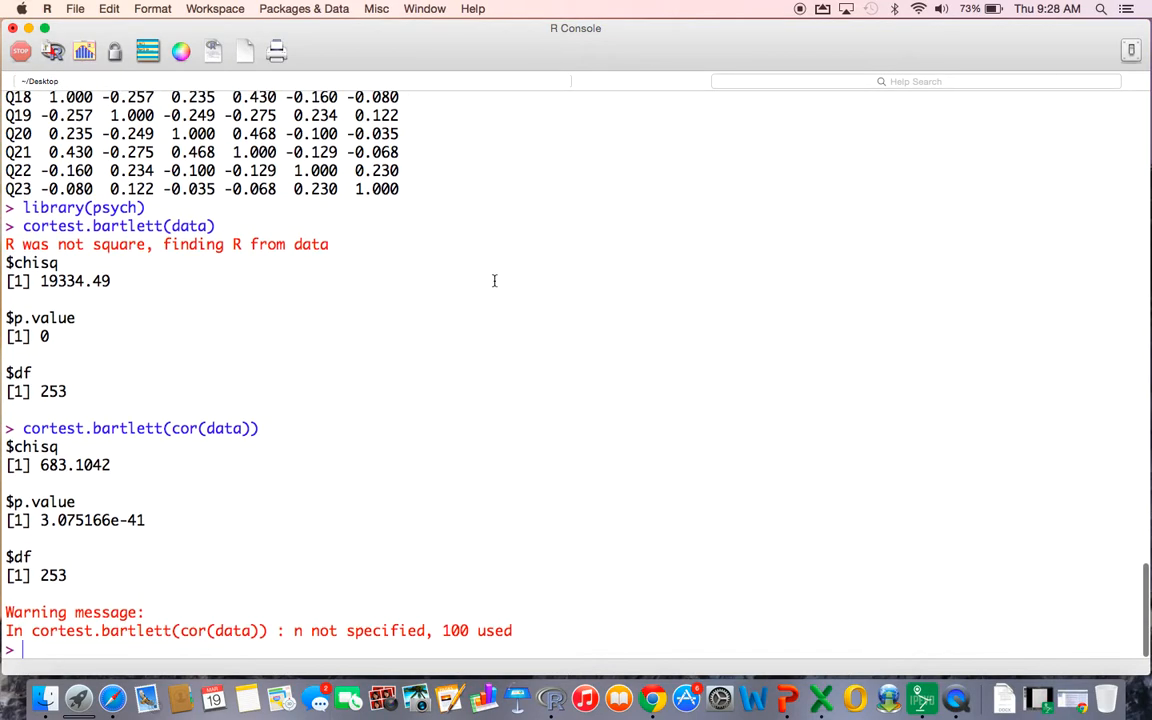
{"action": "mouse_move", "coordinate": [312, 470]}
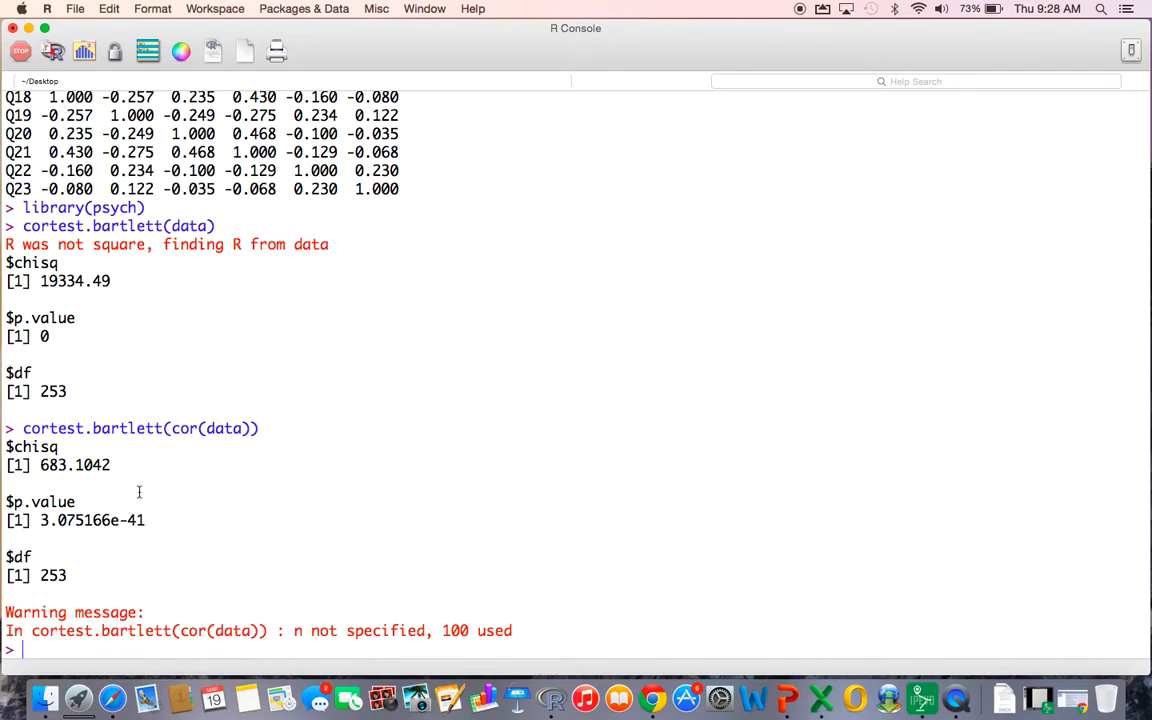
{"action": "mouse_move", "coordinate": [80, 390]}
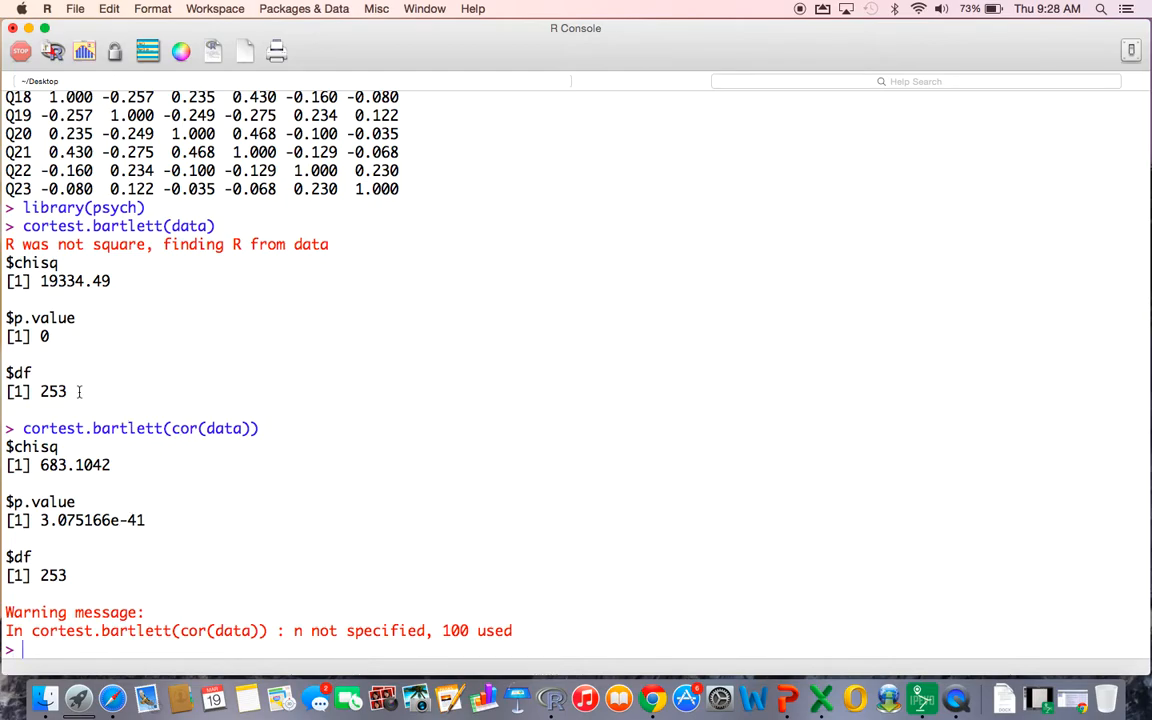
{"action": "left_click_drag", "start_coordinate": [40, 336], "coordinate": [68, 390]}
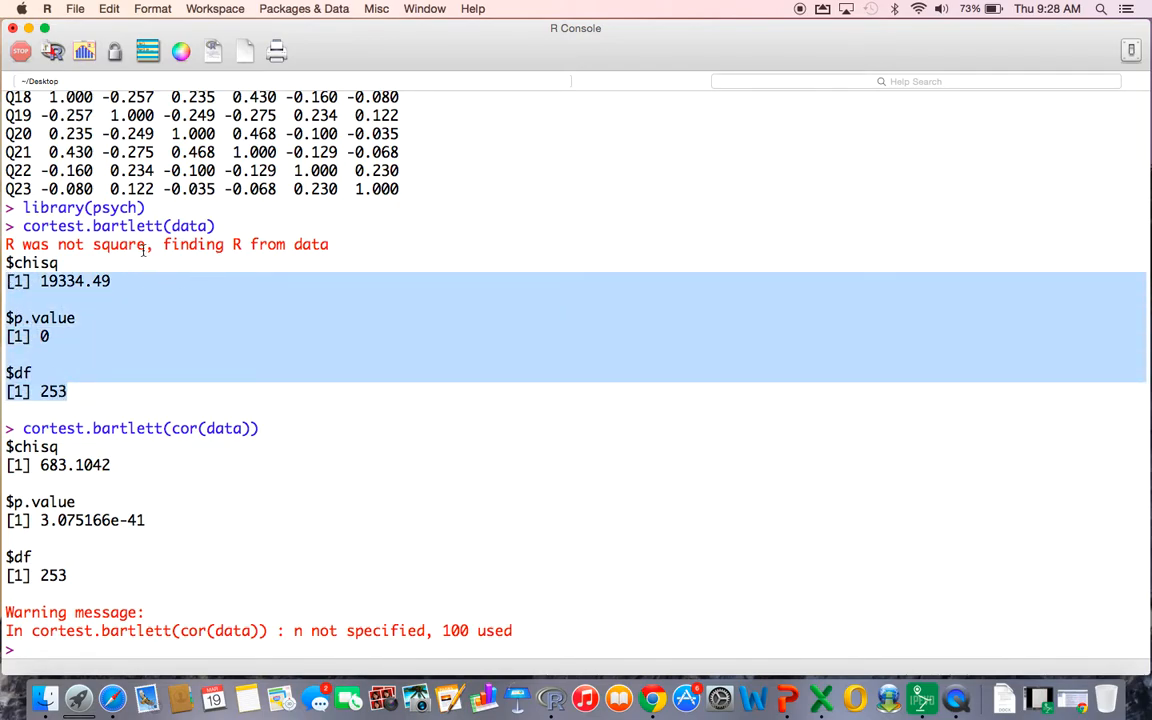
{"action": "mouse_move", "coordinate": [176, 316]}
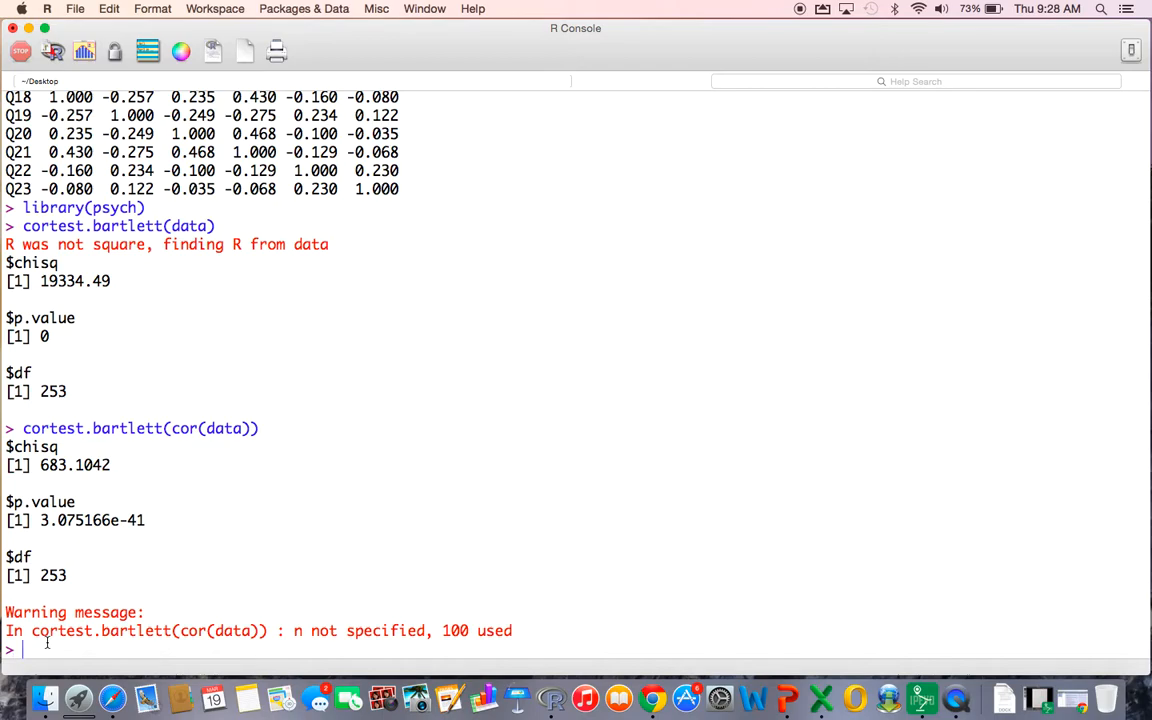
- Compute det(cor(data)), giving a determinant of 0.0005271037
{"action": "type", "text": "det()"}
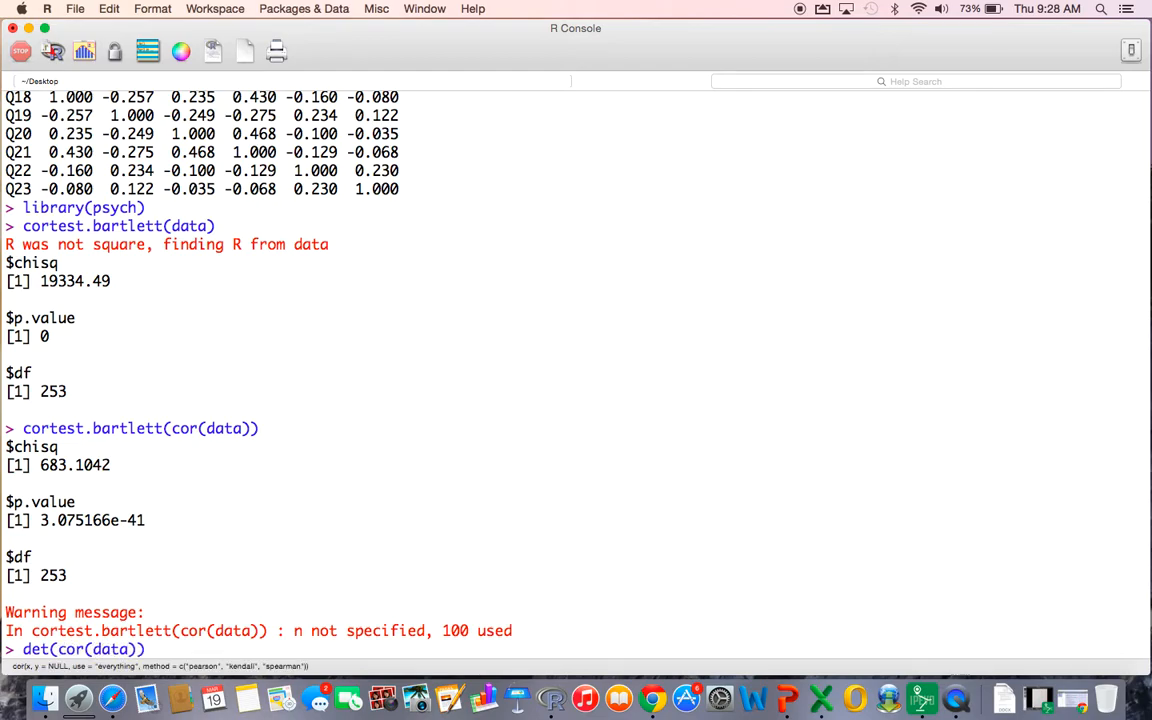
{"action": "key", "text": "enter"}
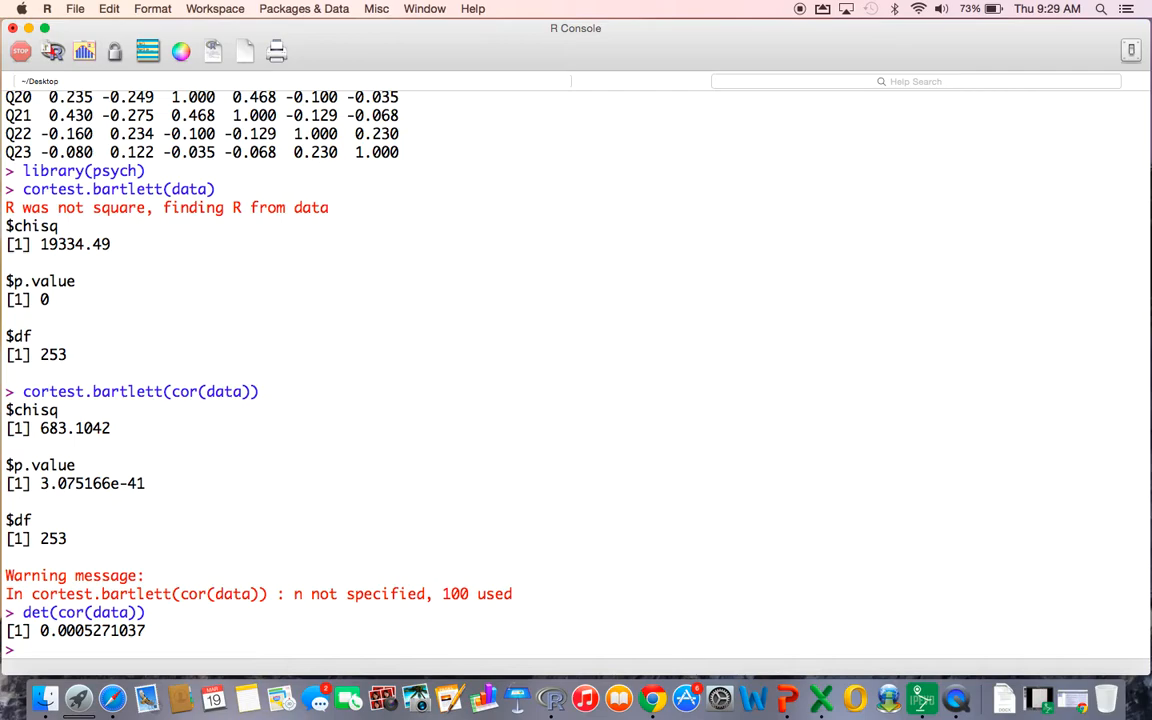
- Store PCA1 <- principal(data, nfactors=23, rotate="none"), fixing the mistyped assignment arrow
{"action": "type", "text": "PCA1"}
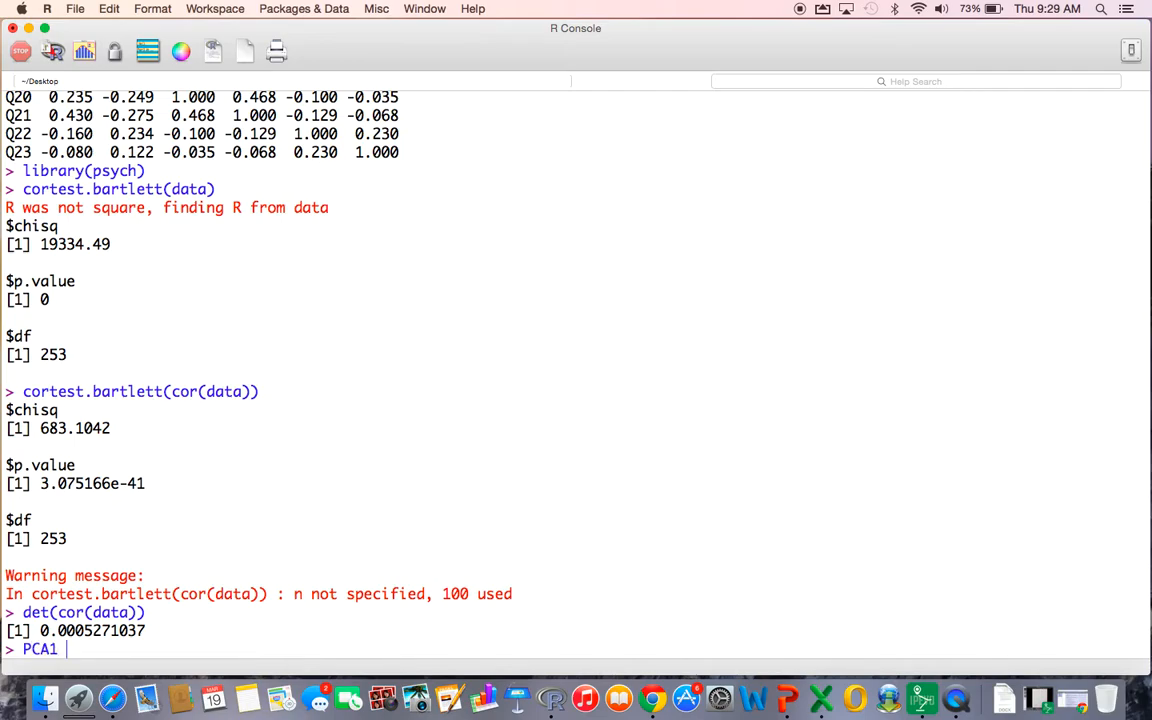
{"action": "type", "text": "<"}
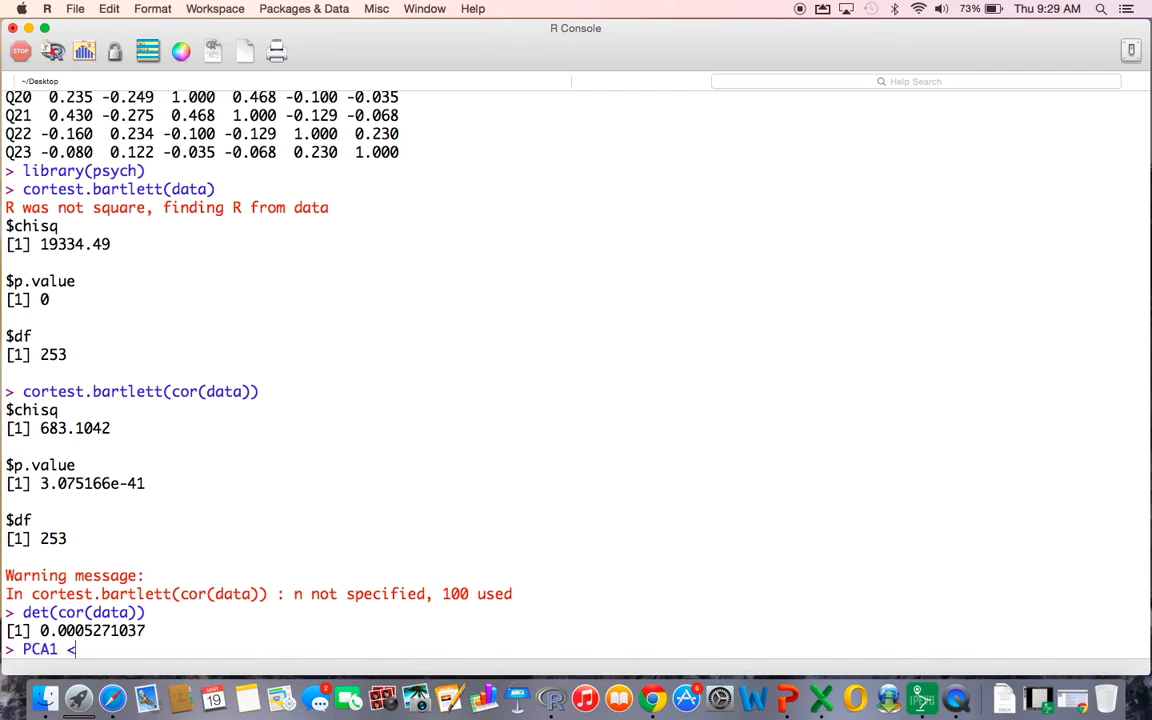
{"action": "type", "text": "prin"}
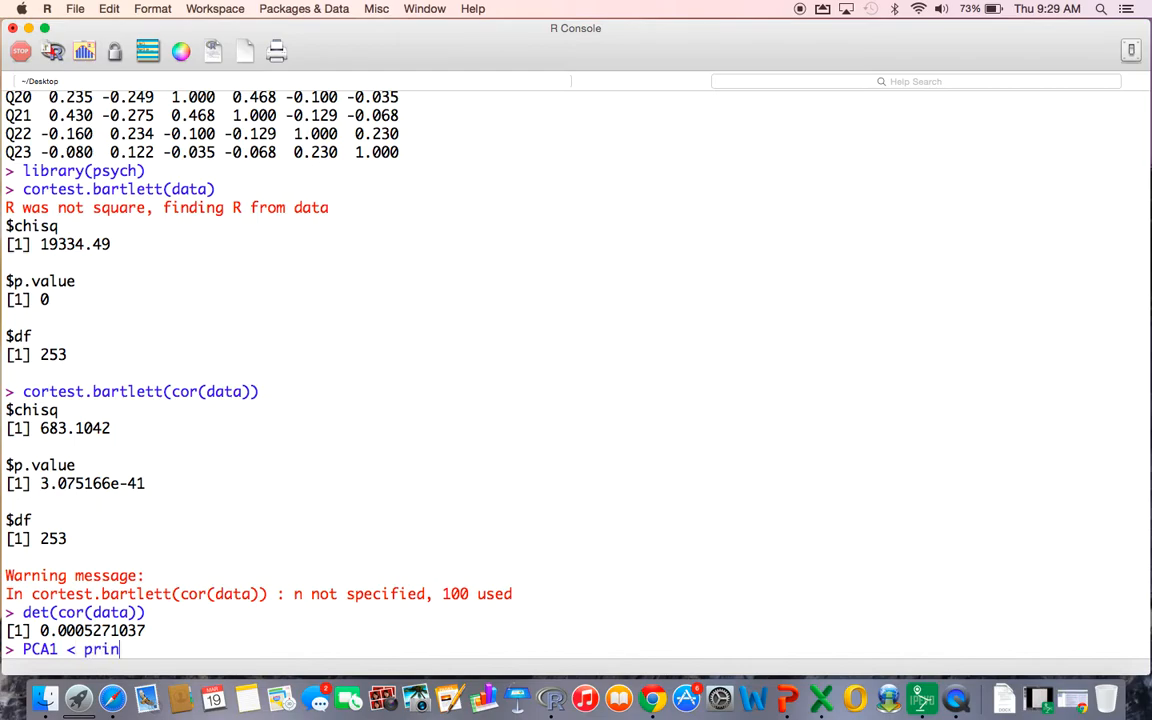
{"action": "type", "text": "cipal()"}
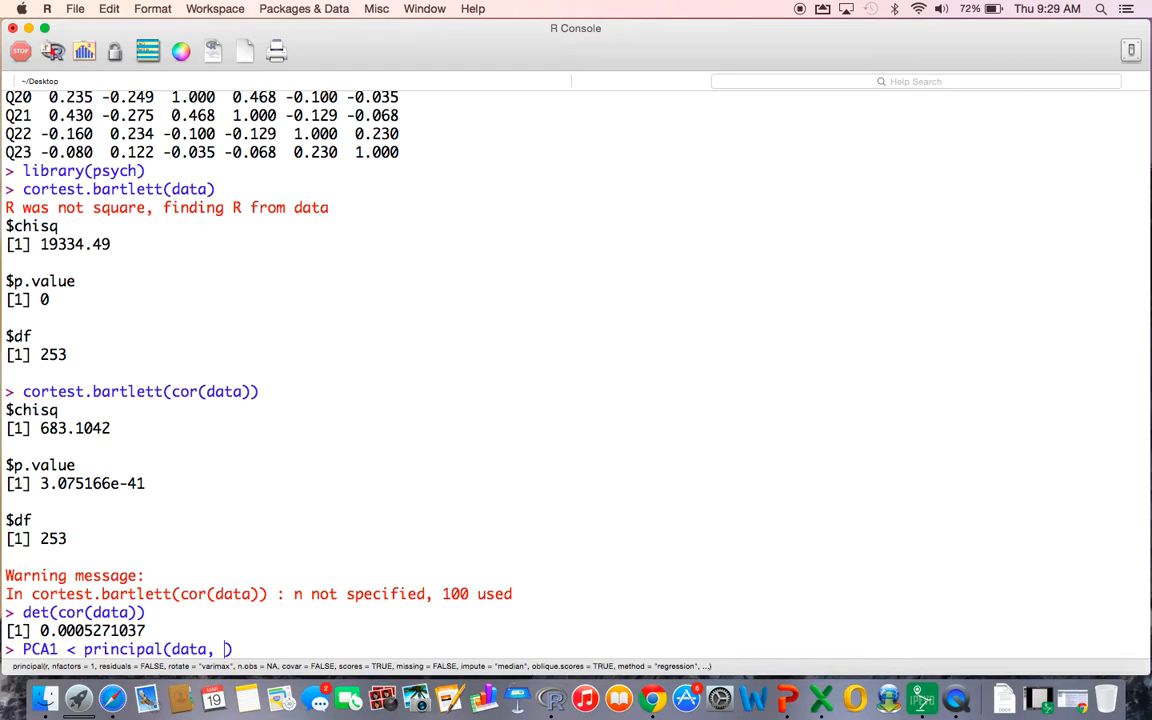
{"action": "type", "text": "nfactors"}
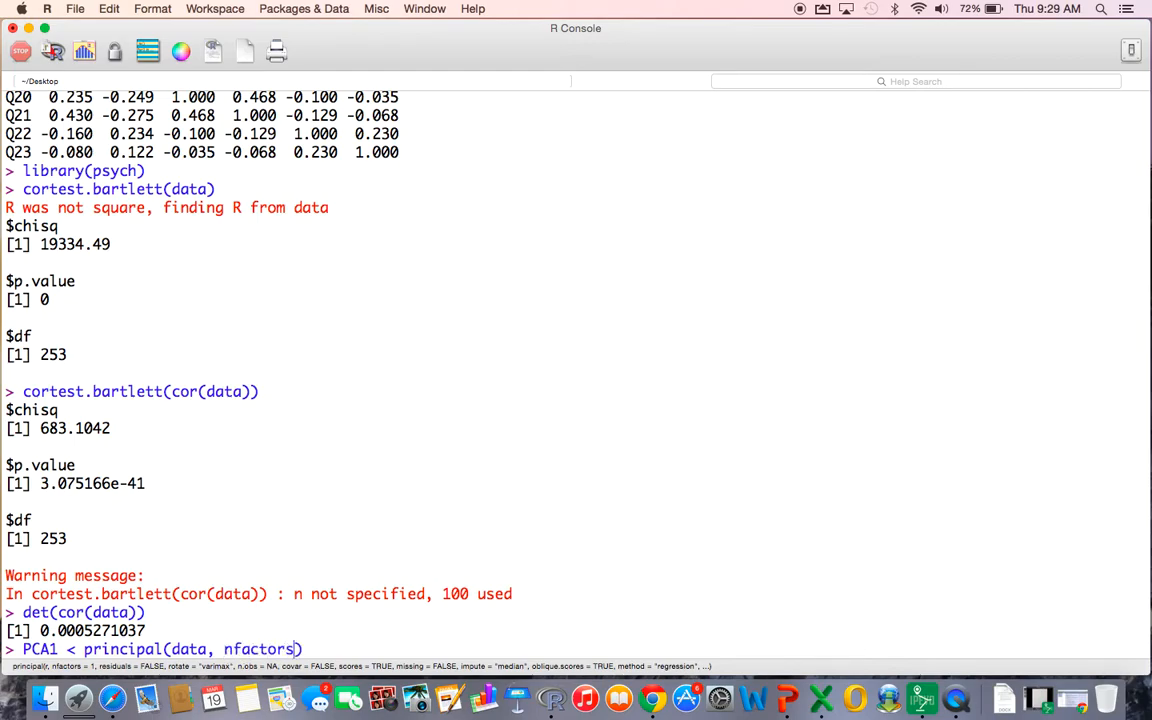
{"action": "type", "text": "="}
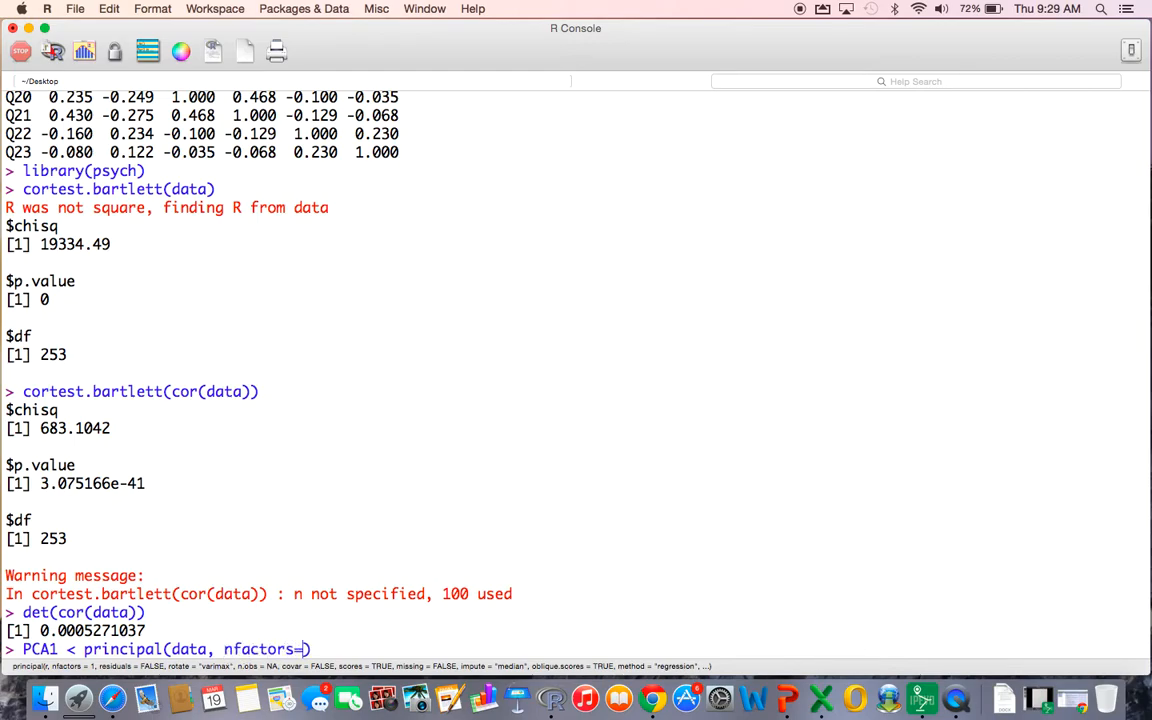
{"action": "type", "text": "23,"}
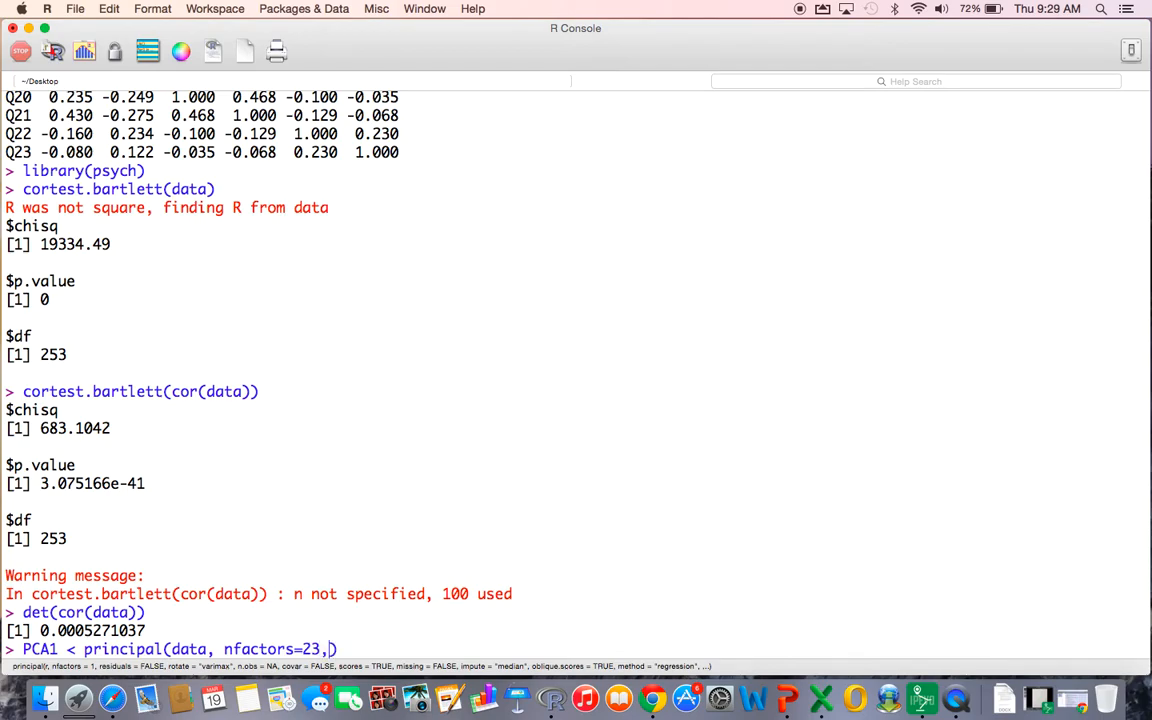
{"action": "type", "text": "rotate=\"none"}
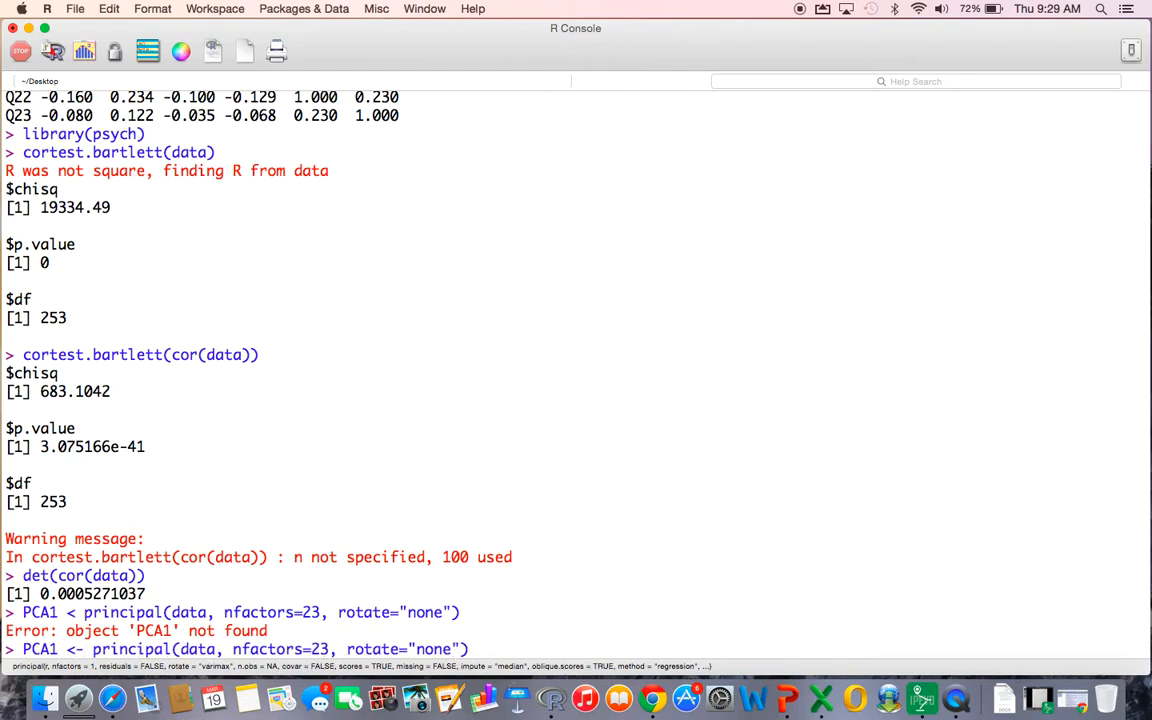
{"action": "type", "text": "P"}
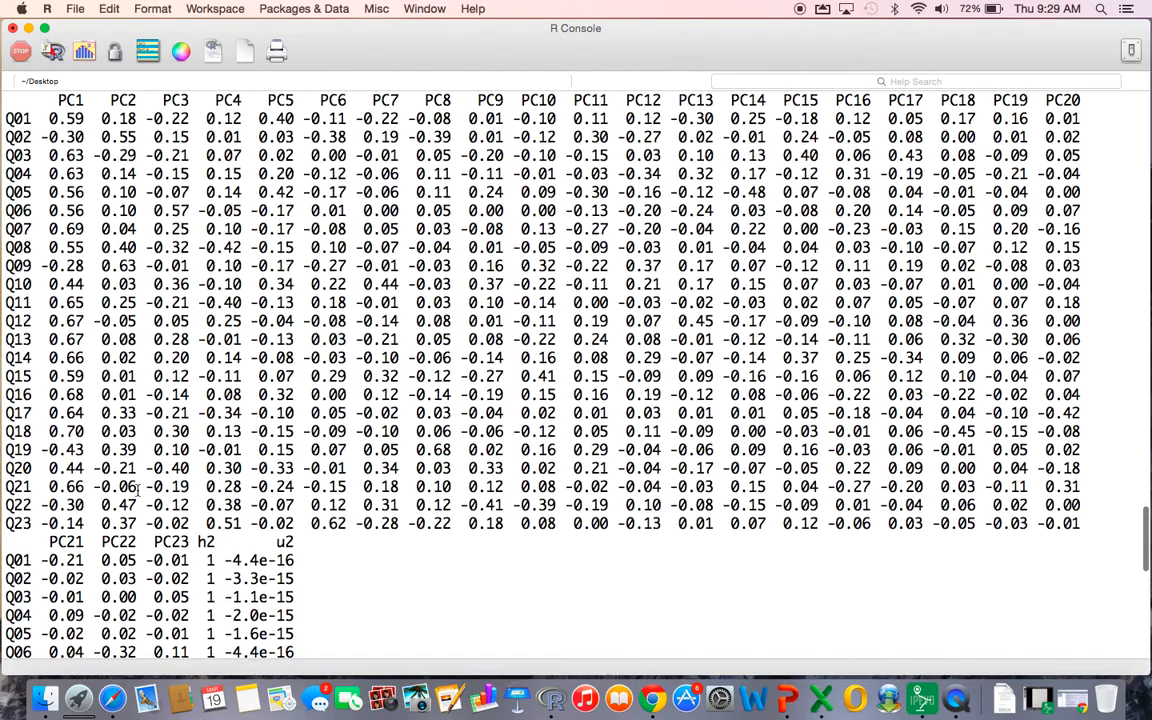
- Print PCA1 and review the component loadings and Q01's h2/u2 communality values
{"action": "key", "text": "Return"}
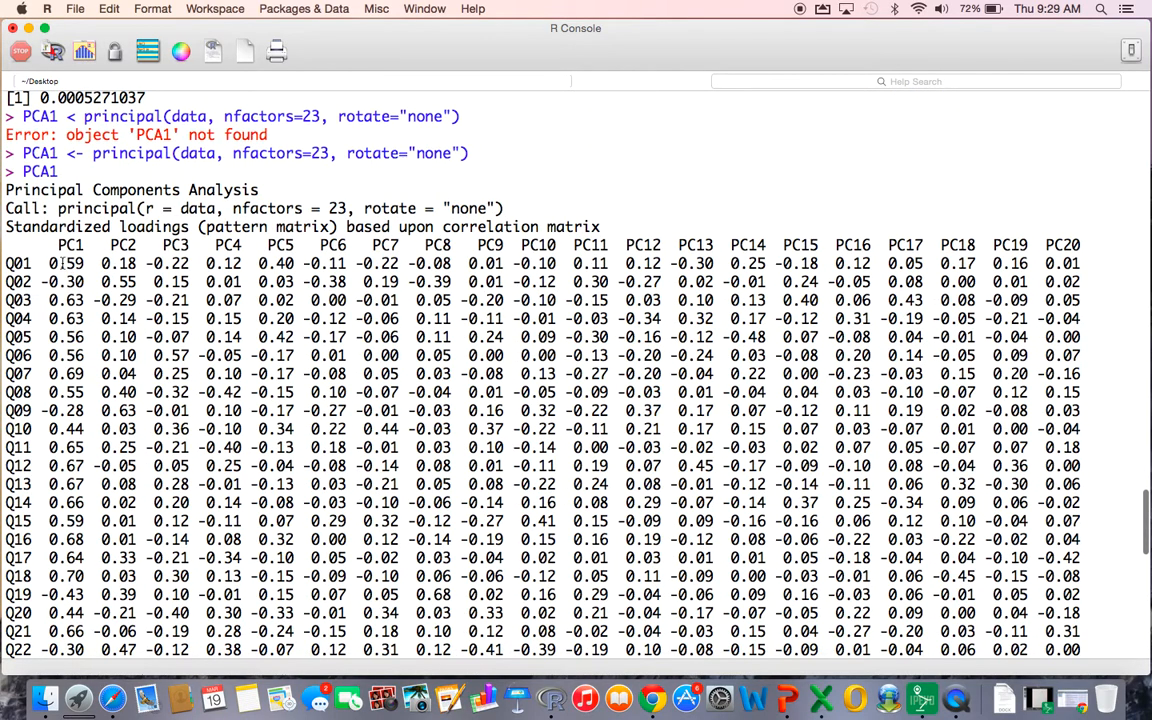
{"action": "double_click", "coordinate": [66, 264]}
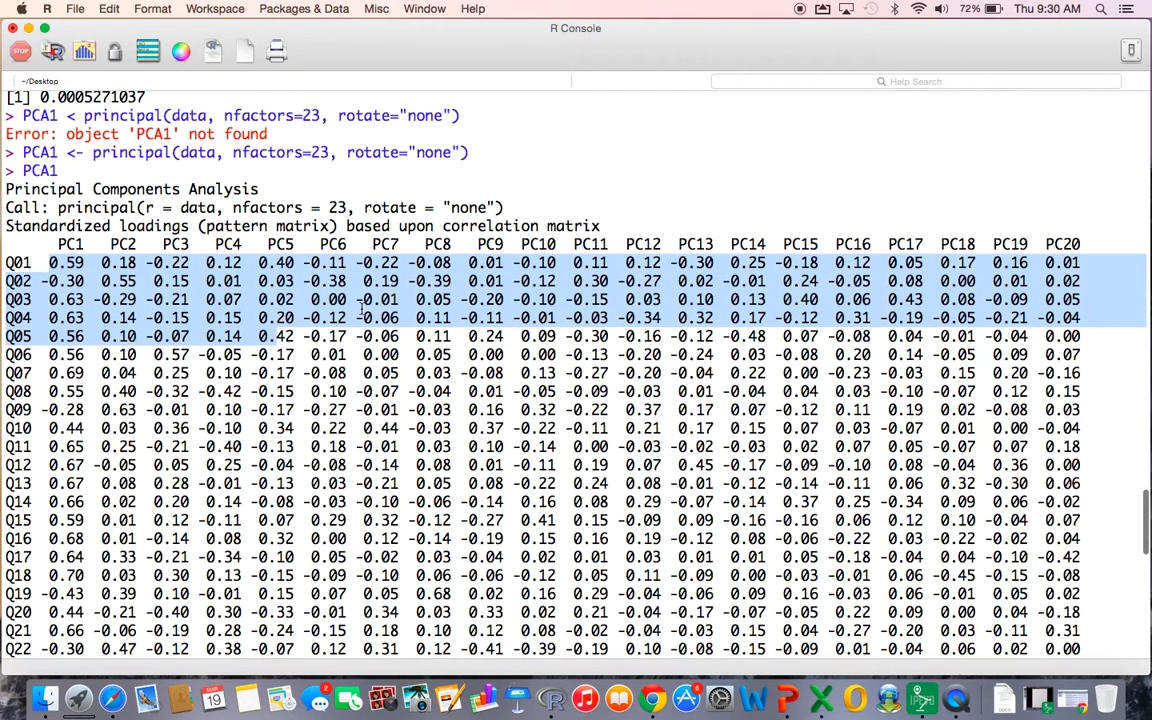
{"action": "scroll", "scroll_direction": "down", "scroll_amount": 3}
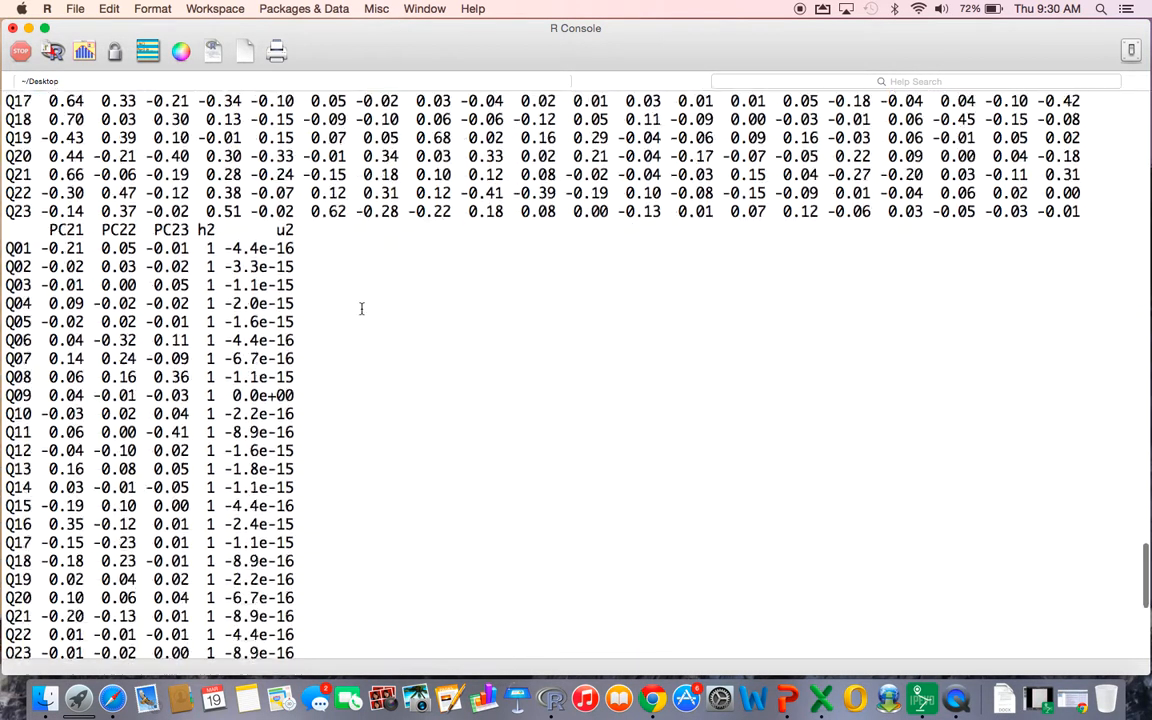
{"action": "scroll", "scroll_direction": "down", "scroll_amount": 3}
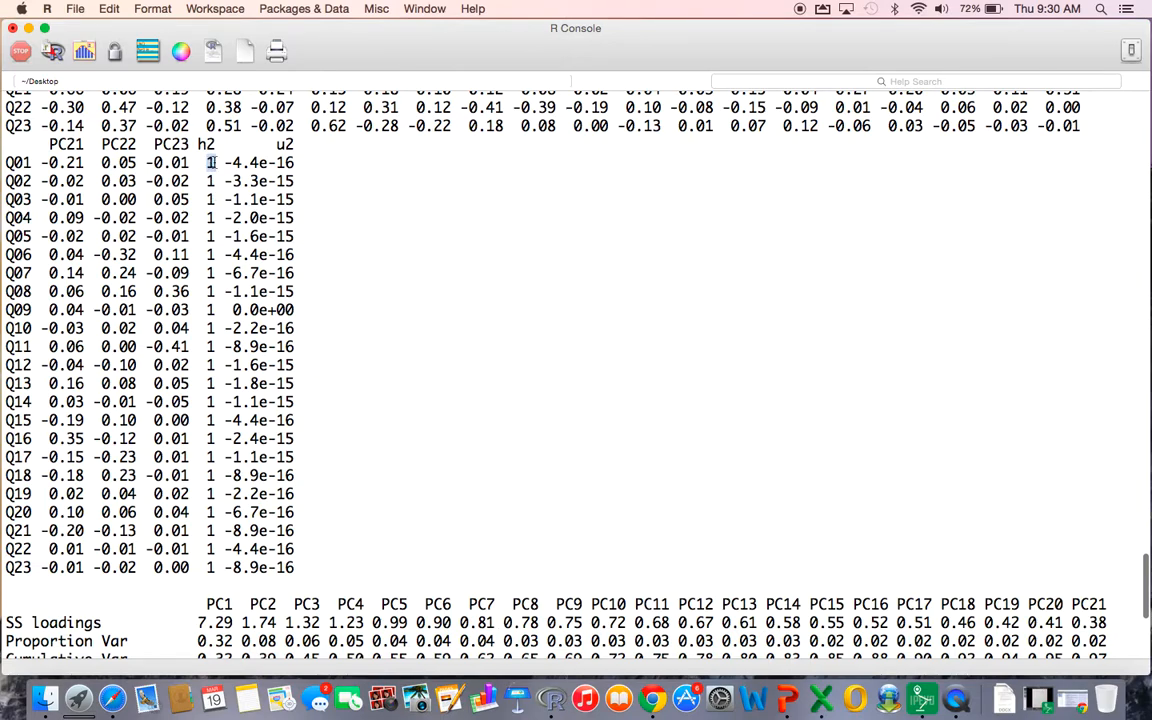
{"action": "left_click_drag", "start_coordinate": [222, 162], "coordinate": [292, 162]}
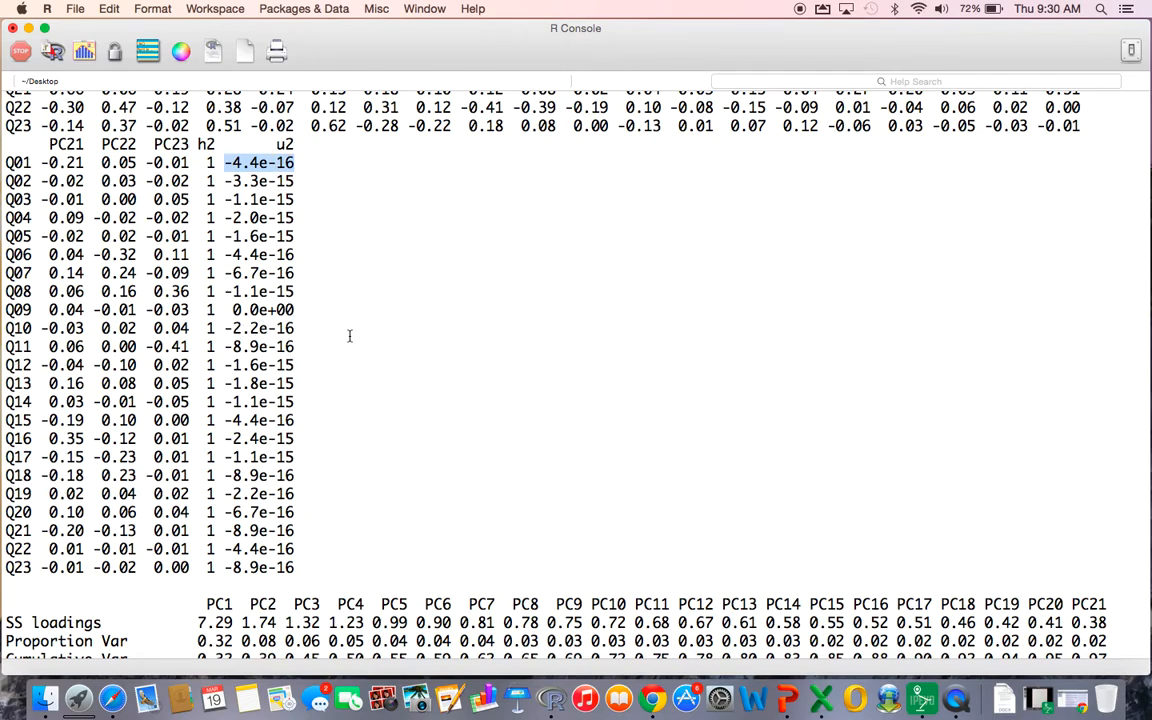
- Review the SS loadings, proportion of variance explained and the off-diagonal fit of 1
{"action": "scroll", "scroll_direction": "down", "scroll_amount": 3}
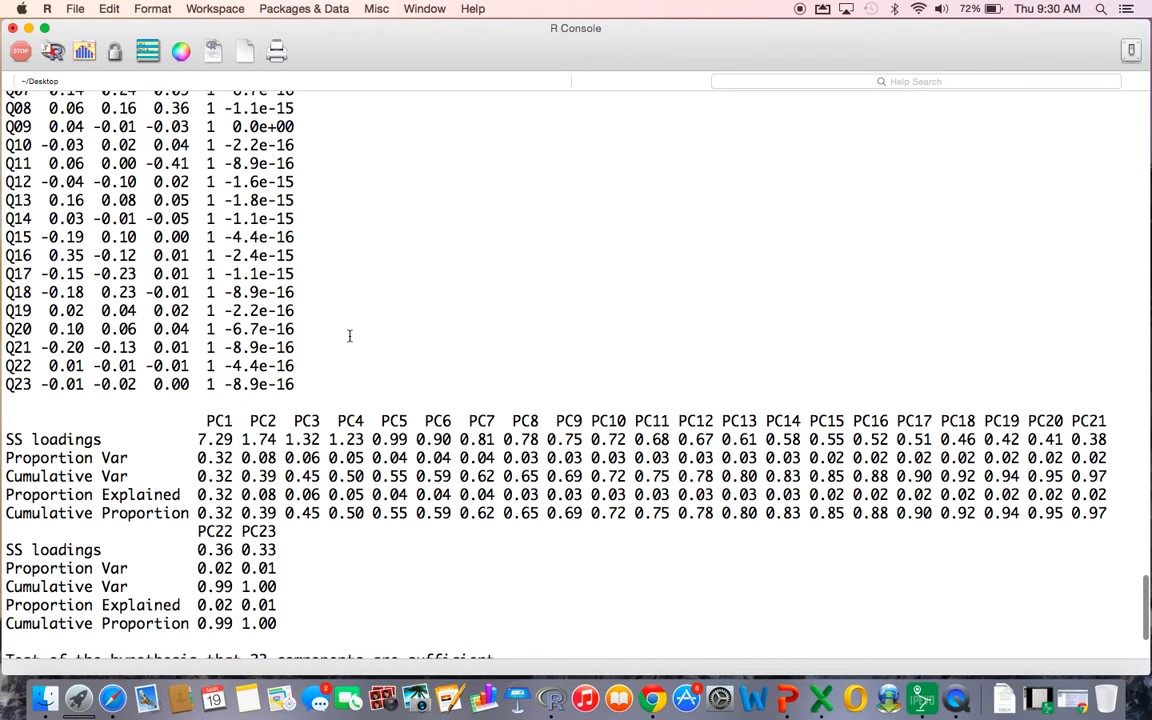
{"action": "scroll", "scroll_direction": "down", "scroll_amount": 3}
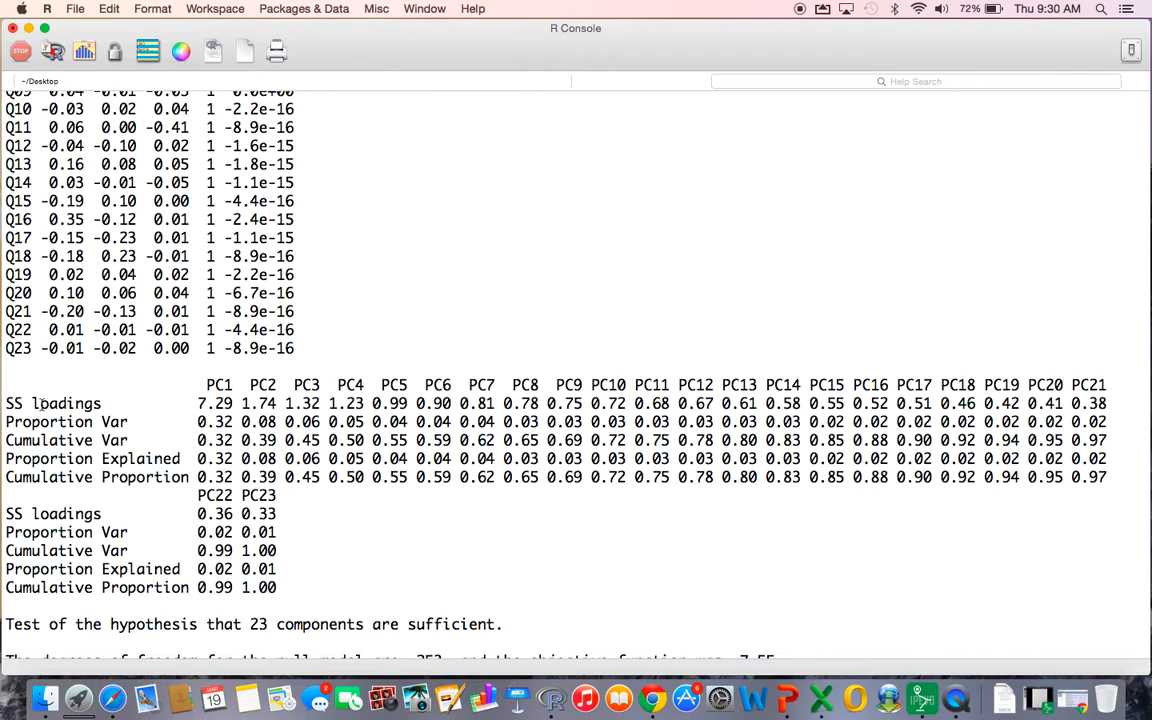
{"action": "double_click", "coordinate": [52, 404]}
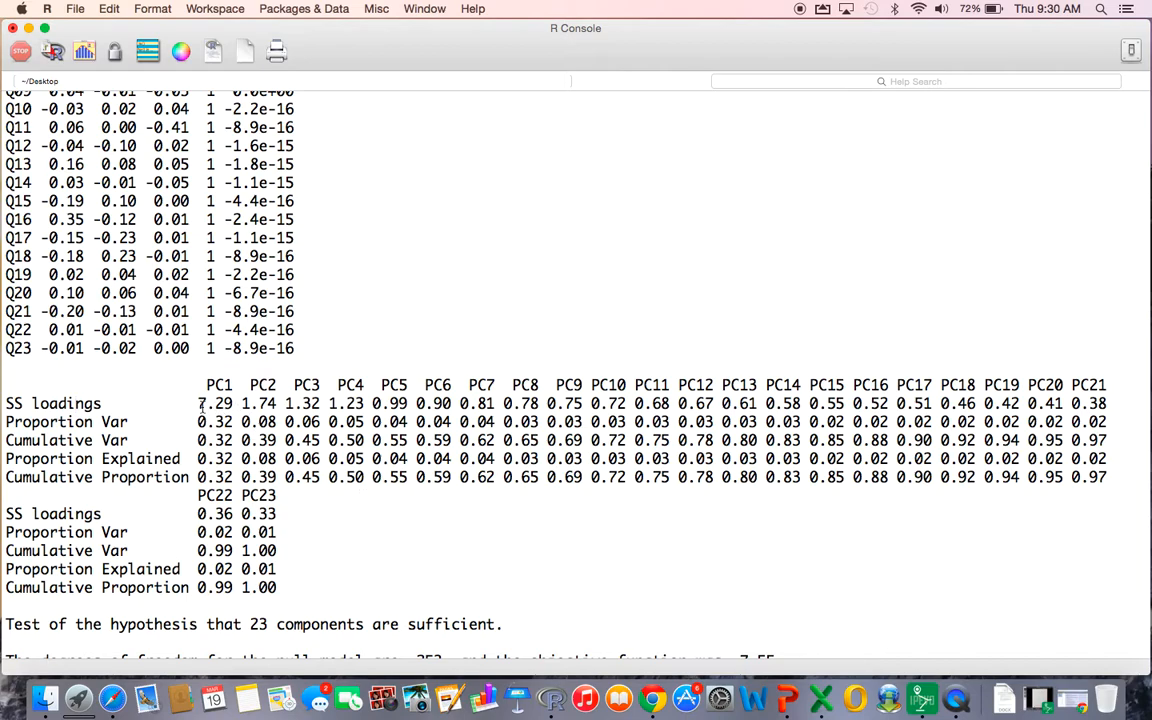
{"action": "left_click_drag", "start_coordinate": [198, 404], "coordinate": [288, 404]}
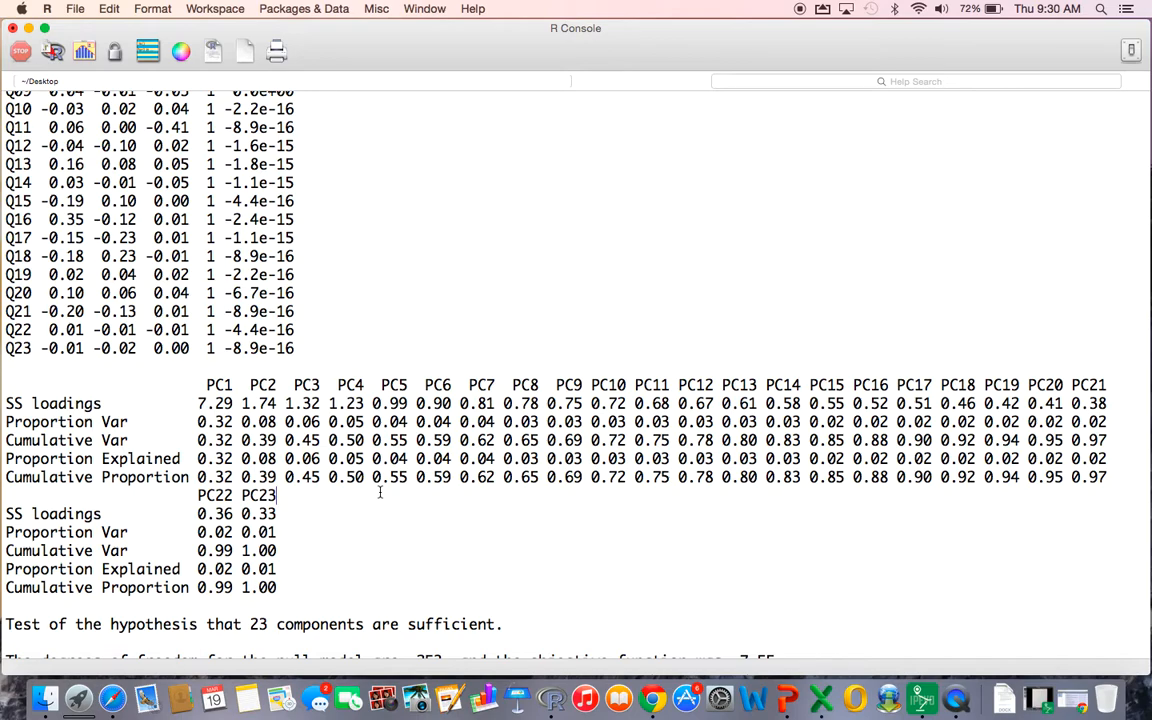
{"action": "mouse_move", "coordinate": [198, 410]}
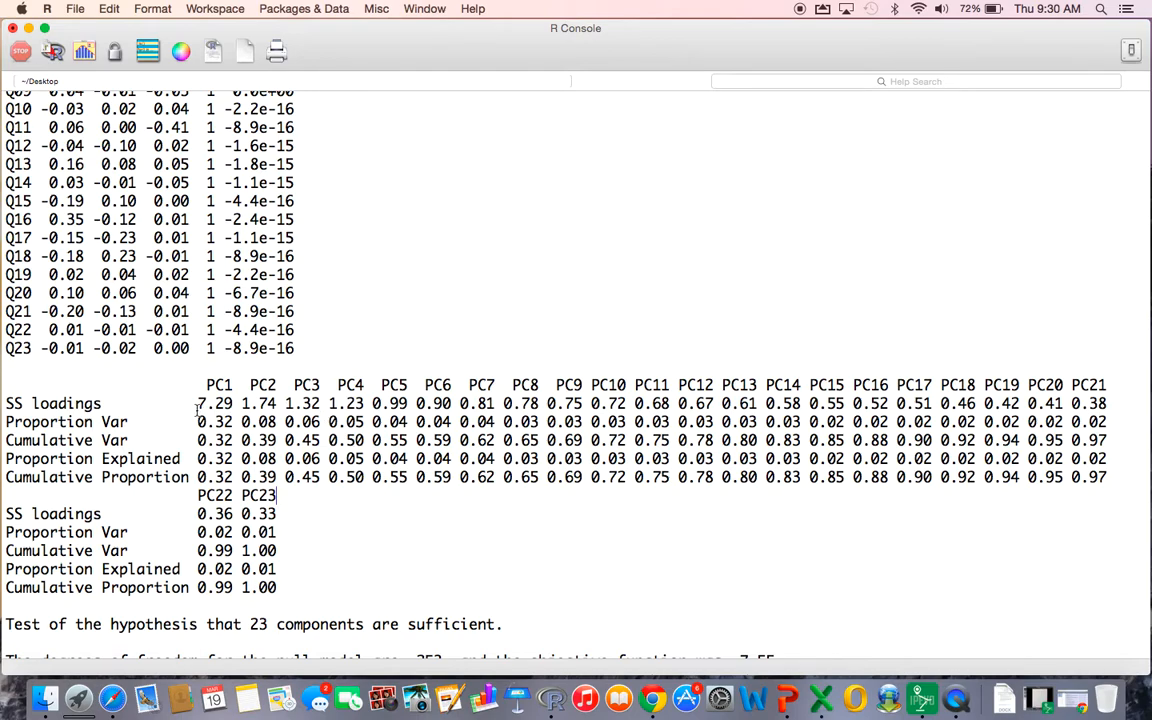
{"action": "left_click_drag", "start_coordinate": [198, 404], "coordinate": [370, 404]}
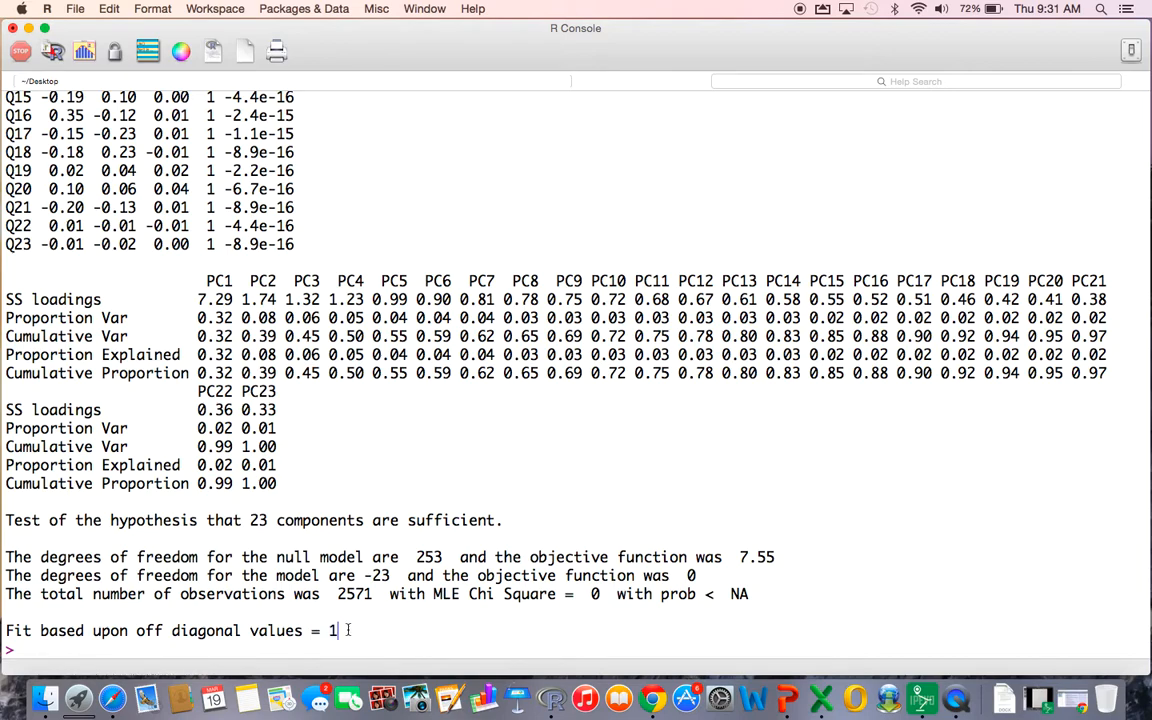
{"action": "double_click", "coordinate": [332, 630]}
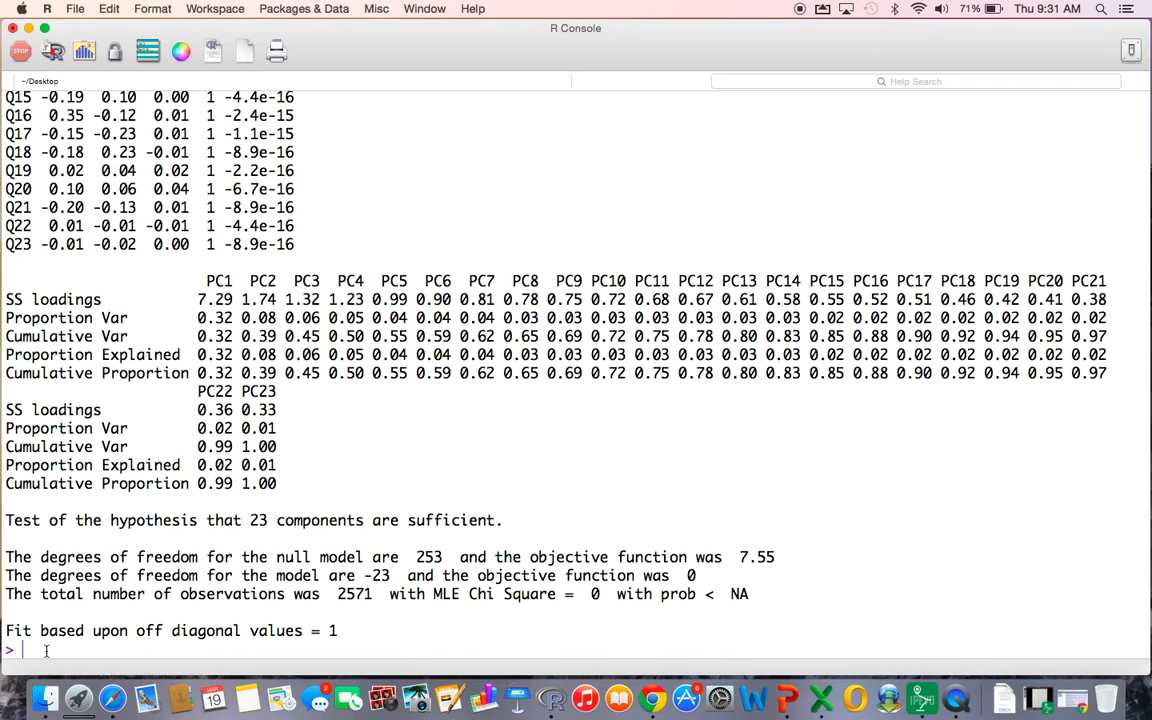
- Draw a points-and-lines scree plot of the eigenvalues with plot(PCA1$values, type="b")
{"action": "type", "text": "plot()"}
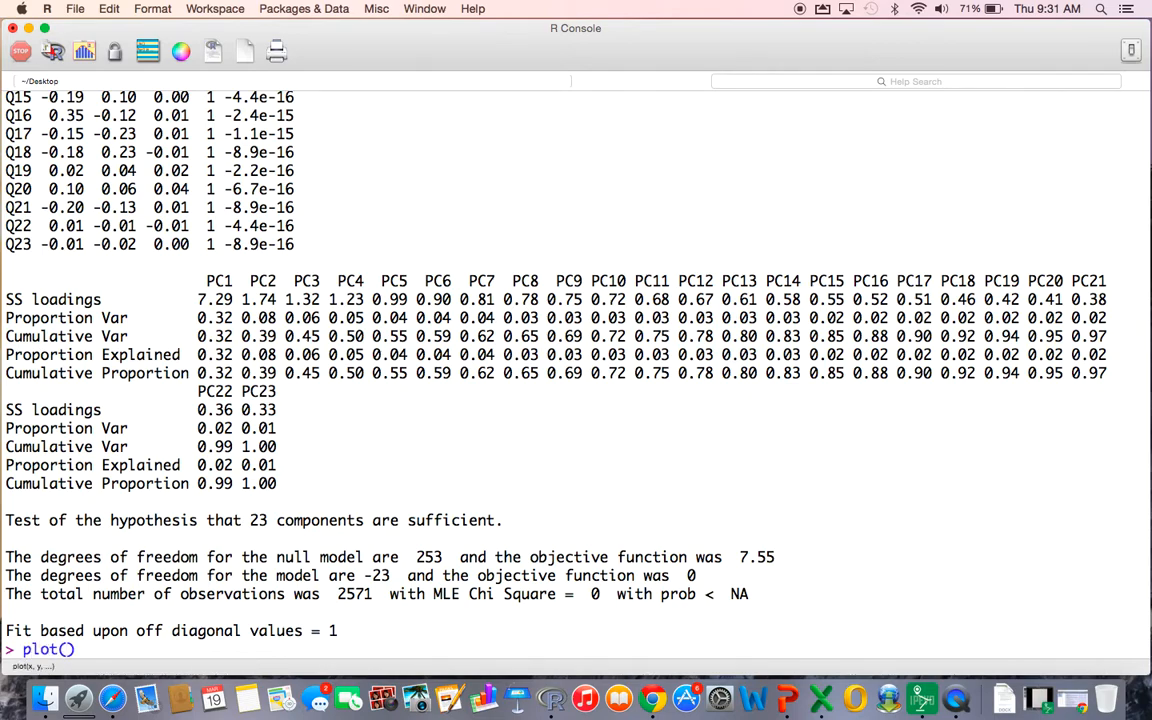
{"action": "type", "text": "PCA"}
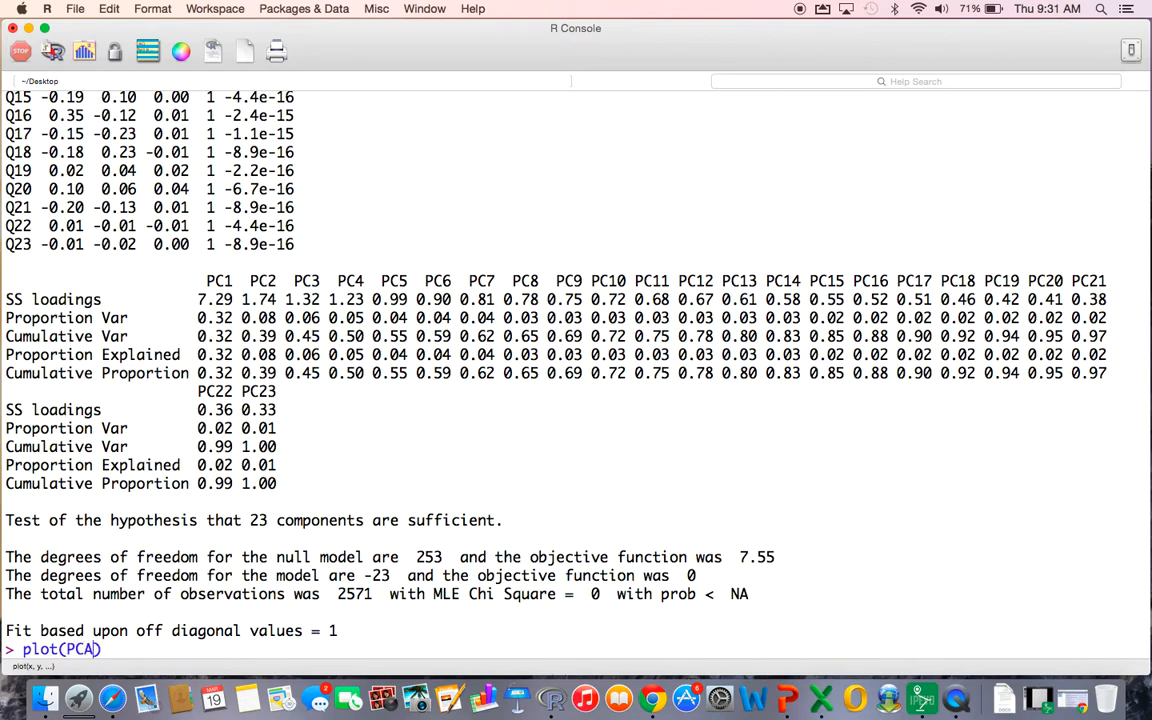
{"action": "type", "text": "$1"}
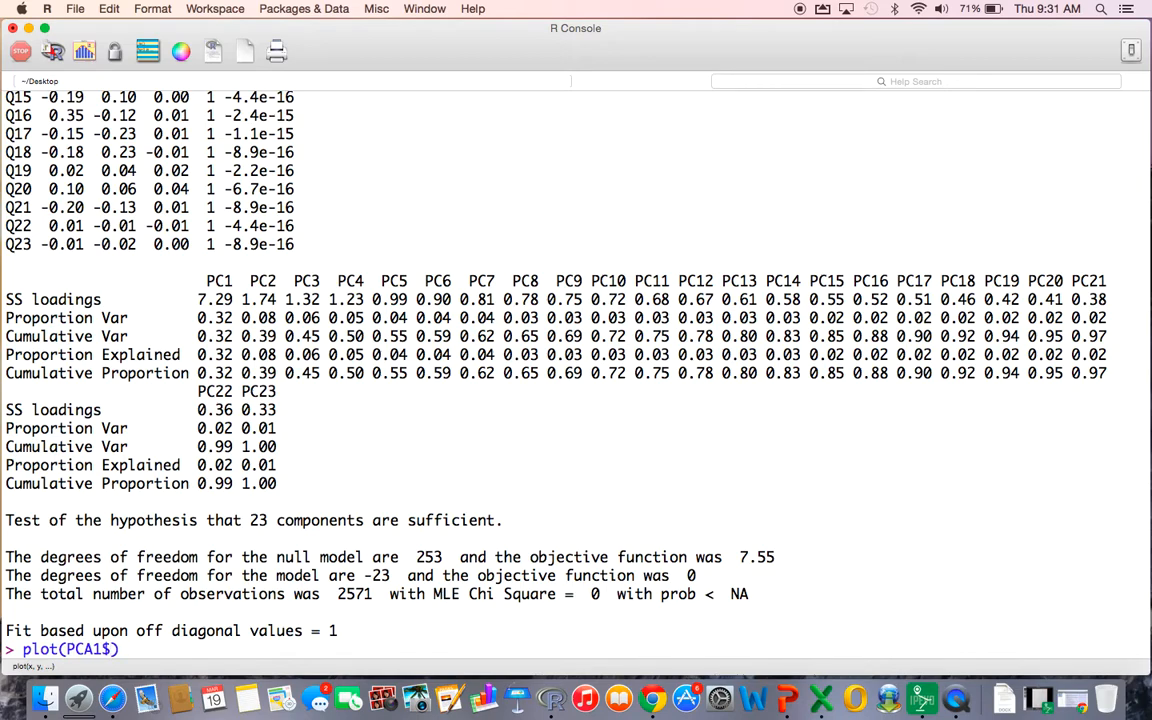
{"action": "type", "text": "values"}
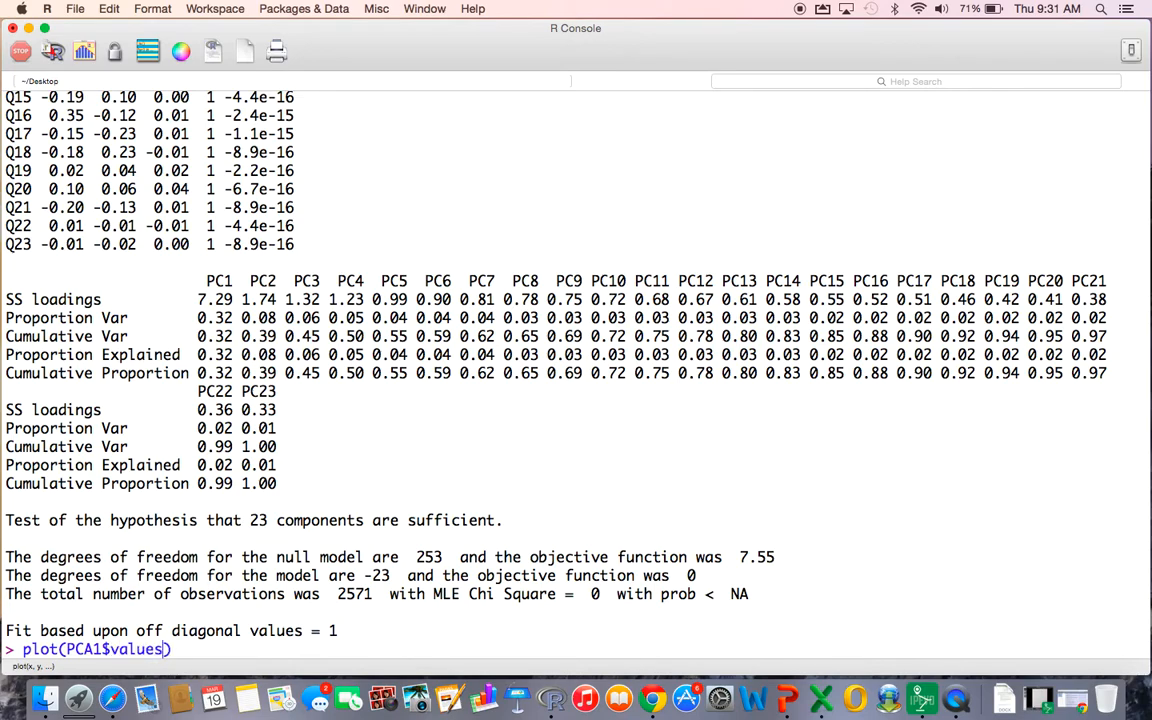
{"action": "type", "text": ", type"}
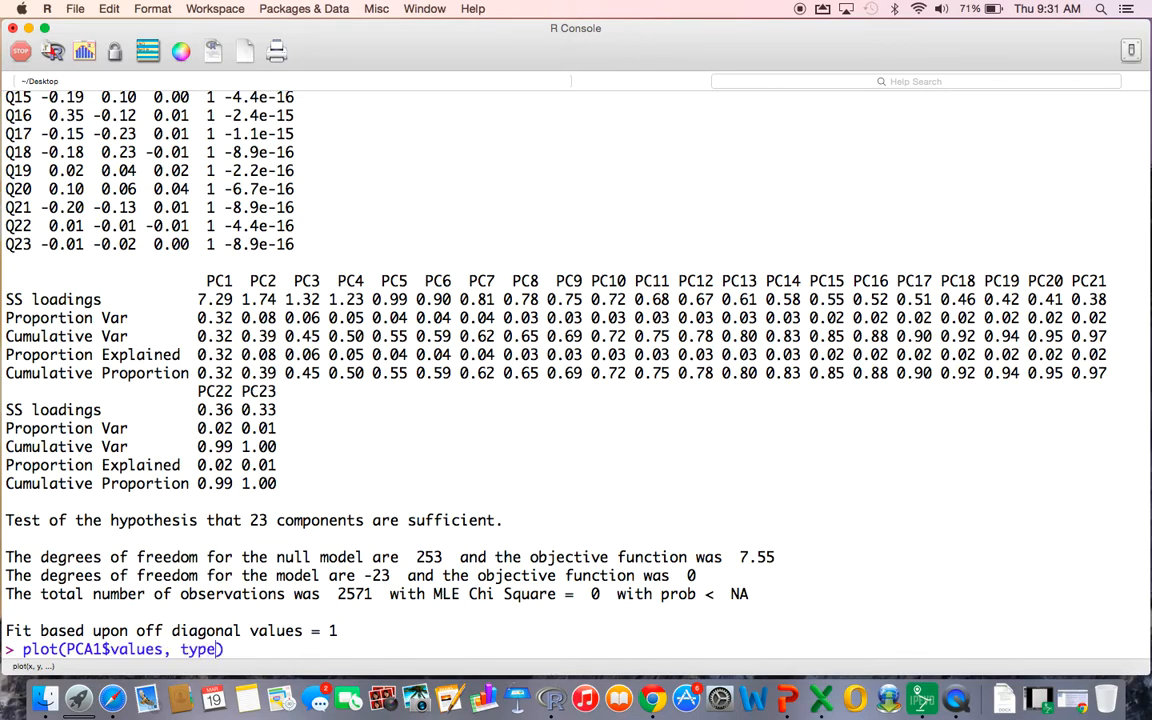
{"action": "type", "text": "j"}
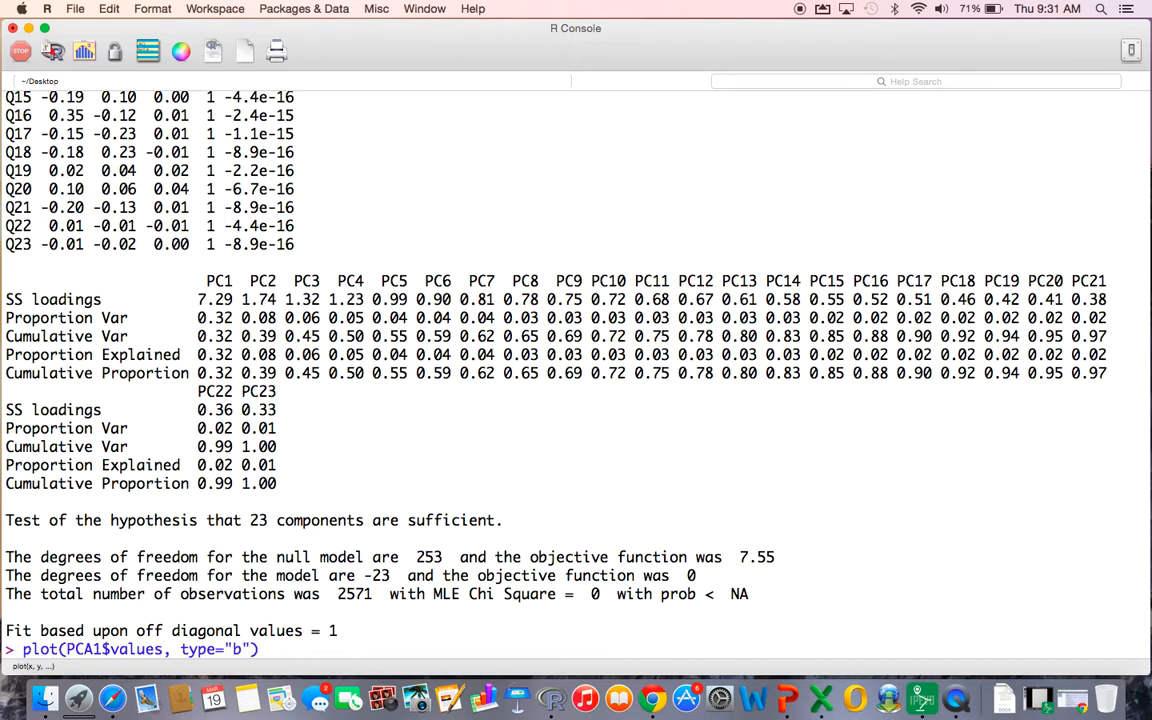
{"action": "key", "text": "Return"}
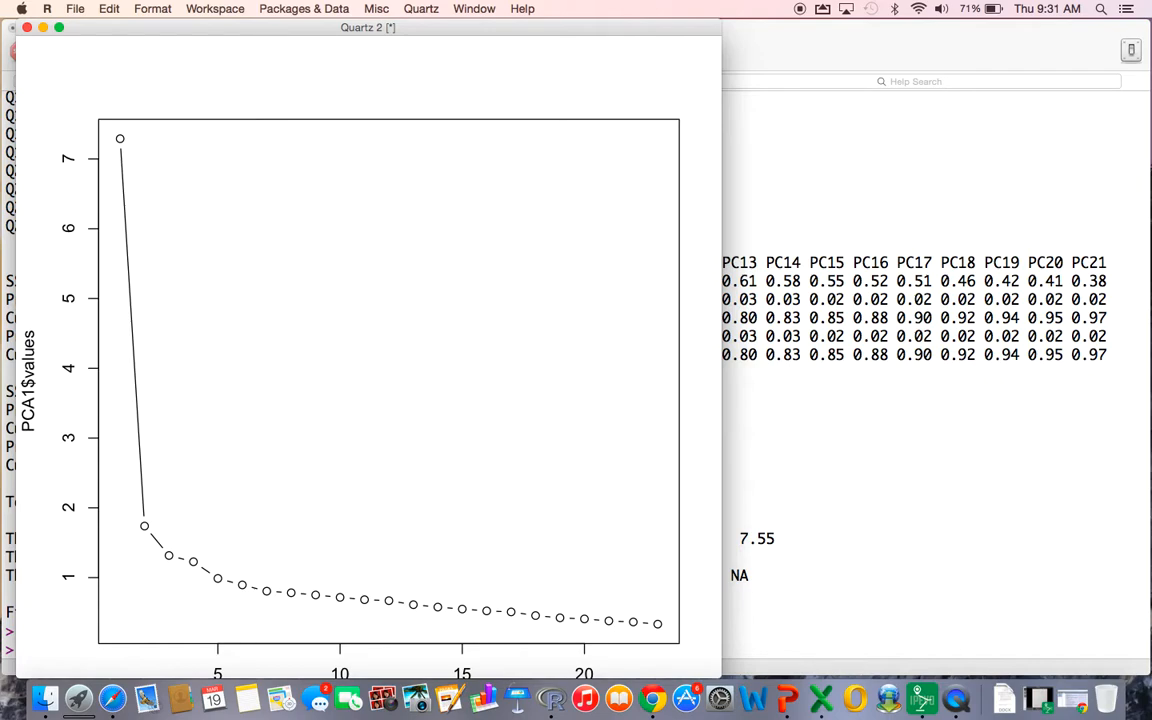
{"action": "mouse_move", "coordinate": [224, 412]}
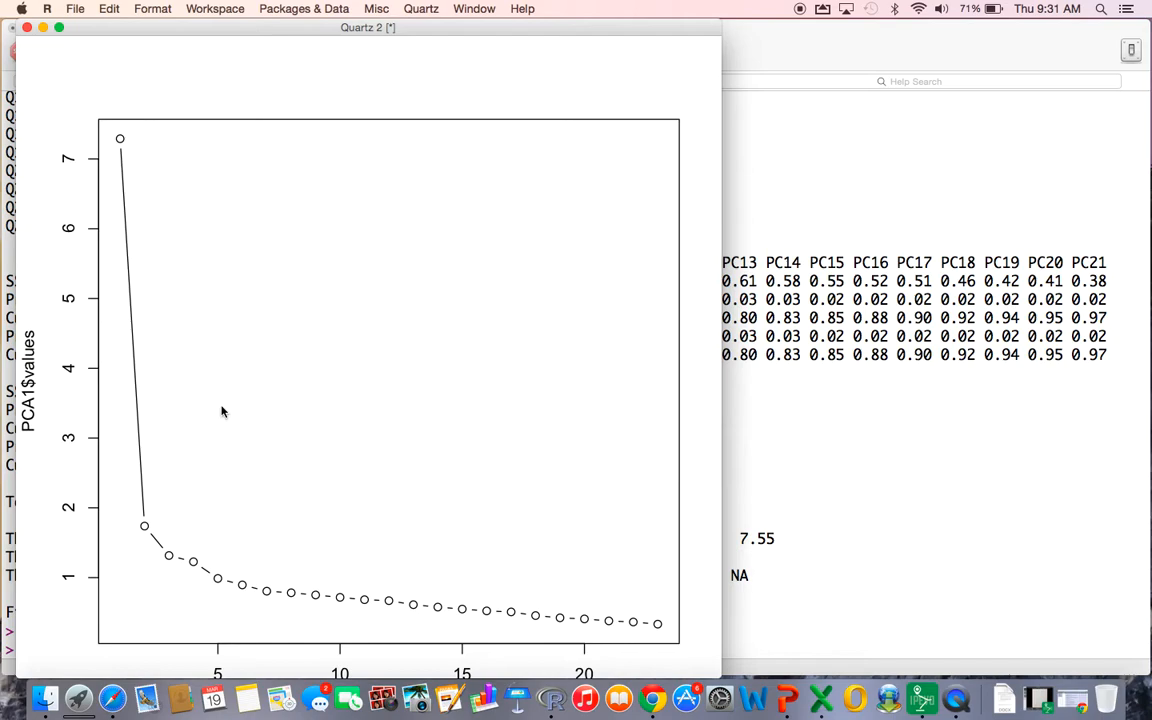
{"action": "mouse_move", "coordinate": [144, 458]}
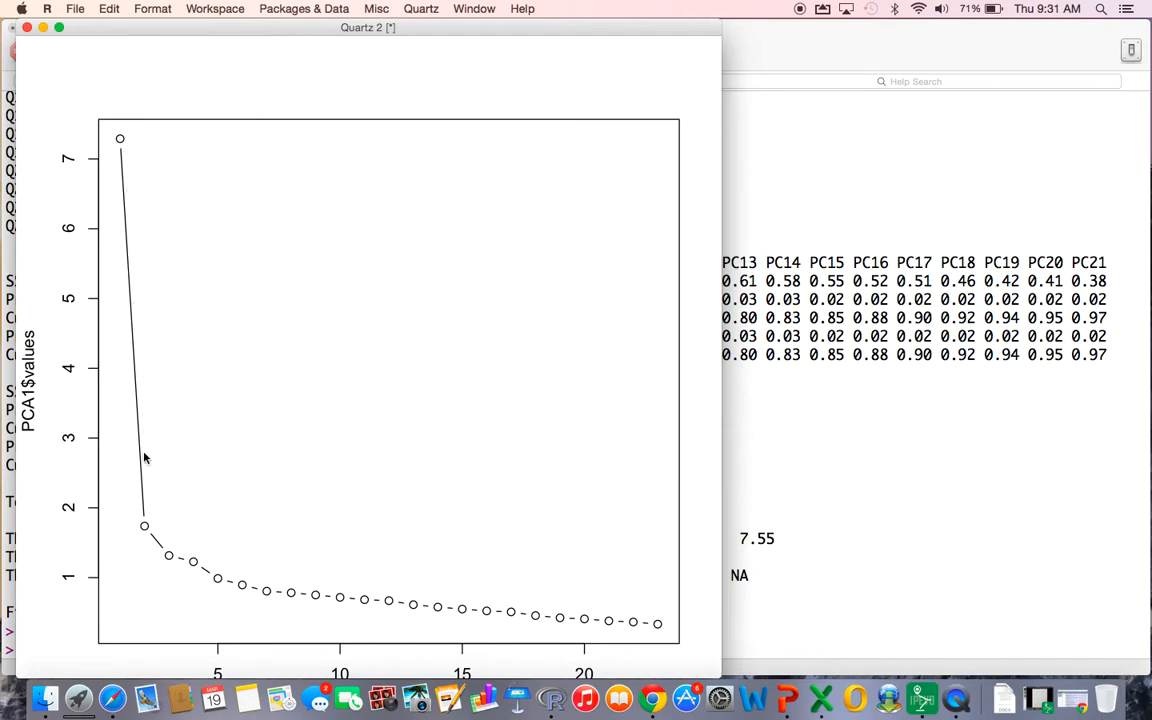
{"action": "mouse_move", "coordinate": [116, 224]}
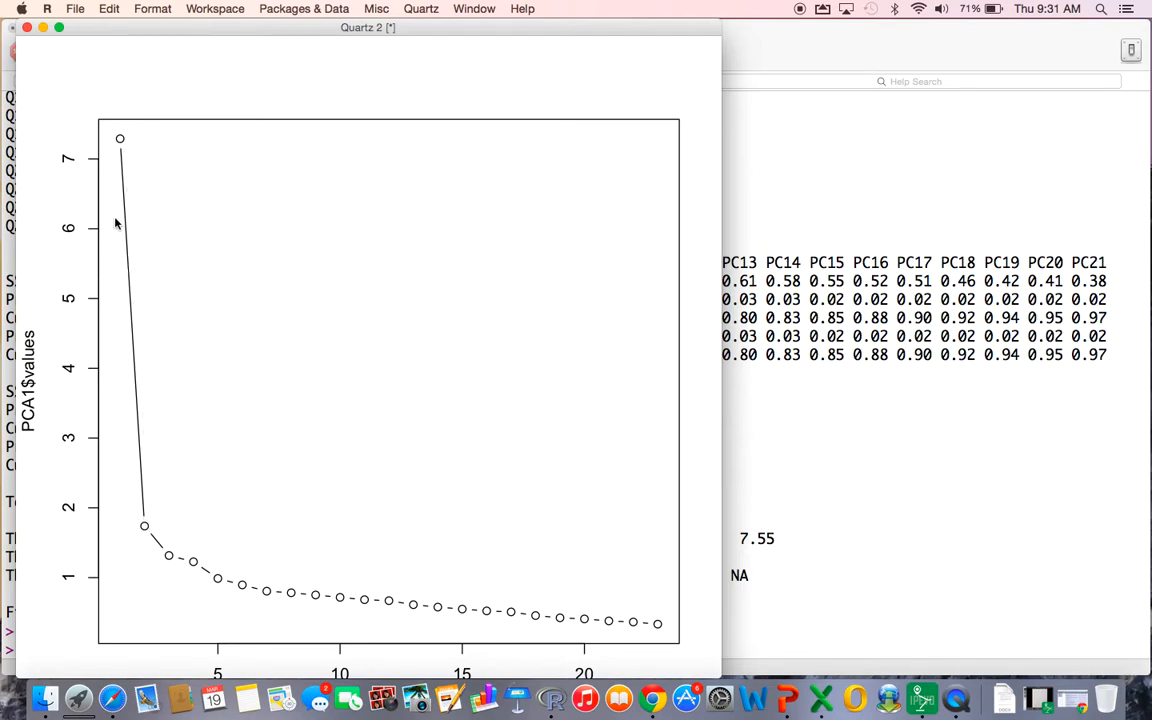
{"action": "mouse_move", "coordinate": [138, 420]}
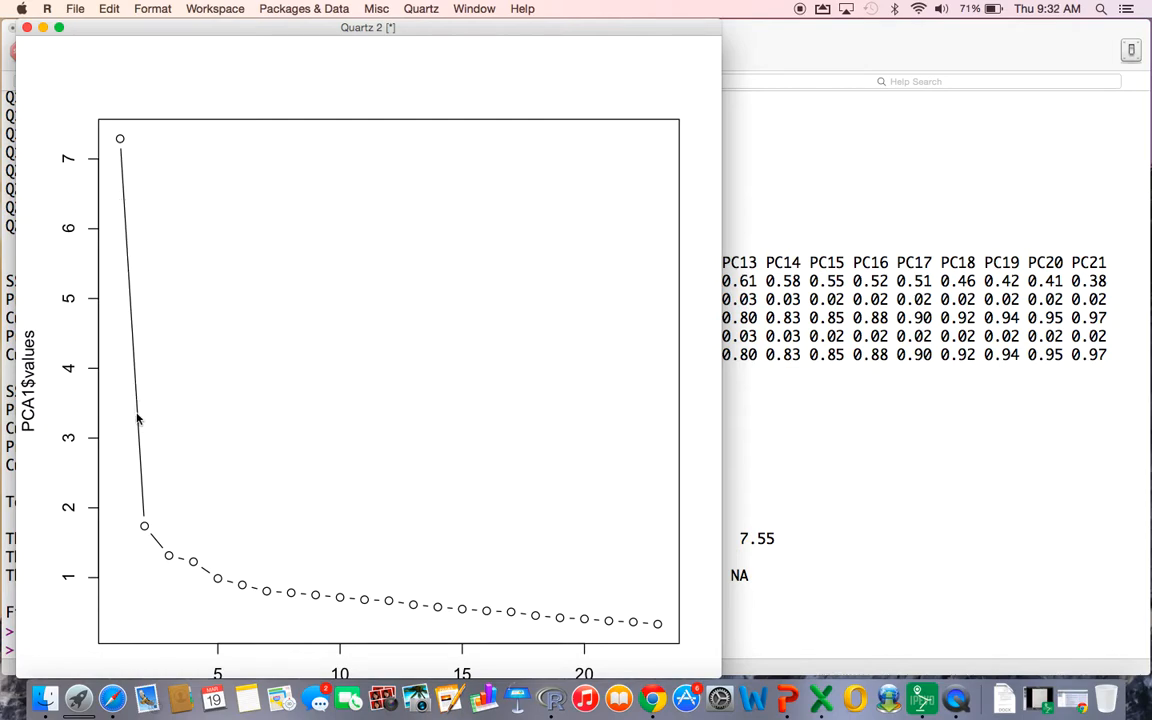
{"action": "mouse_move", "coordinate": [128, 302]}
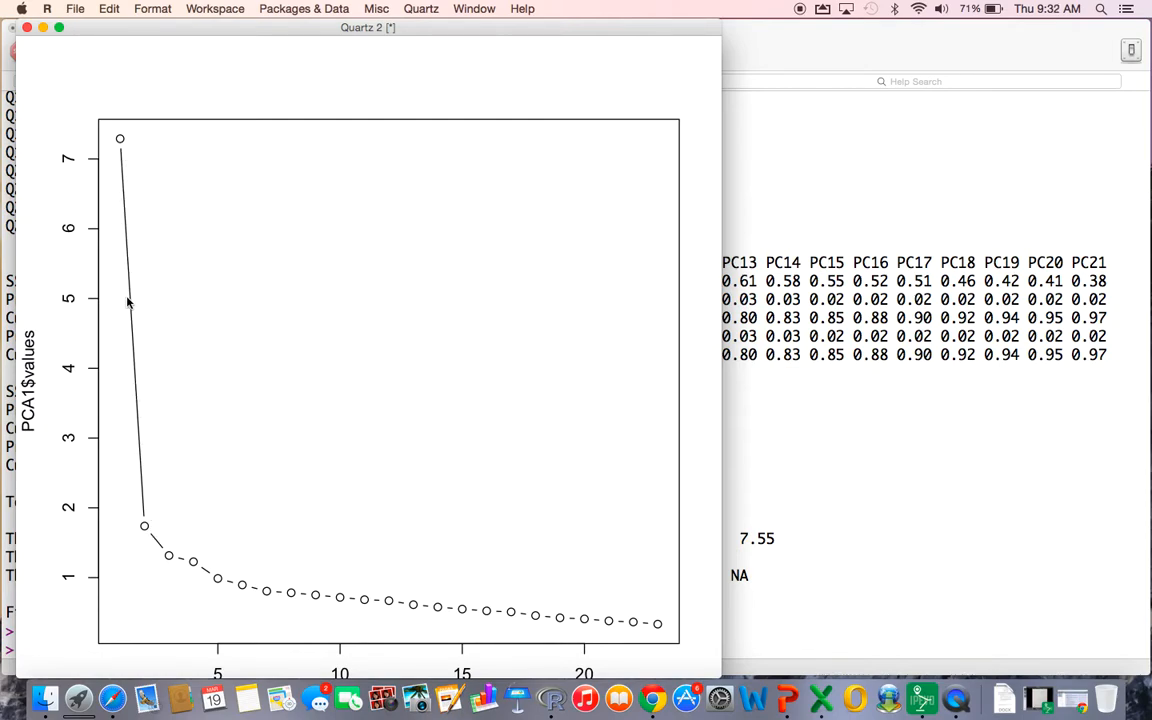
{"action": "mouse_move", "coordinate": [132, 238]}
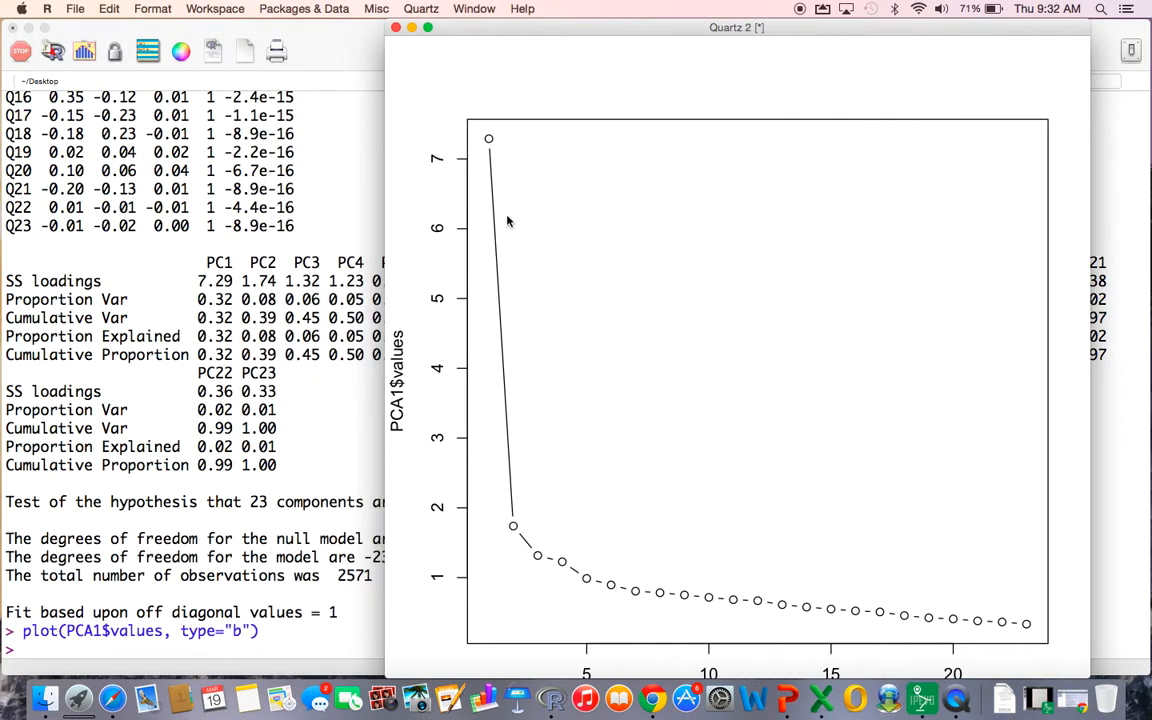
{"action": "mouse_move", "coordinate": [520, 498]}
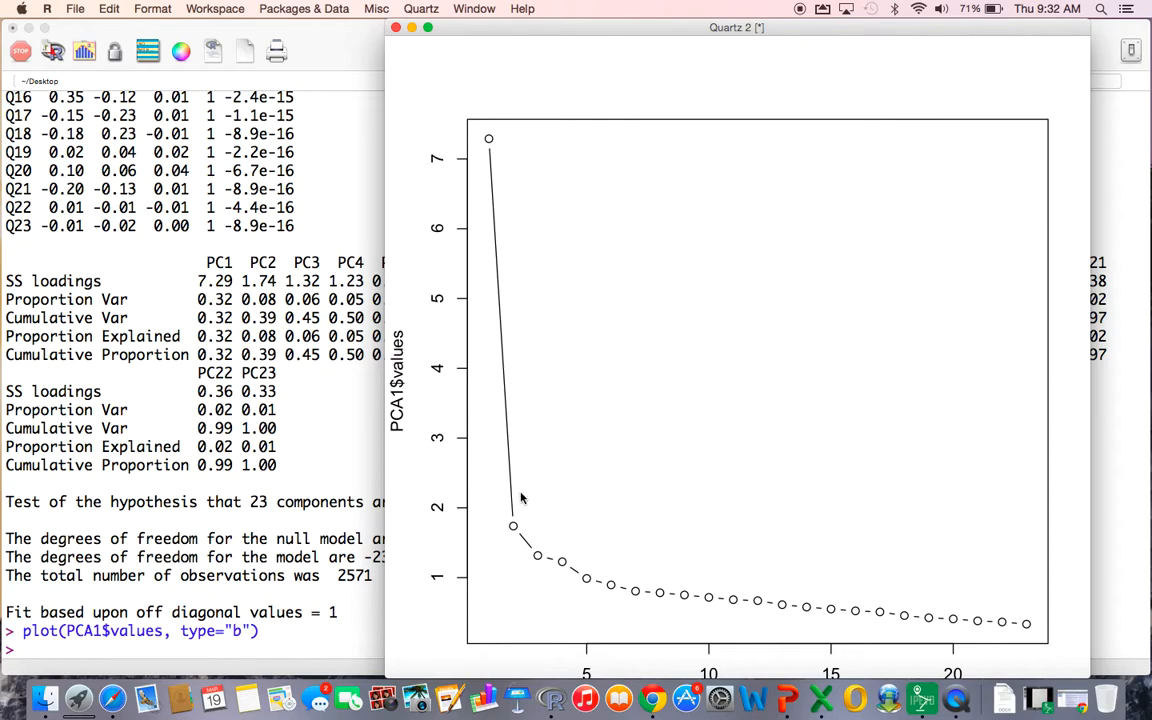
{"action": "mouse_move", "coordinate": [218, 282]}
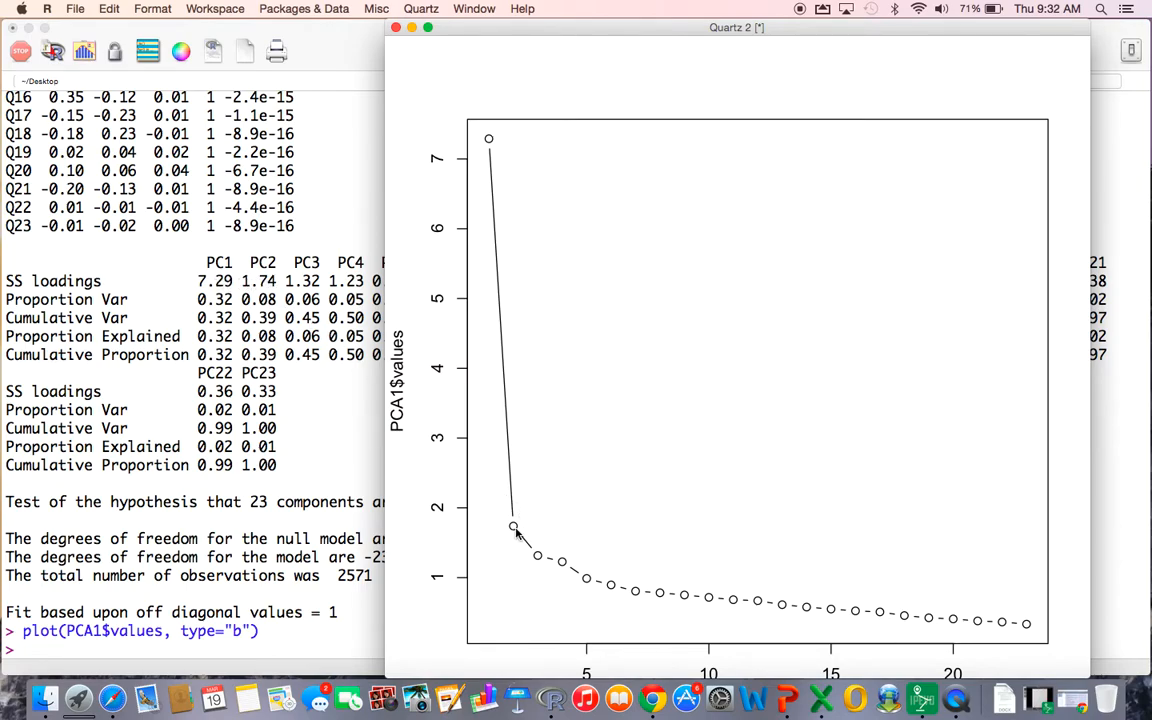
{"action": "mouse_move", "coordinate": [556, 564]}
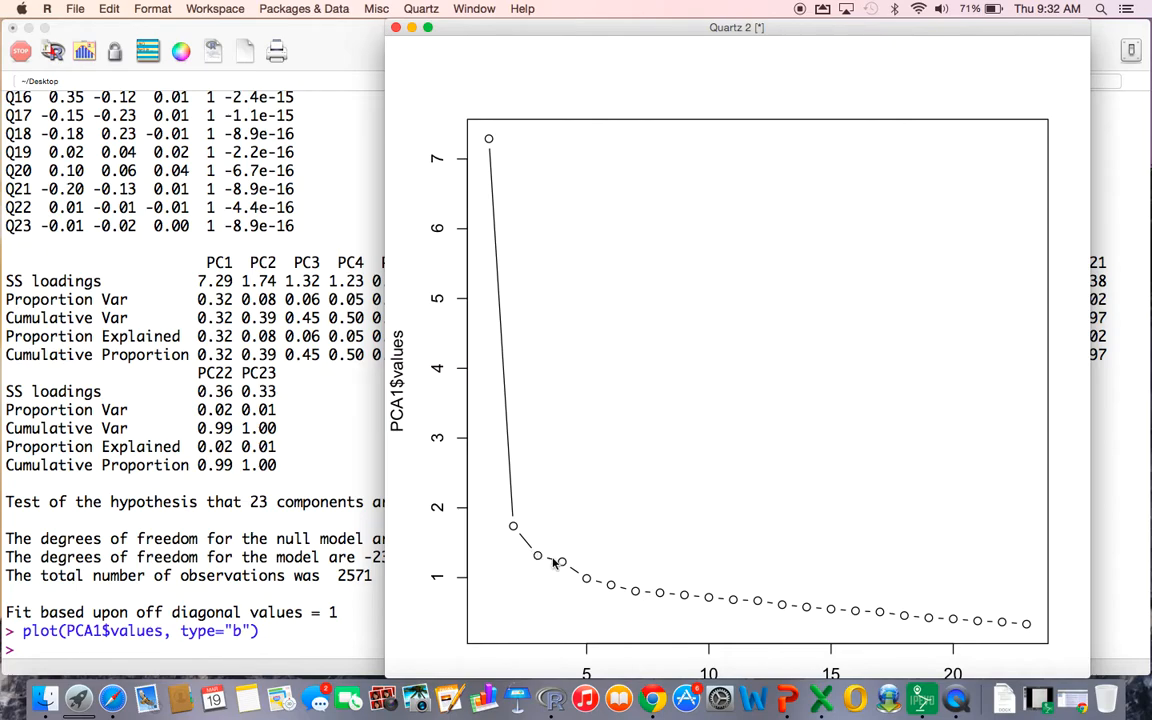
{"action": "mouse_move", "coordinate": [524, 530]}
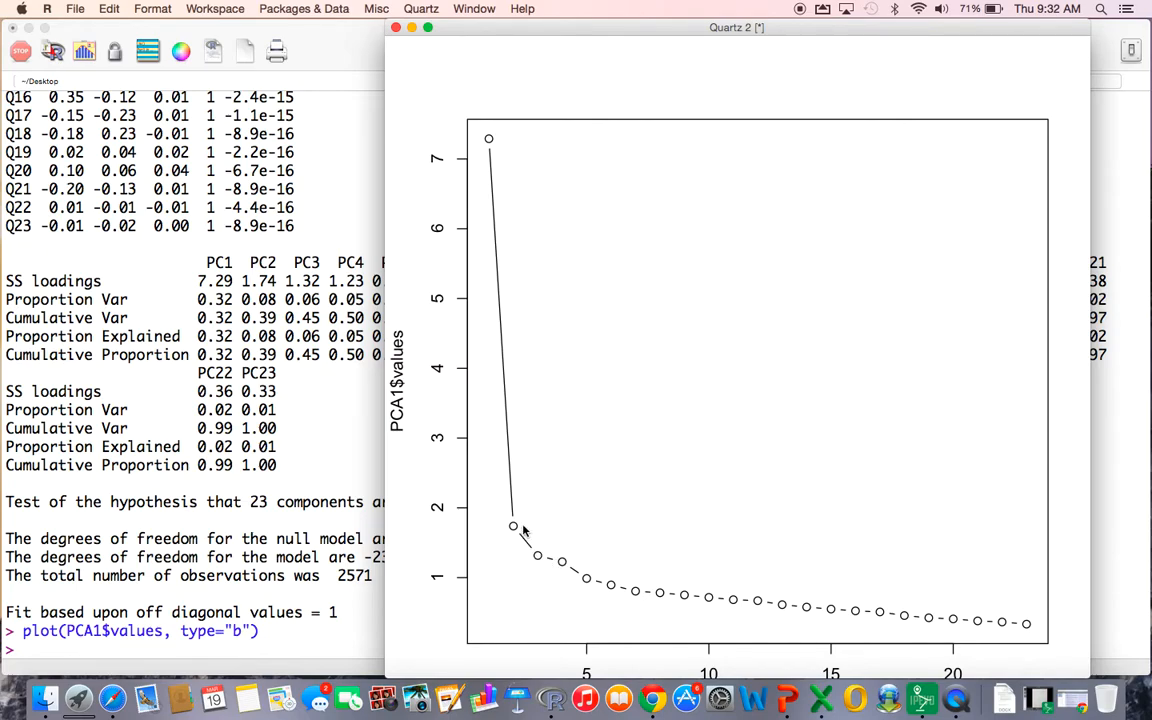
{"action": "mouse_move", "coordinate": [596, 584]}
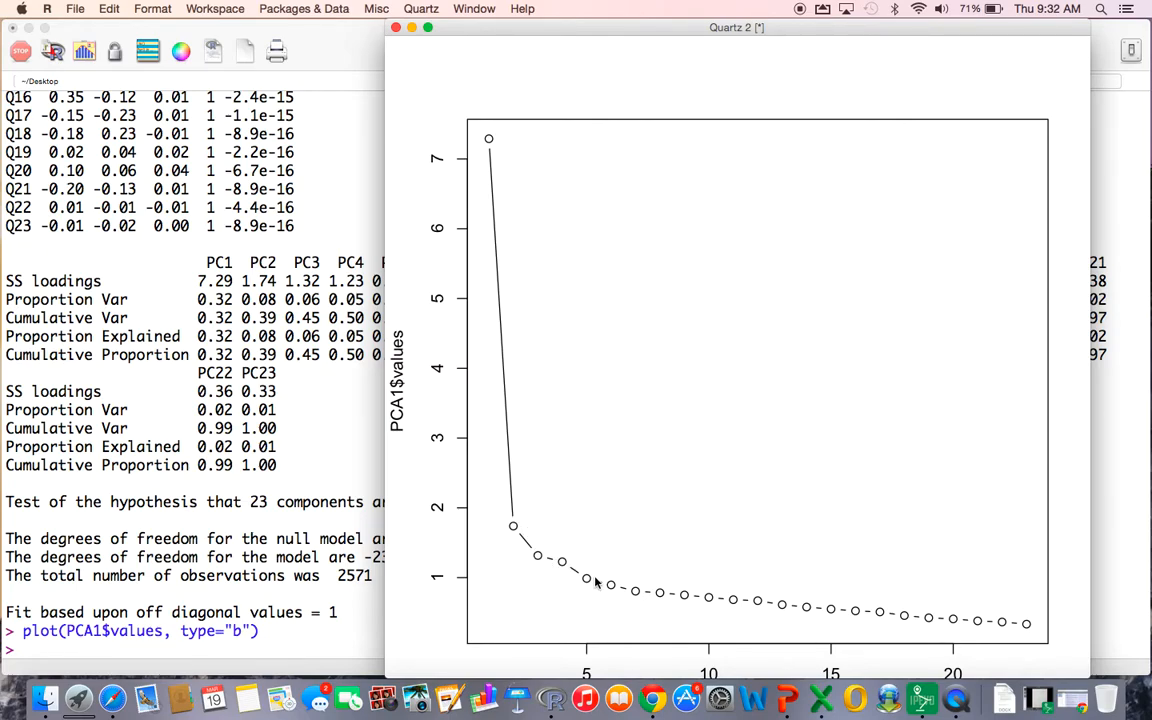
{"action": "mouse_move", "coordinate": [984, 636]}
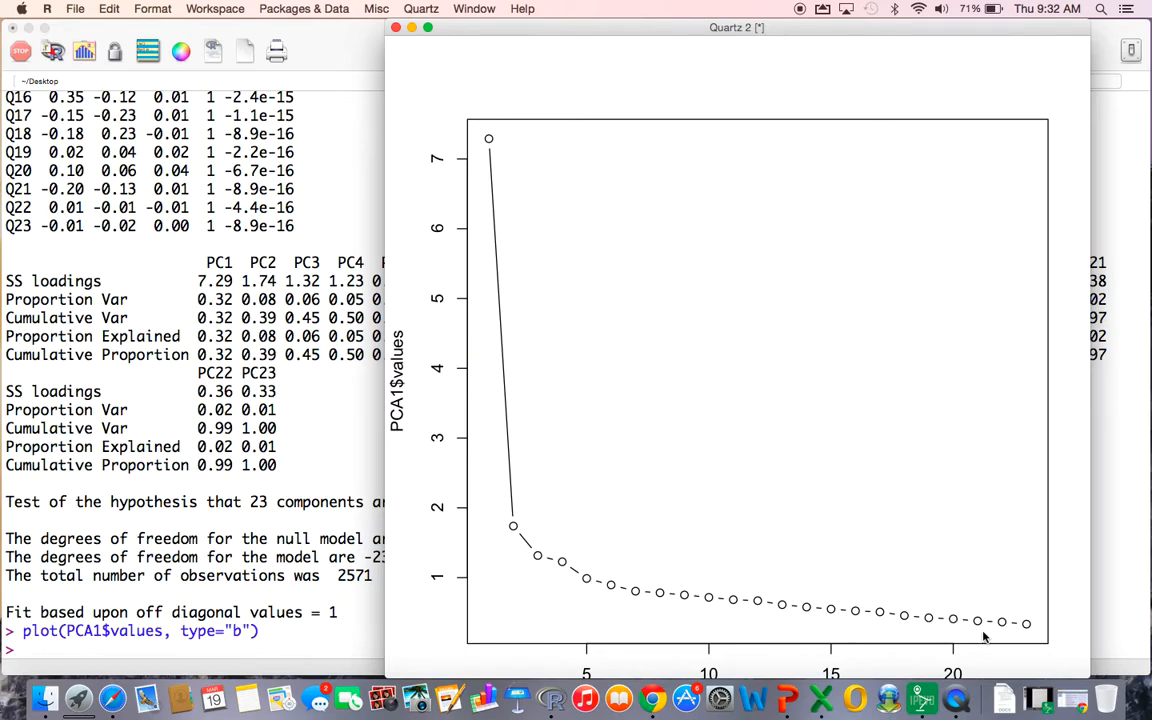
{"action": "mouse_move", "coordinate": [936, 620]}
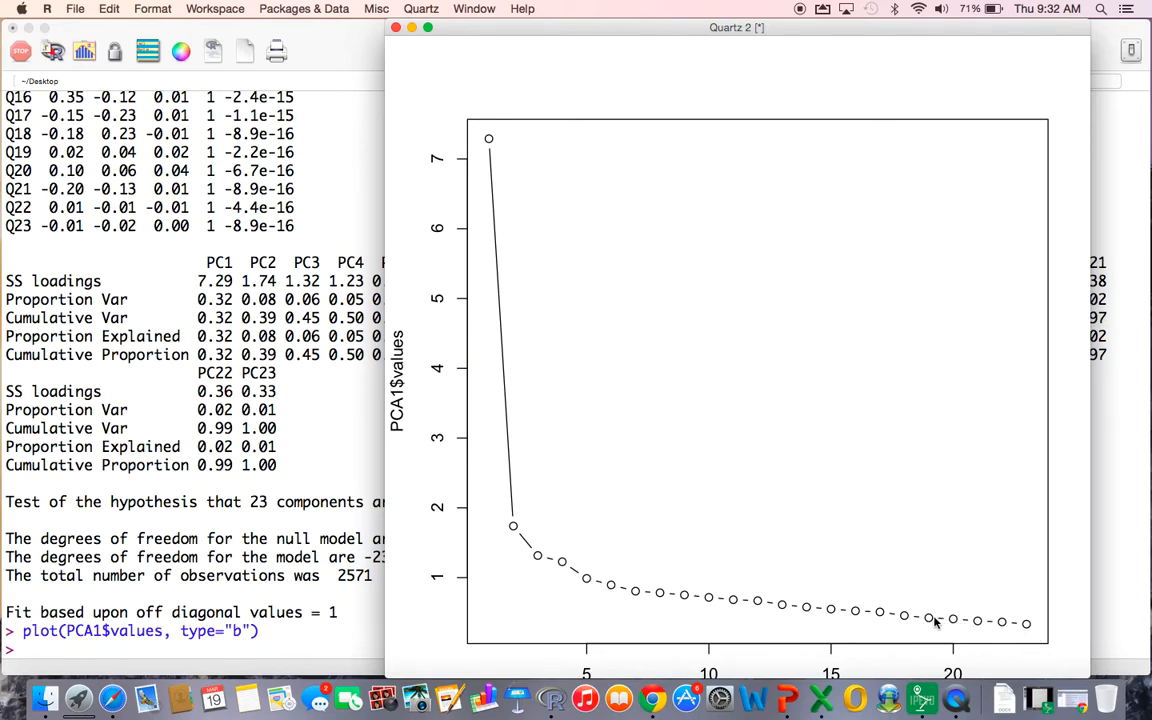
{"action": "mouse_move", "coordinate": [744, 600]}
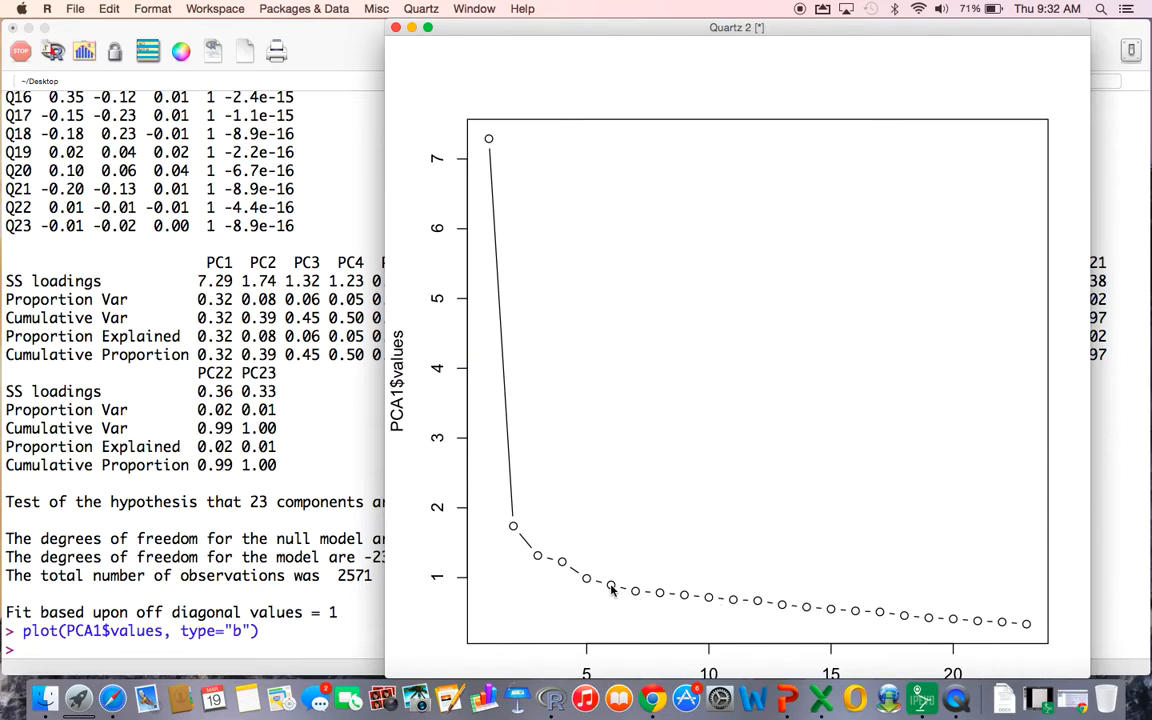
{"action": "mouse_move", "coordinate": [592, 586]}
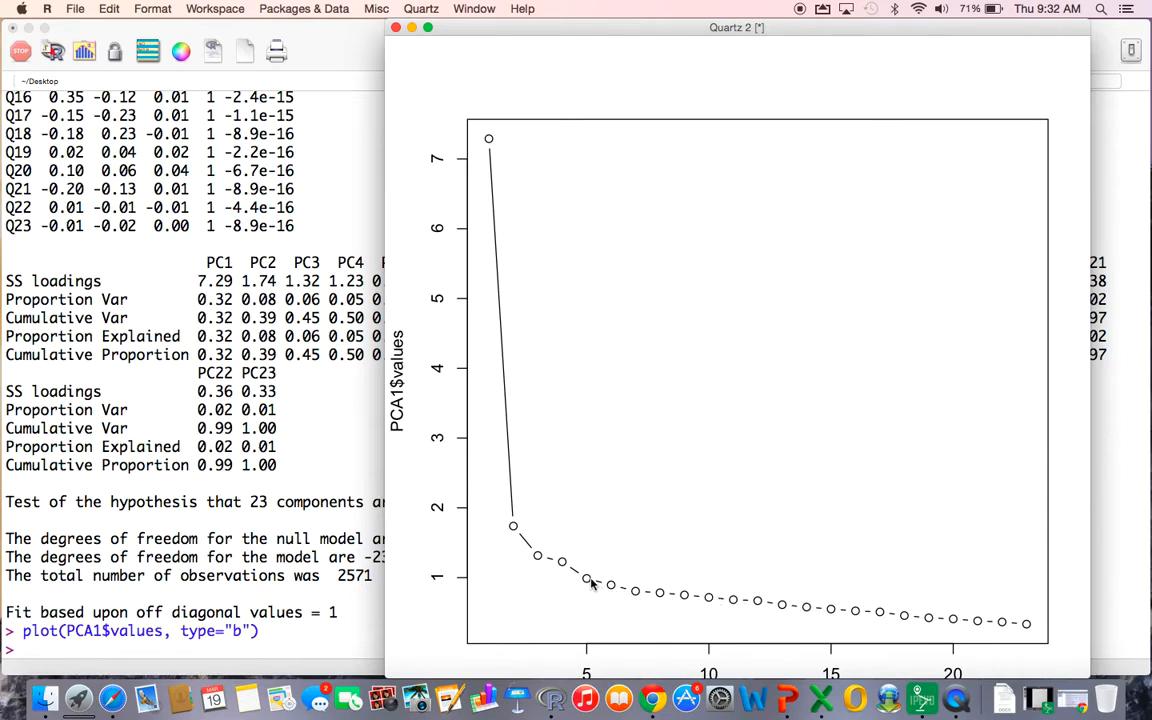
{"action": "mouse_move", "coordinate": [564, 560]}
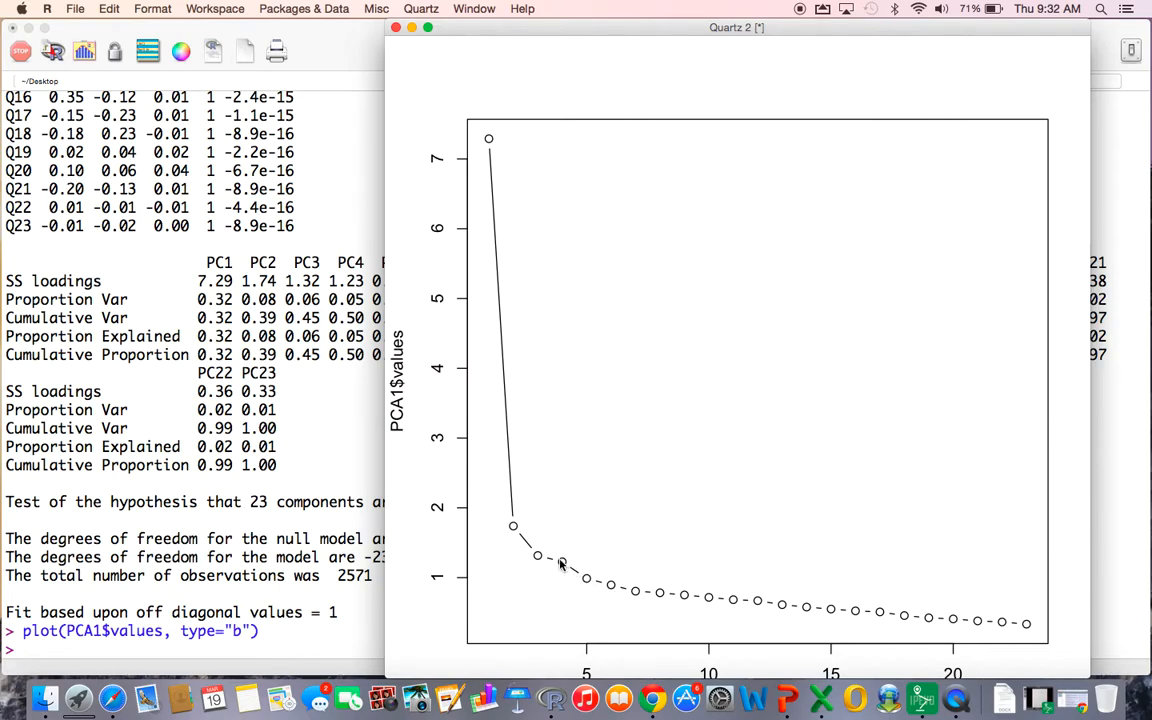
{"action": "mouse_move", "coordinate": [510, 268]}
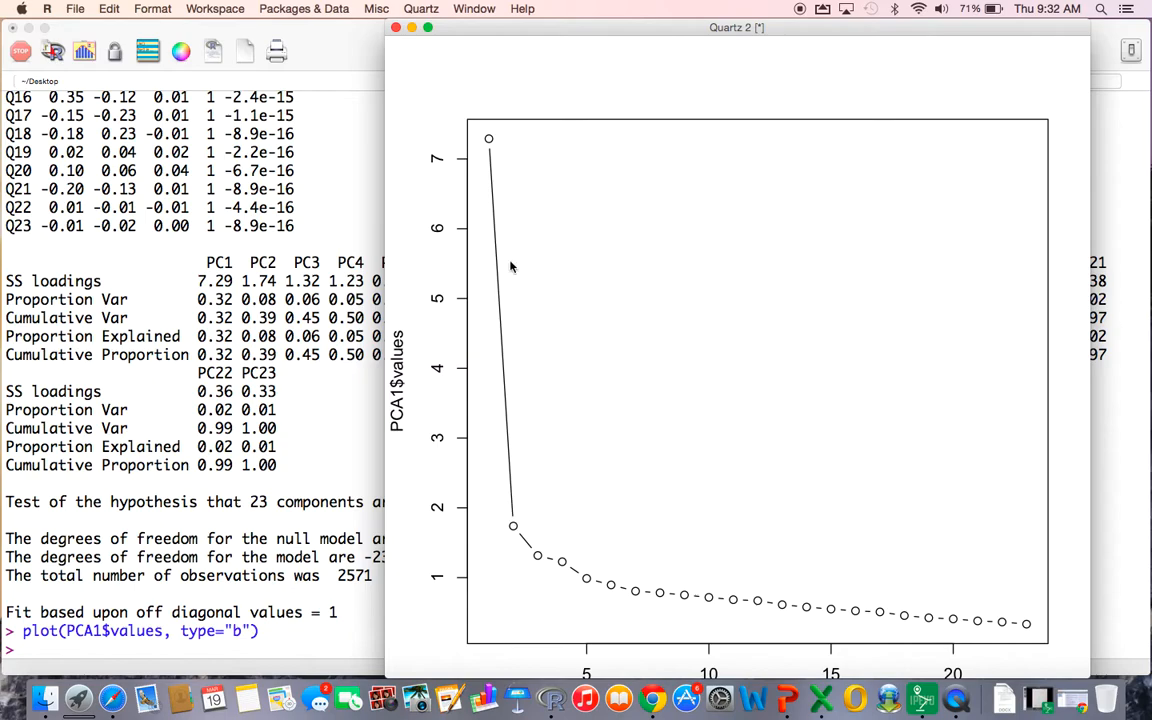
{"action": "mouse_move", "coordinate": [512, 524]}
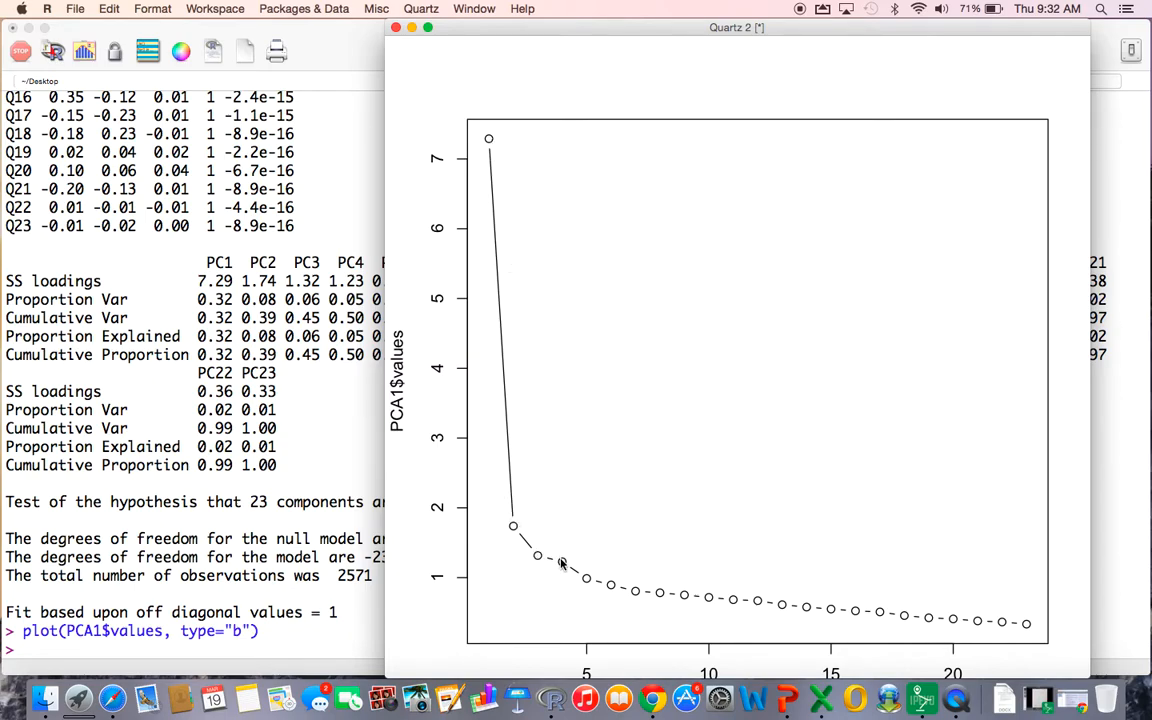
{"action": "mouse_move", "coordinate": [588, 584]}
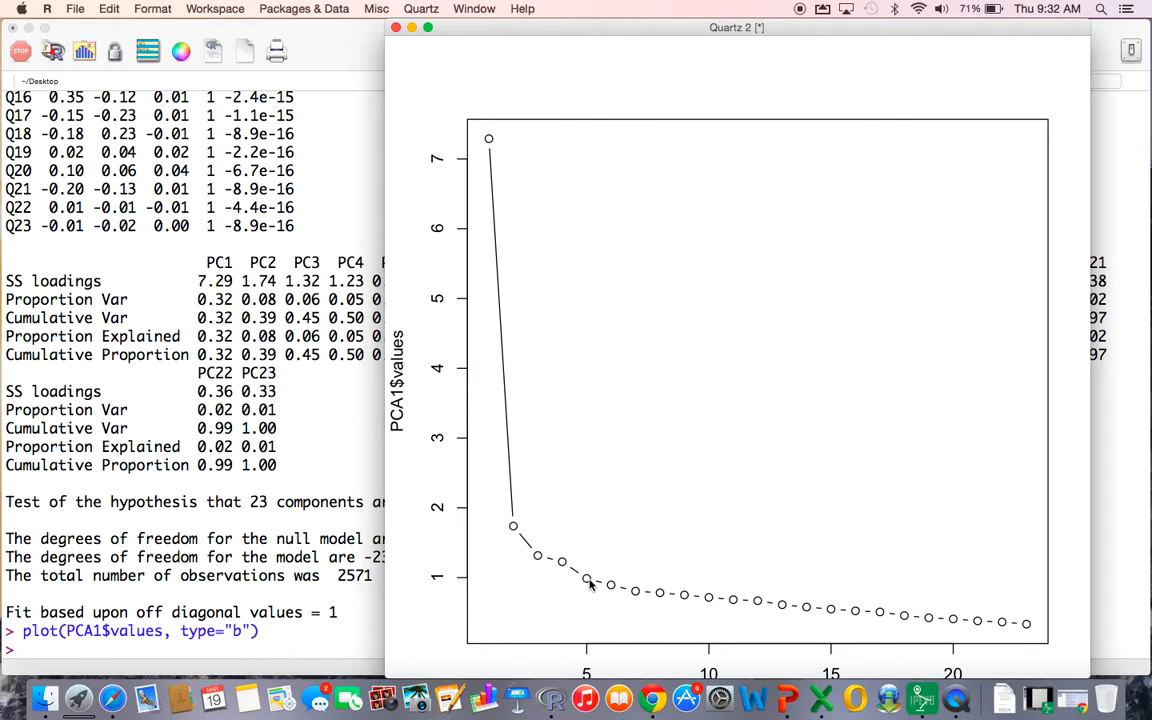
{"action": "mouse_move", "coordinate": [680, 596]}
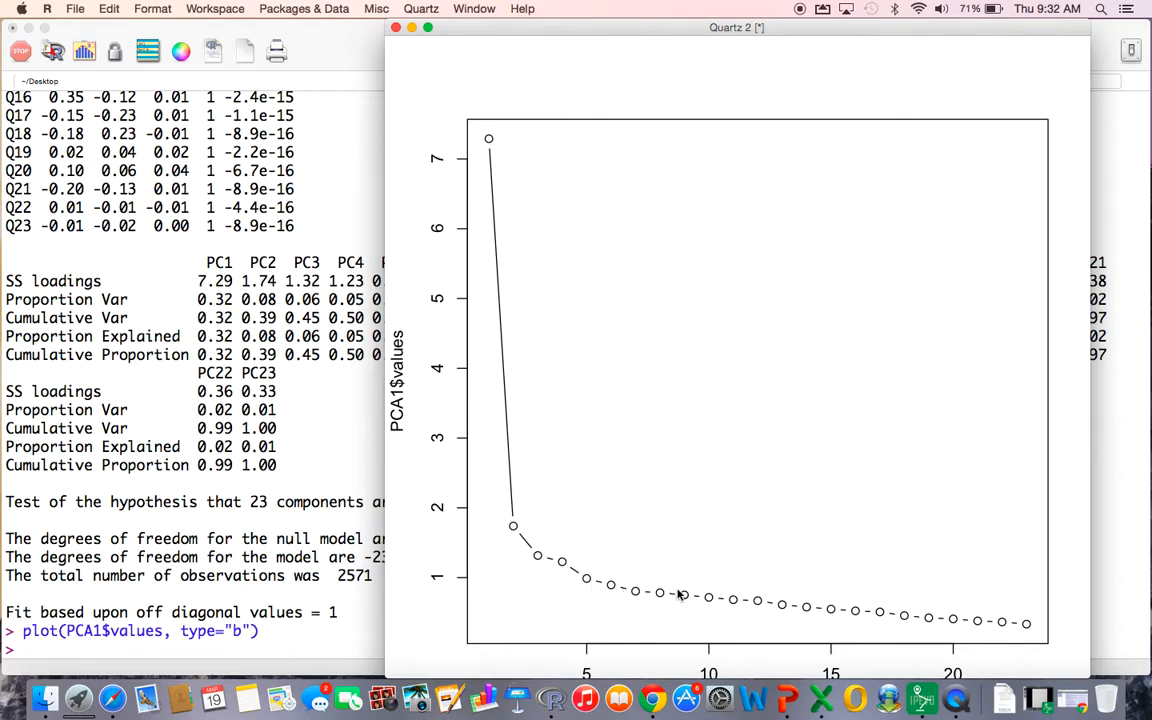
{"action": "mouse_move", "coordinate": [586, 584]}
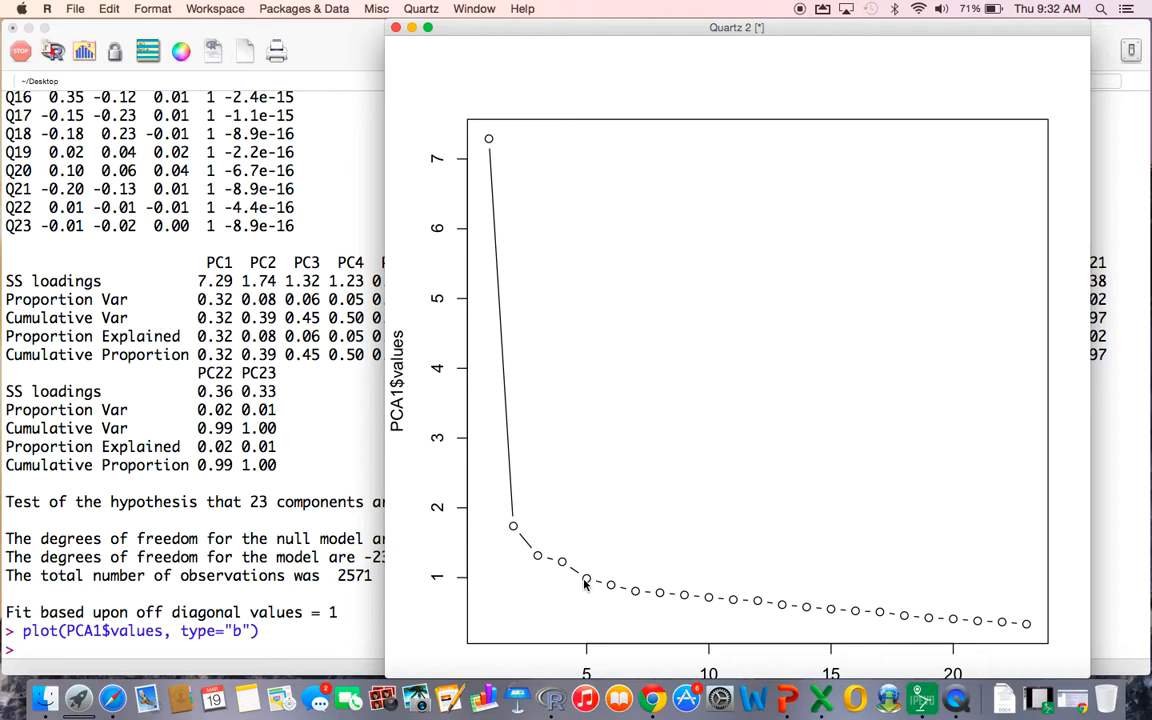
{"action": "mouse_move", "coordinate": [610, 590]}
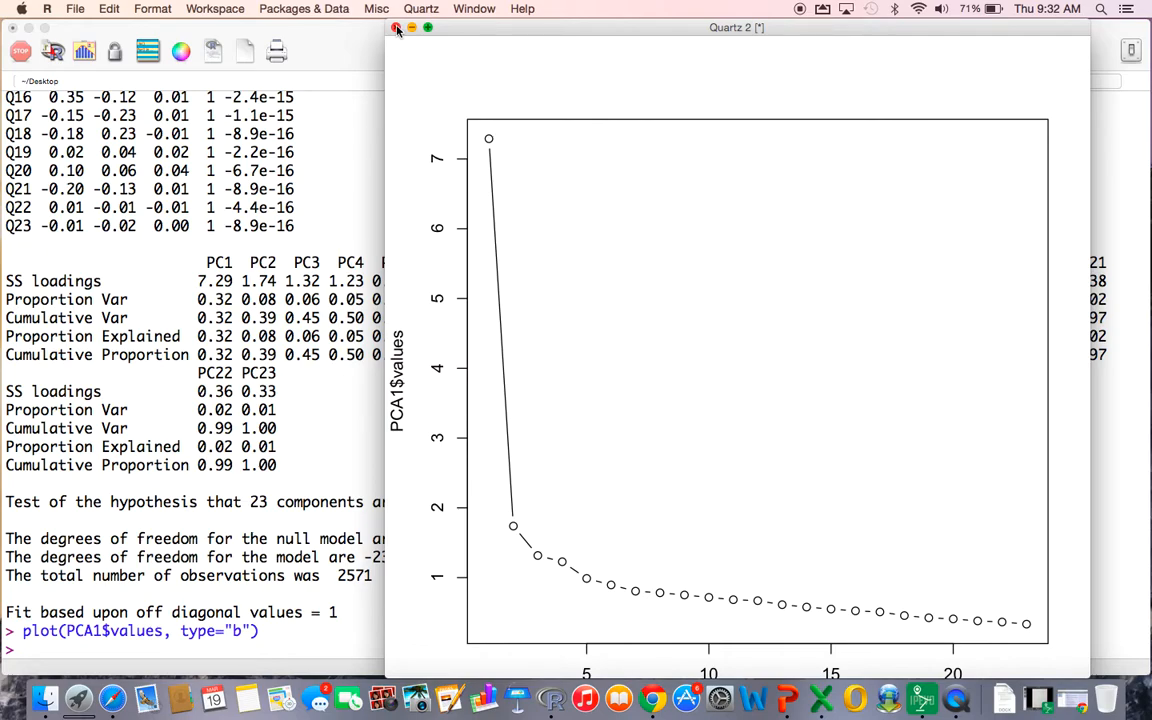
- Fit PCA2 <- principal(data, nfactors=4, rotate="varimax") as a four-component model
{"action": "left_click", "coordinate": [396, 28]}
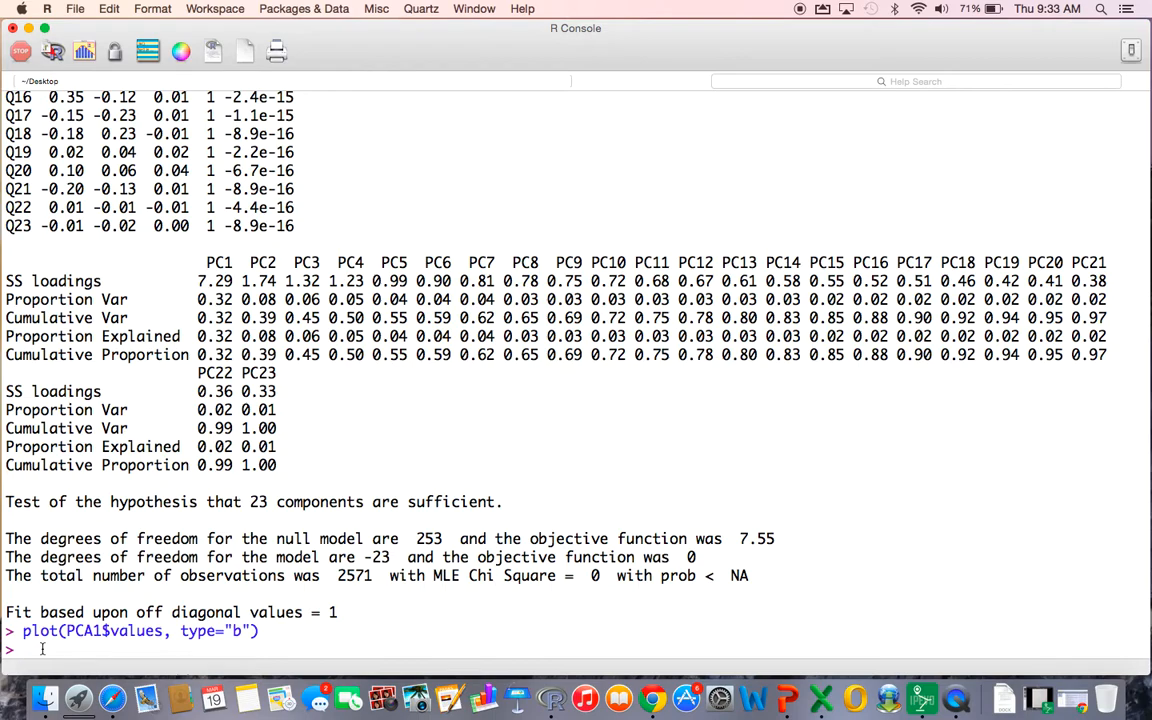
{"action": "type", "text": "PCA2"}
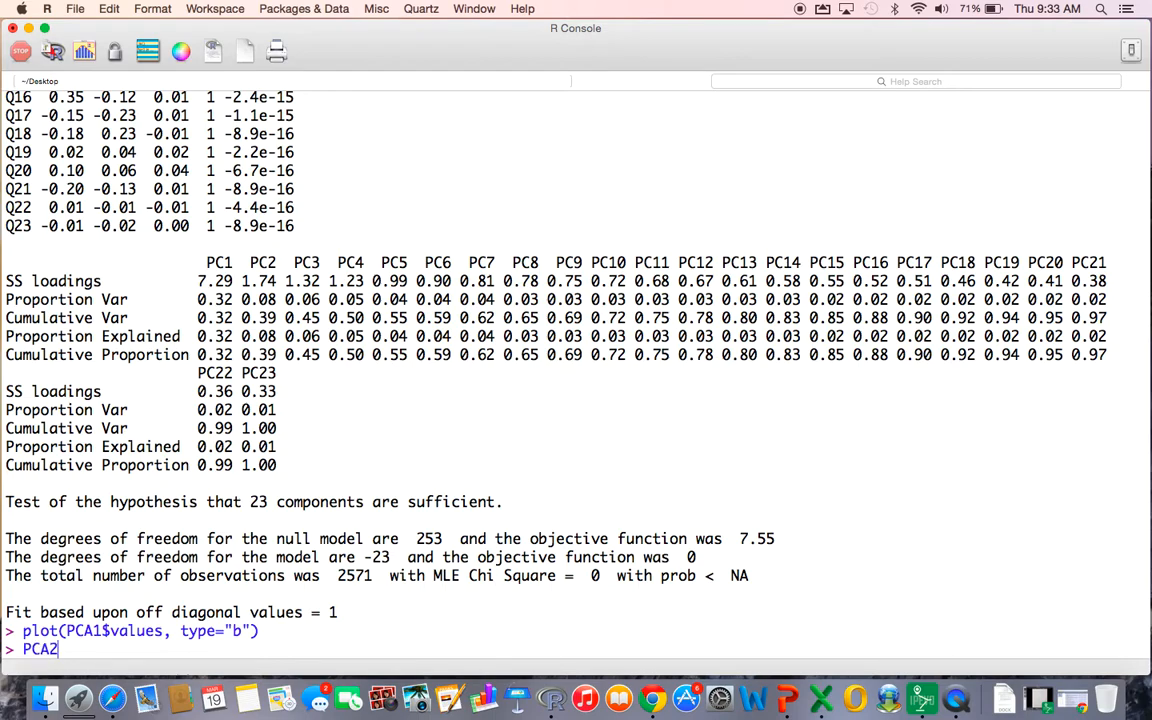
{"action": "type", "text": "<-"}
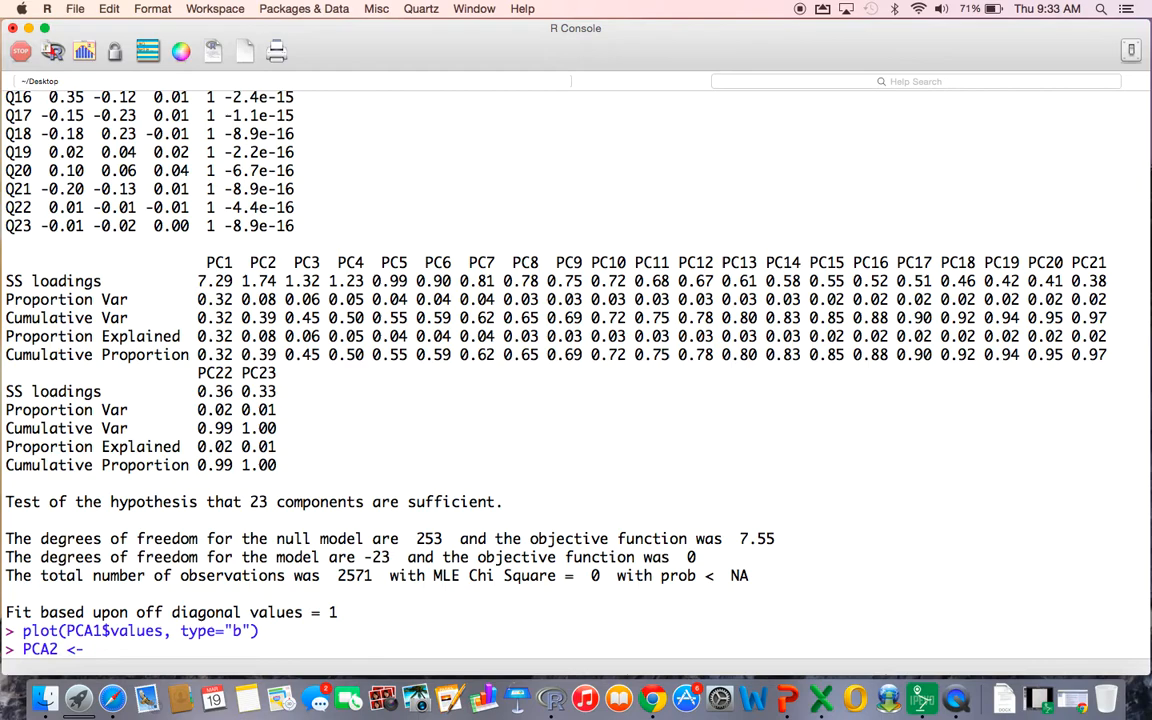
{"action": "type", "text": "principal(data,"}
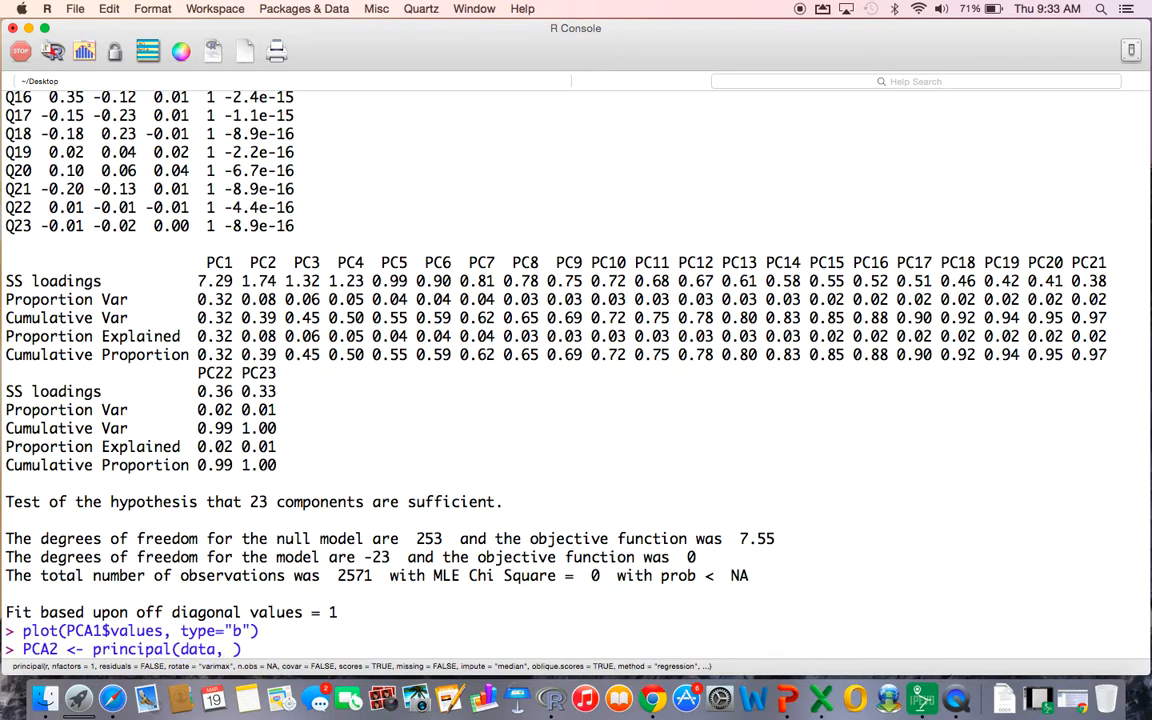
{"action": "type", "text": "nfactors="}
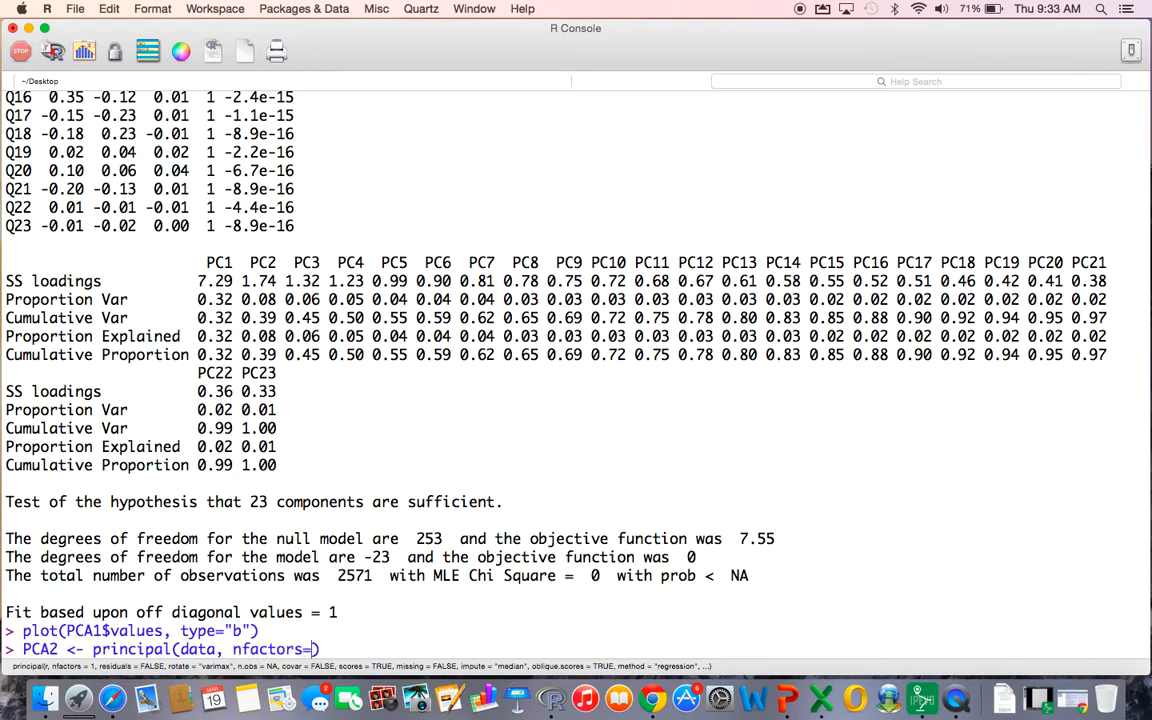
{"action": "type", "text": "4,"}
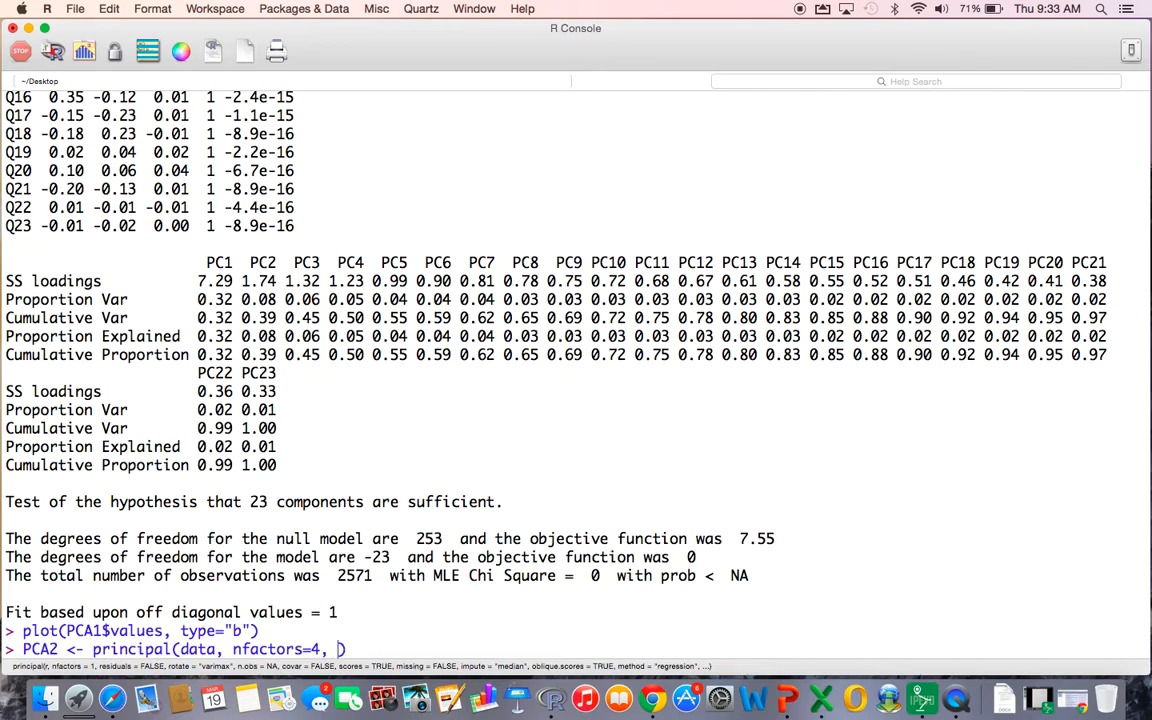
{"action": "type", "text": "rotate=\"\""}
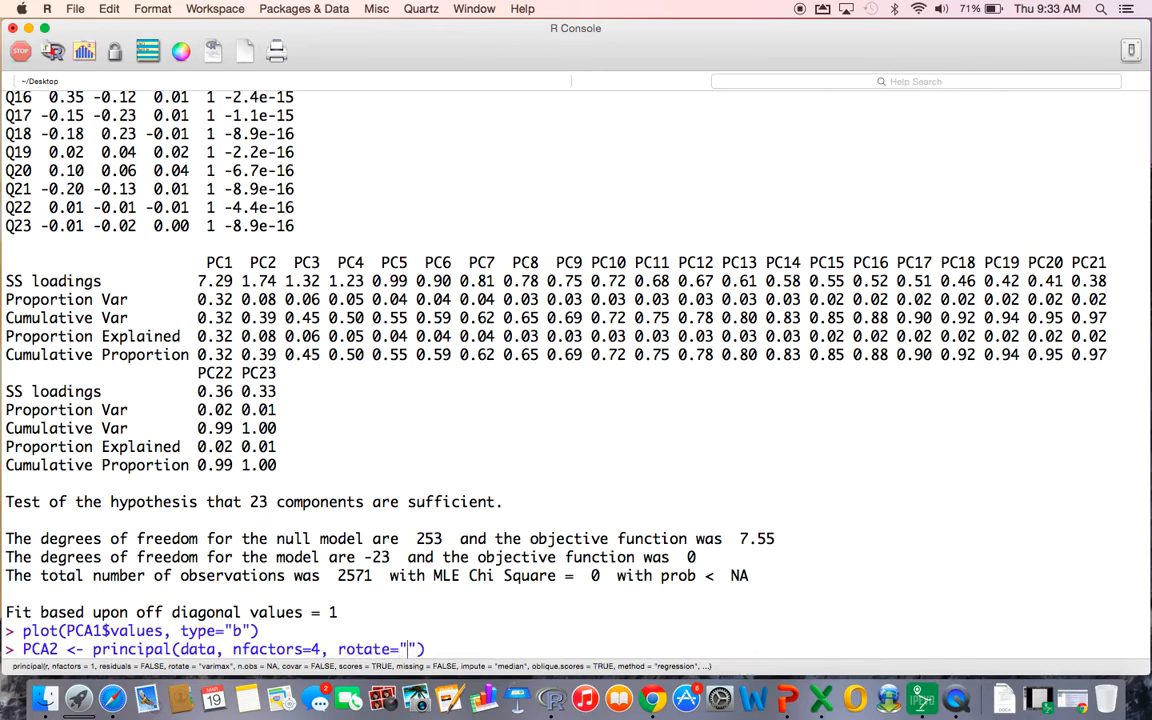
{"action": "type", "text": "varimax"}
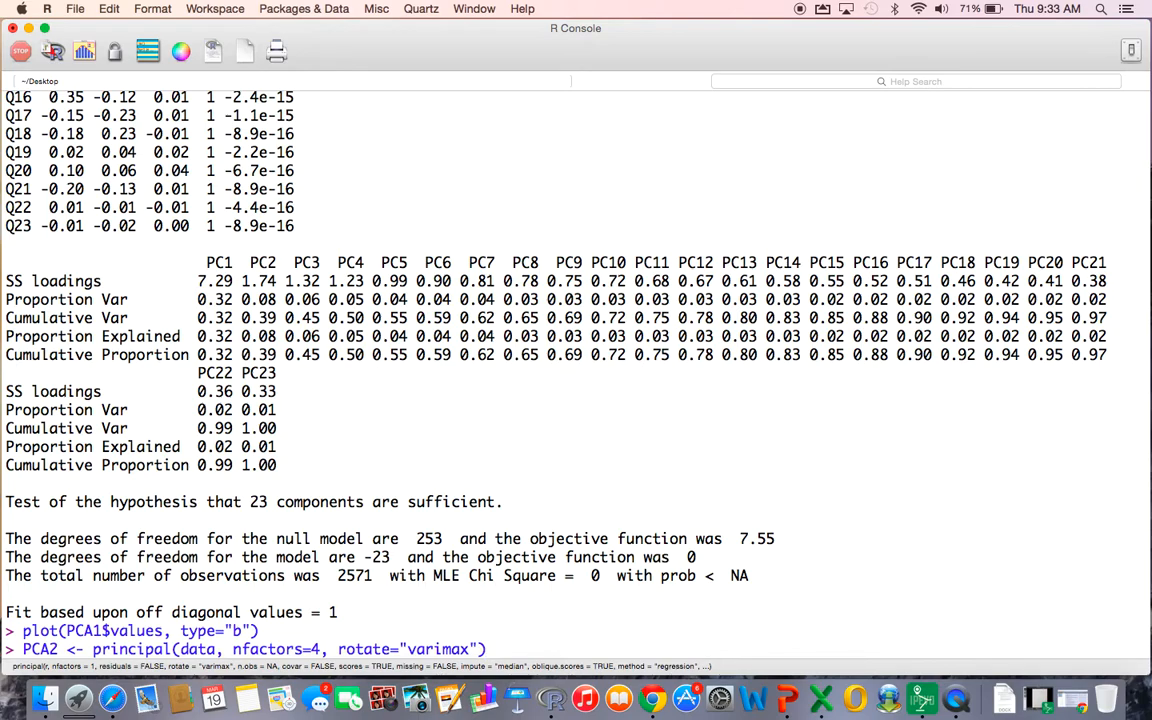
{"action": "key", "text": "Return"}
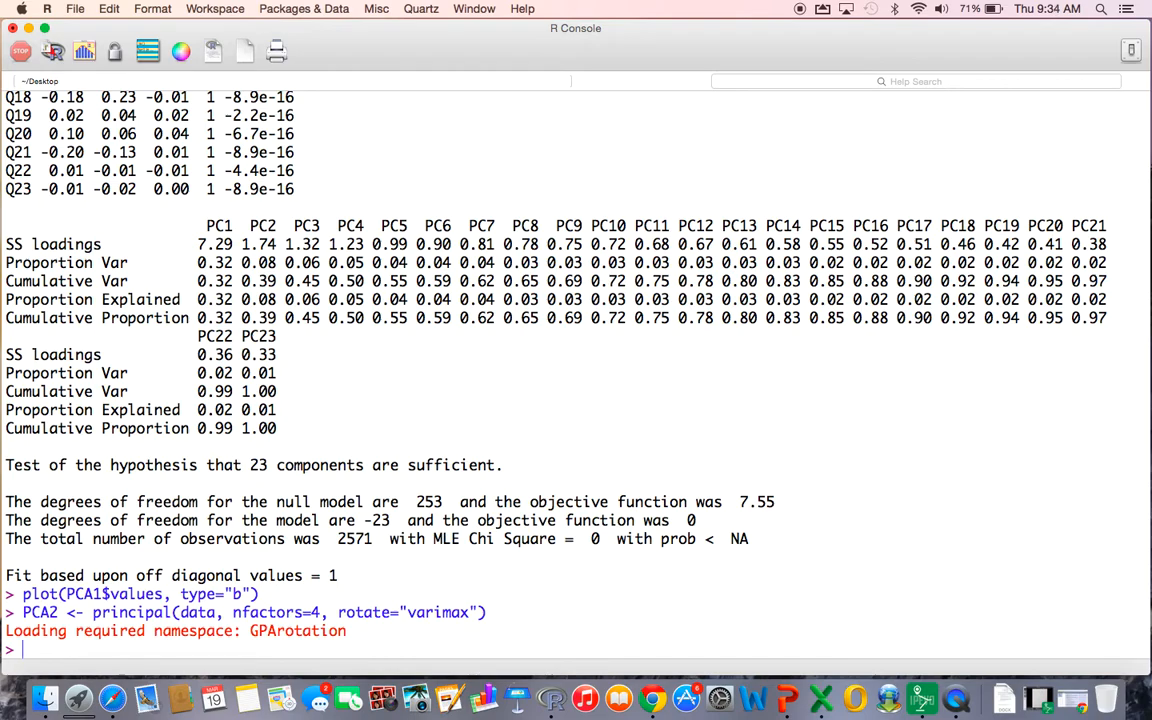
- Load the GPArotation package so the varimax rotation runs without errors
{"action": "type", "text": "library"}
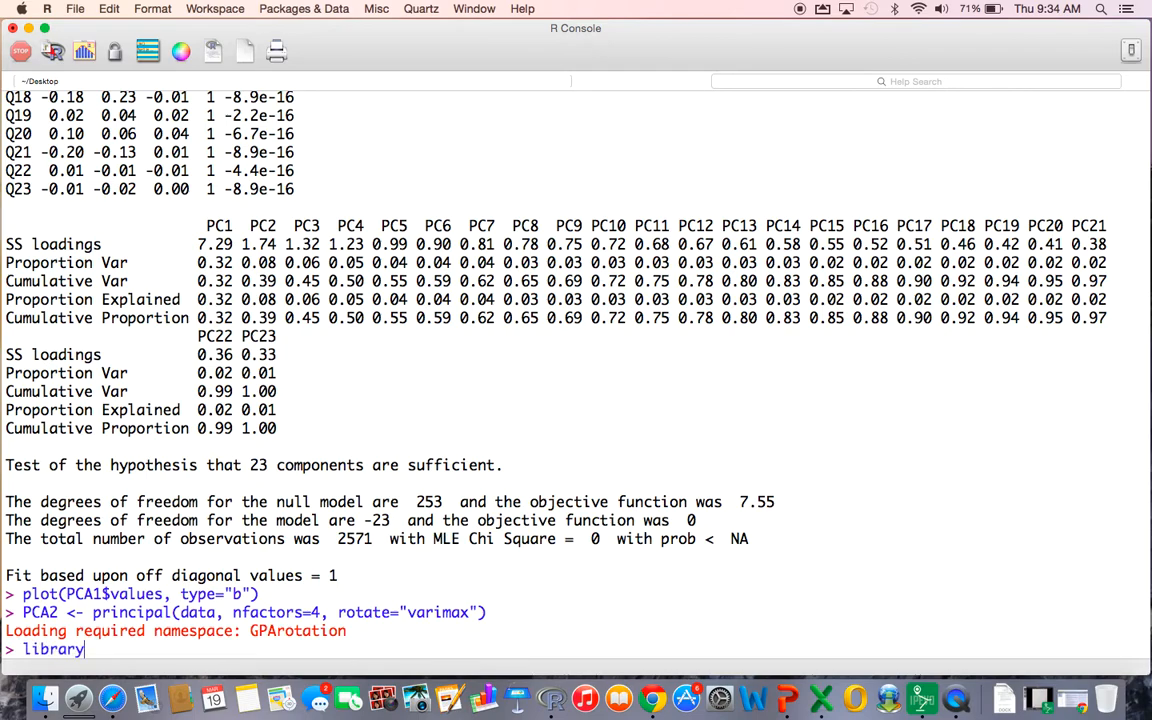
{"action": "type", "text": "(GP"}
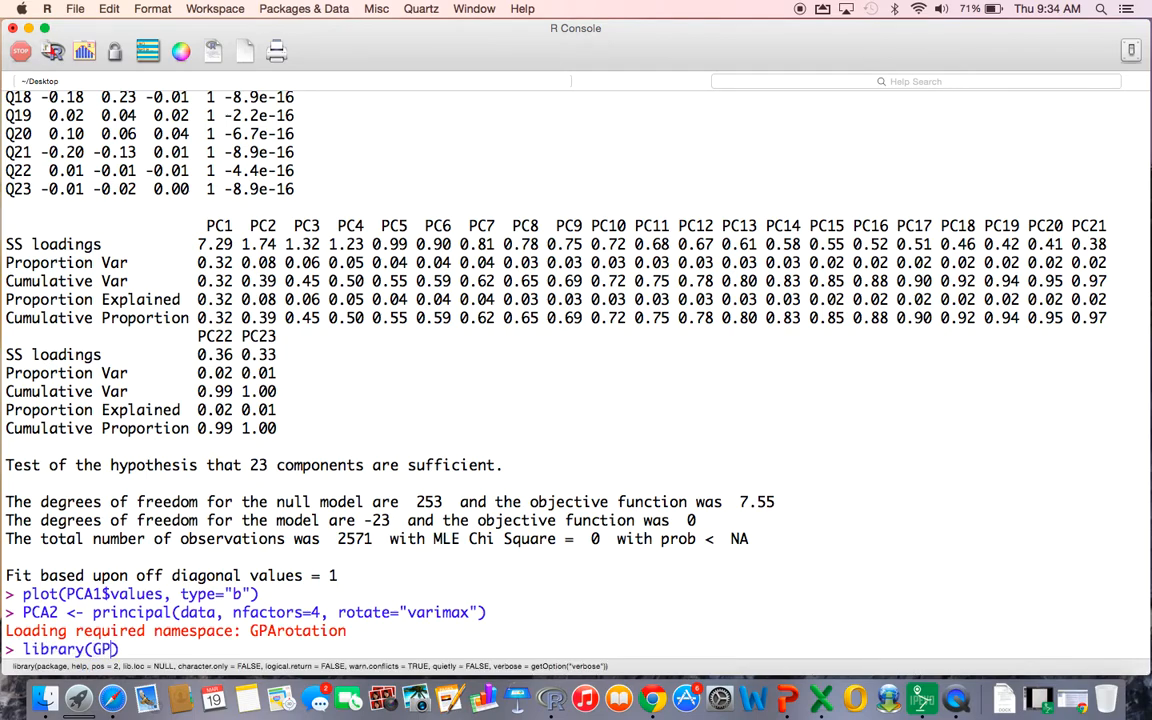
{"action": "type", "text": "rotat"}
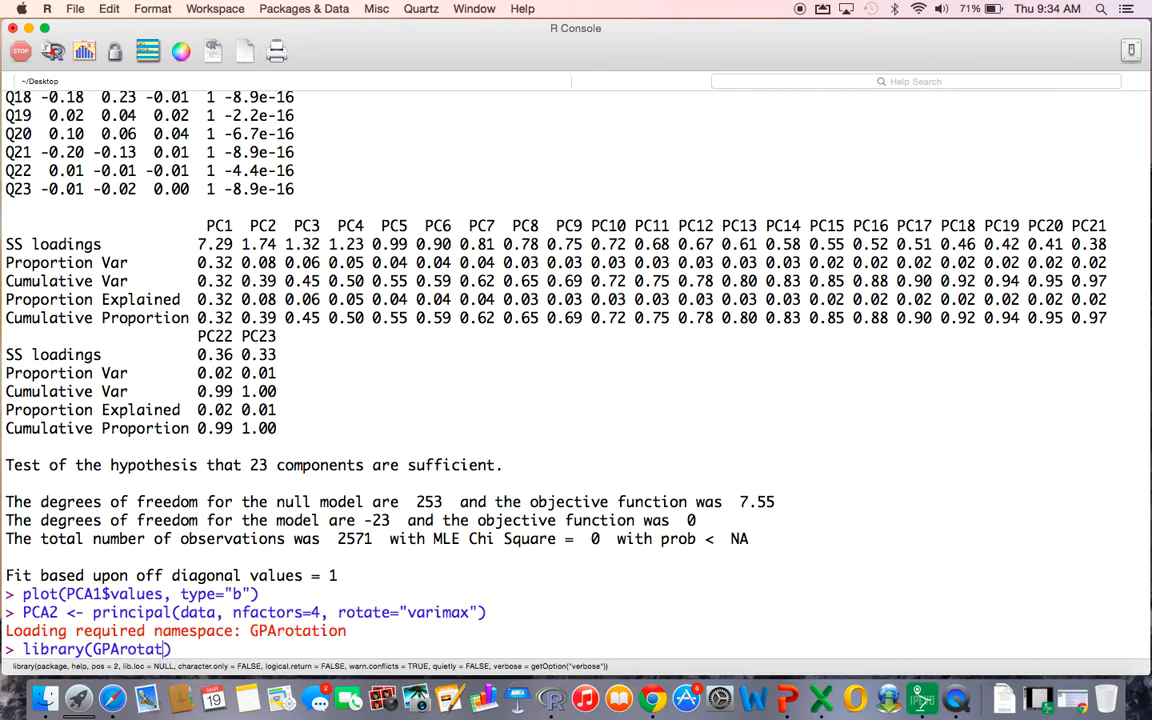
{"action": "type", "text": "ion"}
{"action": "key", "text": "Return"}
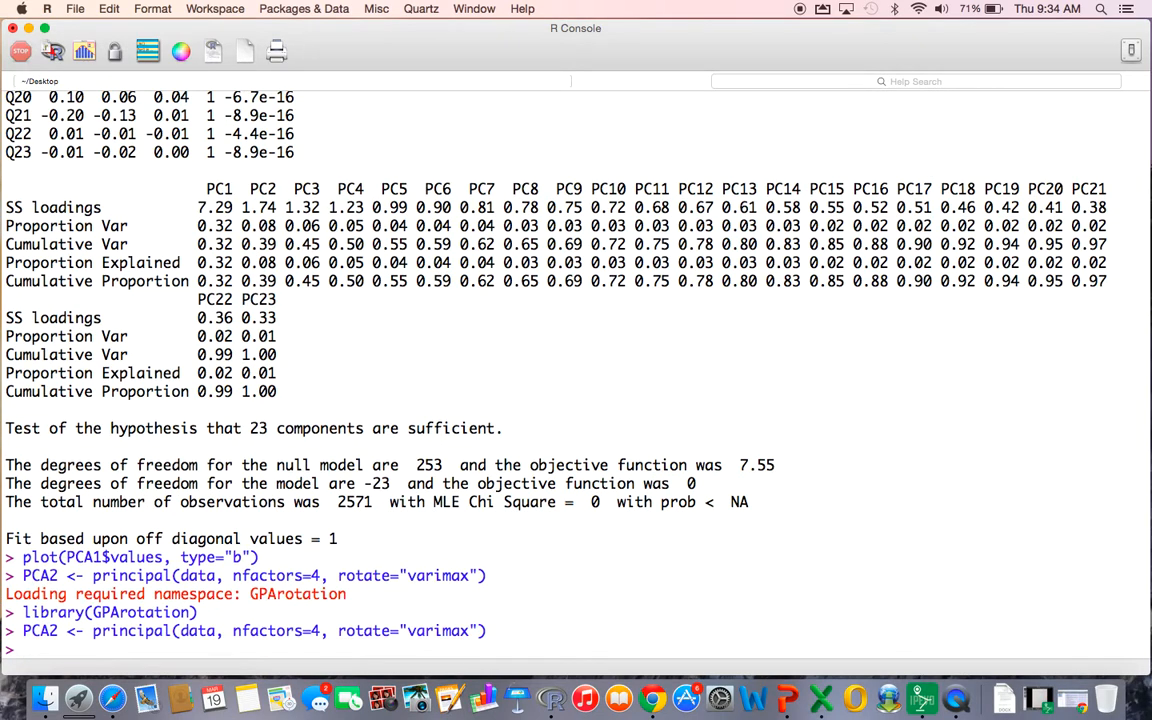
- Print PCA2's varimax loadings on RC3, RC1, RC4, RC2 and highlight Q03's 0.57 loading on RC1
{"action": "type", "text": "PCA2"}
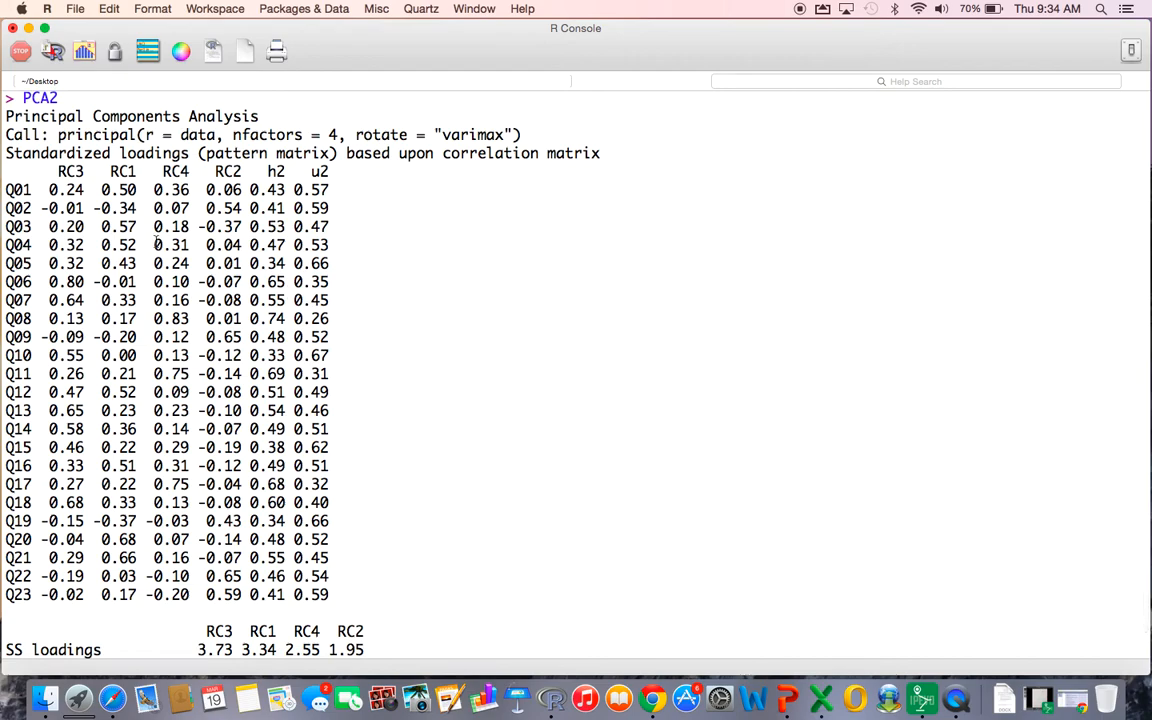
{"action": "mouse_move", "coordinate": [48, 190]}
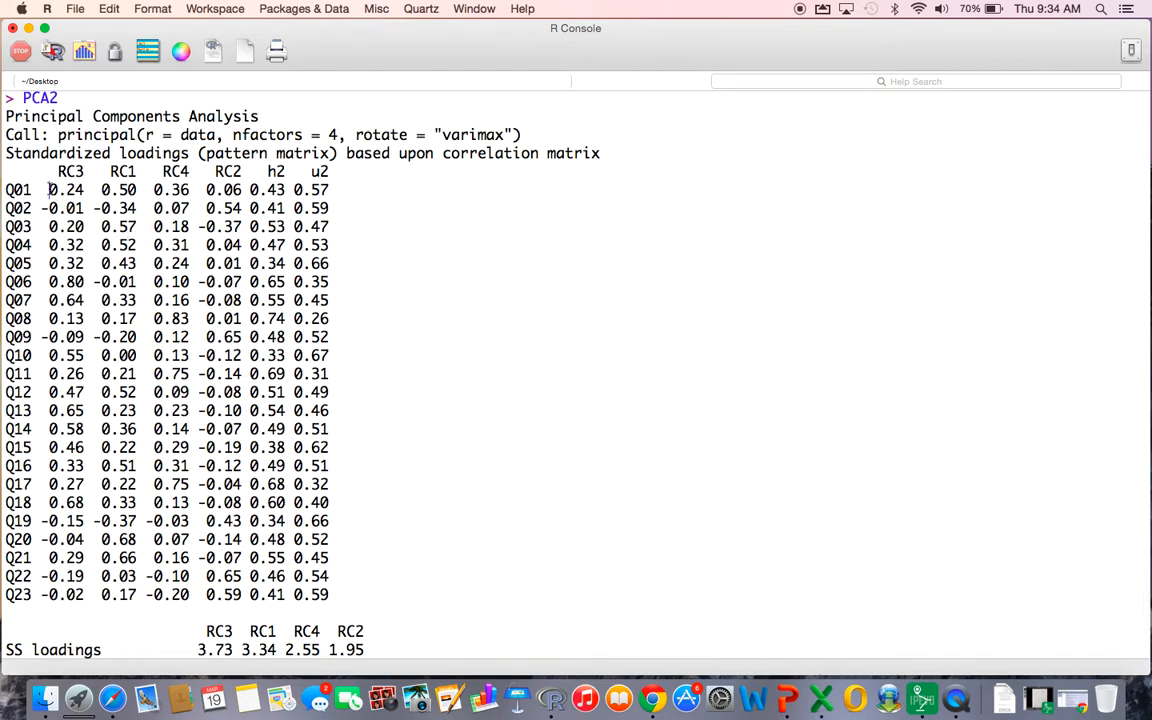
{"action": "left_click_drag", "start_coordinate": [48, 190], "coordinate": [250, 190]}
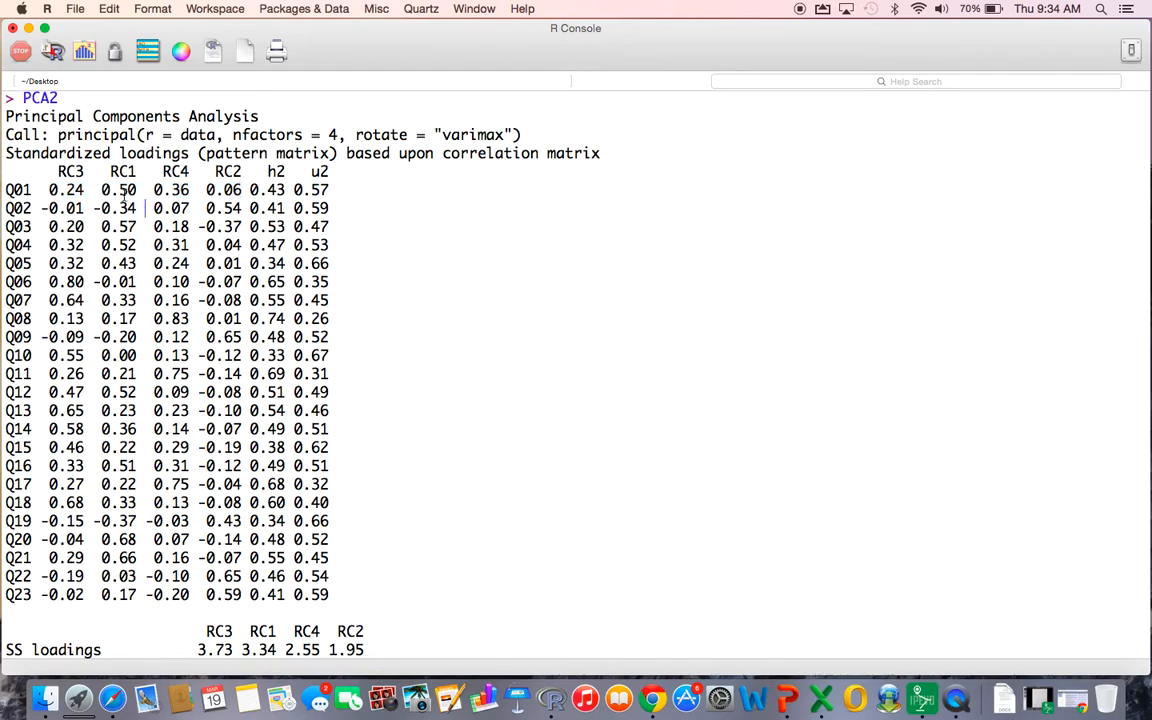
{"action": "double_click", "coordinate": [120, 190]}
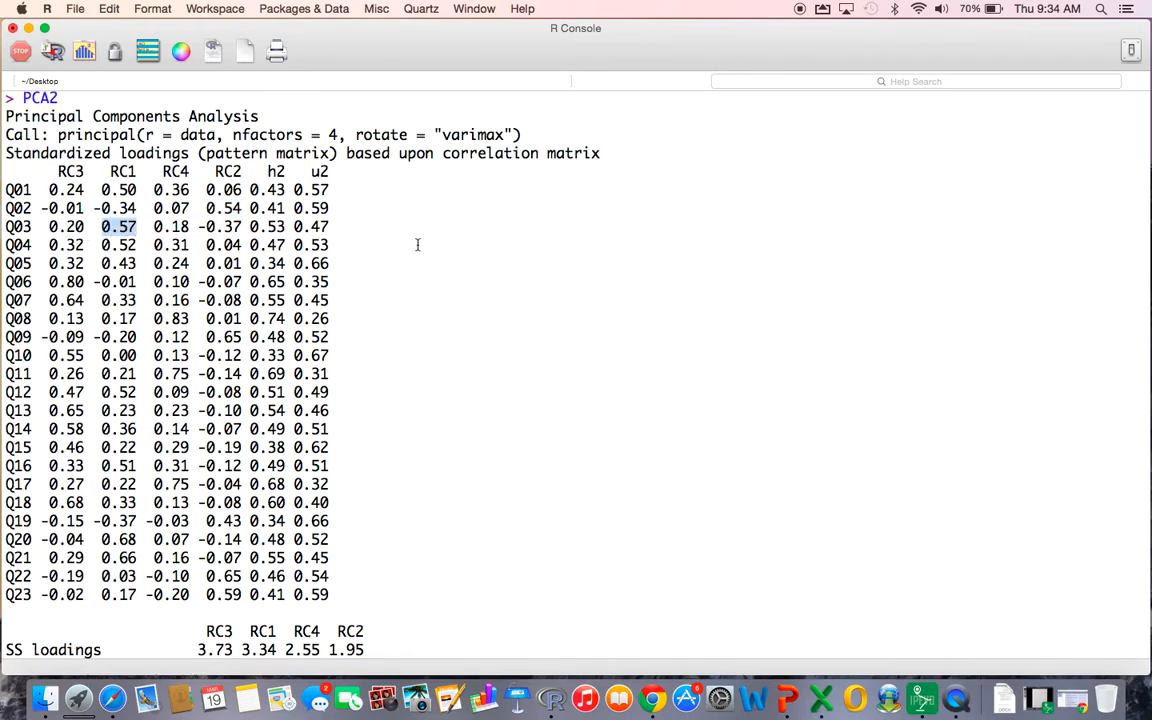
{"action": "scroll", "scroll_direction": "down", "scroll_amount": 3}
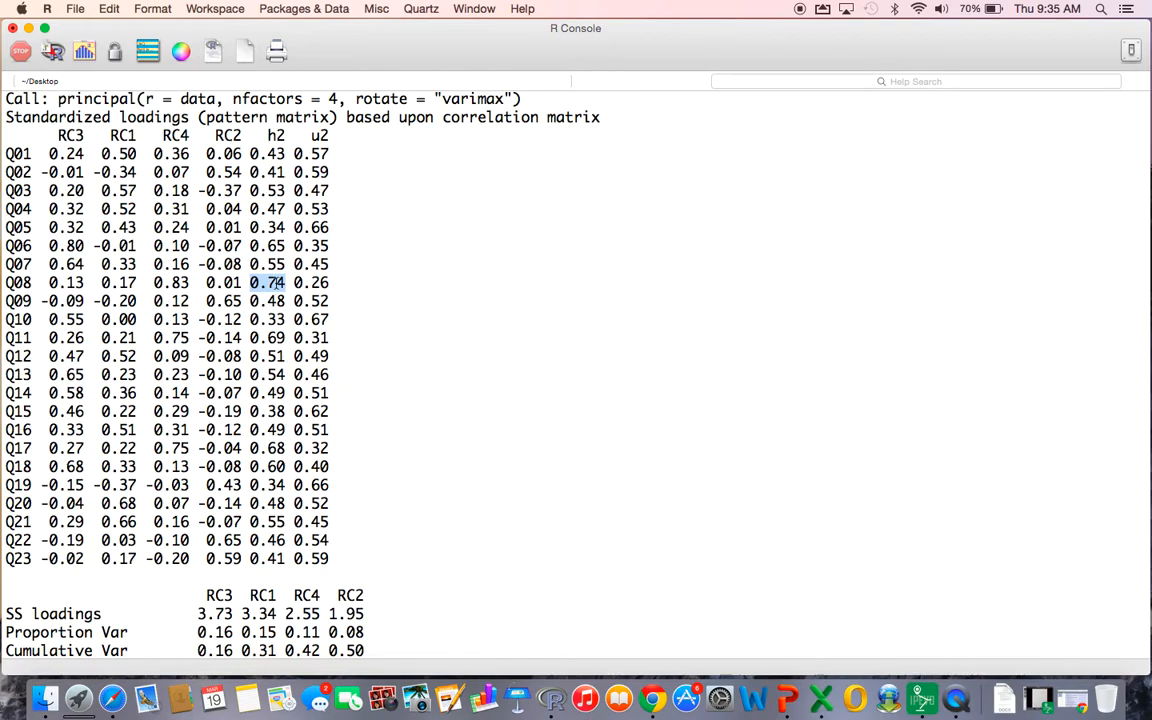
{"action": "mouse_move", "coordinate": [144, 260]}
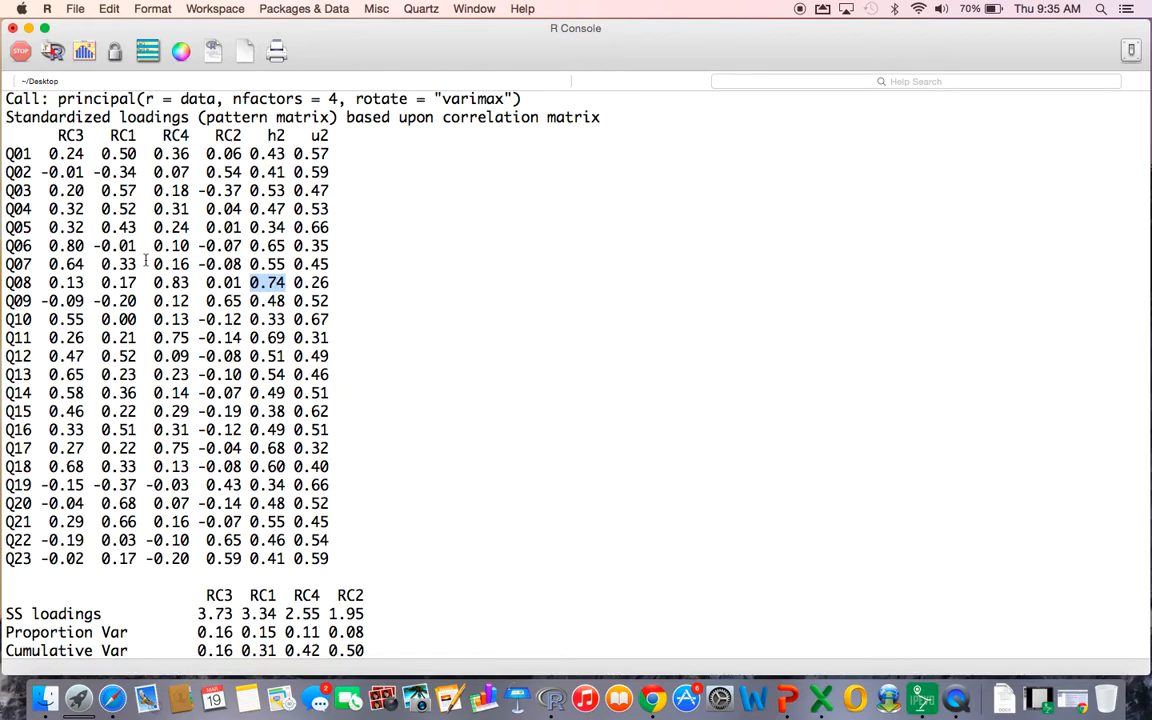
{"action": "mouse_move", "coordinate": [404, 298]}
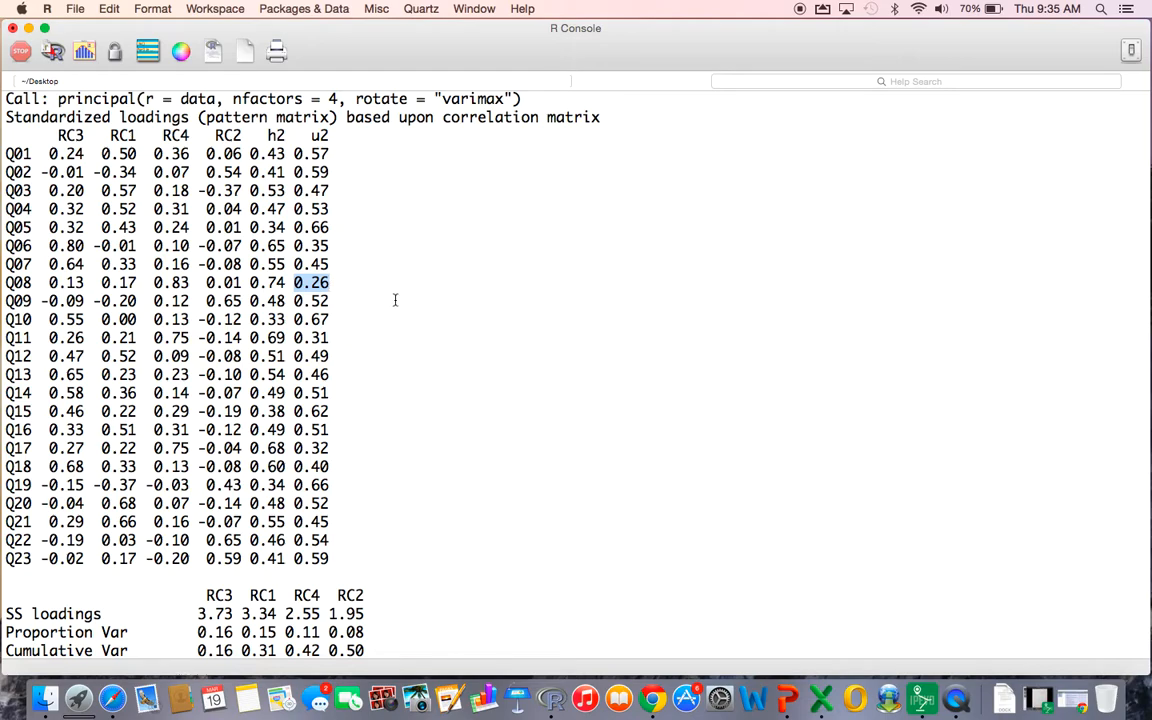
{"action": "mouse_move", "coordinate": [336, 308]}
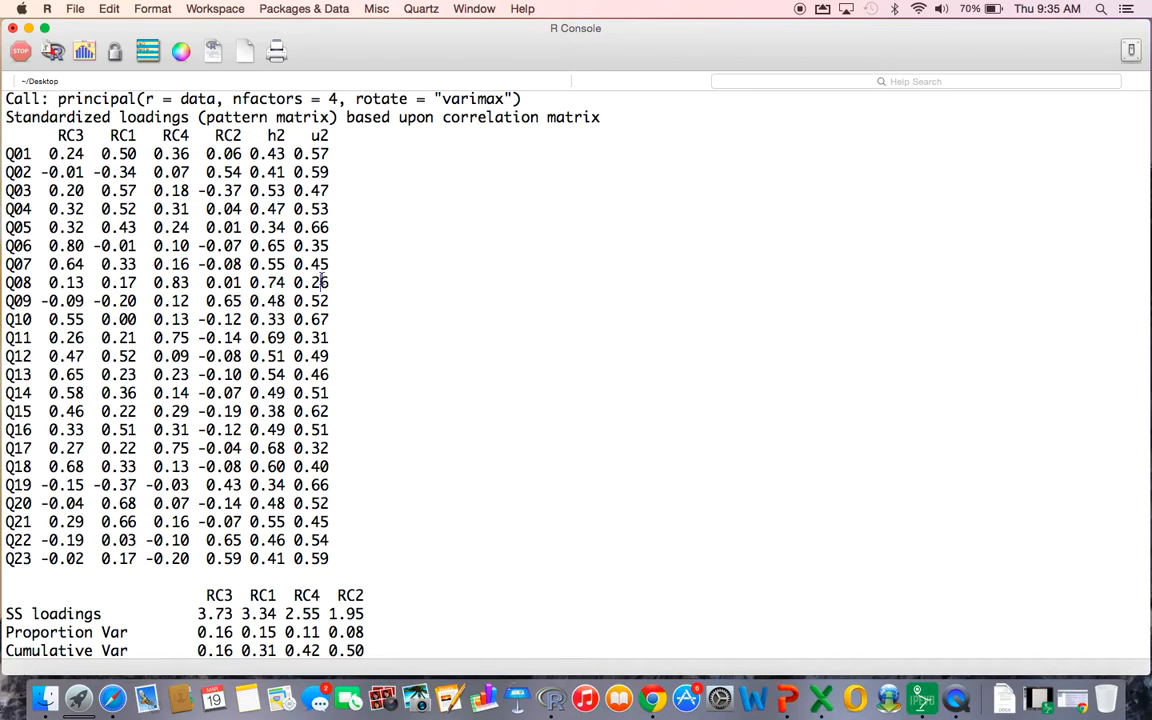
{"action": "scroll", "scroll_direction": "down", "scroll_amount": 3}
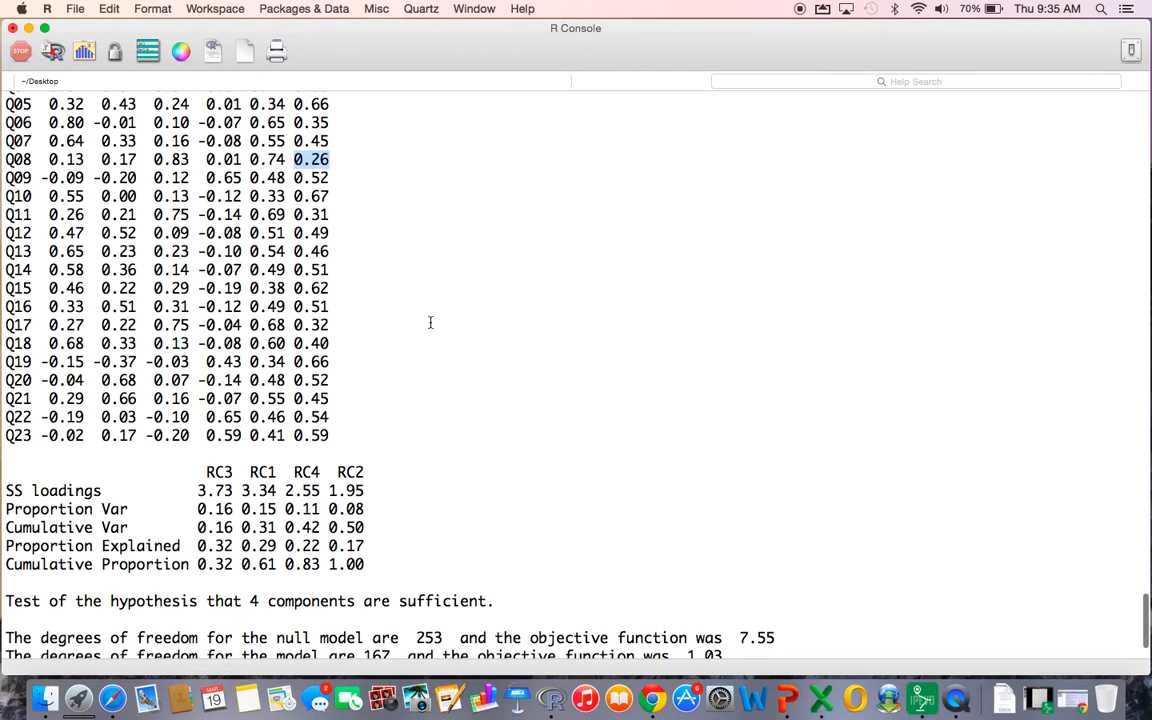
{"action": "scroll", "scroll_direction": "down", "scroll_amount": 3}
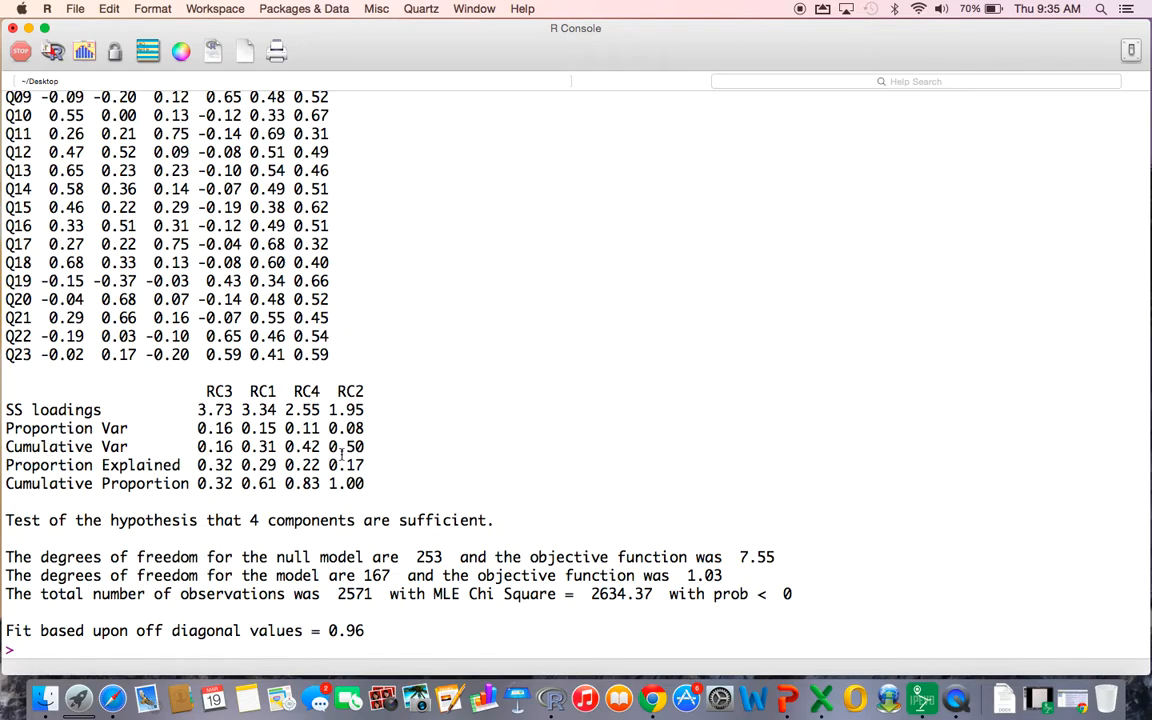
{"action": "double_click", "coordinate": [348, 446]}
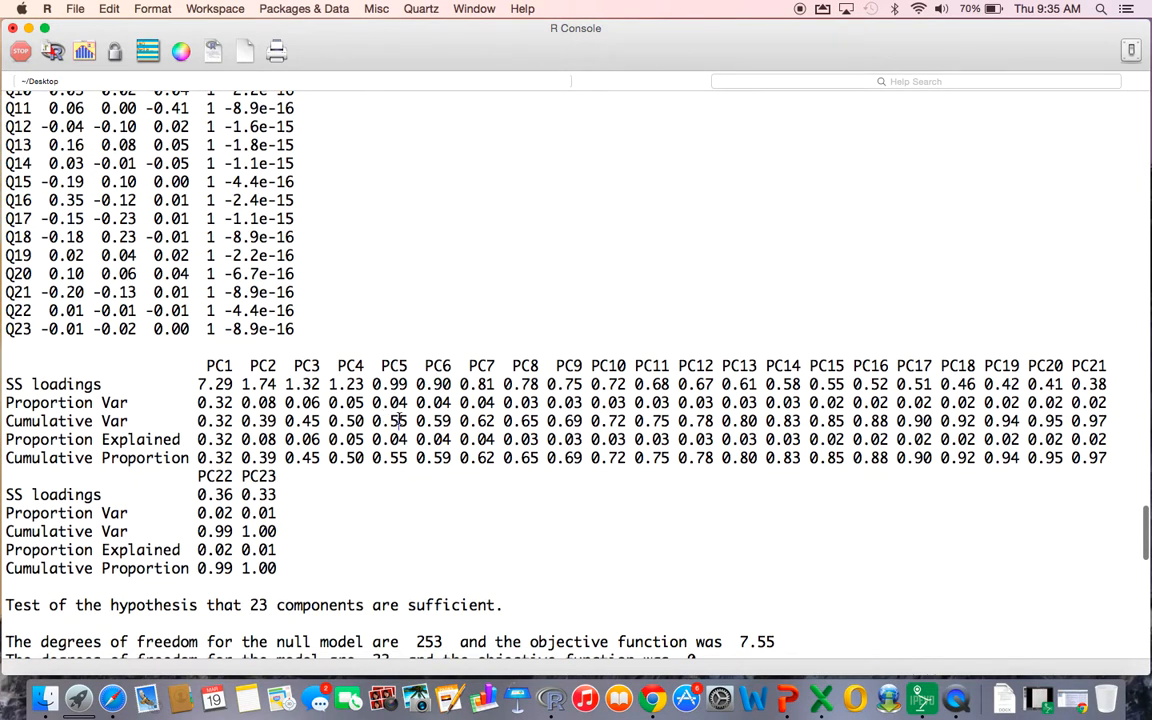
{"action": "double_click", "coordinate": [388, 420]}
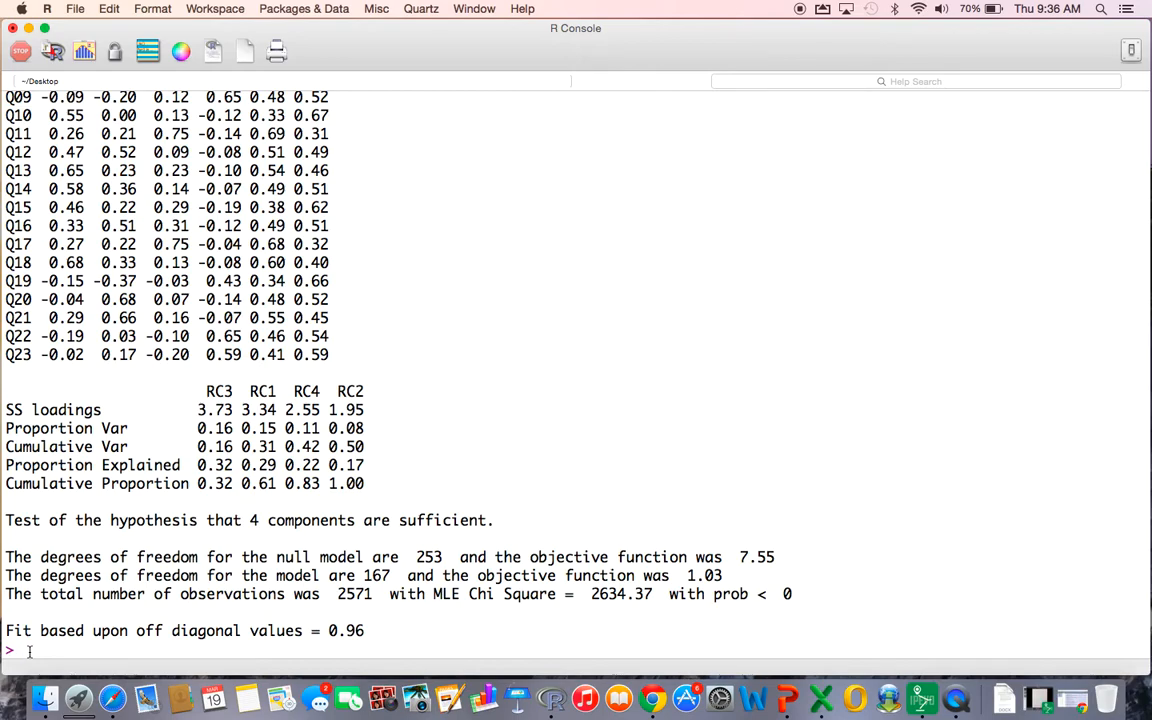
- Assign residuals <- factor.residuals(cor(data), PCA2$loadings) at the prompt
{"action": "type", "text": "res"}
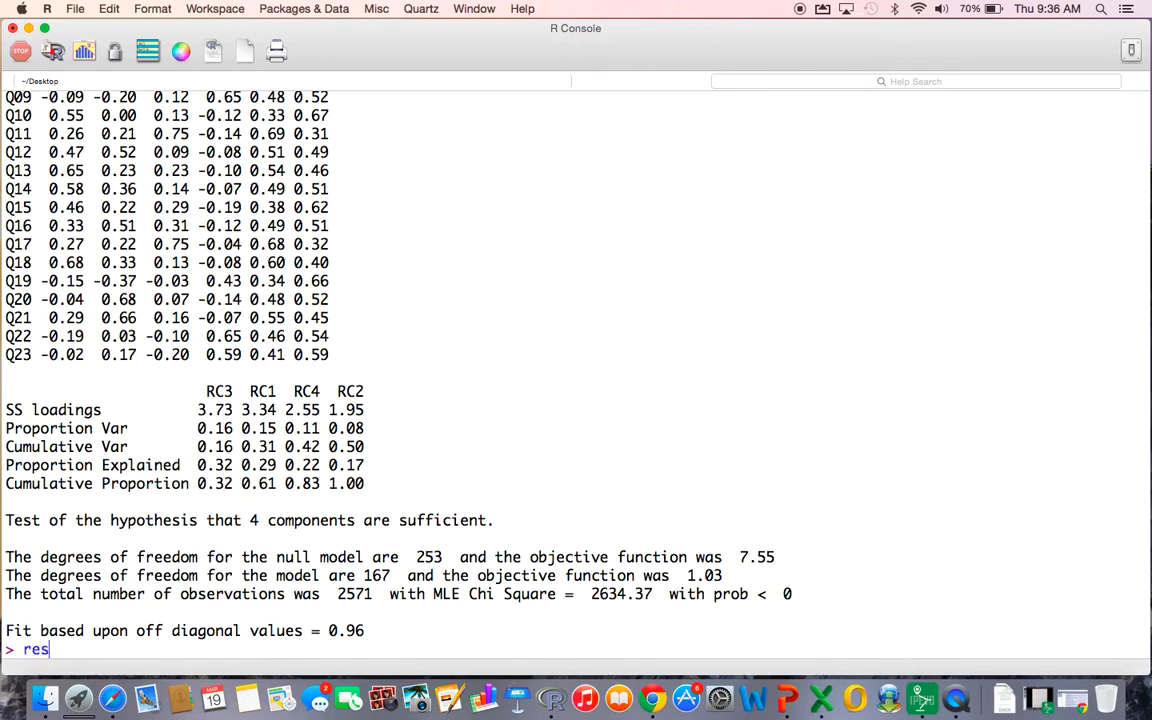
{"action": "type", "text": "iduals <"}
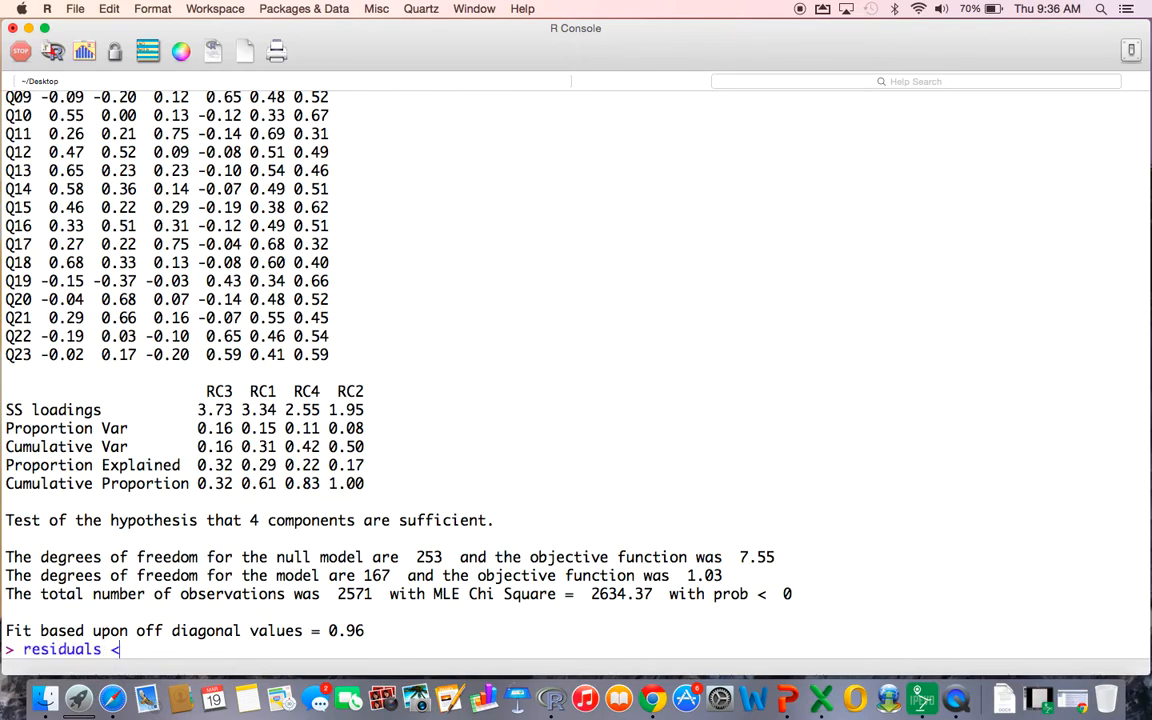
{"action": "type", "text": "-"}
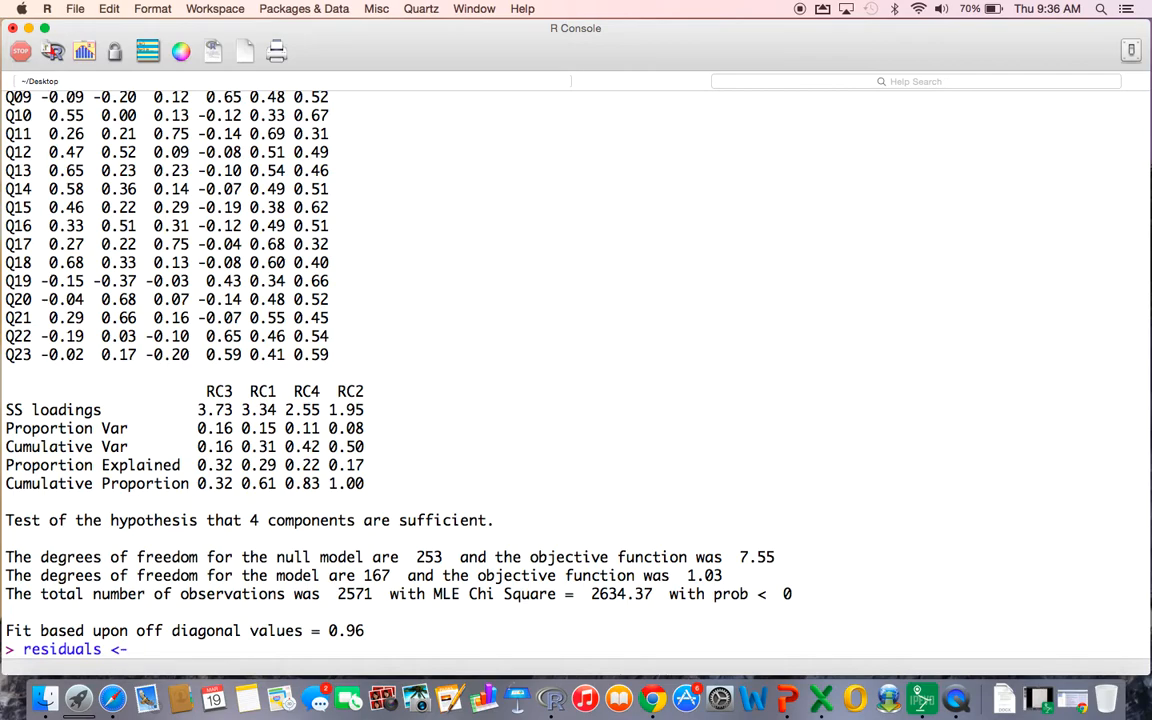
{"action": "type", "text": "factor."}
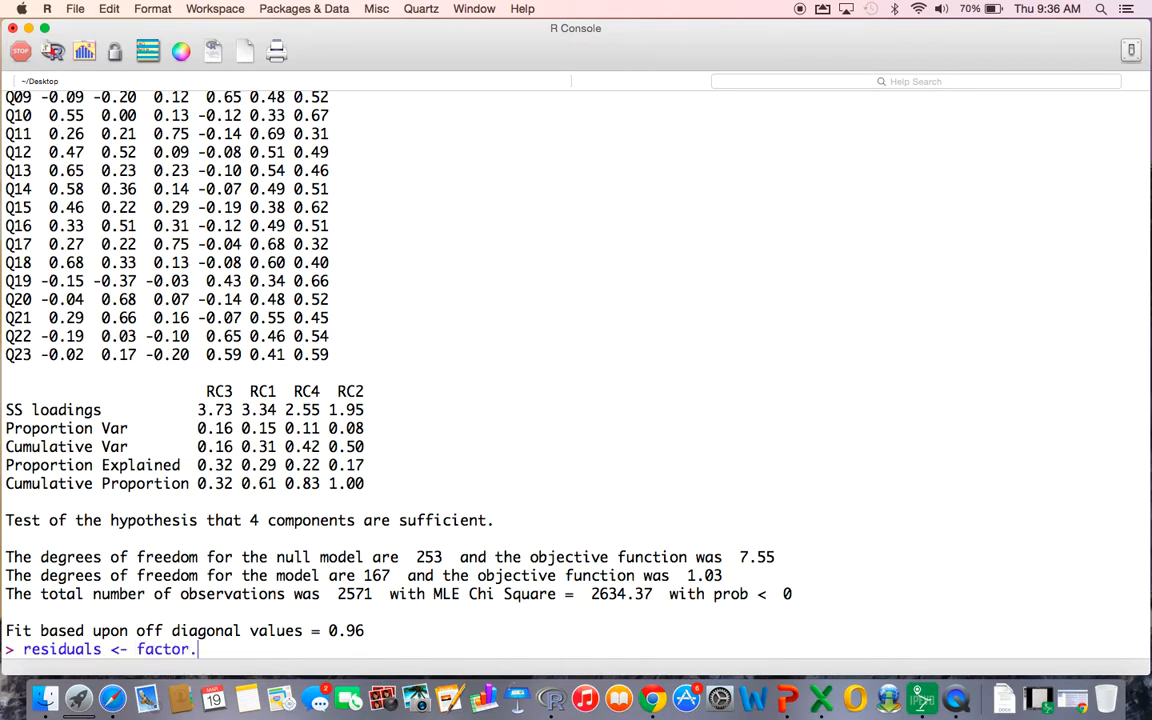
{"action": "type", "text": "residuals(cor(data"}
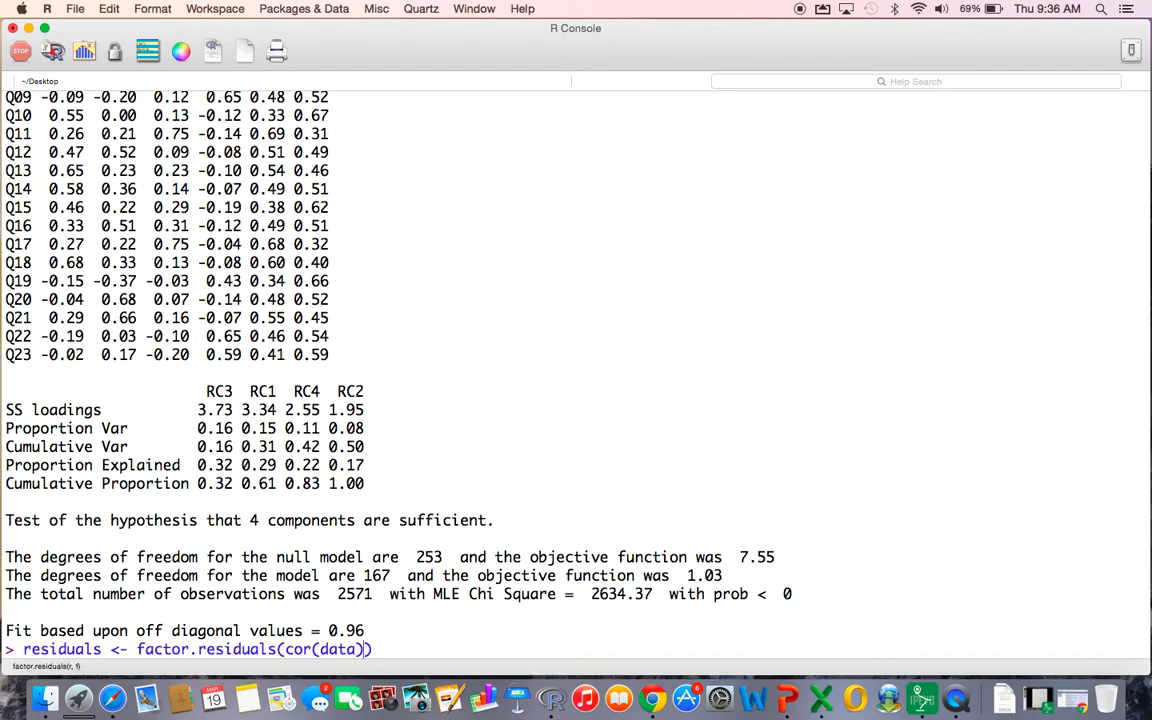
{"action": "type", "text": ", PCA2$"}
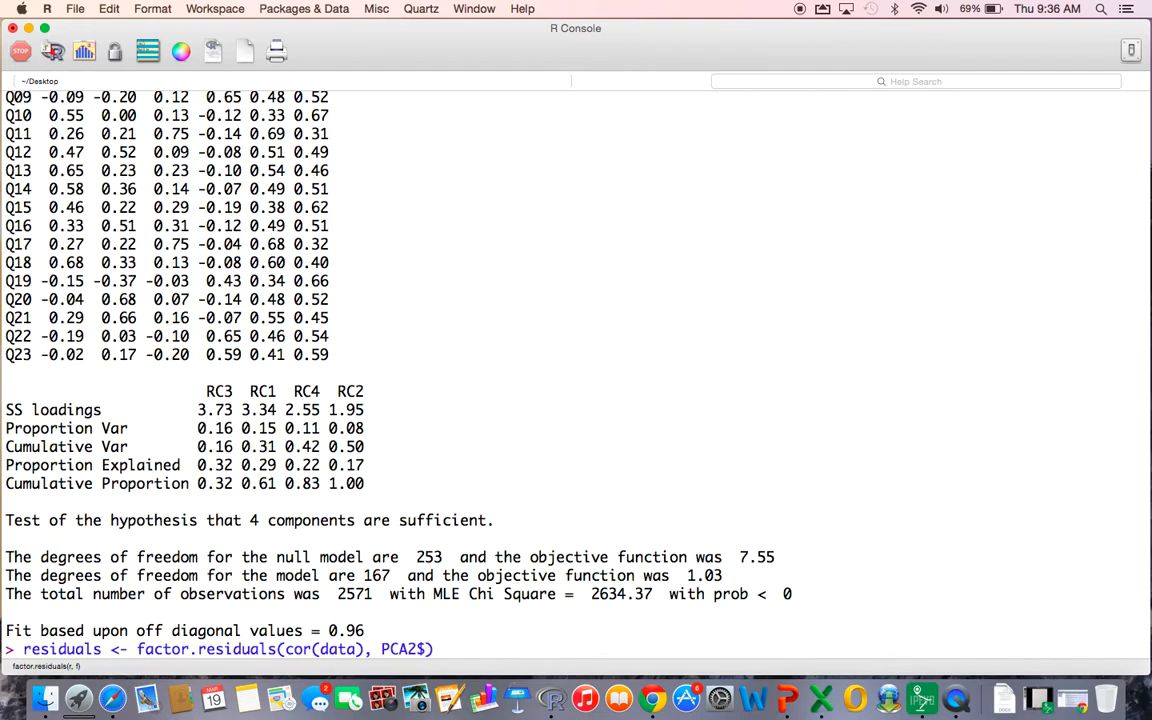
{"action": "type", "text": "loadings"}
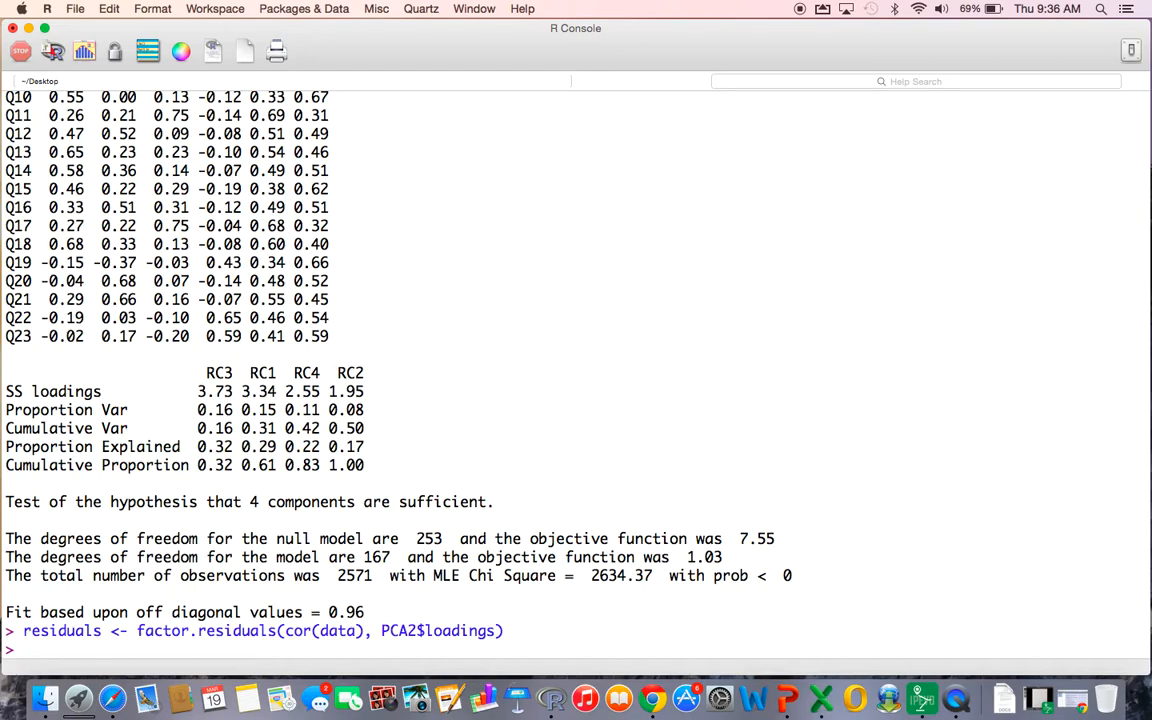
- Print the residuals matrix listing Q01–Q23 and review the output
{"action": "type", "text": "residuals"}
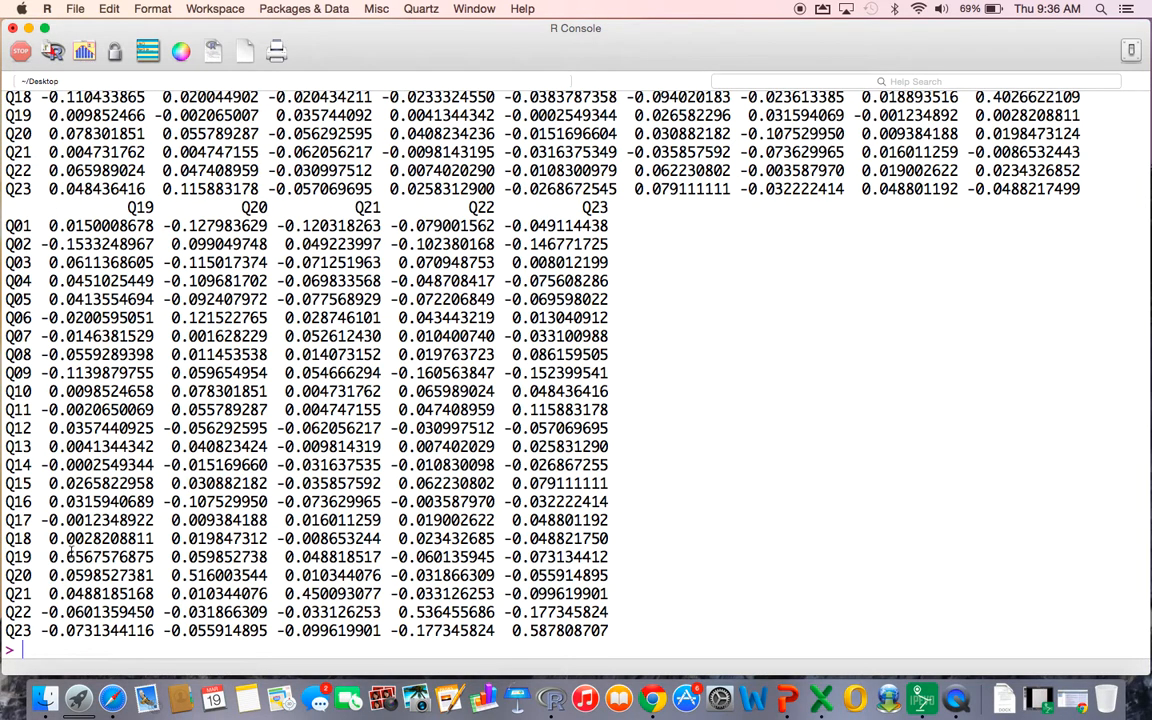
{"action": "scroll", "scroll_direction": "down", "scroll_amount": 3}
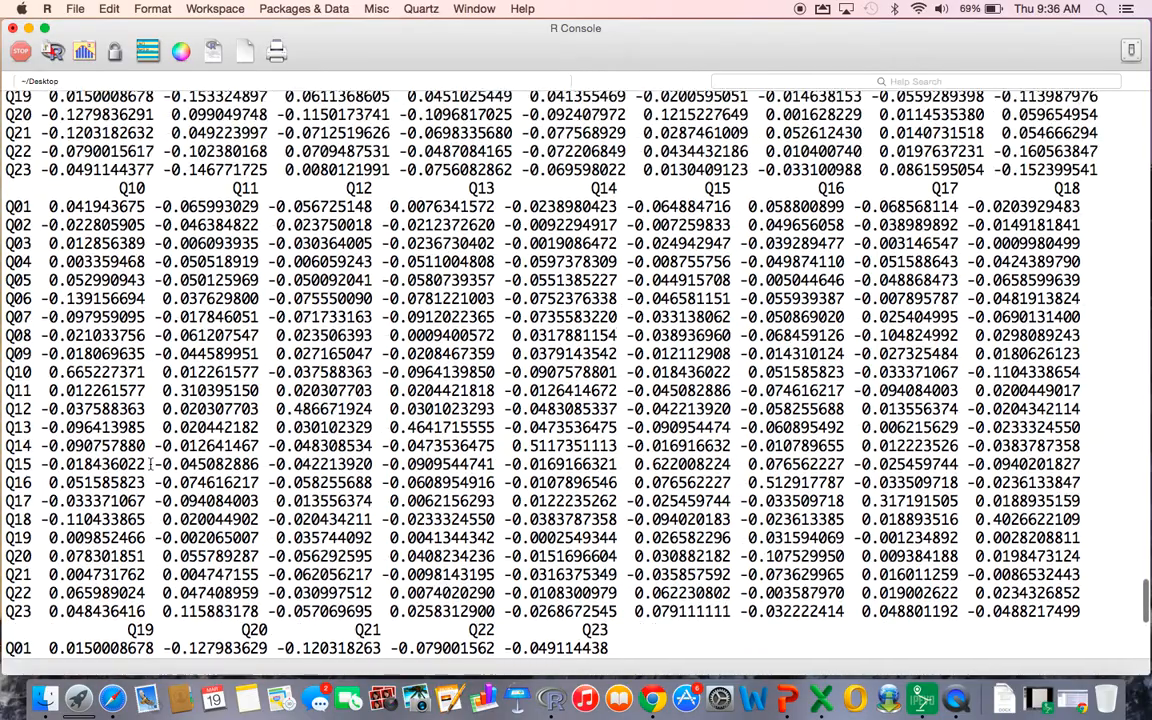
{"action": "key", "text": "Return"}
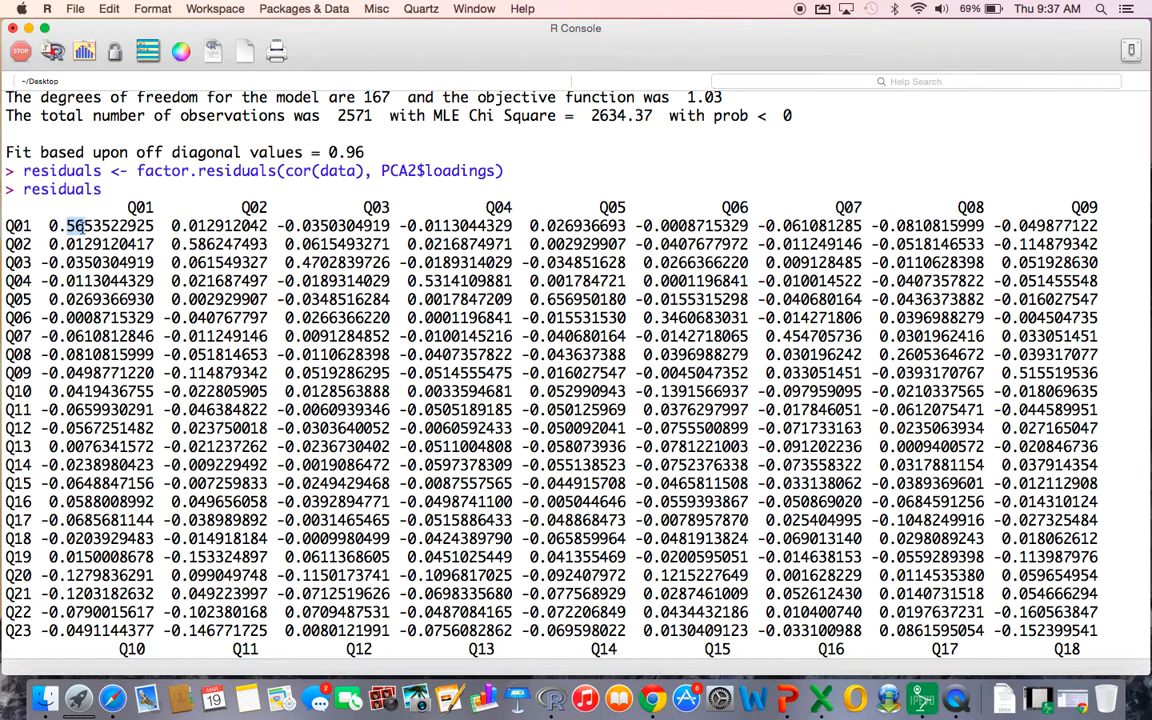
{"action": "mouse_move", "coordinate": [212, 246]}
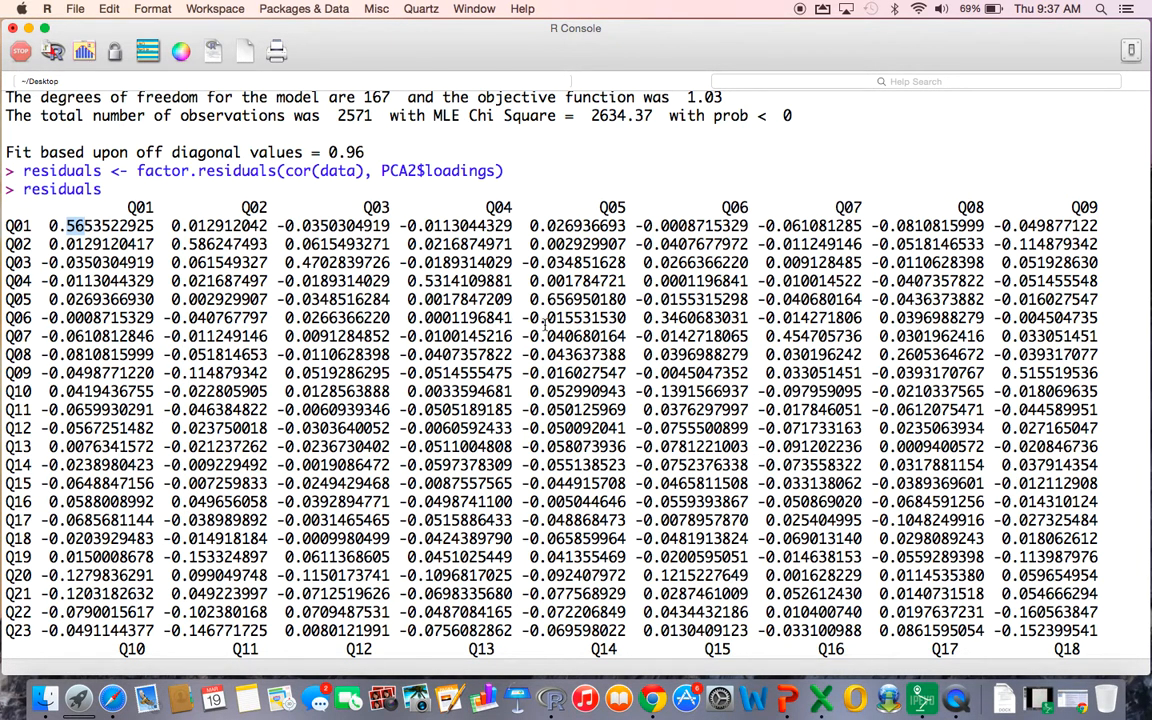
{"action": "scroll", "scroll_direction": "down", "scroll_amount": 3}
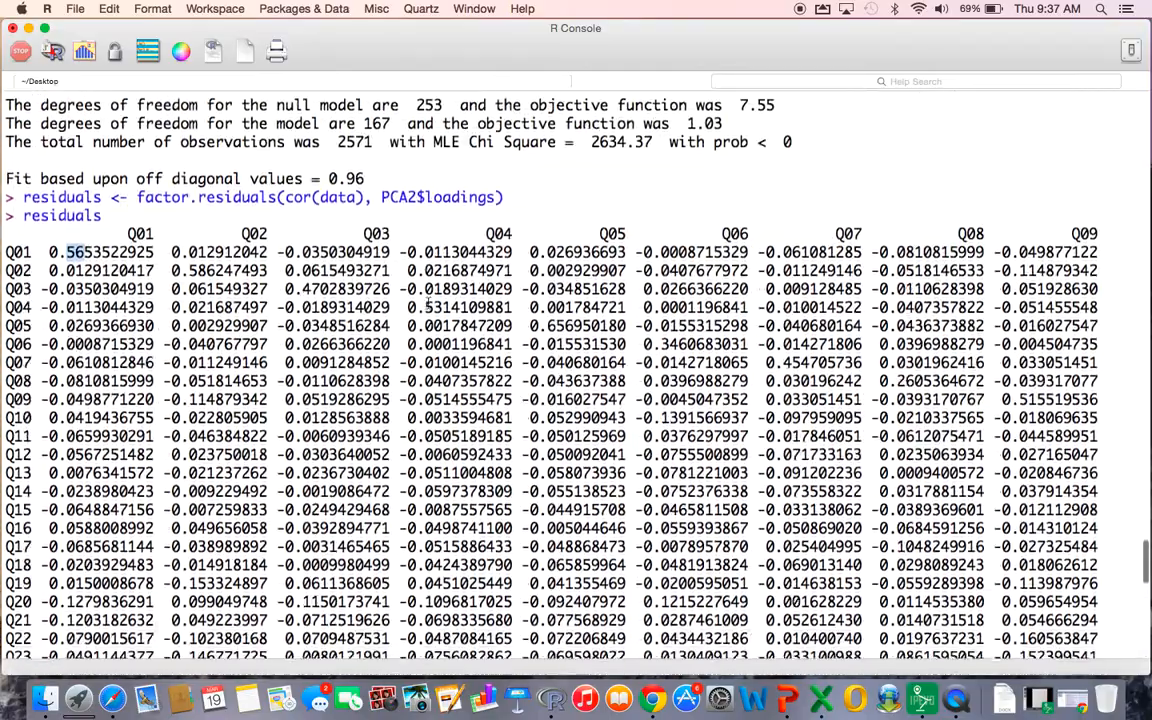
{"action": "scroll", "scroll_direction": "down", "scroll_amount": 3}
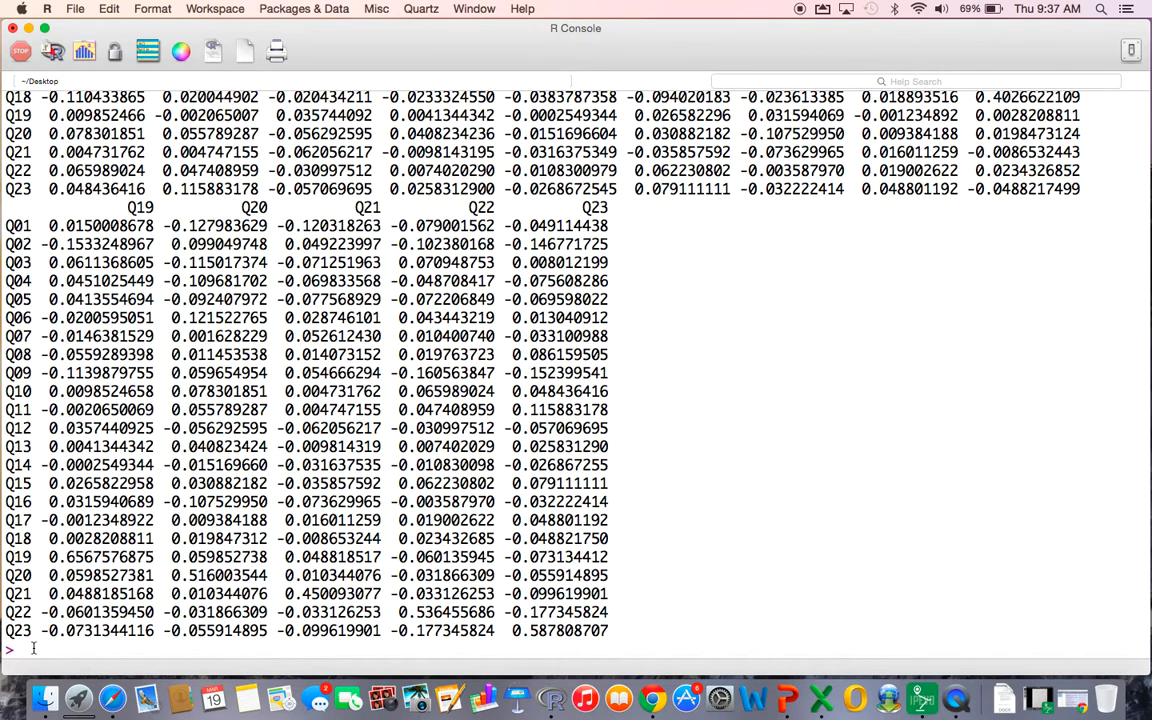
- Write residuals <- as.matrix(residuals[upper.tri(residuals)]) at the prompt
{"action": "type", "text": "residuals"}
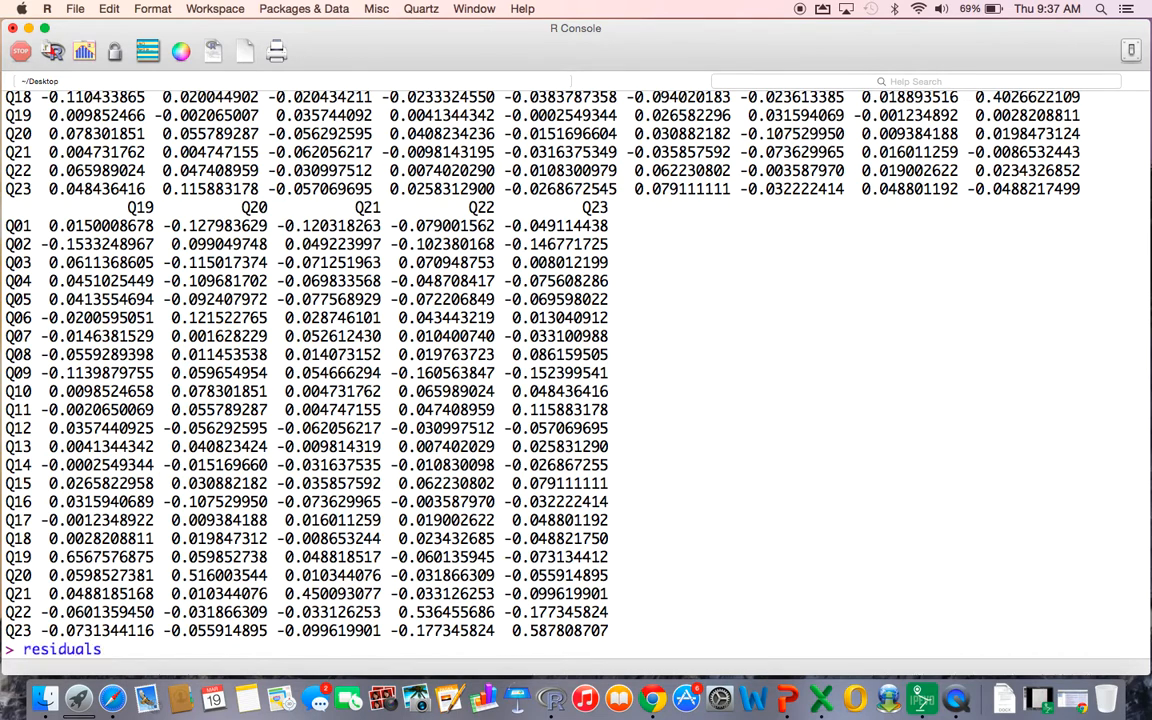
{"action": "type", "text": "<- as.ma"}
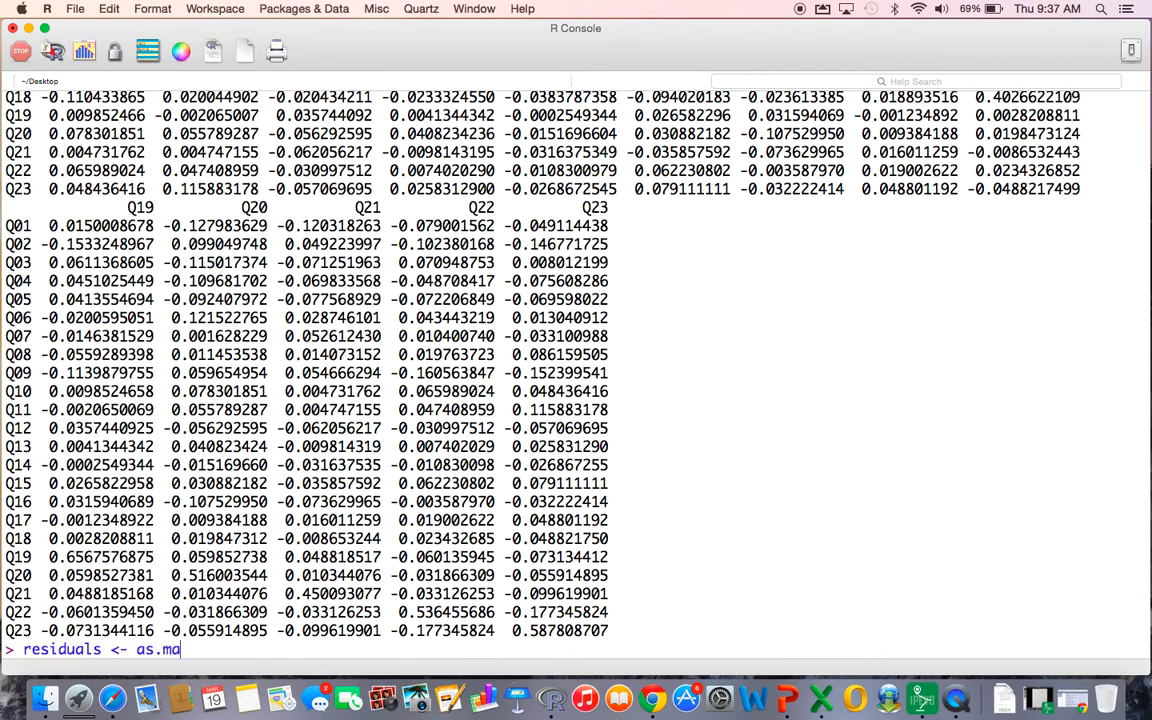
{"action": "type", "text": "trix()"}
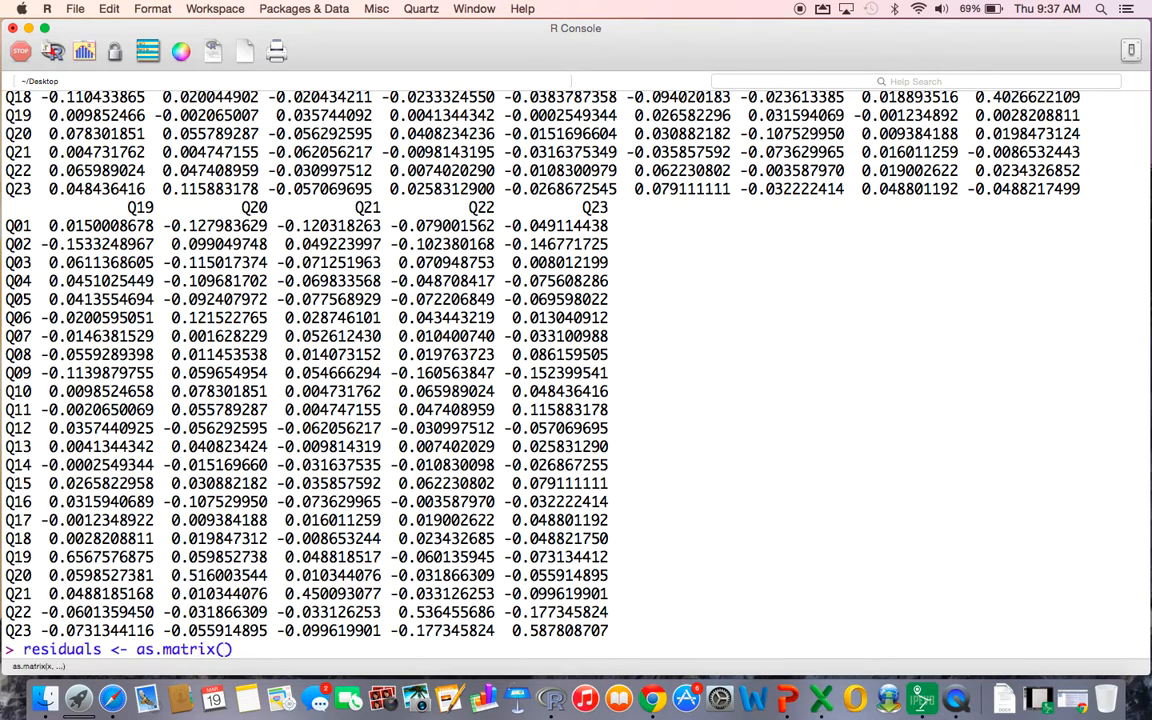
{"action": "type", "text": "residuals"}
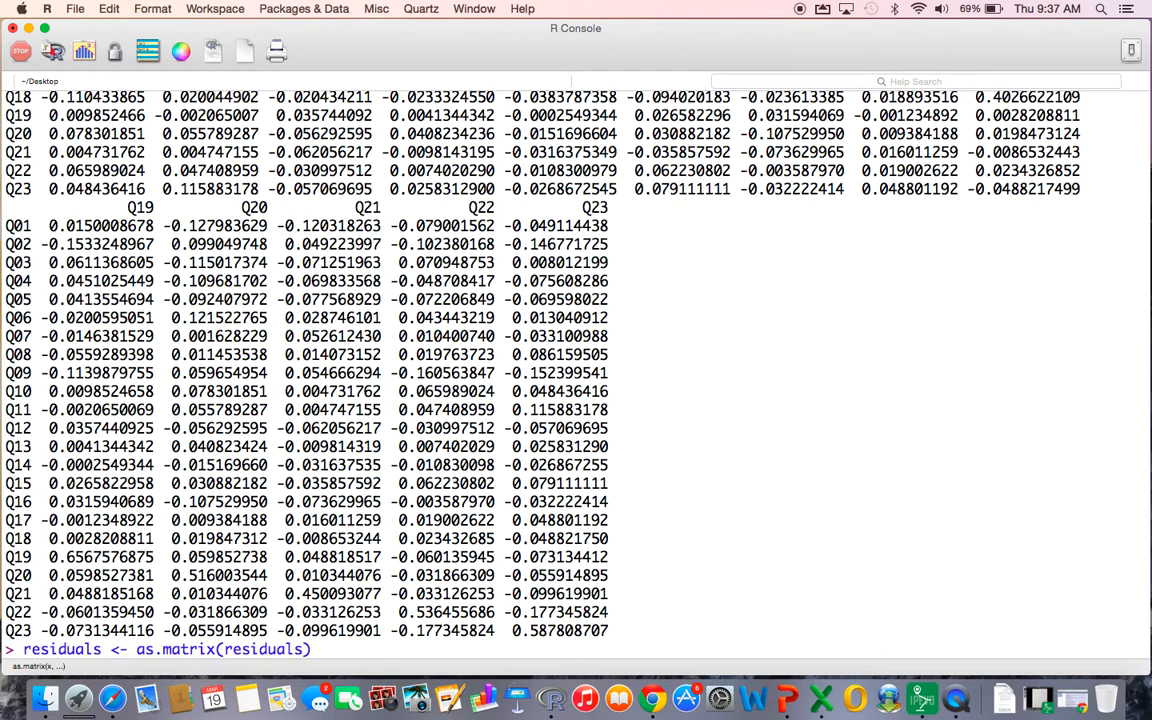
{"action": "type", "text": "[up]"}
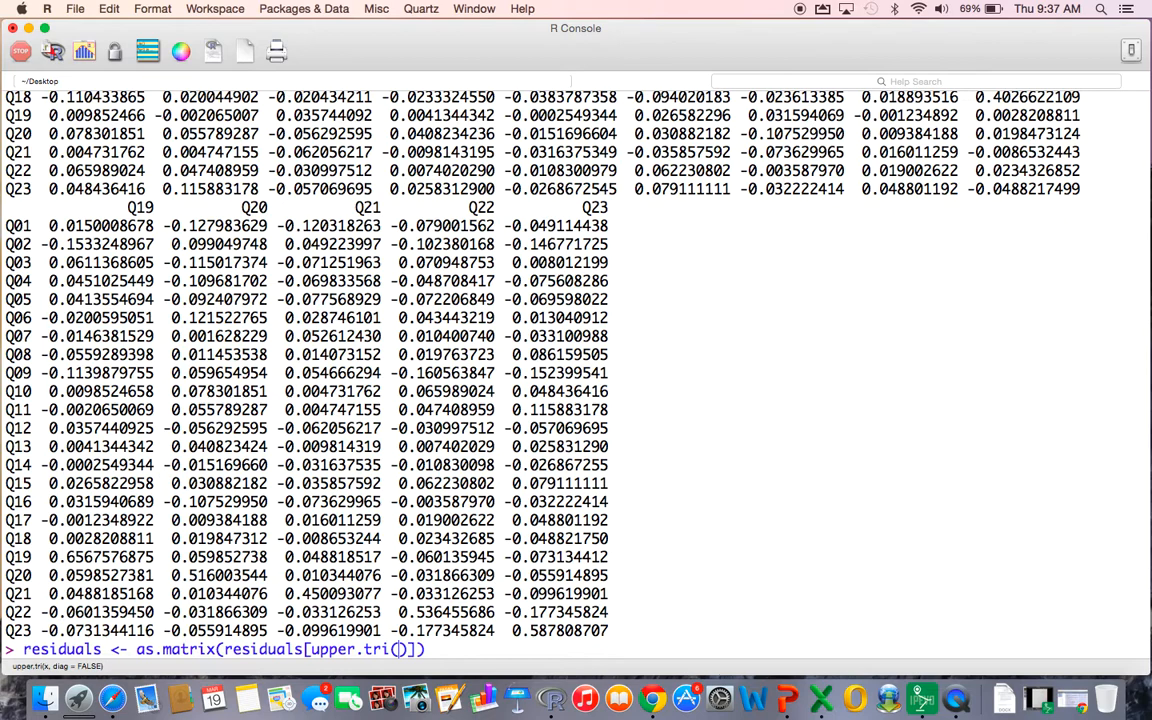
{"action": "type", "text": "residuals"}
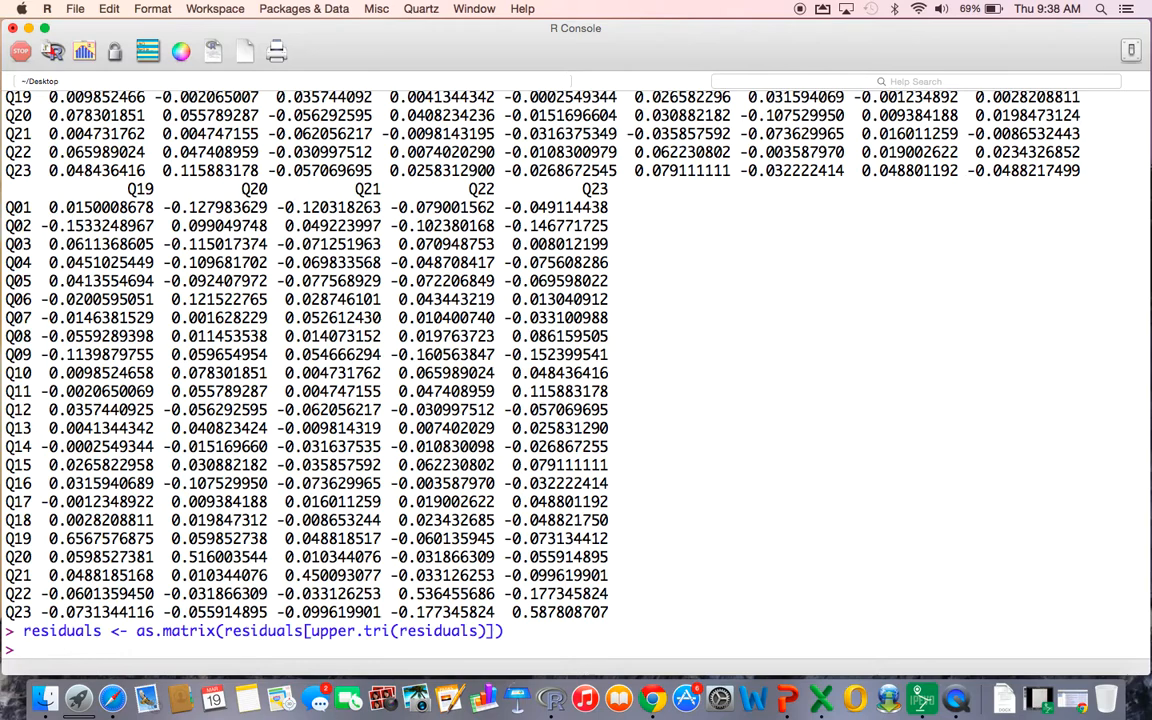
- Run the upper.tri command and begin the assignment largeres <-, reviewing earlier output
{"action": "type", "text": "large"}
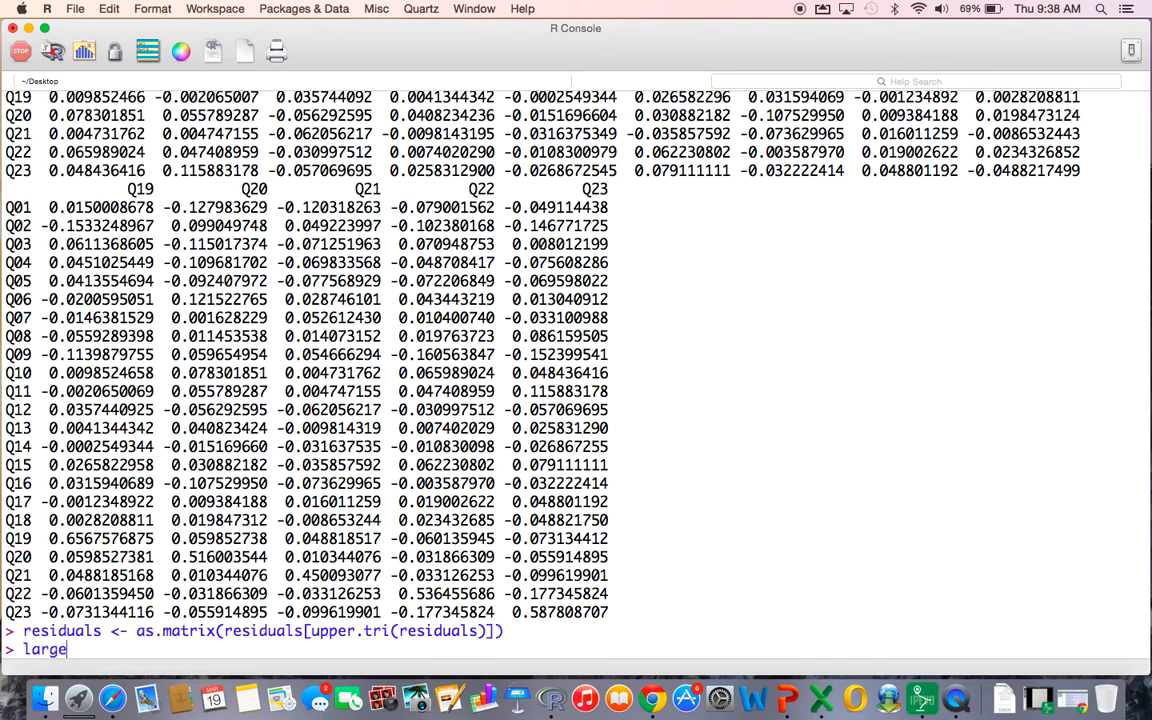
{"action": "type", "text": "res"}
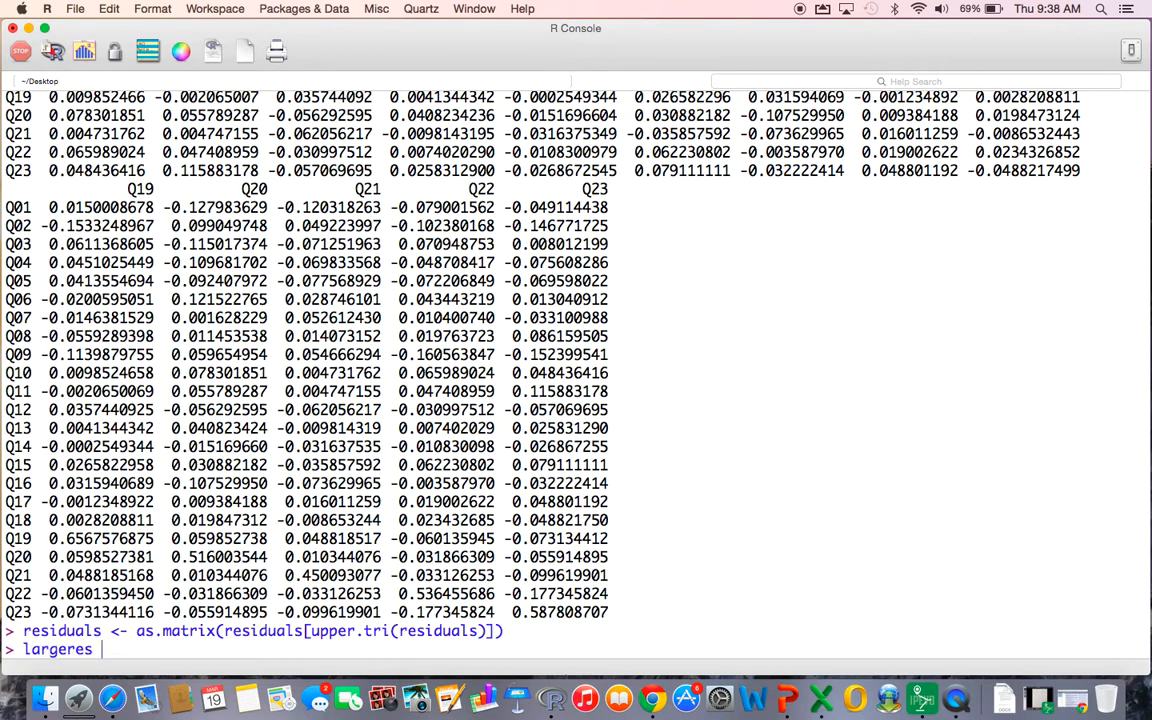
{"action": "type", "text": "<-"}
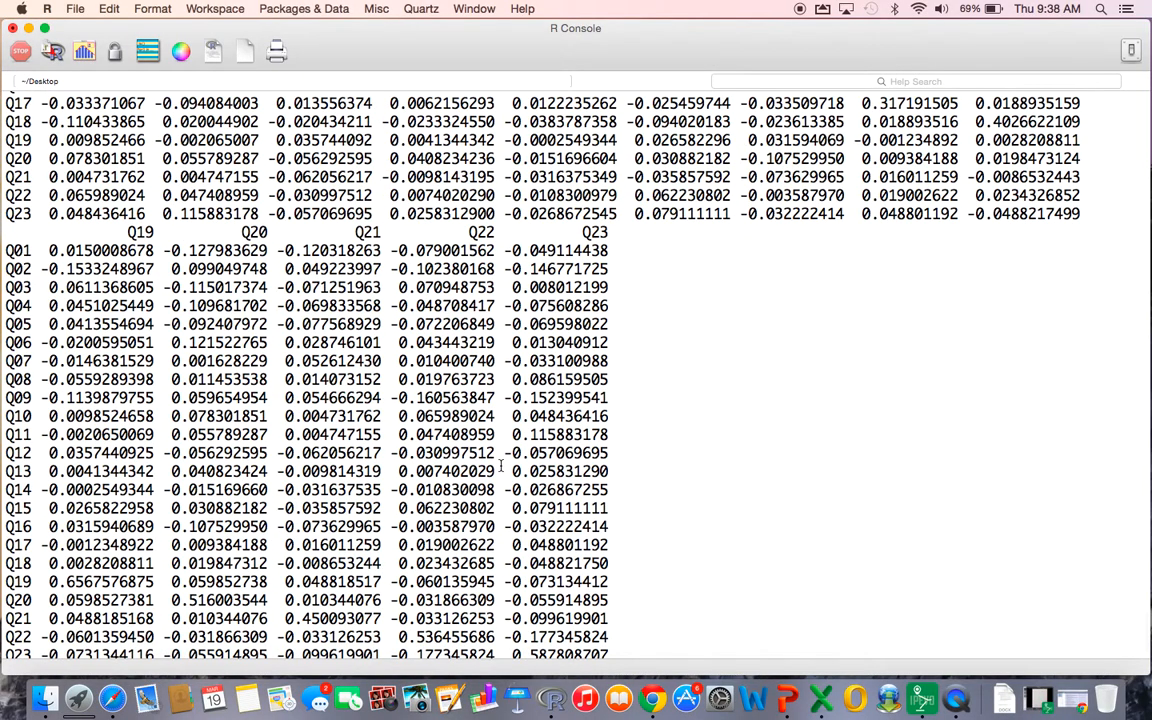
{"action": "key", "text": "Return"}
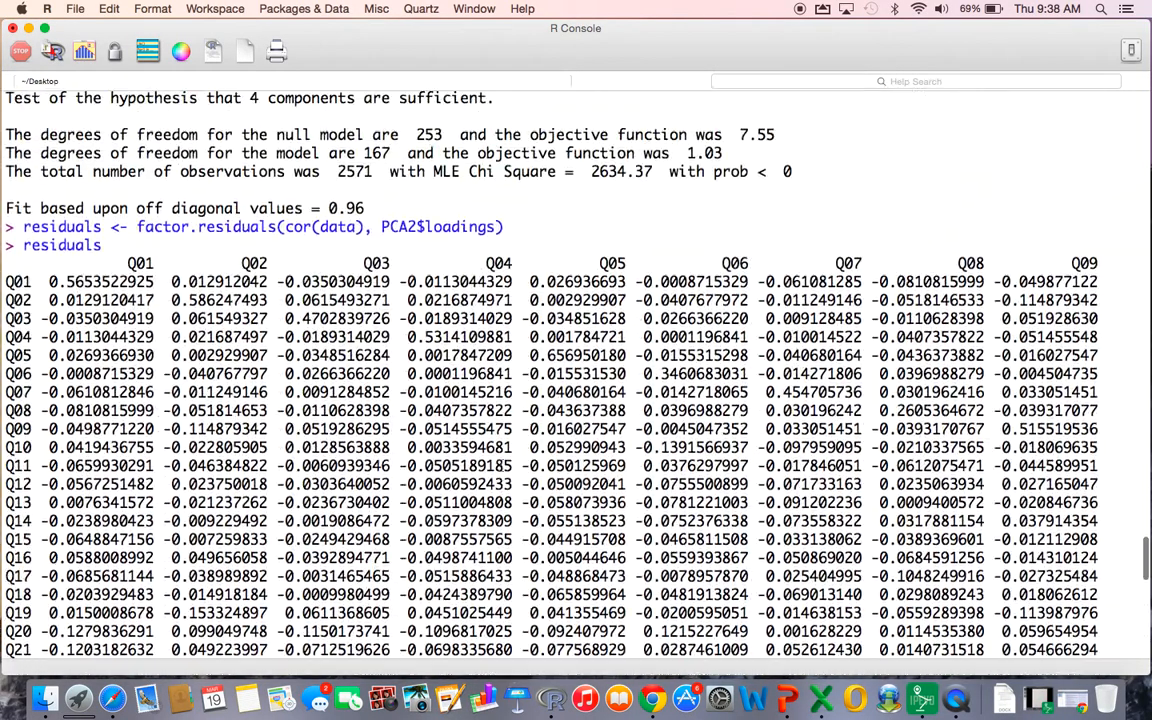
{"action": "scroll", "scroll_direction": "down", "scroll_amount": 3}
{"action": "type", "text": "largeres <-"}
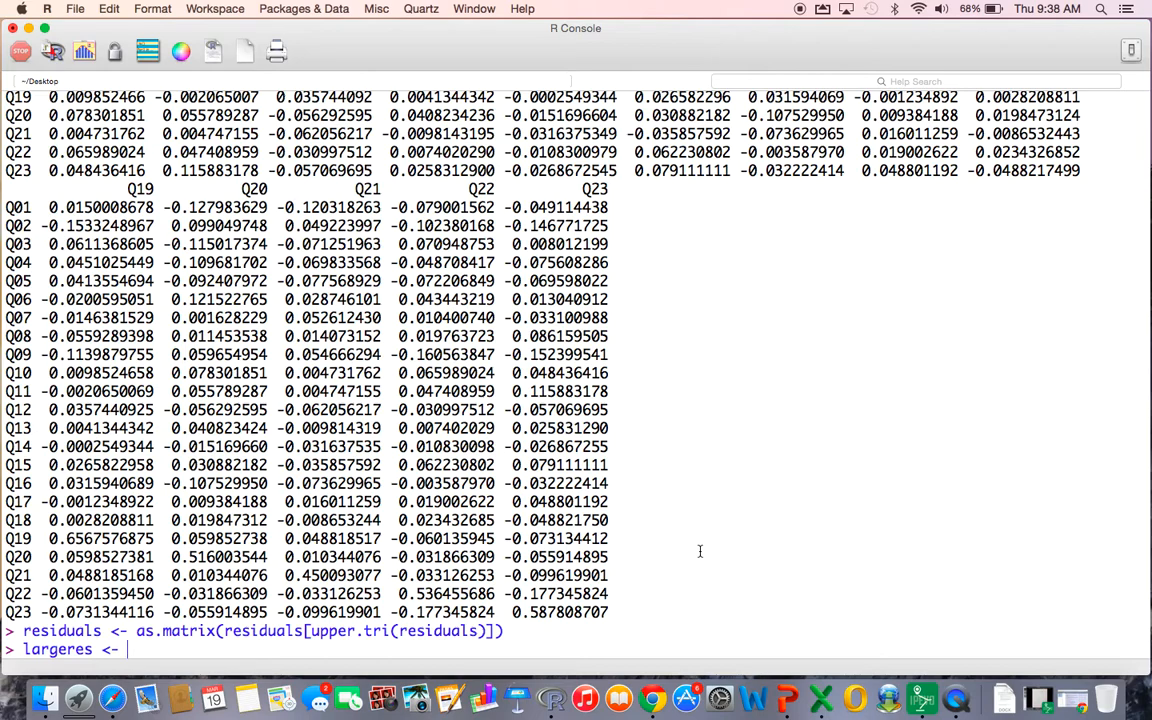
- Run largeres <- abs(residuals)>.05, adding the missing > before .05
{"action": "type", "text": "ab"}
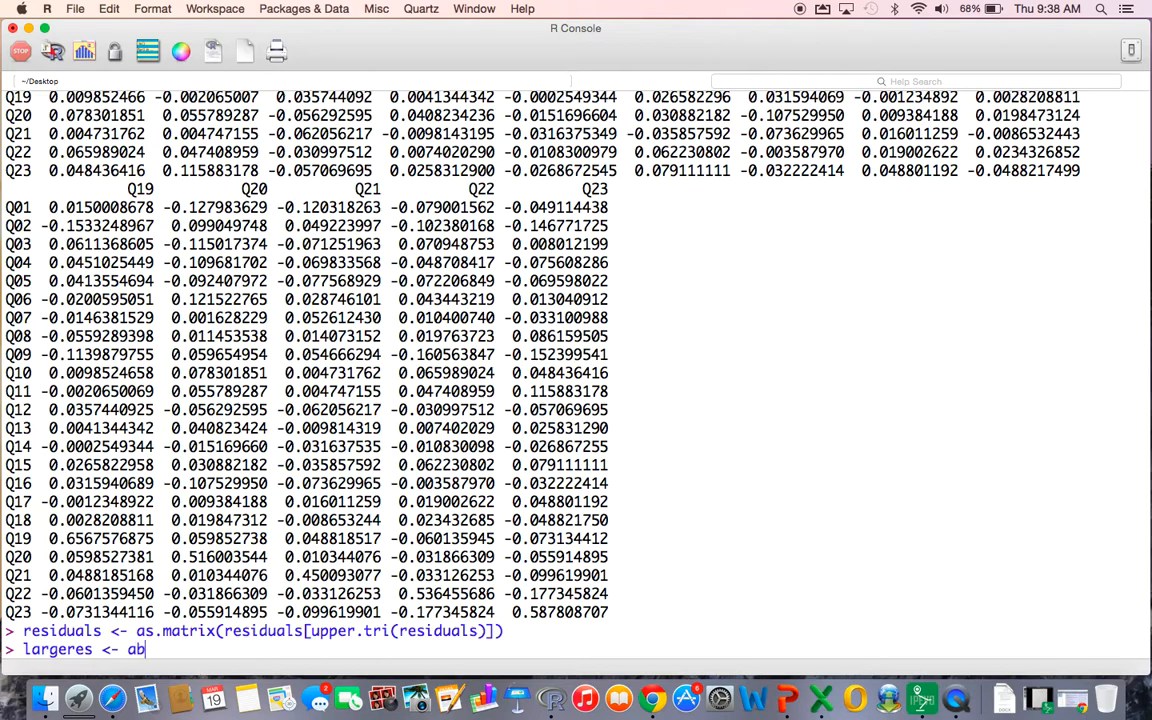
{"action": "type", "text": "s()"}
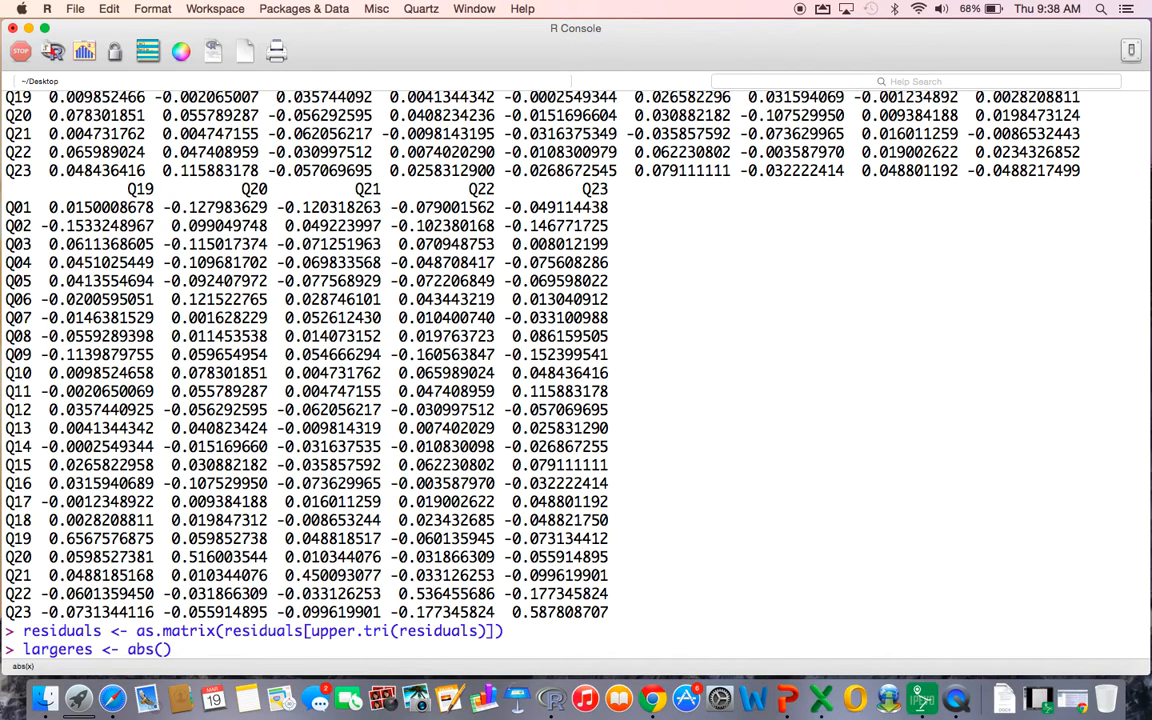
{"action": "type", "text": "residuals"}
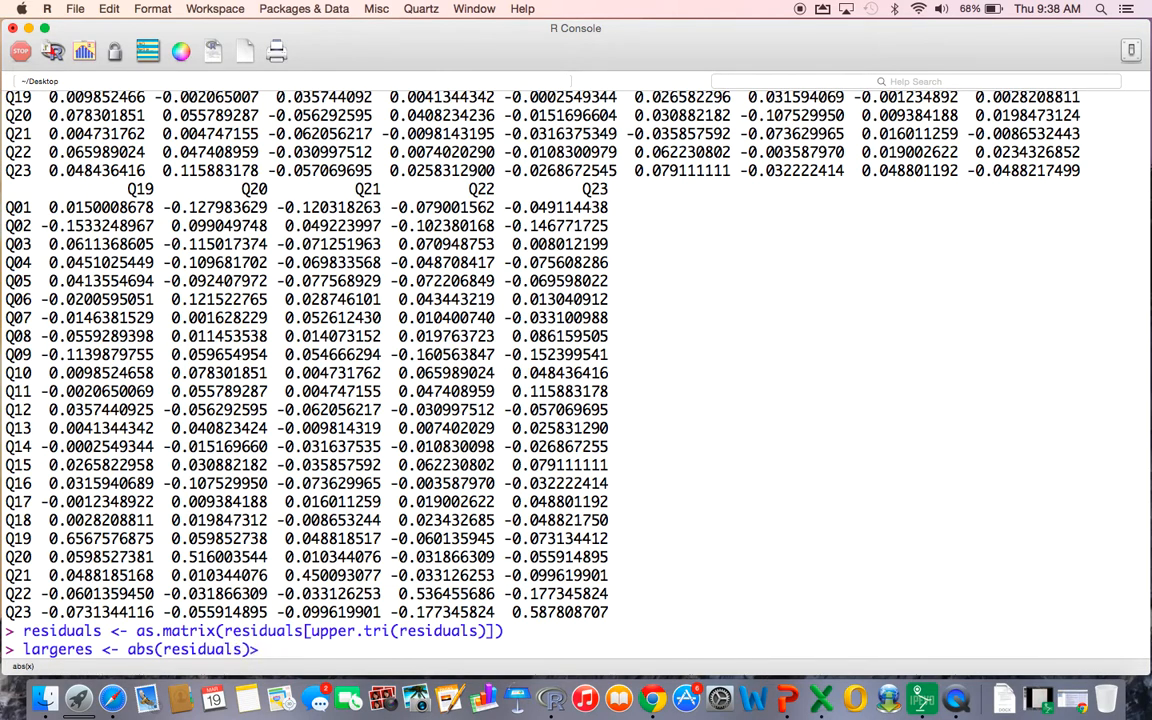
{"action": "type", "text": ".05"}
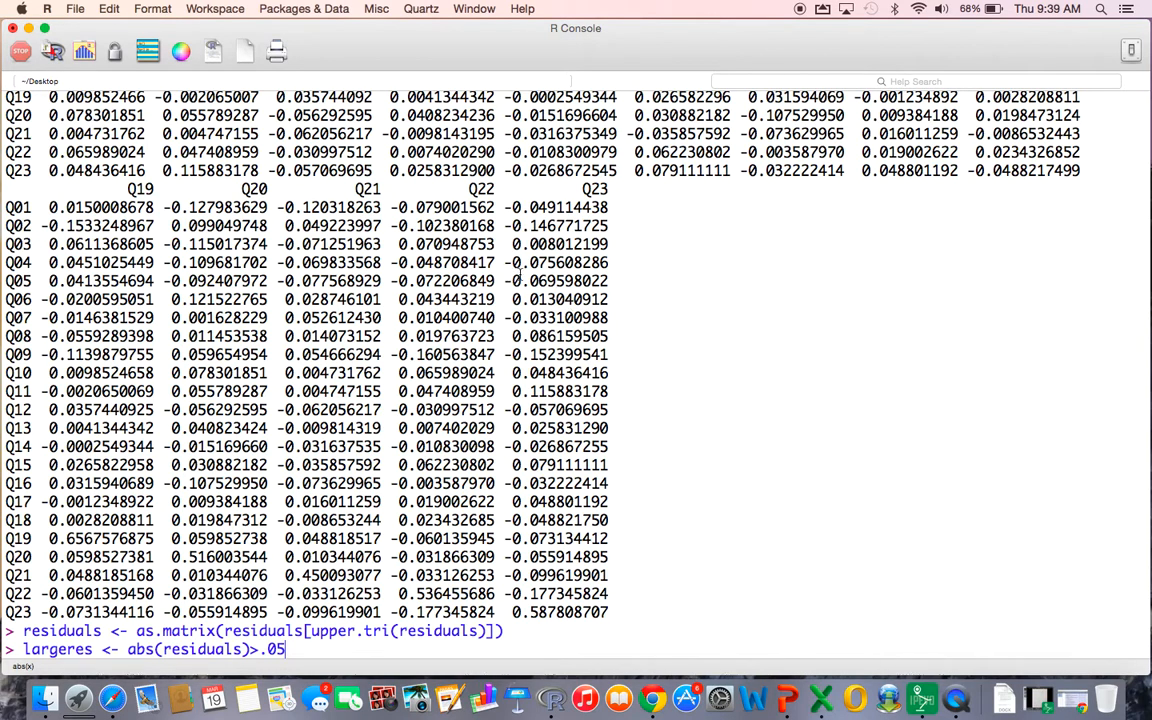
{"action": "double_click", "coordinate": [560, 262]}
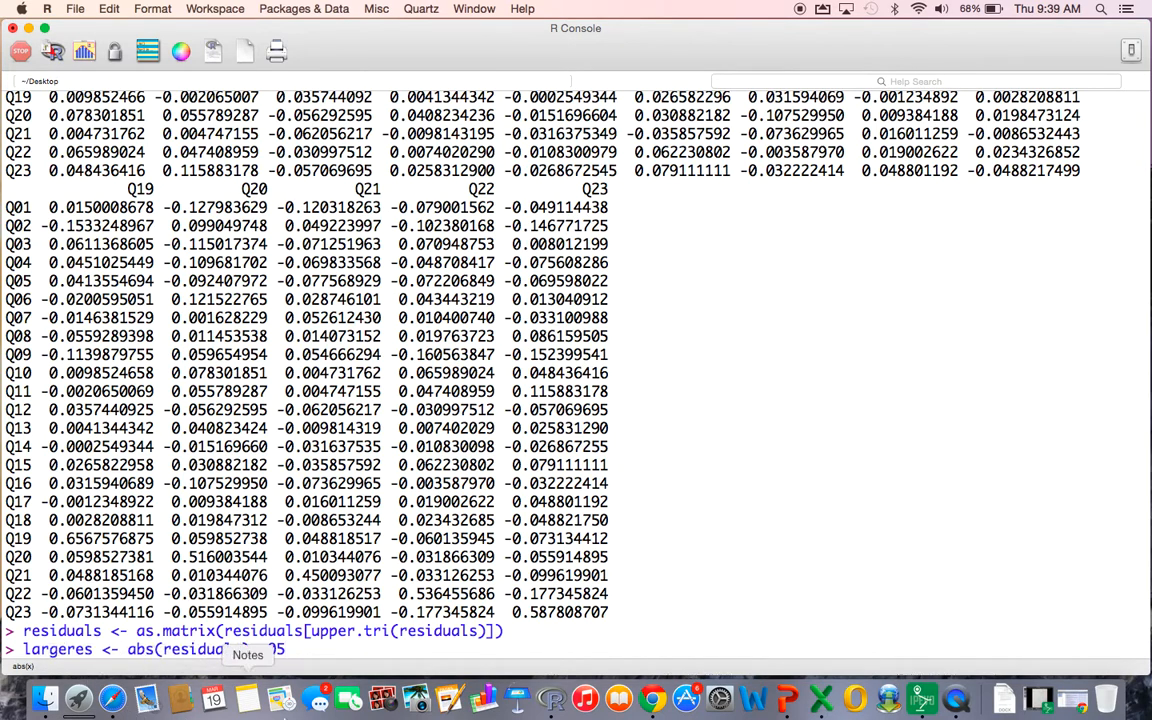
{"action": "type", "text": ">.05"}
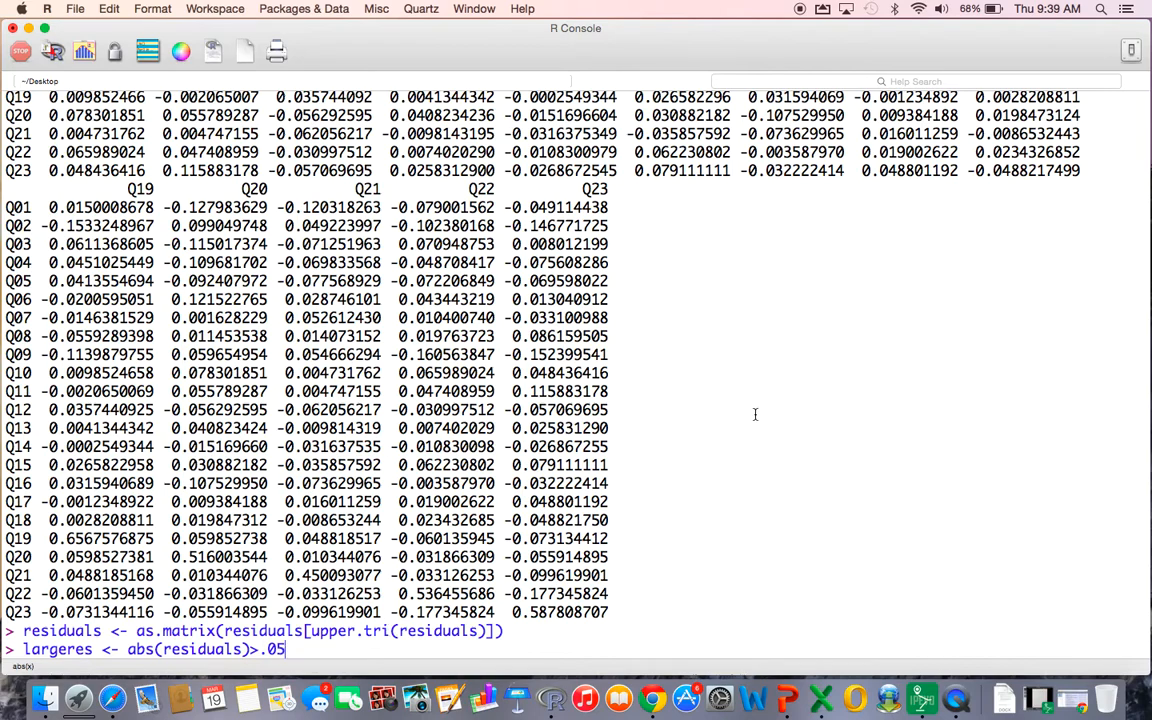
{"action": "key", "text": "enter"}
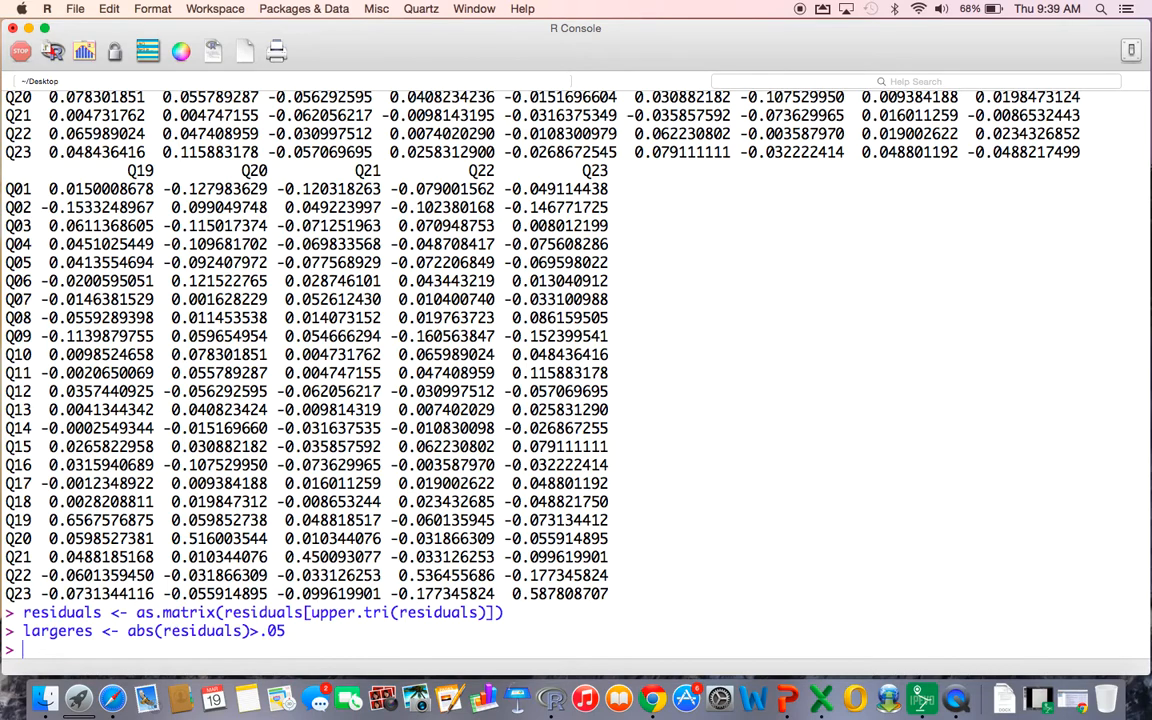
- Run percent <- sum(largeres)/nrow(residuals), correcting the largereg object-not-found typo
{"action": "type", "text": "percent"}
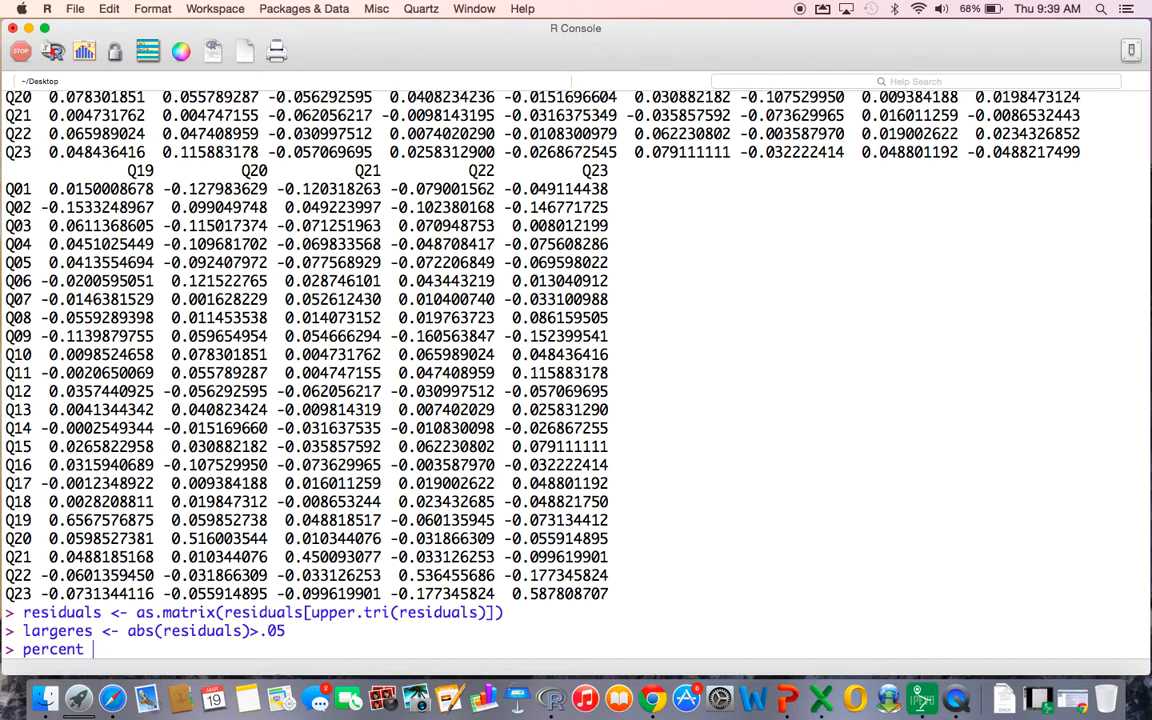
{"action": "type", "text": "<-"}
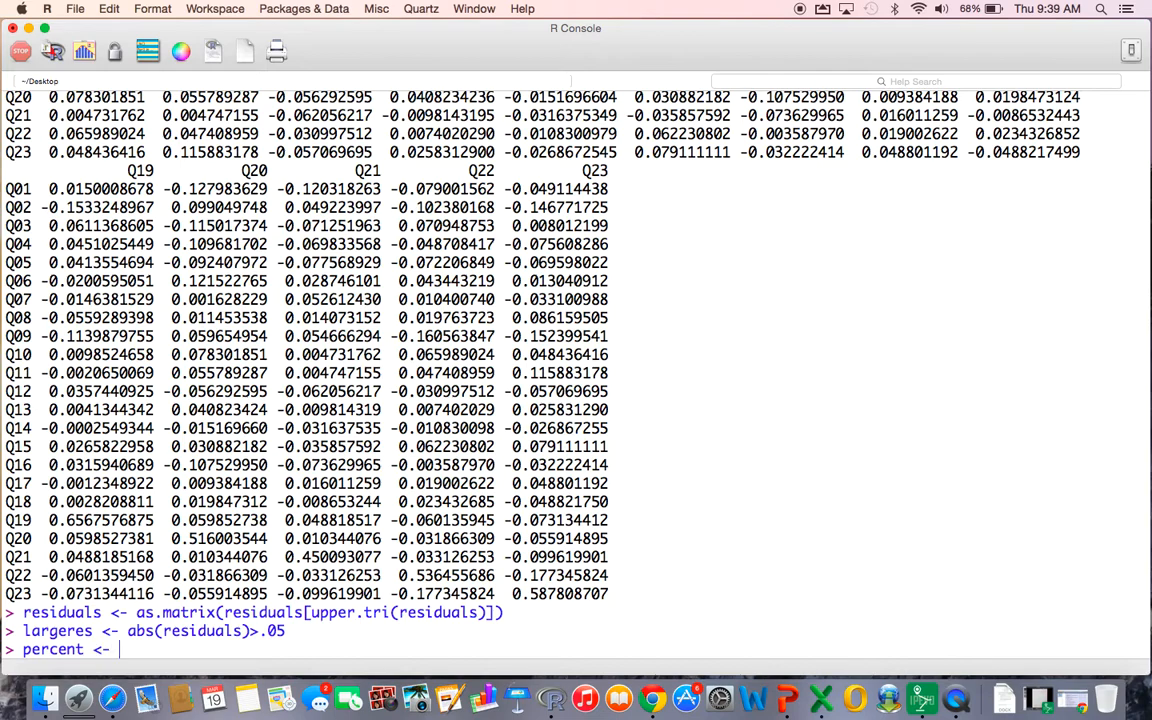
{"action": "type", "text": "sum("}
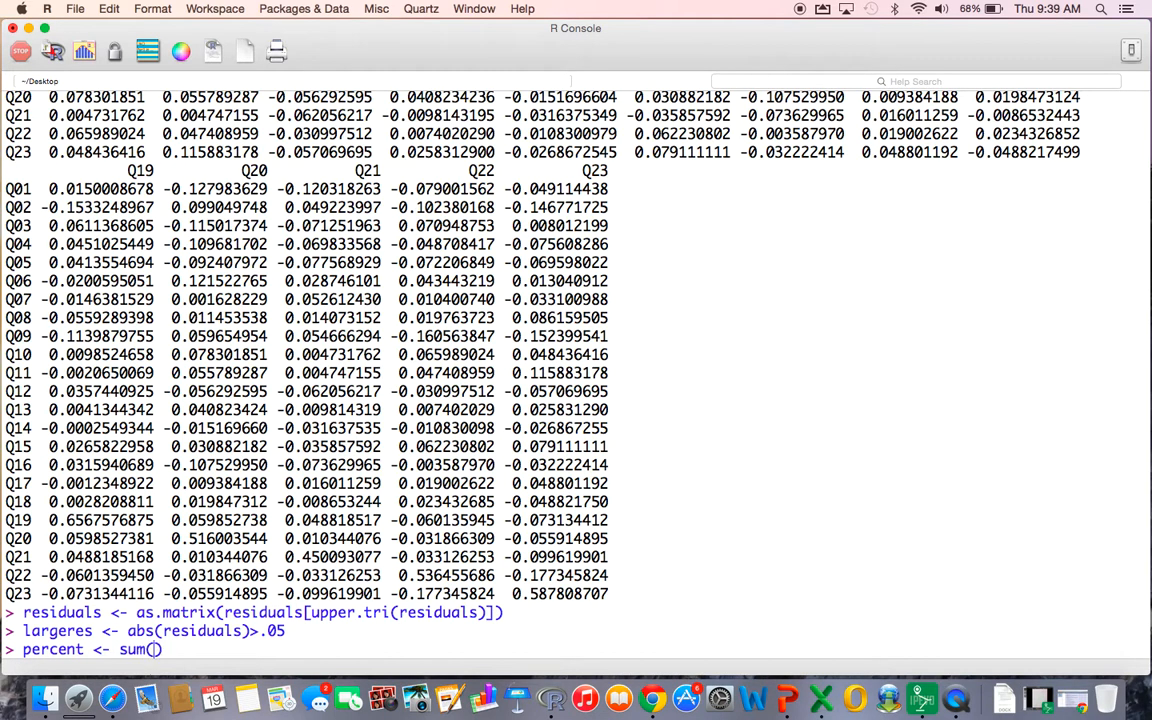
{"action": "type", "text": "larger)"}
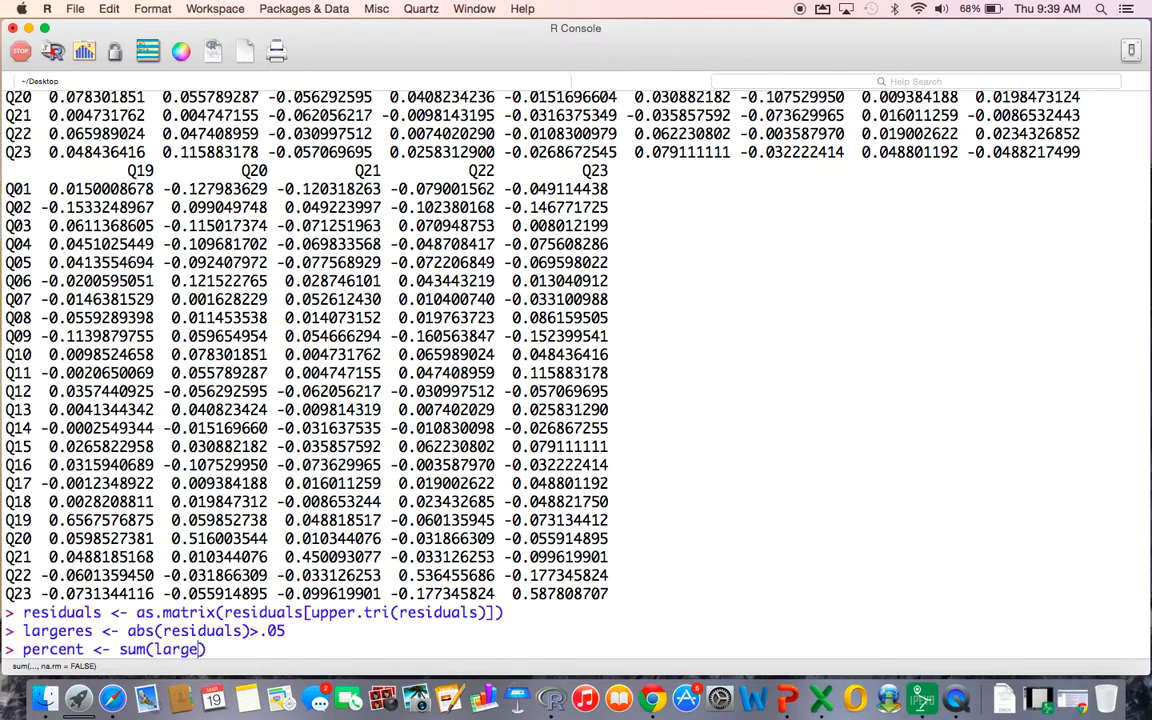
{"action": "type", "text": "re"}
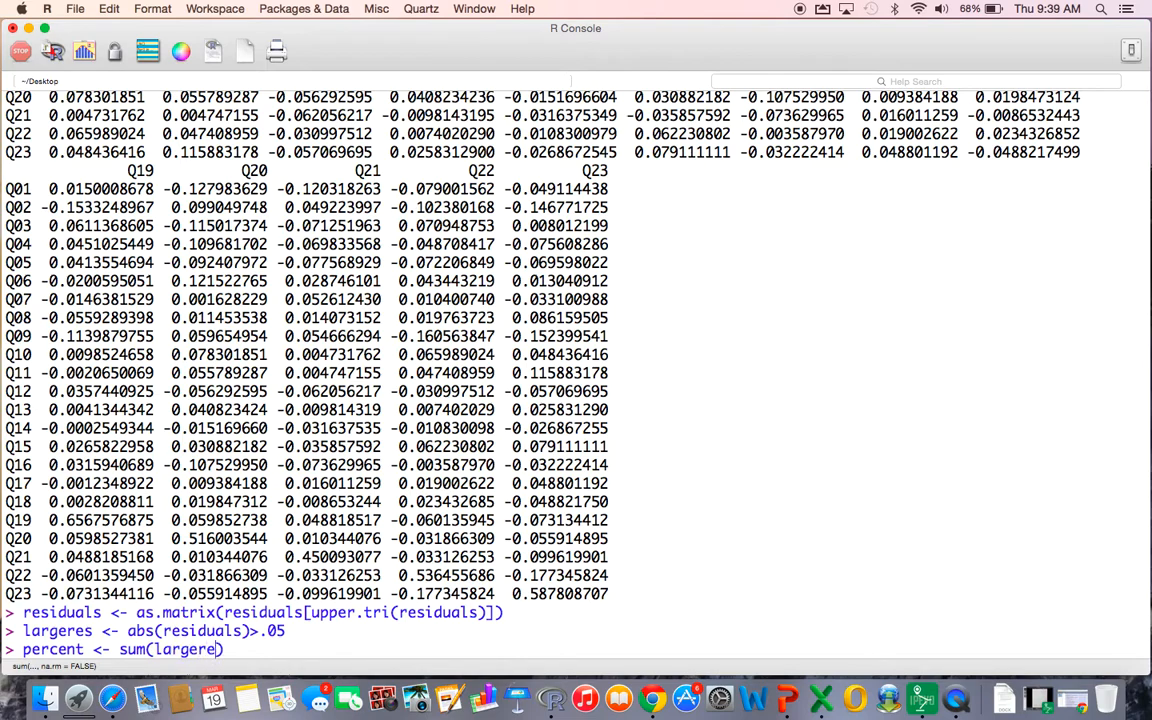
{"action": "type", "text": "g"}
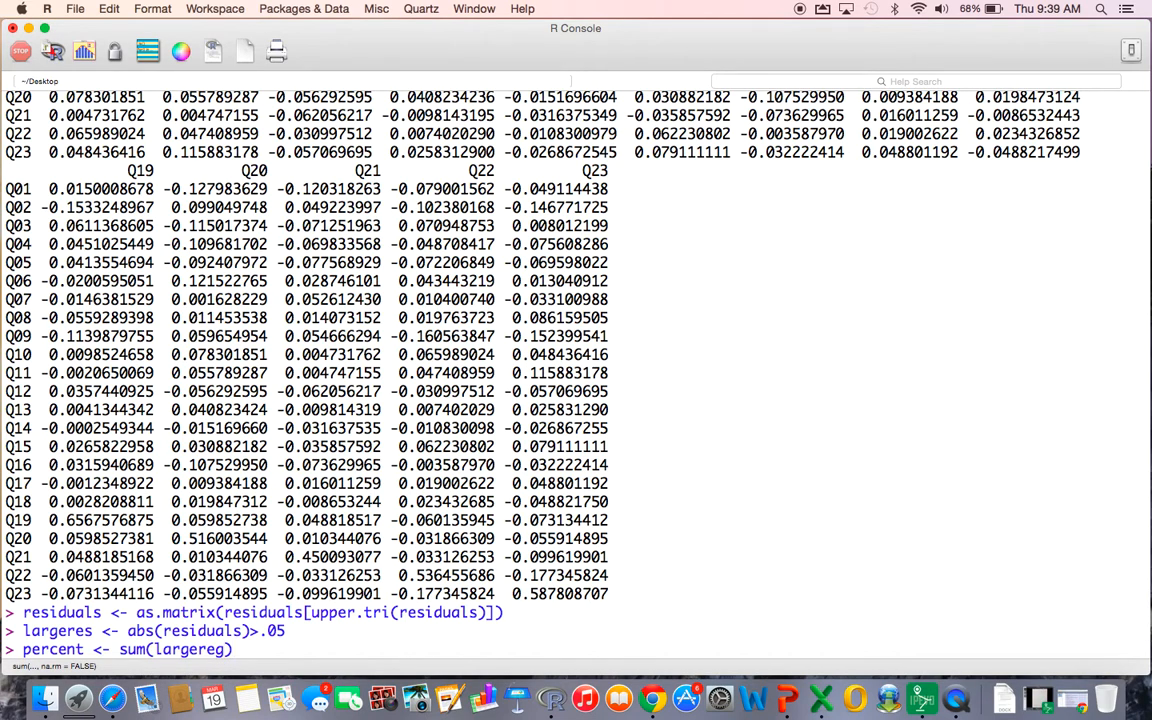
{"action": "type", "text": "/"}
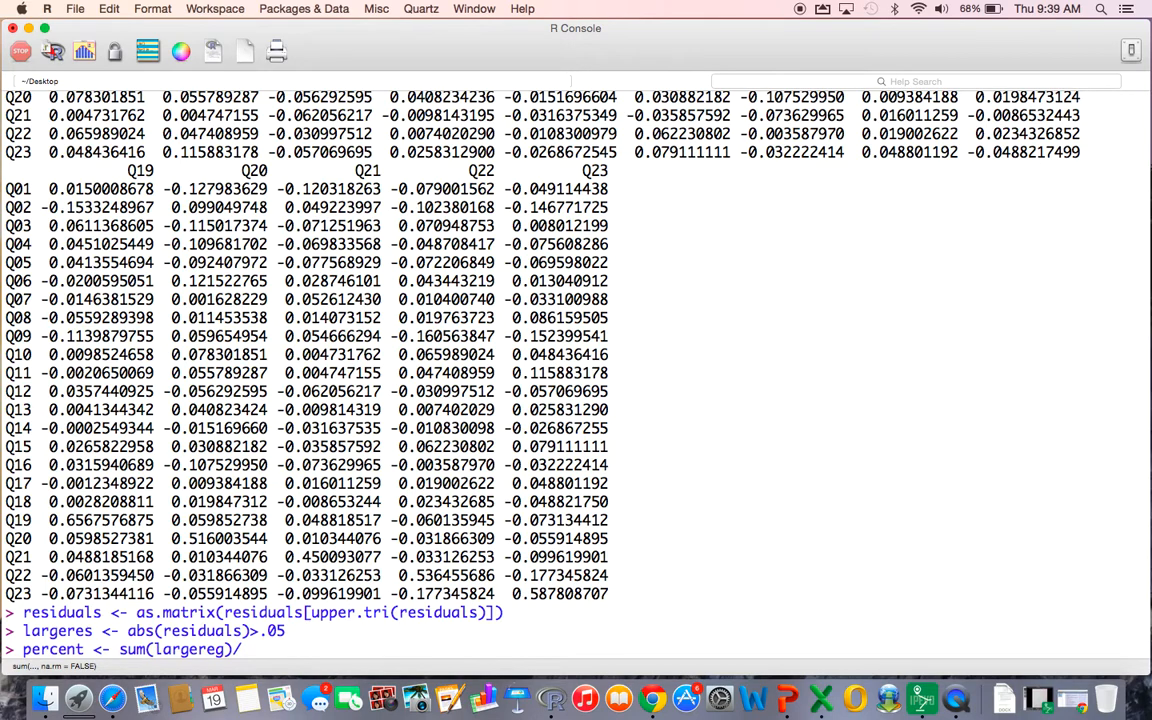
{"action": "type", "text": "nrow(r"}
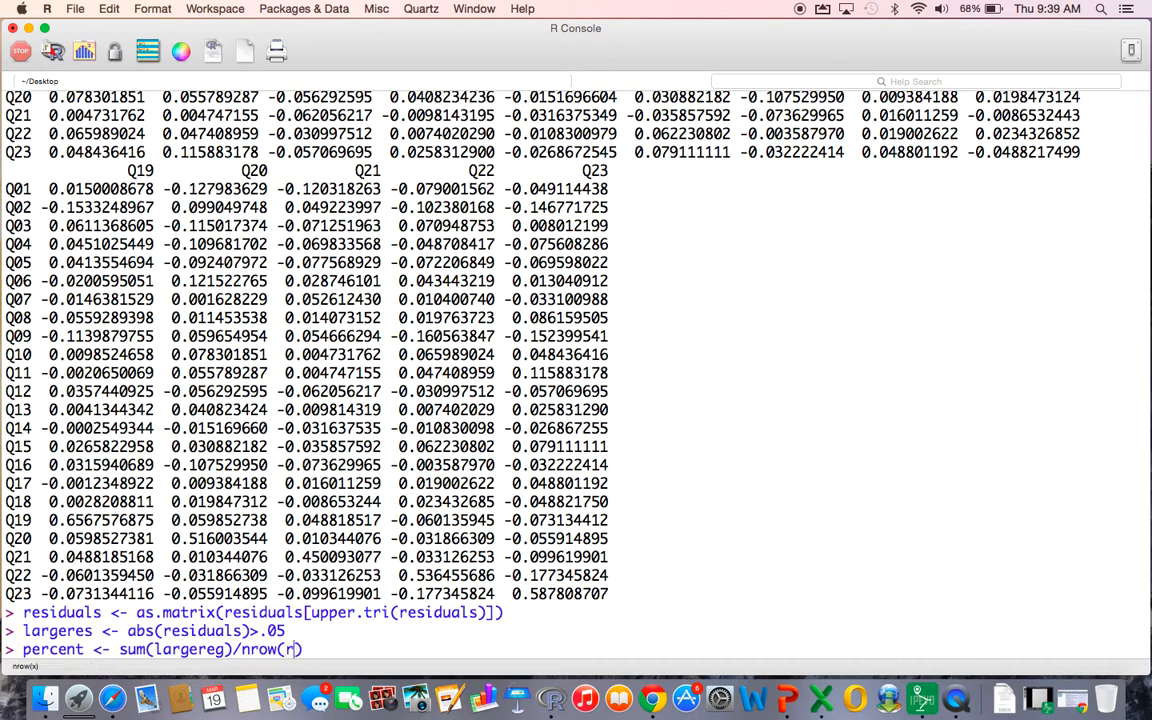
{"action": "type", "text": "esiduals)"}
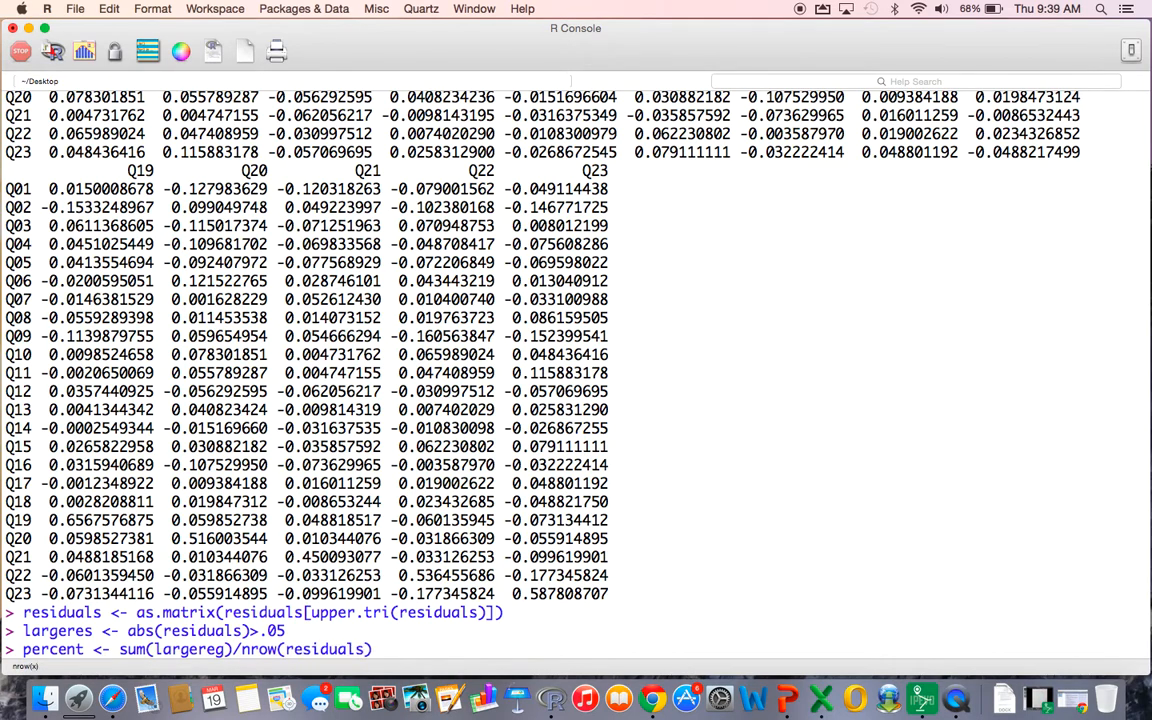
{"action": "key", "text": "enter"}
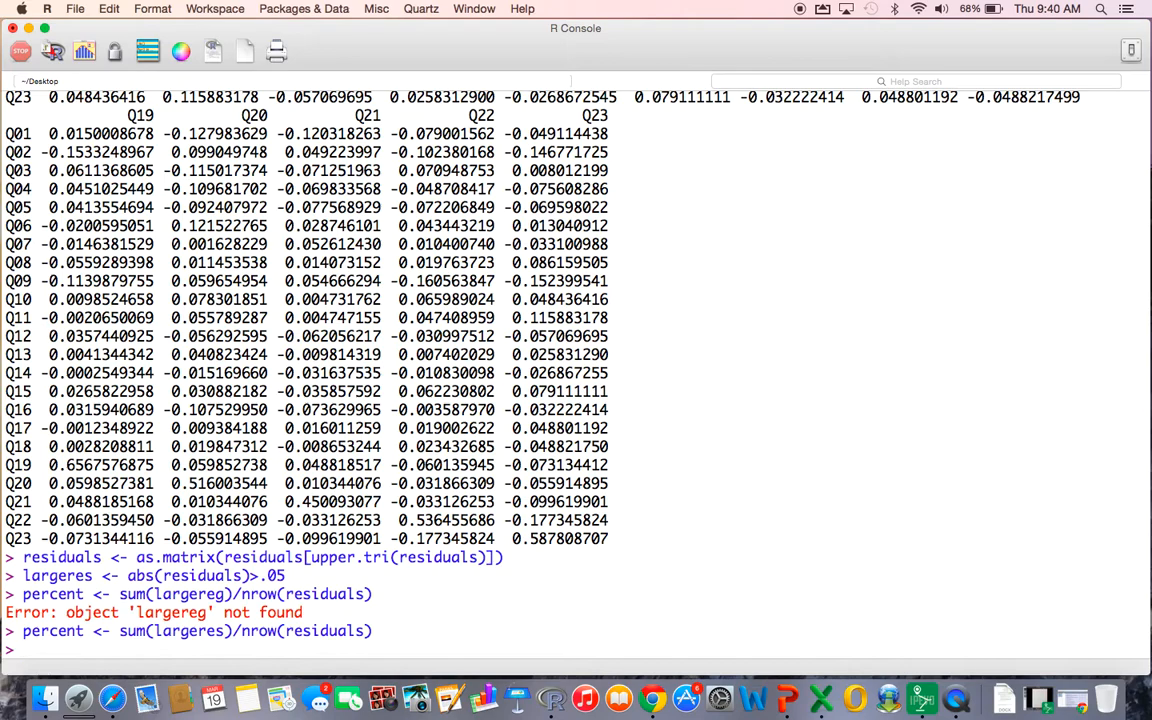
- Print percent, showing 0.3596838 as the share of large residuals
{"action": "type", "text": "percent"}
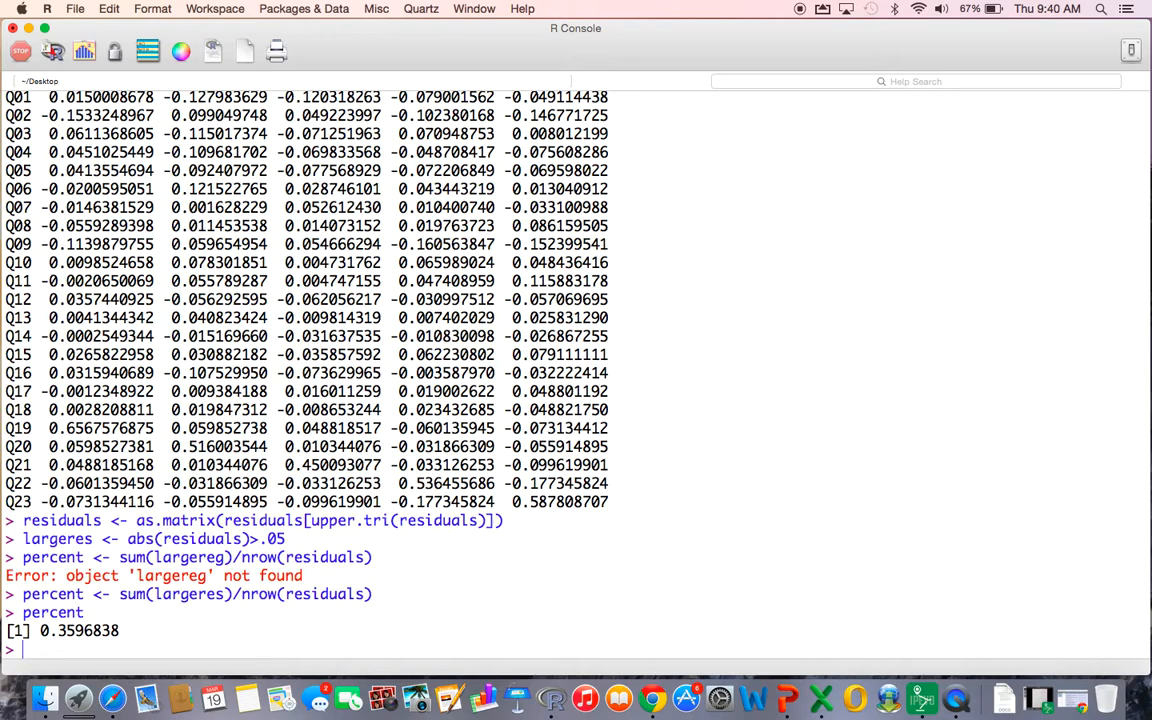
{"action": "mouse_move", "coordinate": [302, 568]}
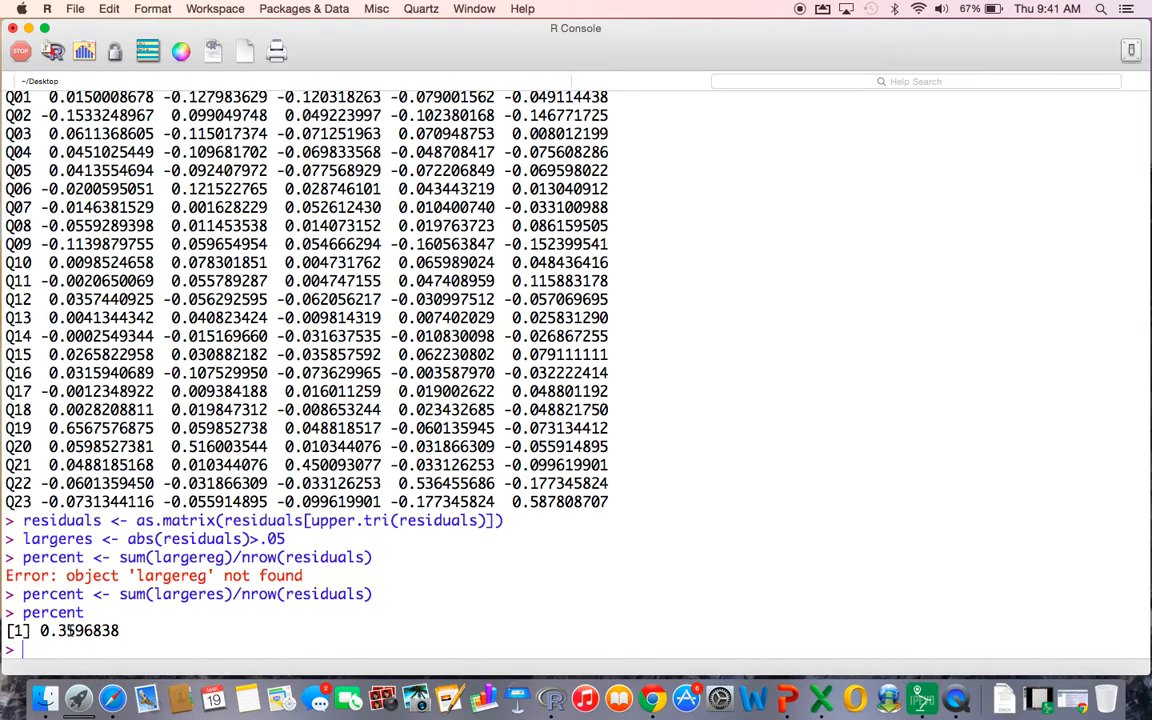
- Draw hist(residuals), producing a roughly bell-shaped histogram centred near zero
{"action": "type", "text": "hist(resi"}
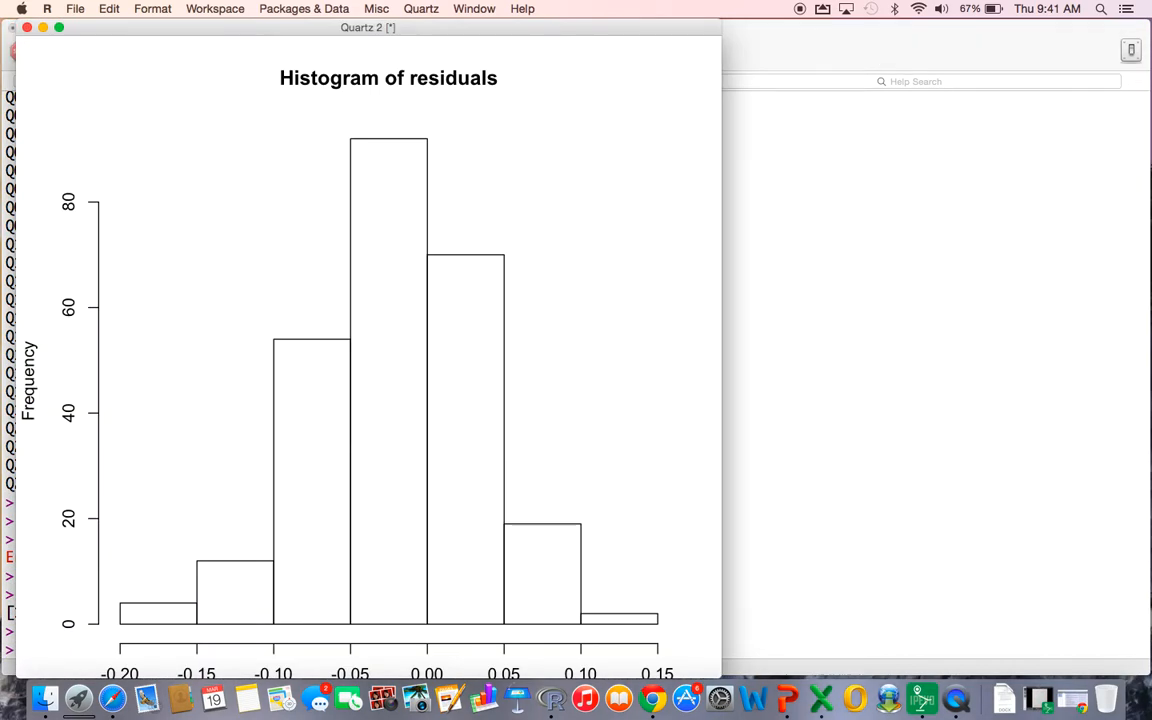
{"action": "mouse_move", "coordinate": [432, 614]}
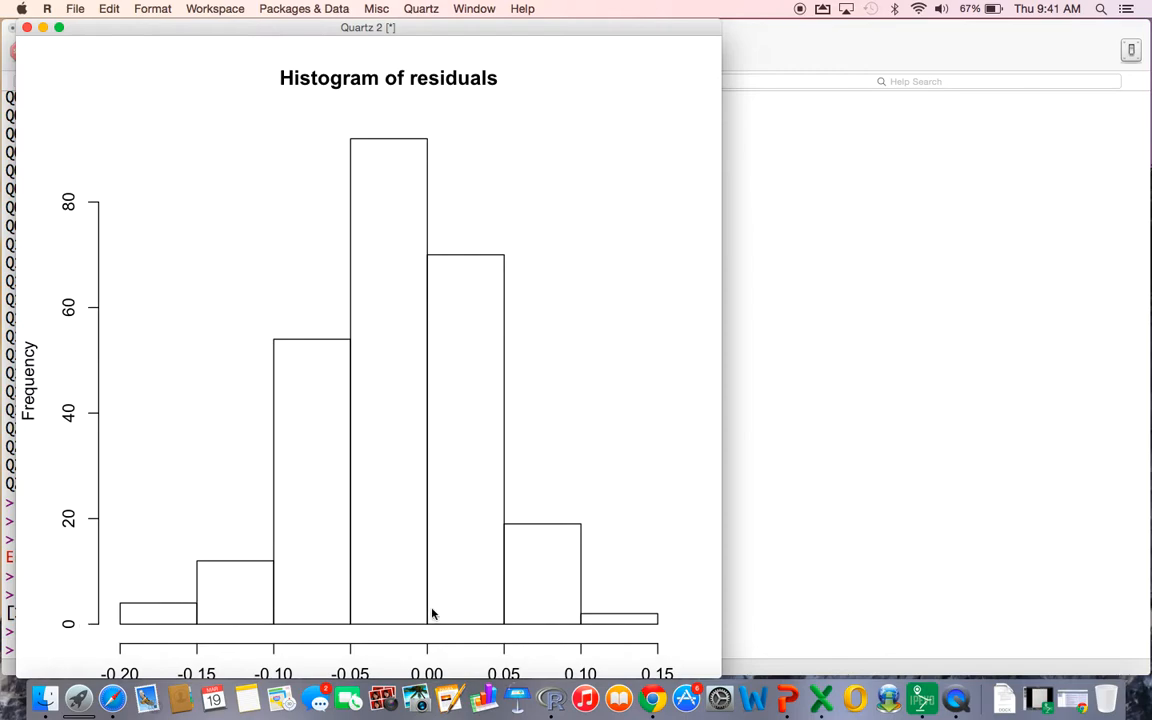
{"action": "mouse_move", "coordinate": [504, 592]}
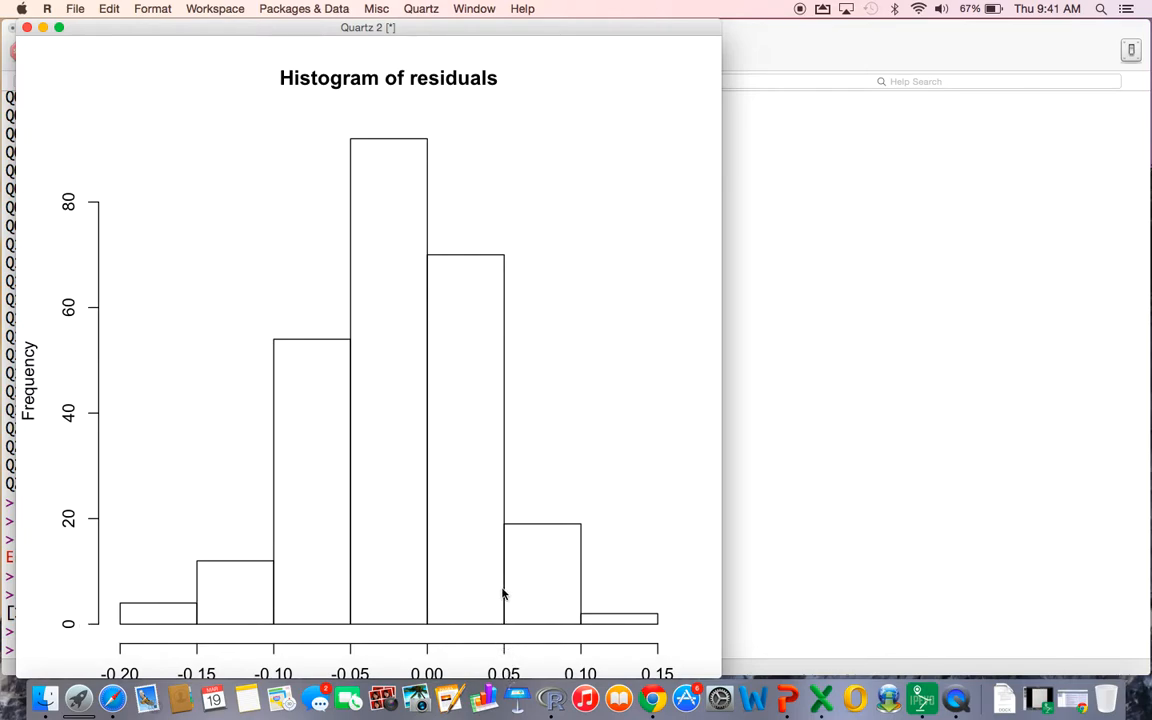
{"action": "mouse_move", "coordinate": [344, 474]}
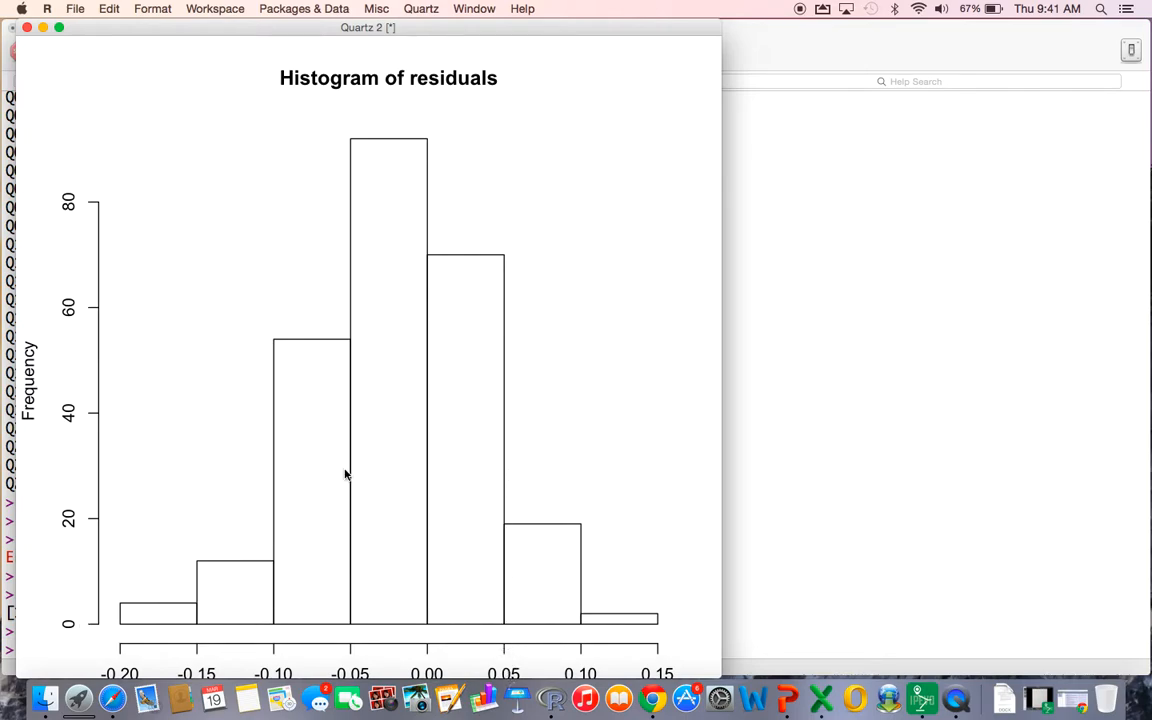
{"action": "mouse_move", "coordinate": [264, 224]}
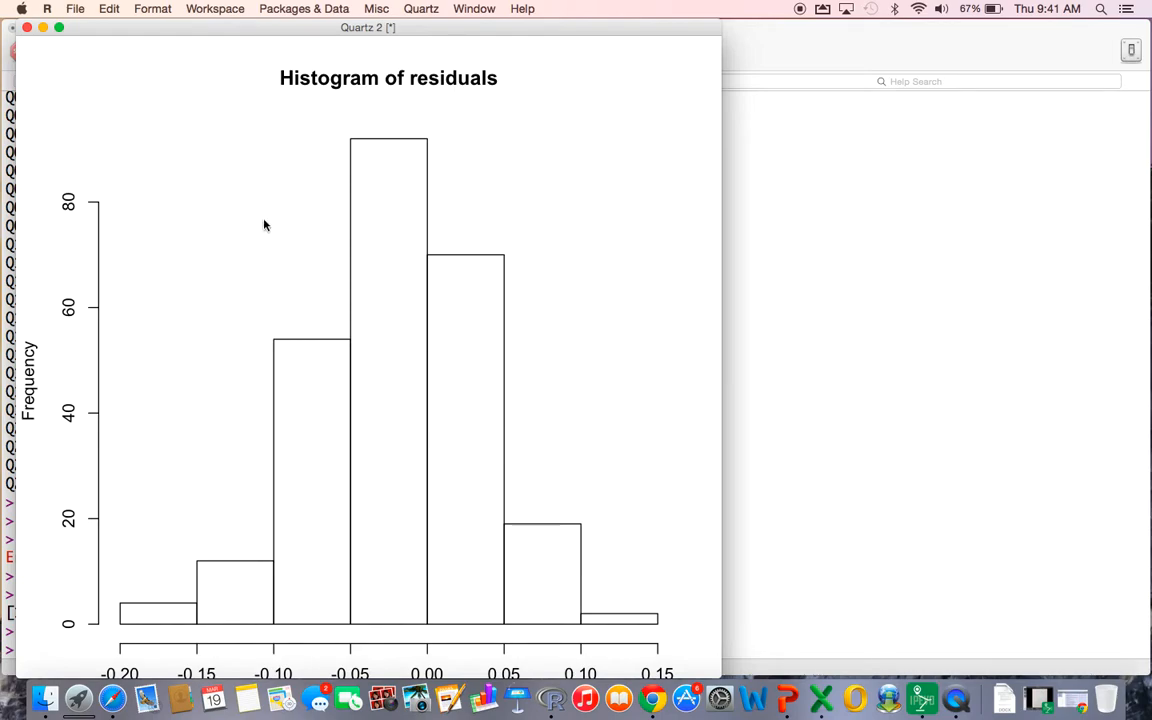
{"action": "mouse_move", "coordinate": [544, 340]}
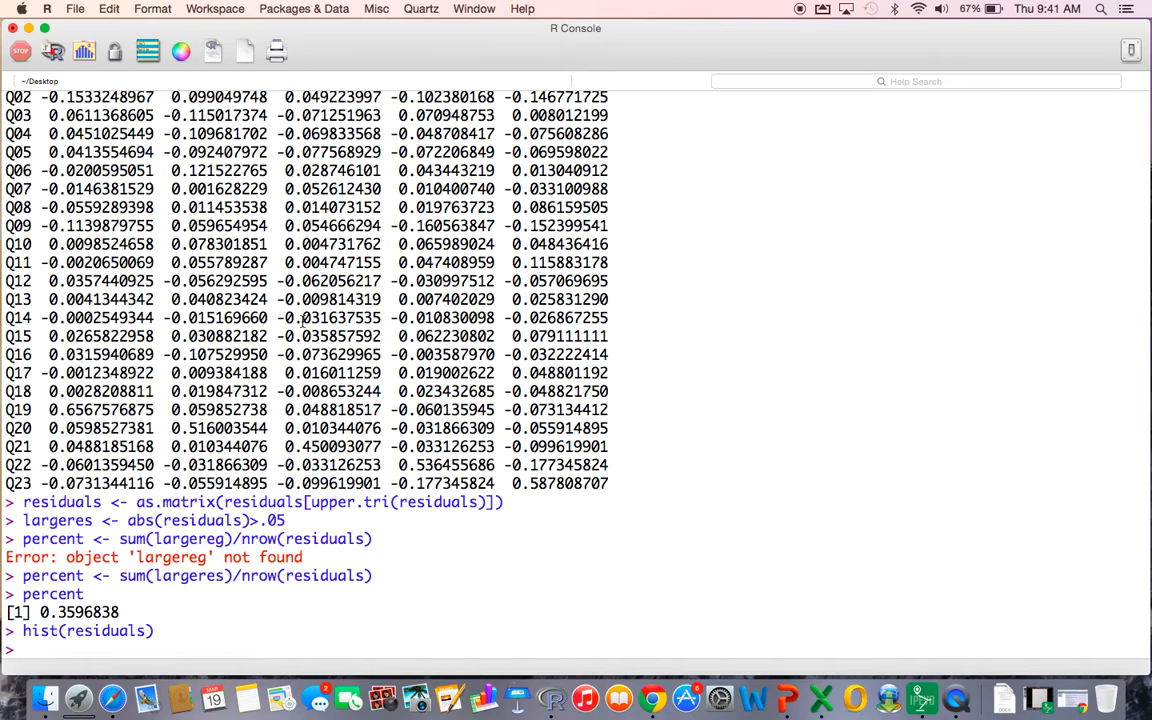
- Enter a #root-mean-square residuals comment explaining what the statistic is equivalent to
{"action": "type", "text": "#"}
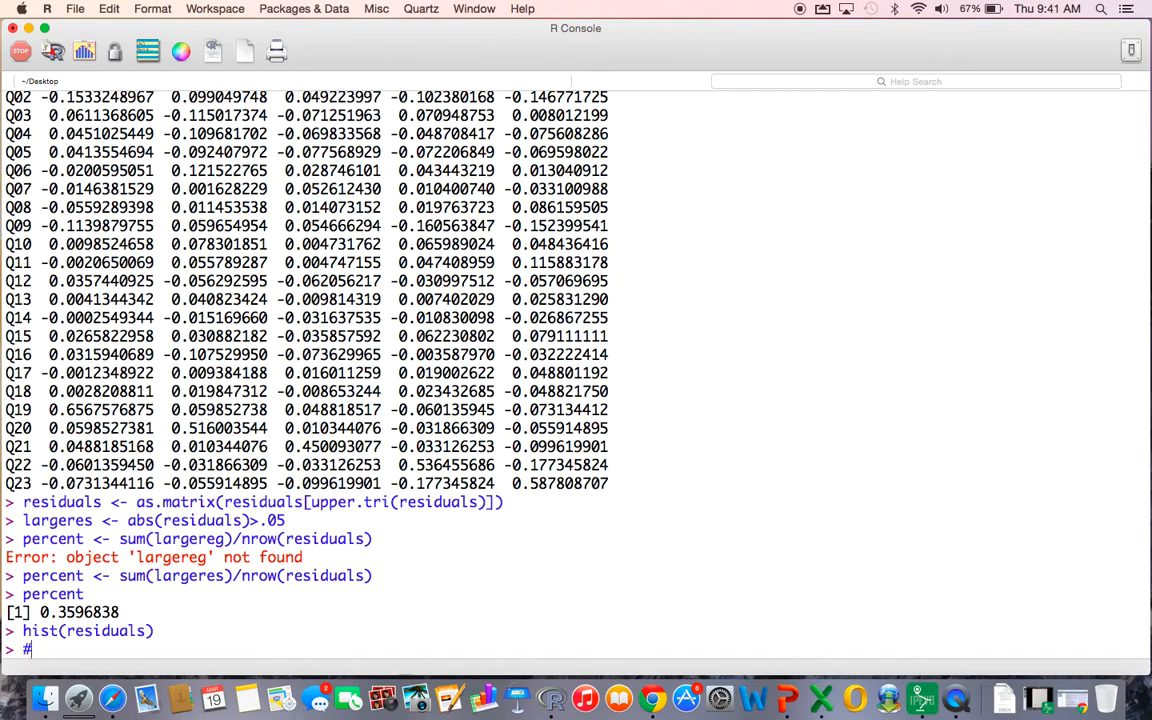
{"action": "type", "text": "root-"}
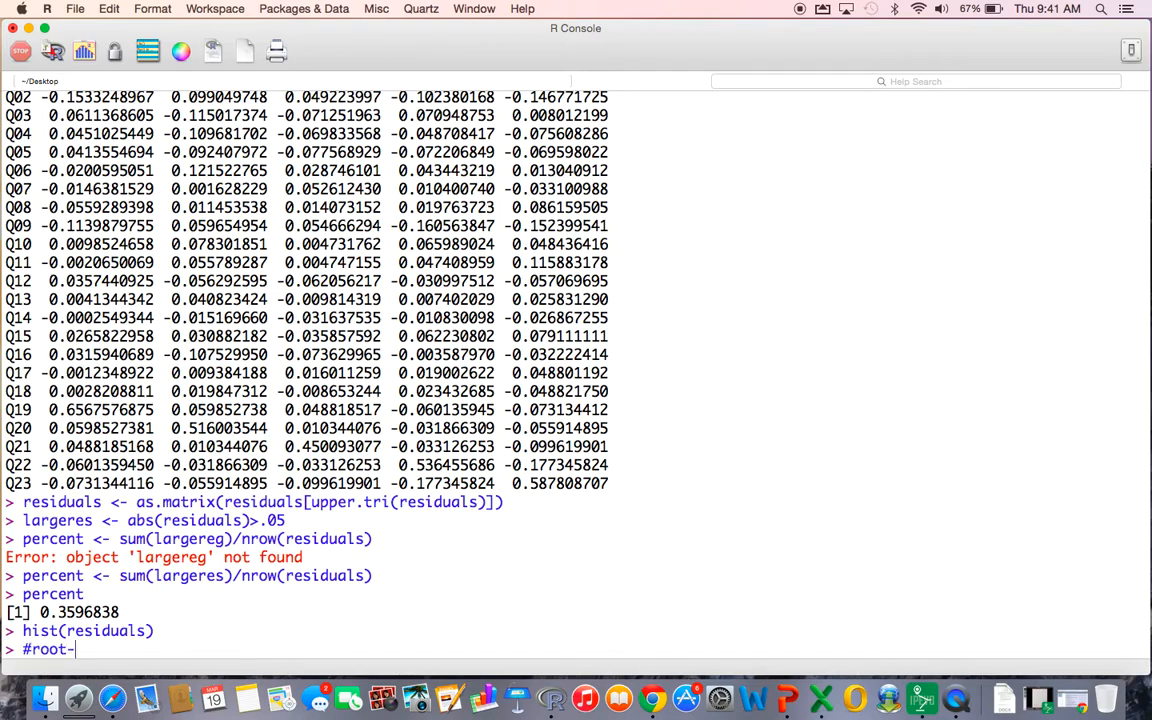
{"action": "type", "text": "mean-square"}
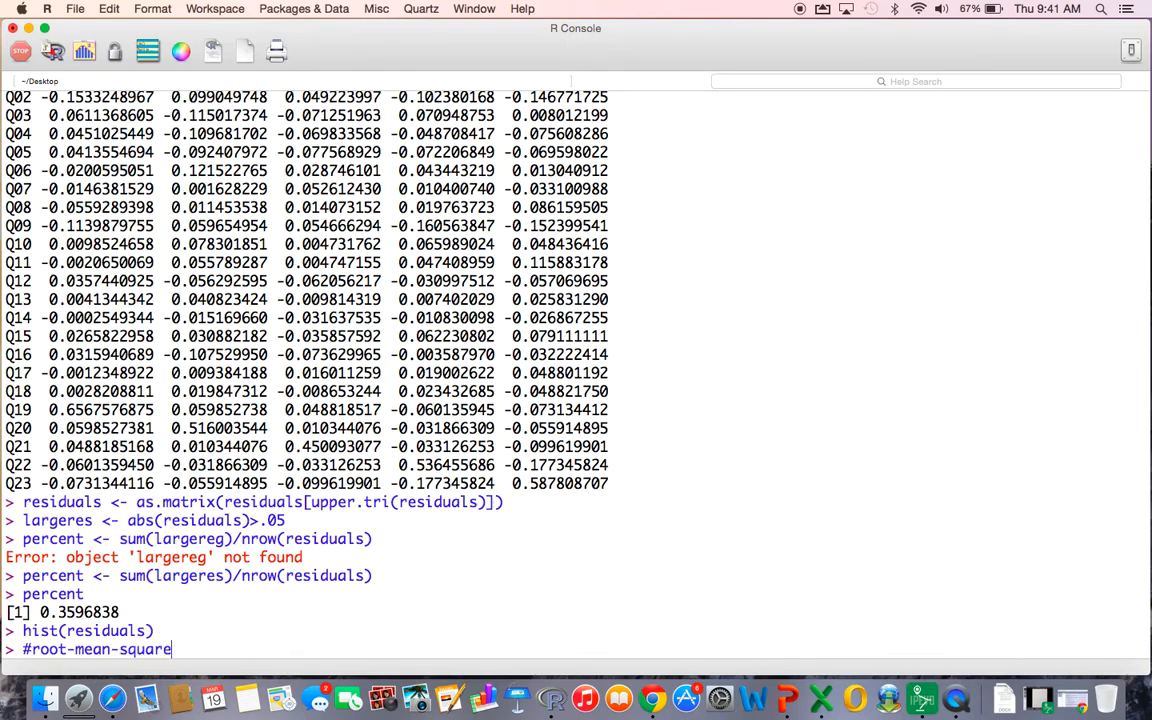
{"action": "type", "text": "residu"}
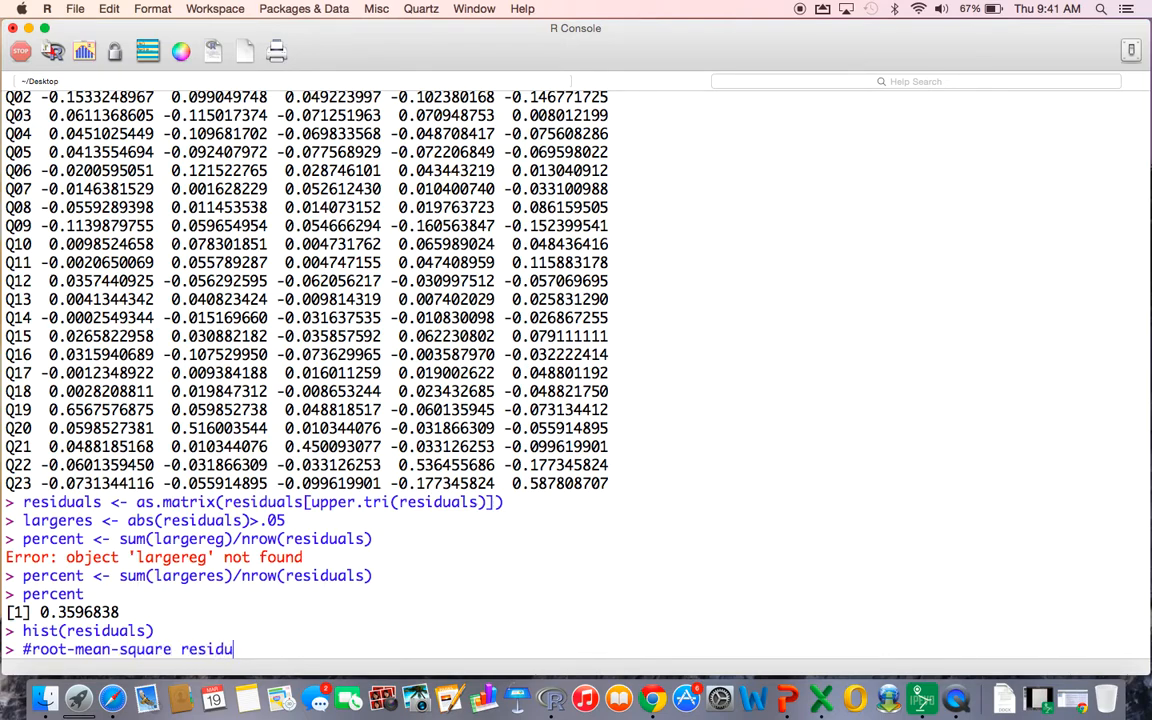
{"action": "type", "text": "als"}
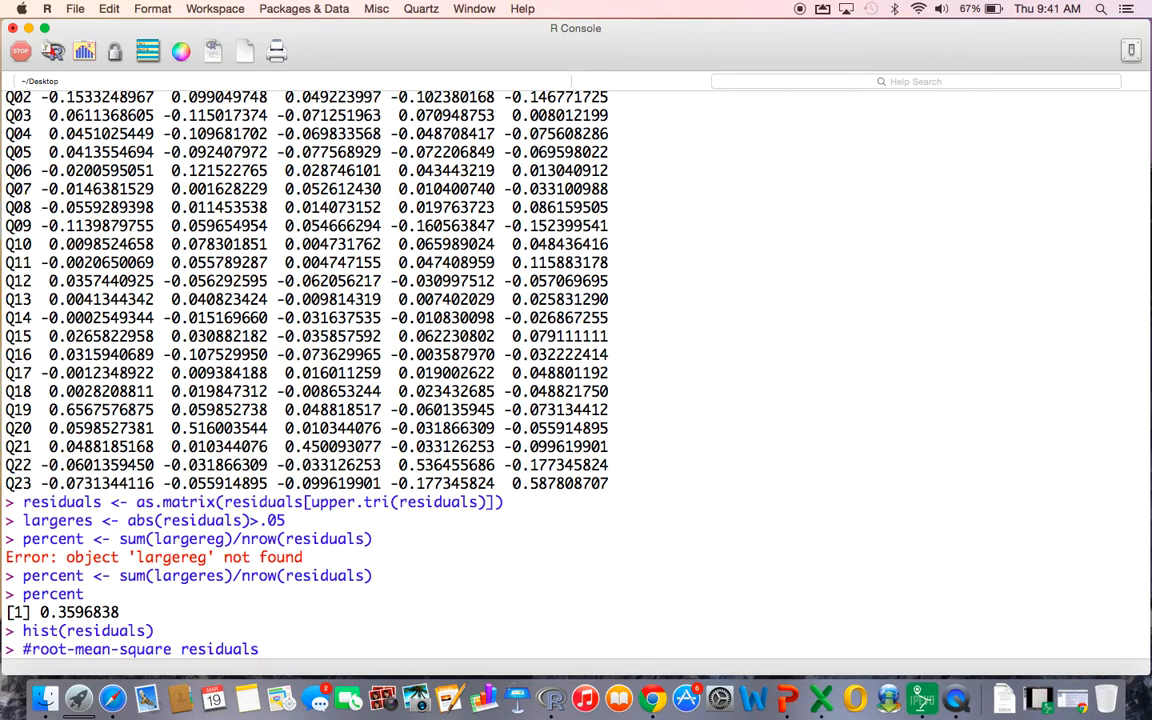
{"action": "type", "text": "which is equ"}
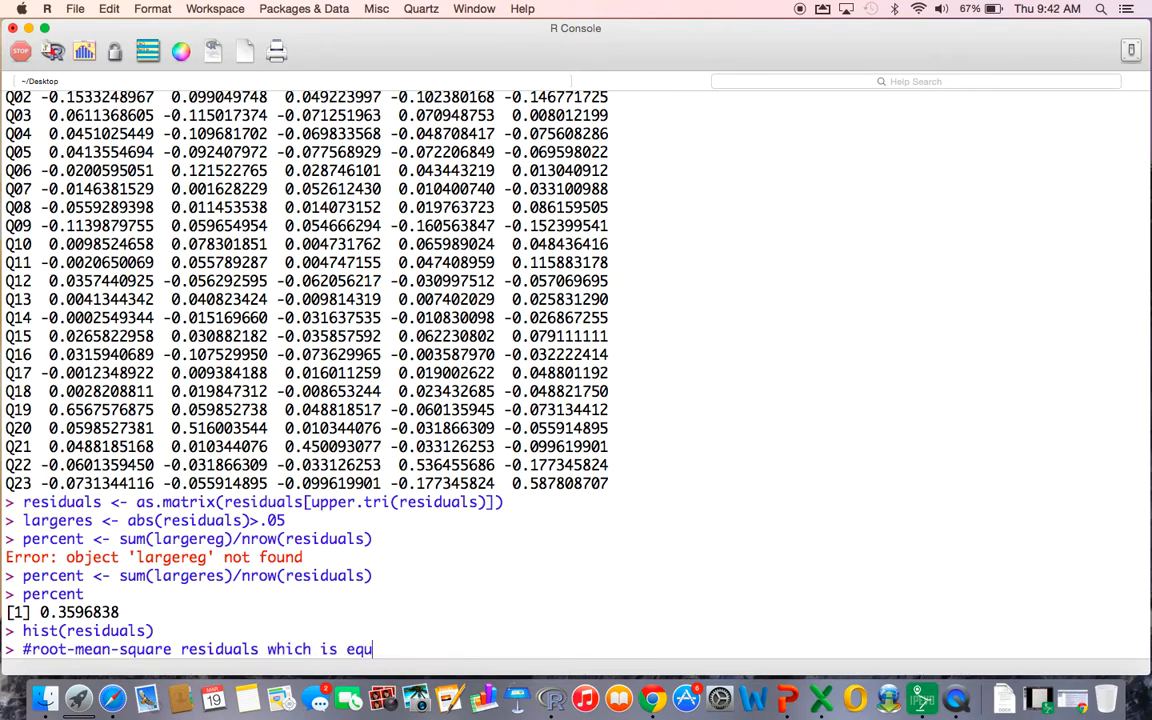
{"action": "type", "text": "ivalent to the mean of the residu"}
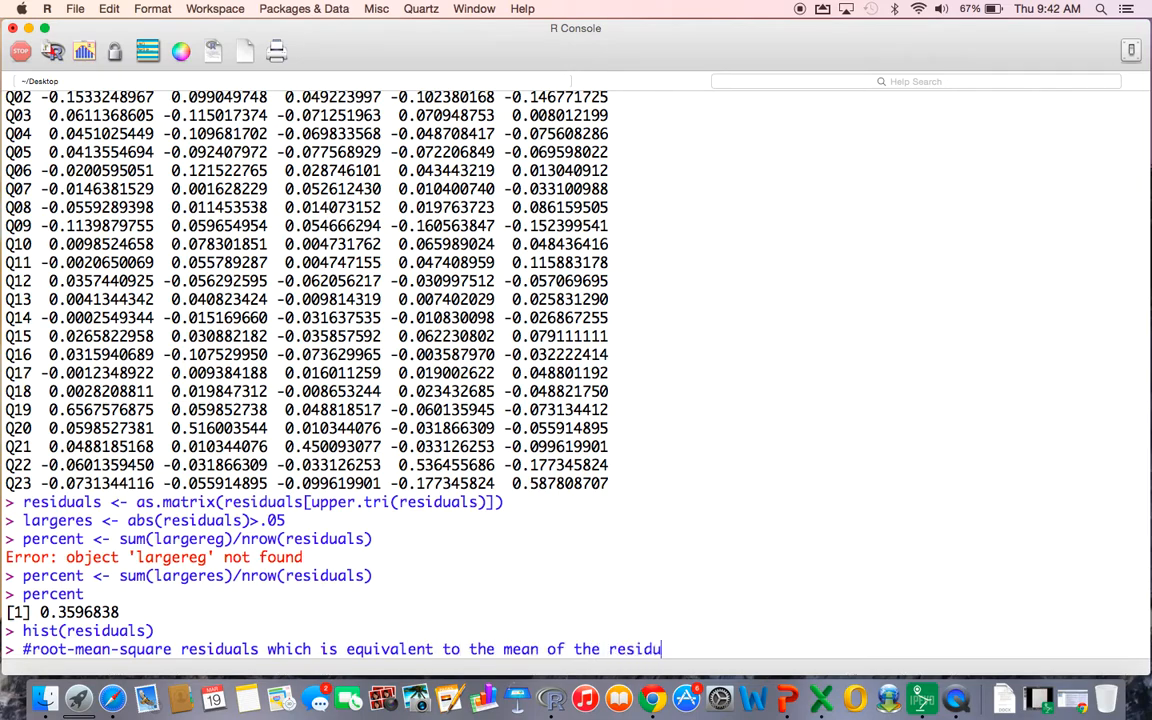
{"action": "type", "text": "als"}
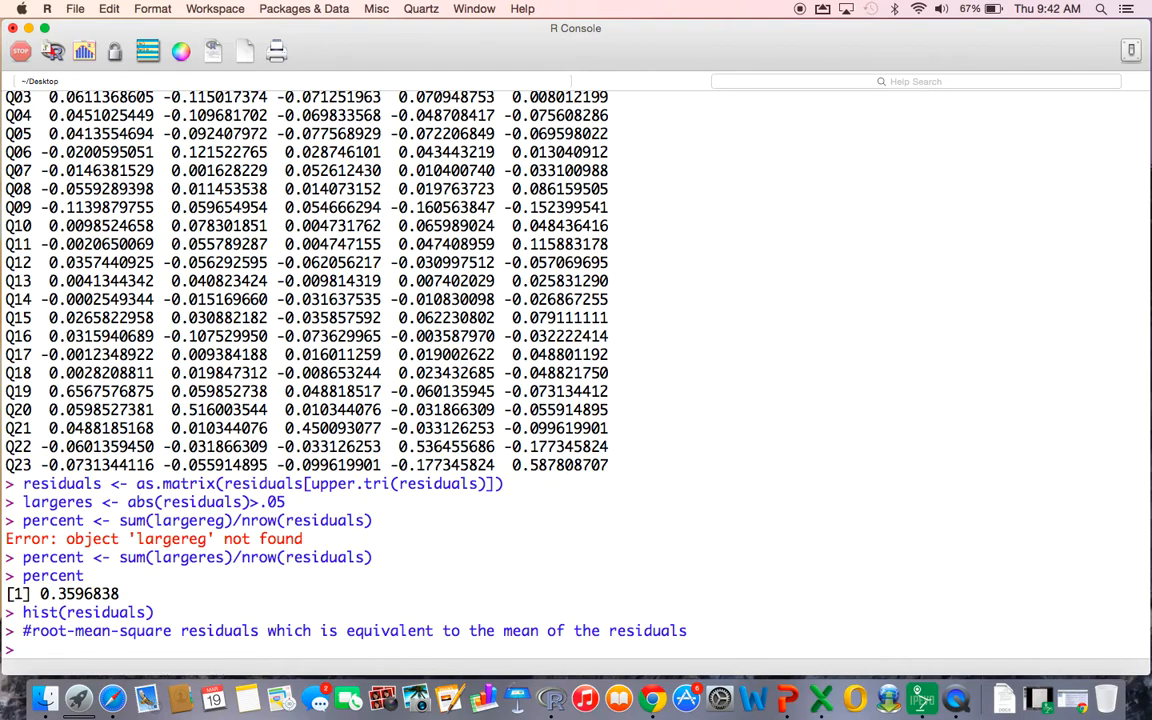
- Compute sqrt(mean(residuals^2)), giving 0.05549286
{"action": "type", "text": "sqrt()"}
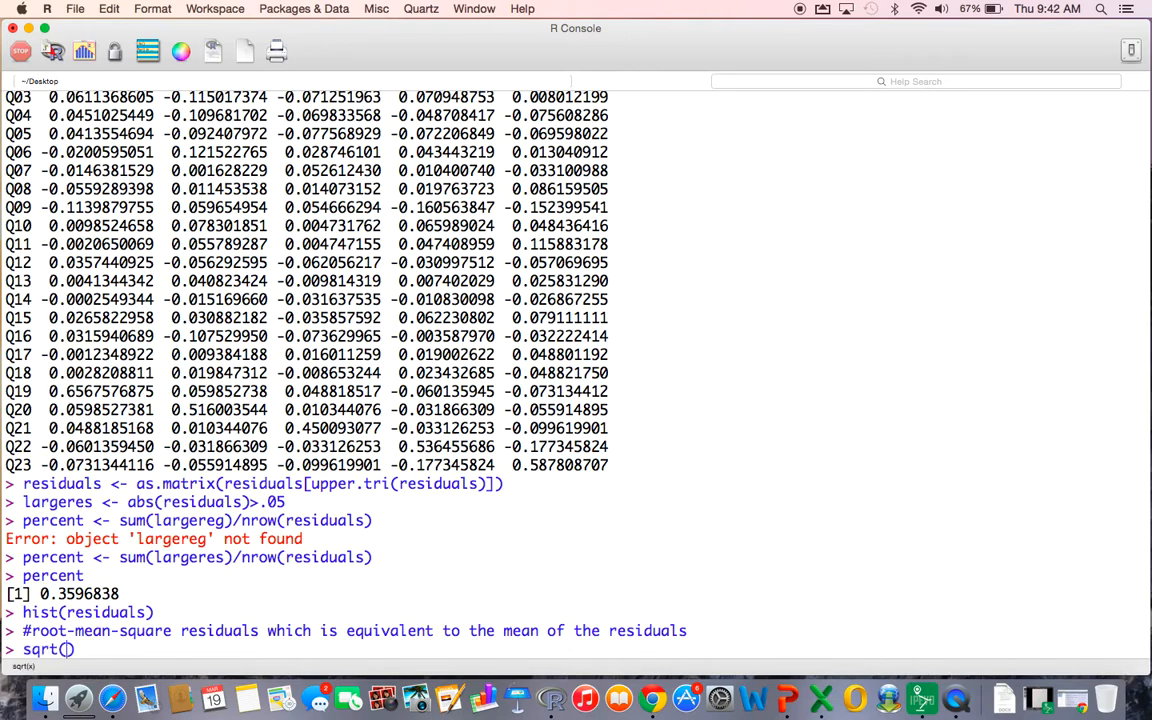
{"action": "type", "text": "mean(residuals"}
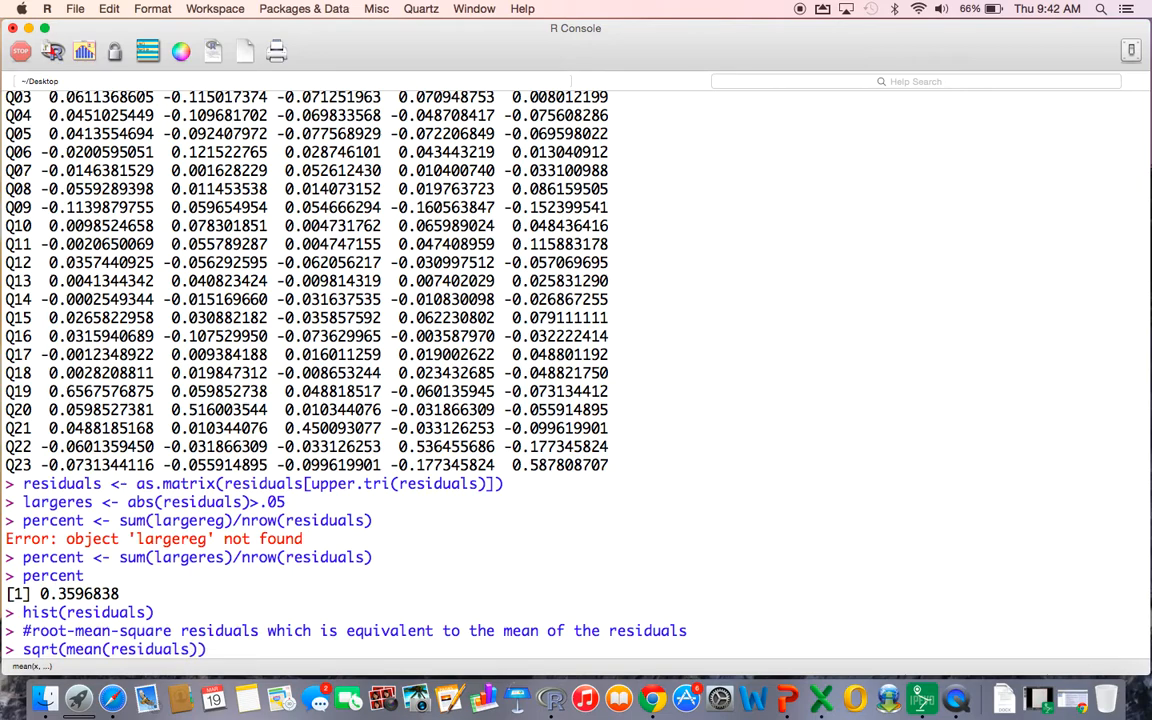
{"action": "type", "text": "^2"}
{"action": "key", "text": "enter"}
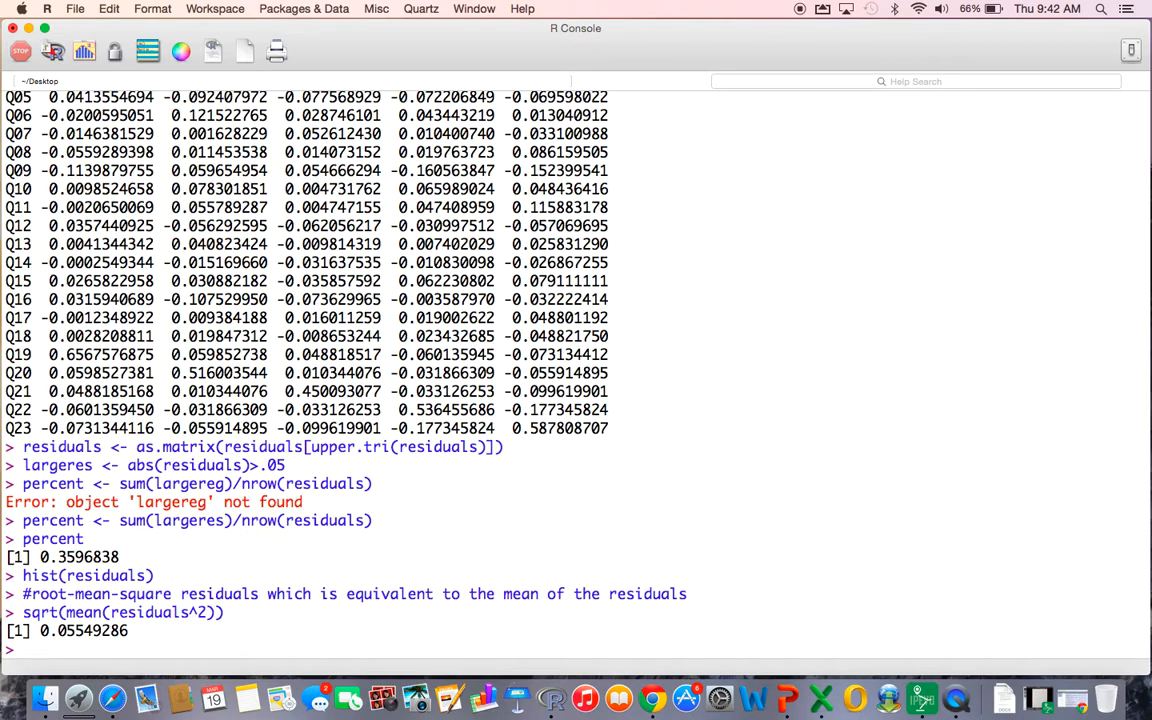
- Add a comment noting the RMS is below the .08 threshold — good, Go Cats!
{"action": "type", "text": "#below the threshold of the mean ="}
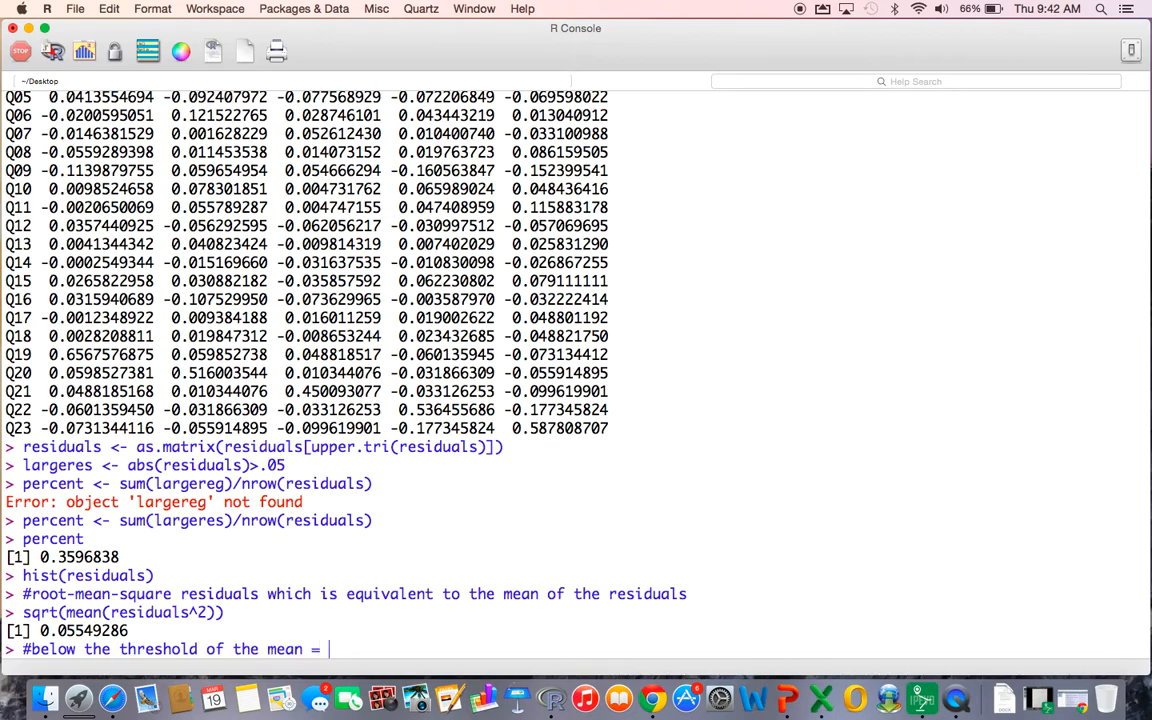
{"action": "type", "text": ".08... so life i"}
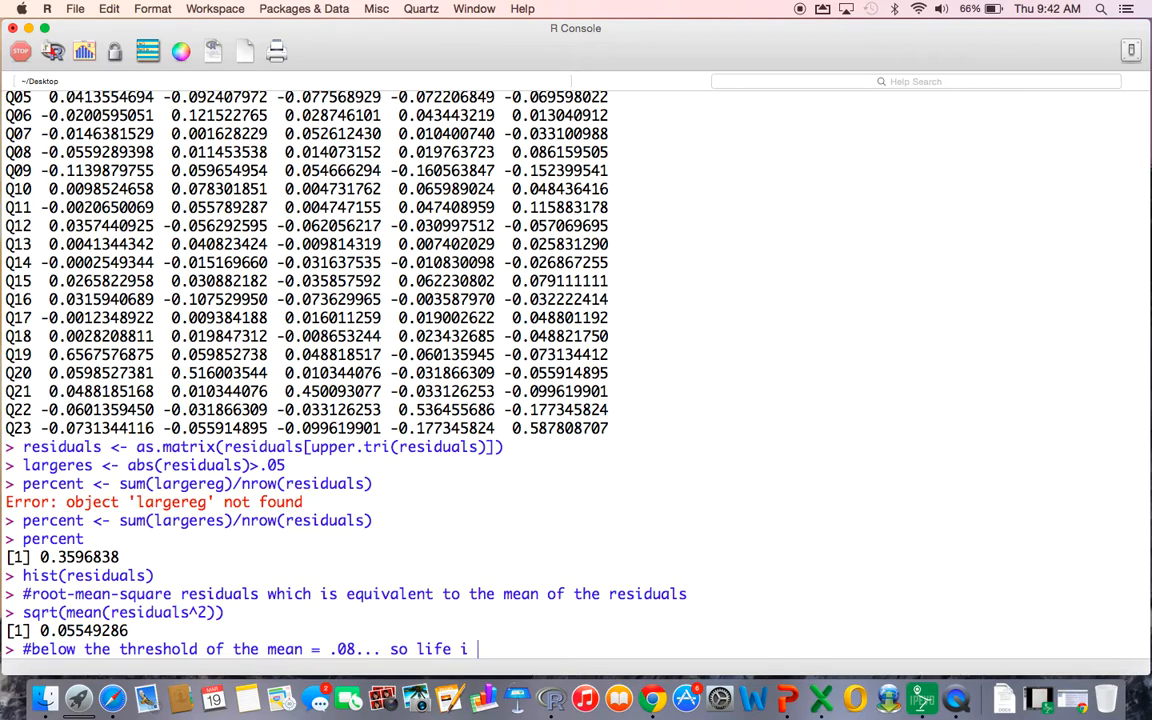
{"action": "type", "text": "s good!!"}
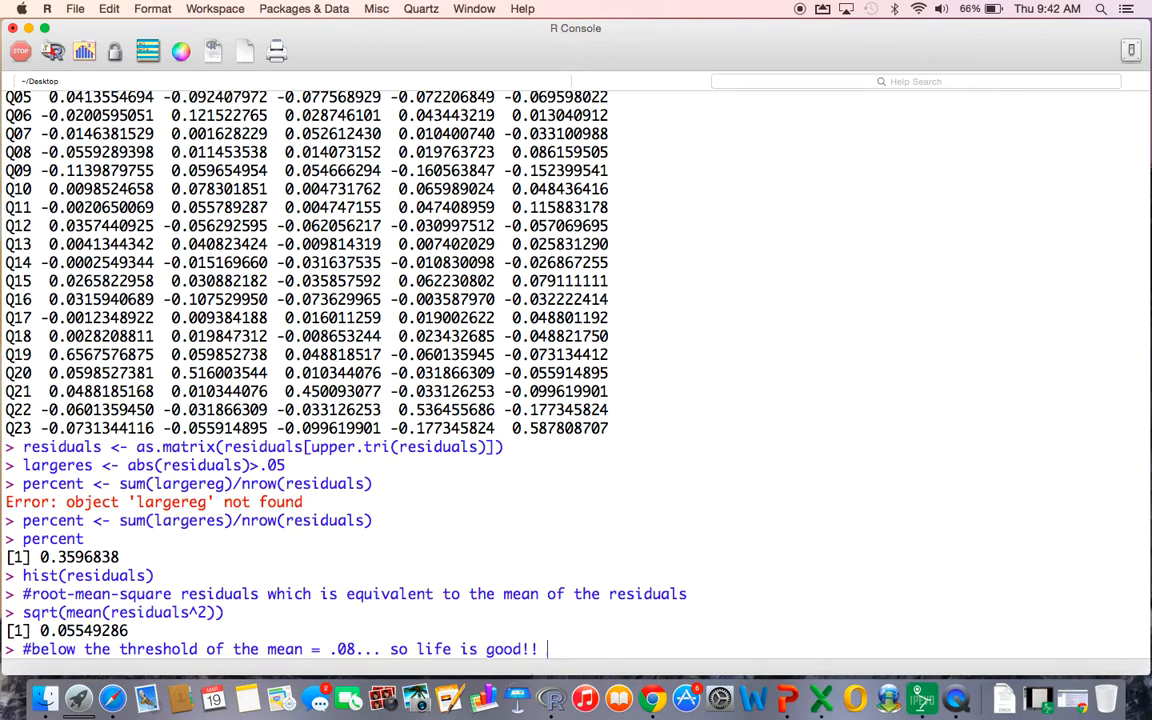
{"action": "type", "text": "Go Cats!!!"}
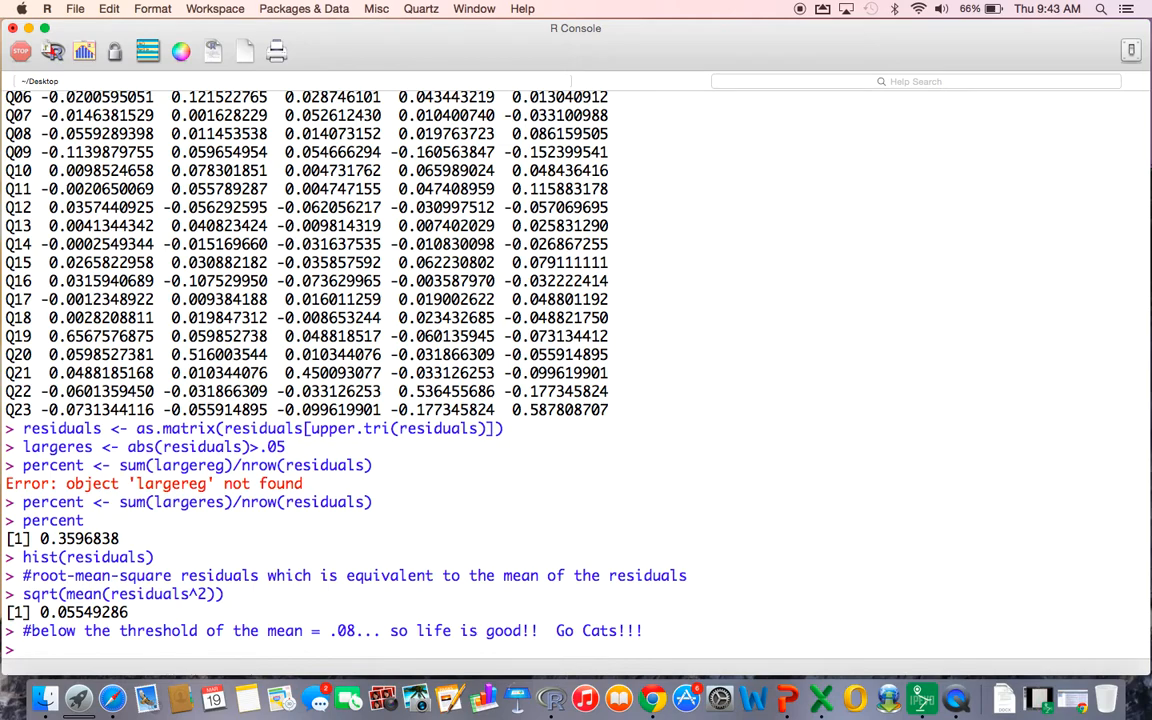
- Enter the comment '# I feel good about 4 factors because...'
{"action": "type", "text": "# I feel good abo"}
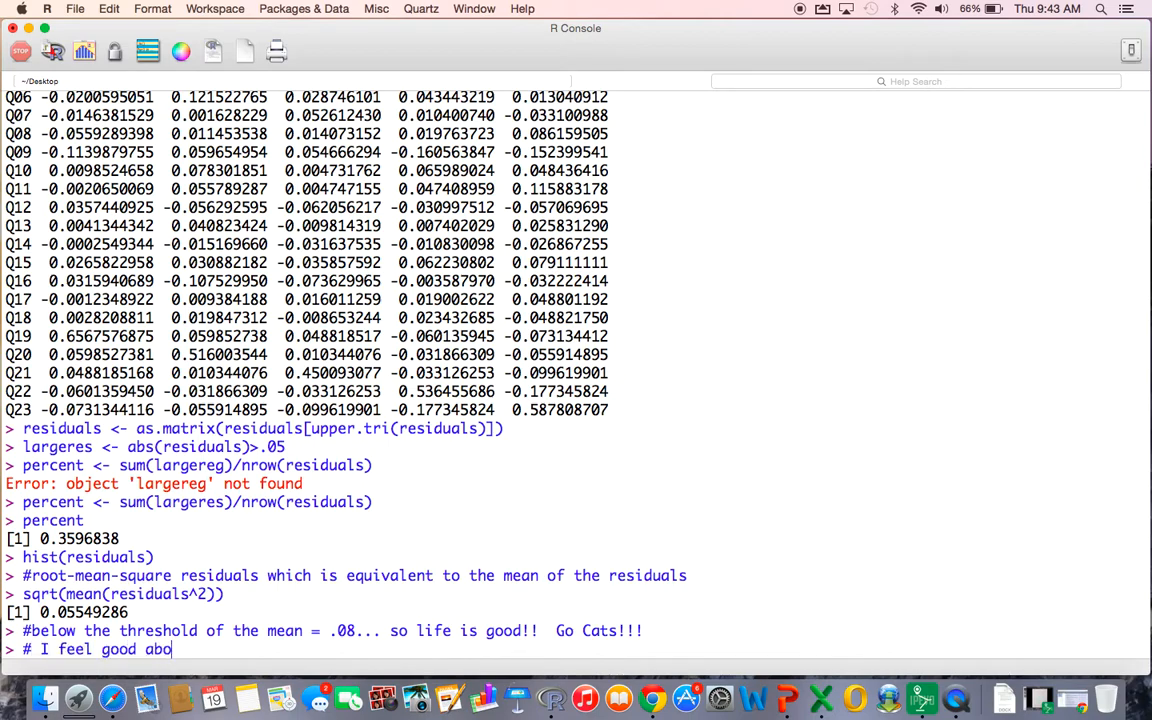
{"action": "type", "text": "ut 4 factors because..."}
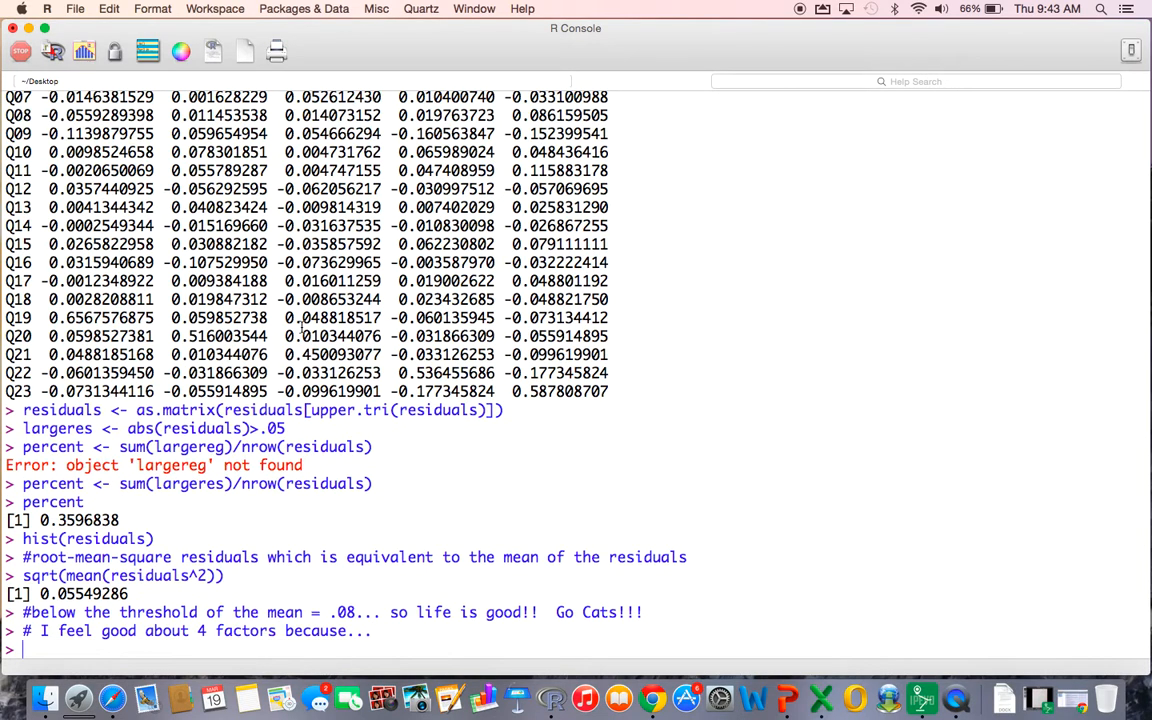
- Enter reason '#1: happy with the eigenvalues > 1 and the scree plot... agreed!'
{"action": "type", "text": "#1:"}
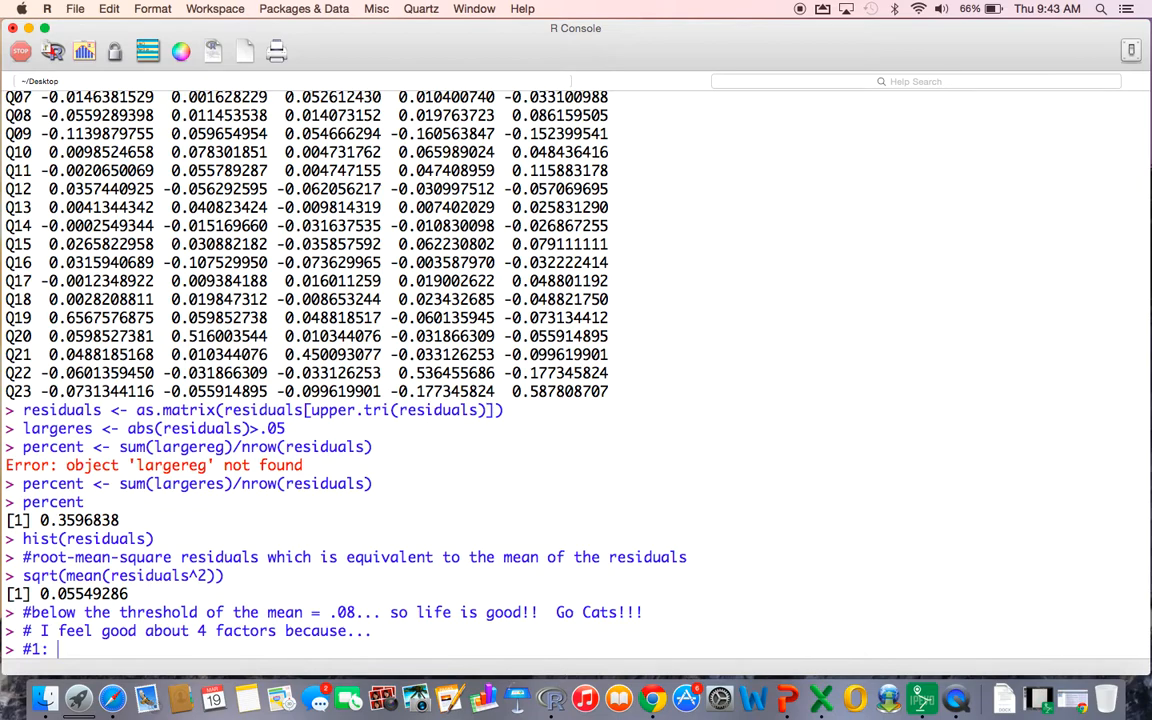
{"action": "type", "text": "happy with the eigen"}
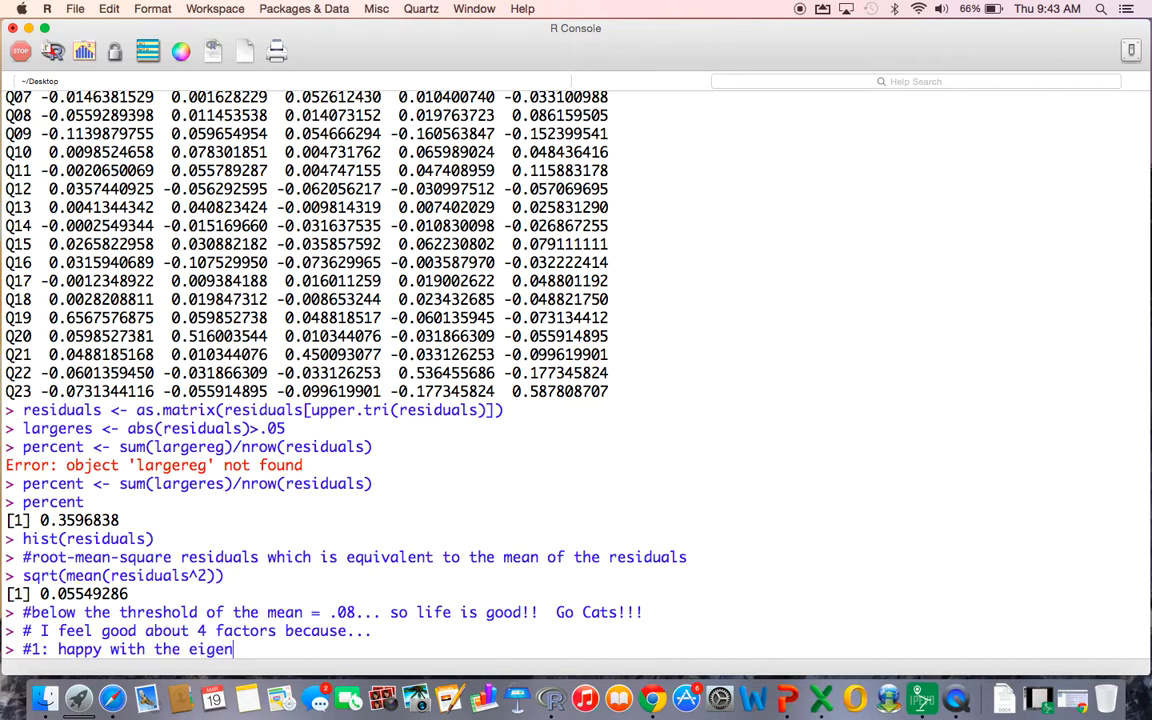
{"action": "type", "text": "values"}
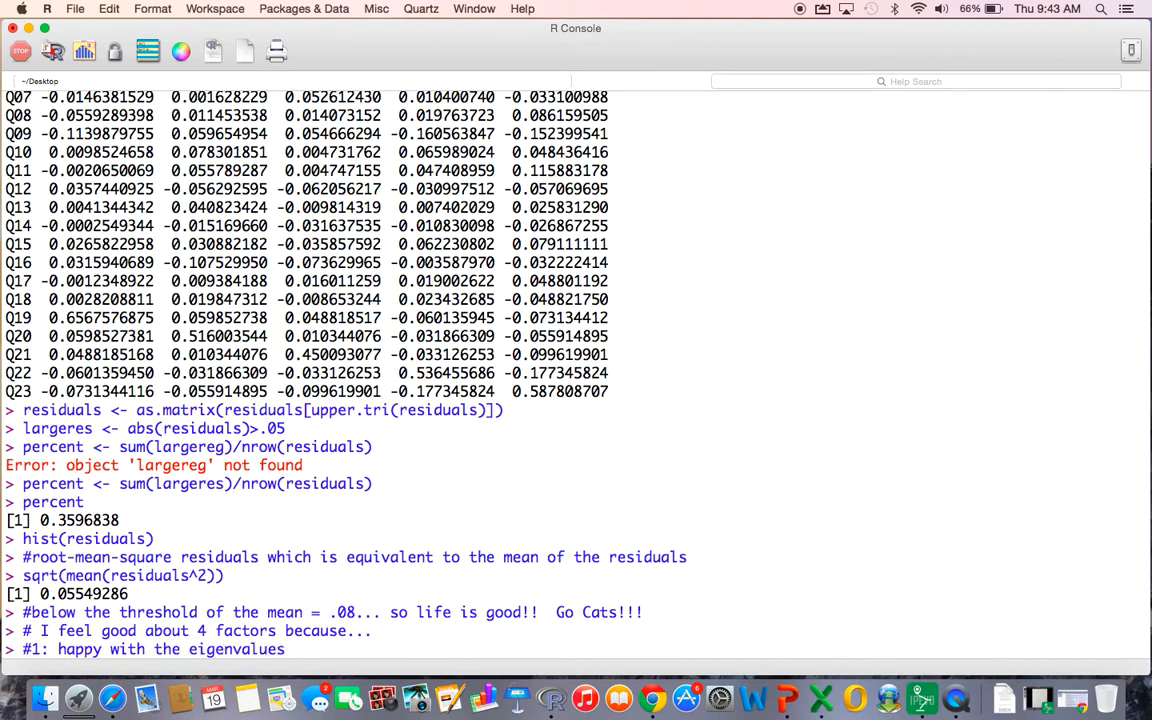
{"action": "type", "text": "> 1 and the scree plo"}
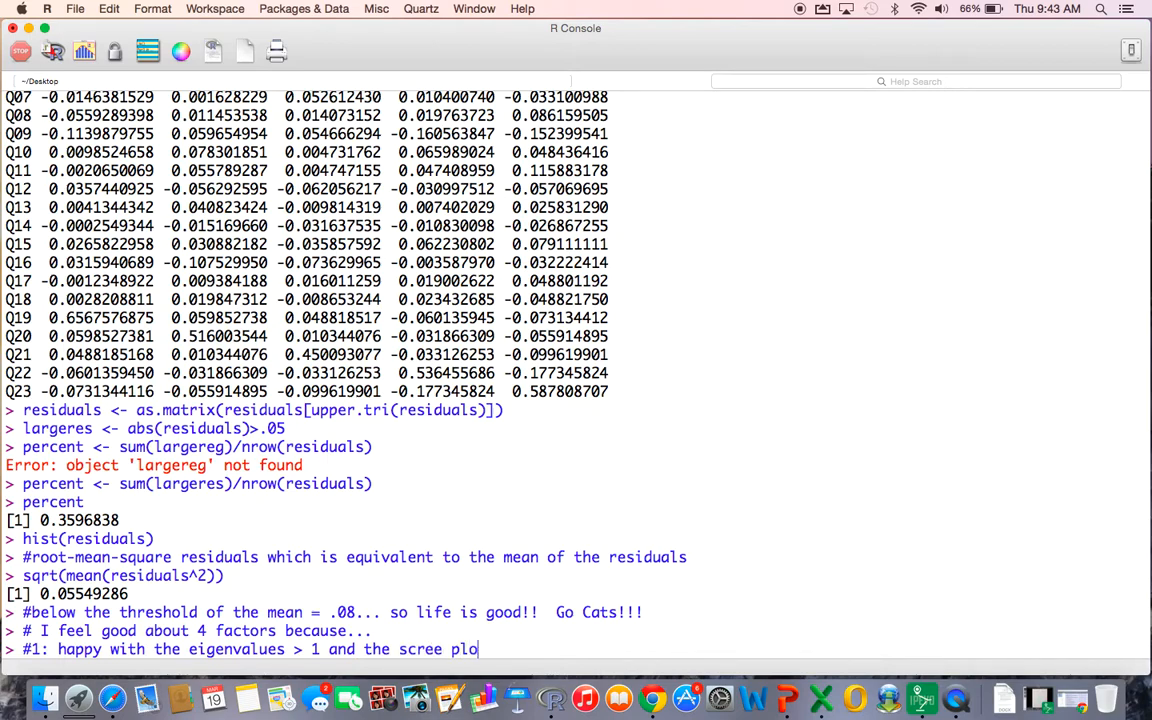
{"action": "type", "text": "t"}
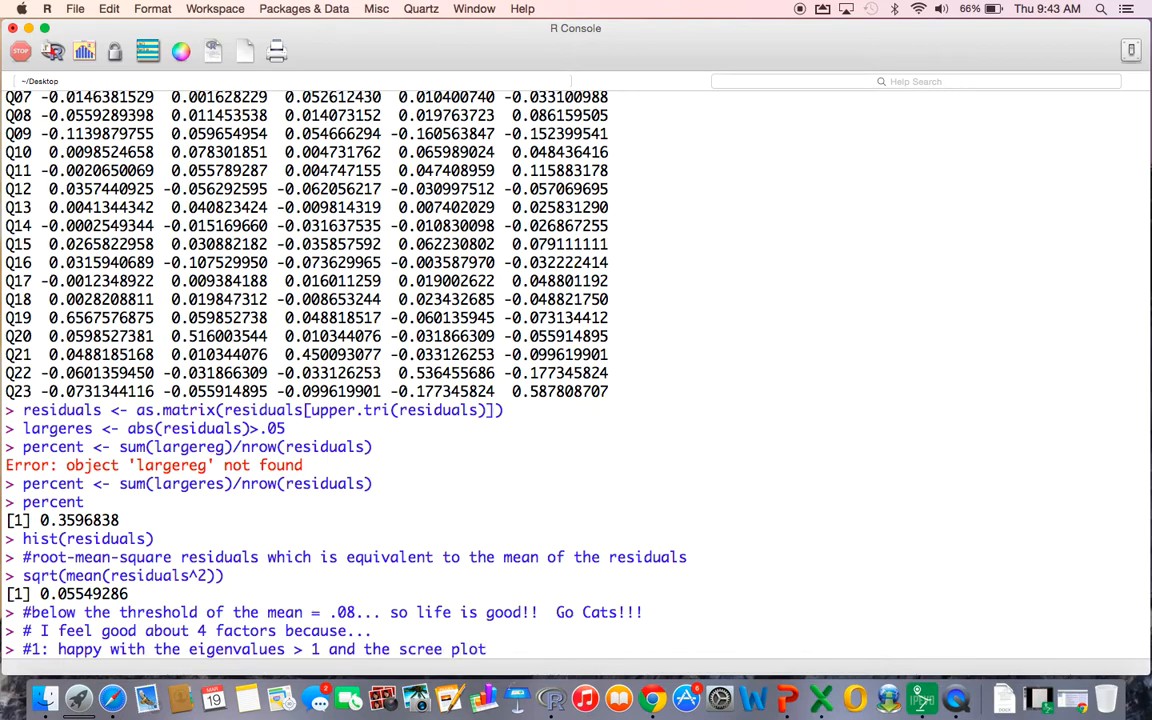
{"action": "type", "text": "agreed!"}
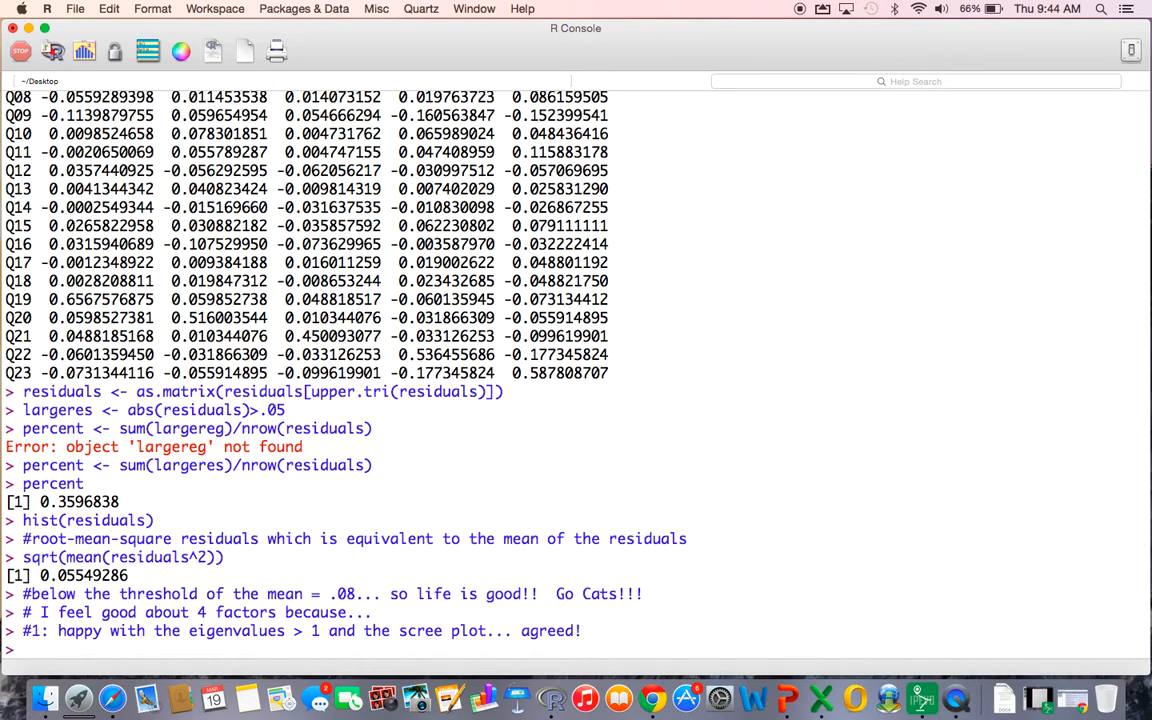
- Enter '#2: our number of cases/individuals is greater than 15*23', fixing mistyped starts
{"action": "type", "text": "#2:"}
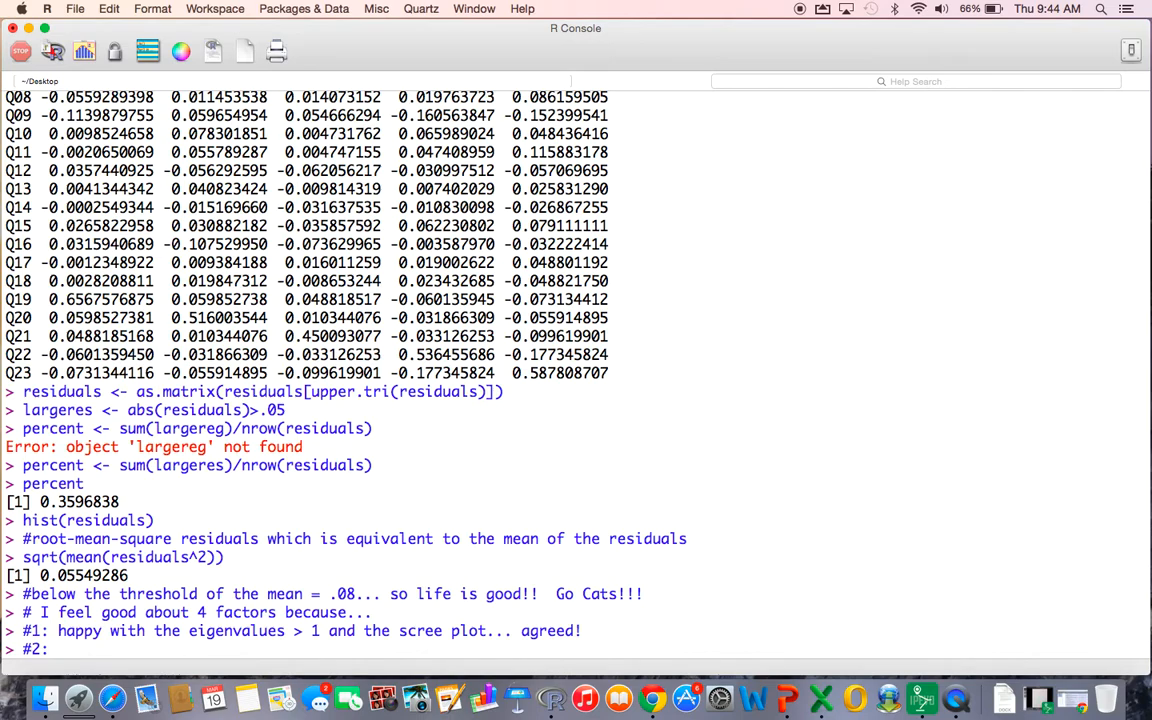
{"action": "type", "text": "15"}
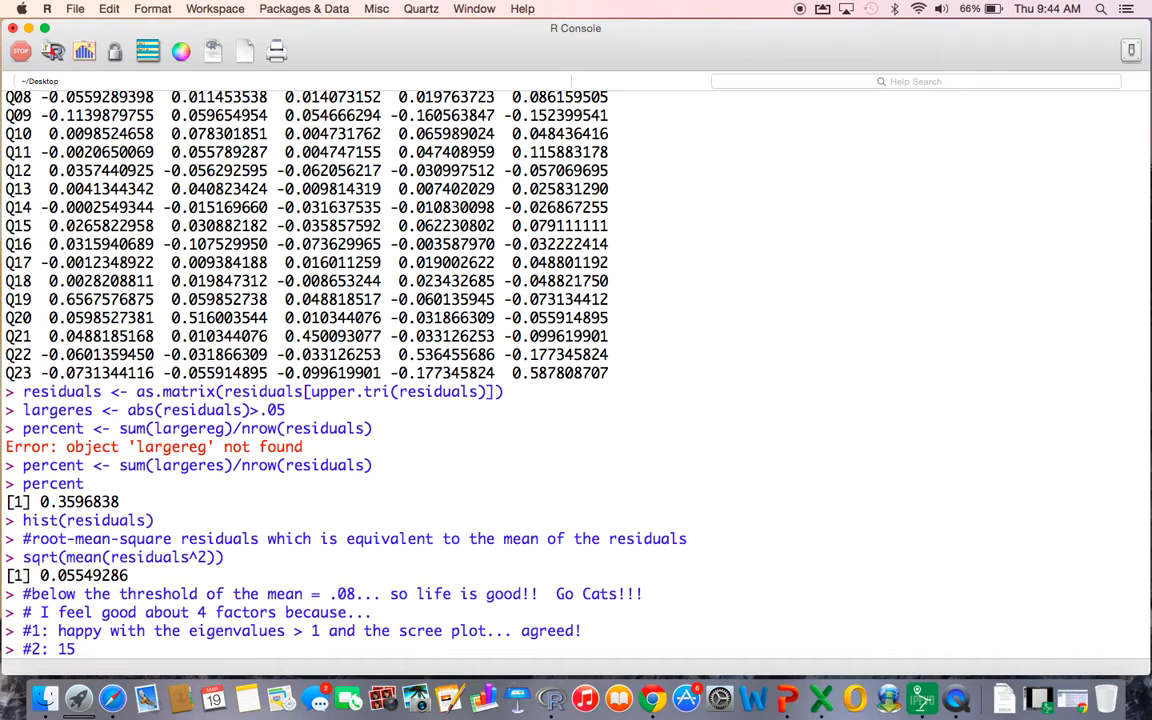
{"action": "type", "text": "*23"}
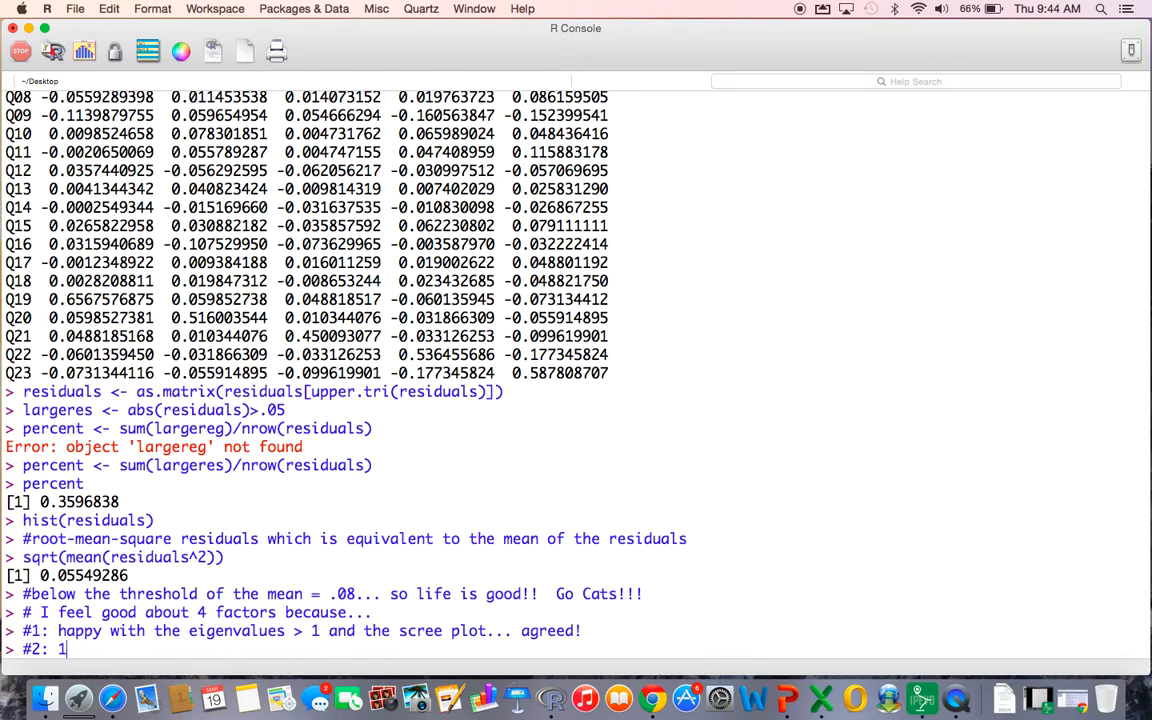
{"action": "type", "text": "num"}
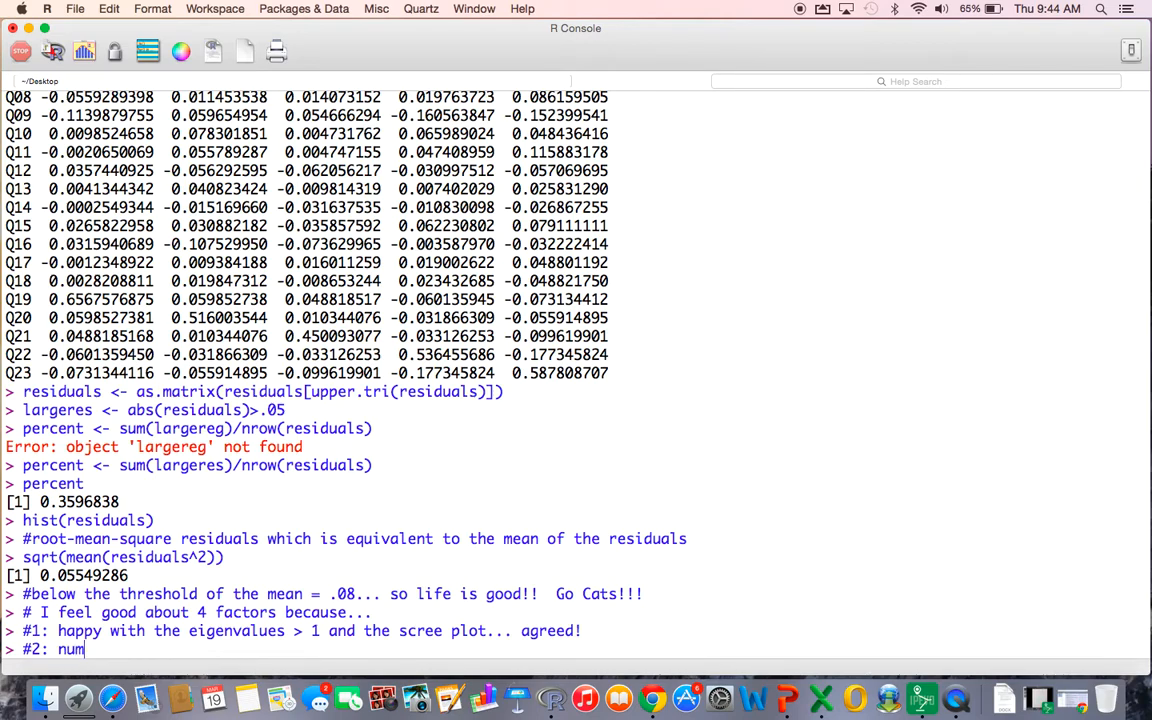
{"action": "key", "text": "Backspace"}
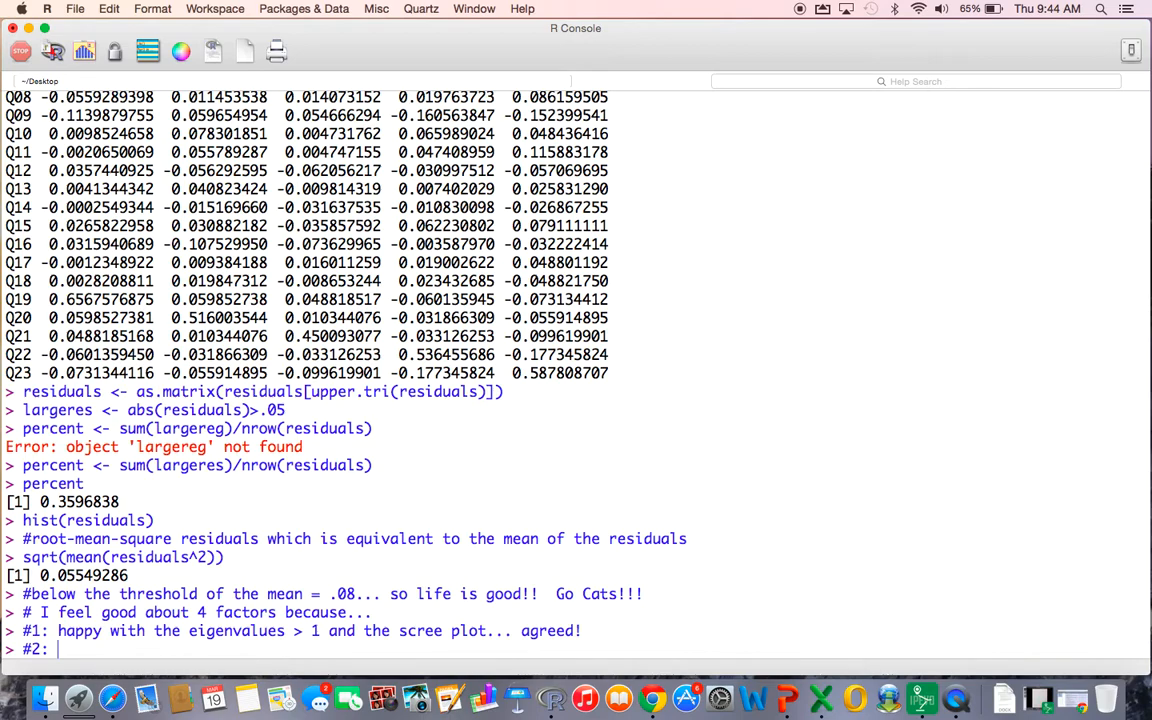
{"action": "type", "text": "our nume"}
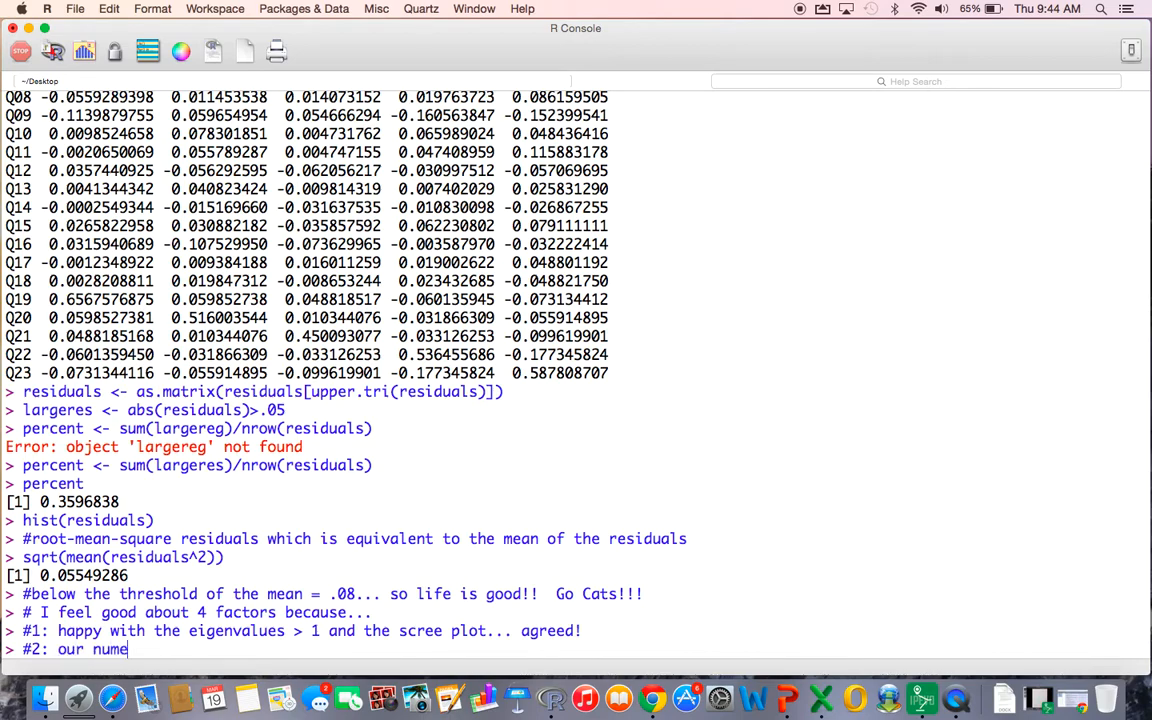
{"action": "key", "text": "Backspace"}
{"action": "type", "text": "ber of cases/"}
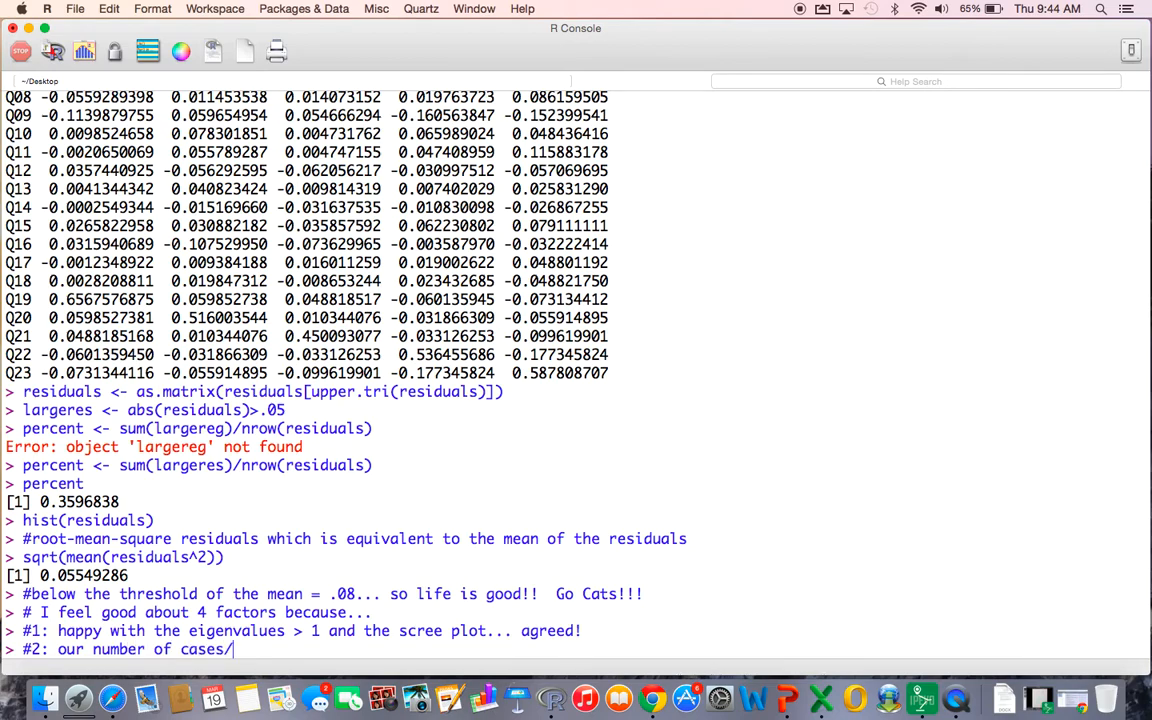
{"action": "type", "text": "individuals is greater than 15"}
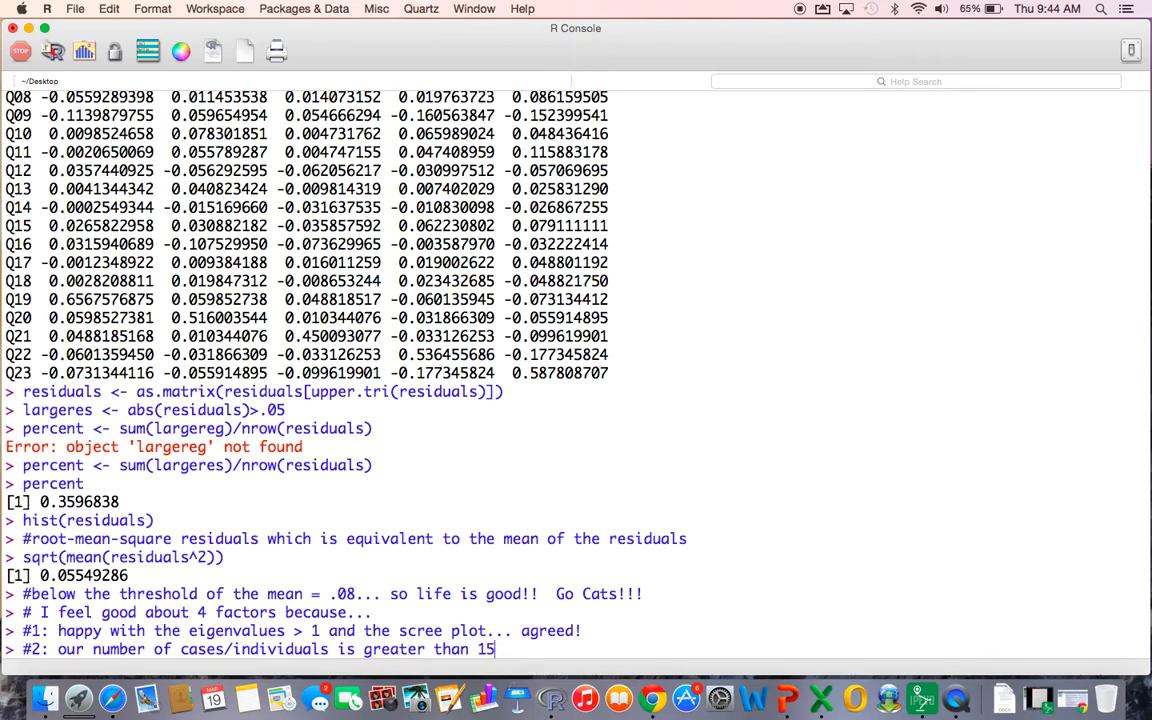
{"action": "type", "text": "*23"}
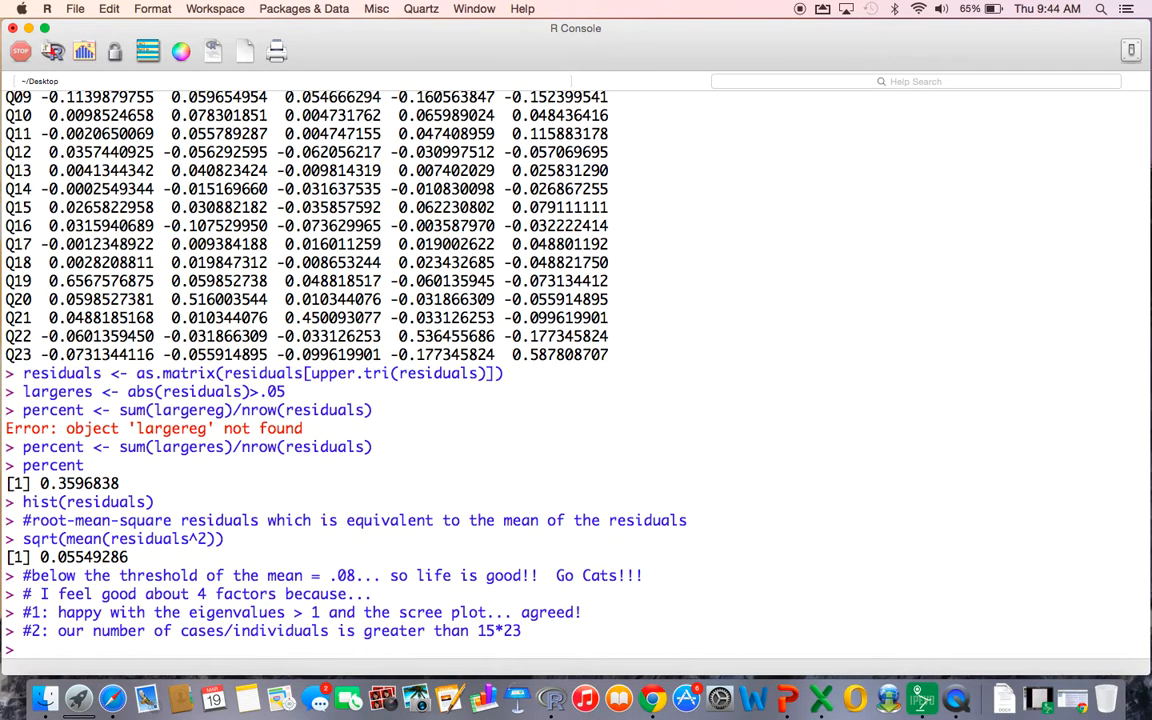
- Enter '#3: residuals look normal in the histogram, mean below .08, under 50% exceed .05'
{"action": "type", "text": "#3: we checked"}
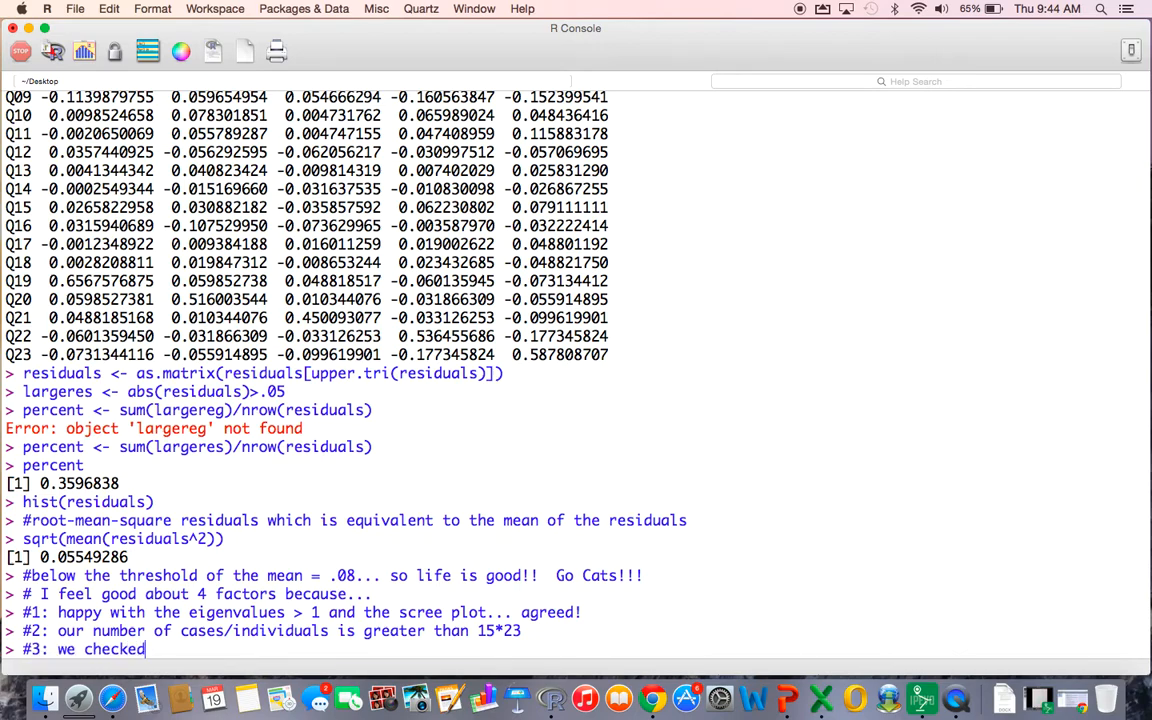
{"action": "type", "text": "our residuals... hi"}
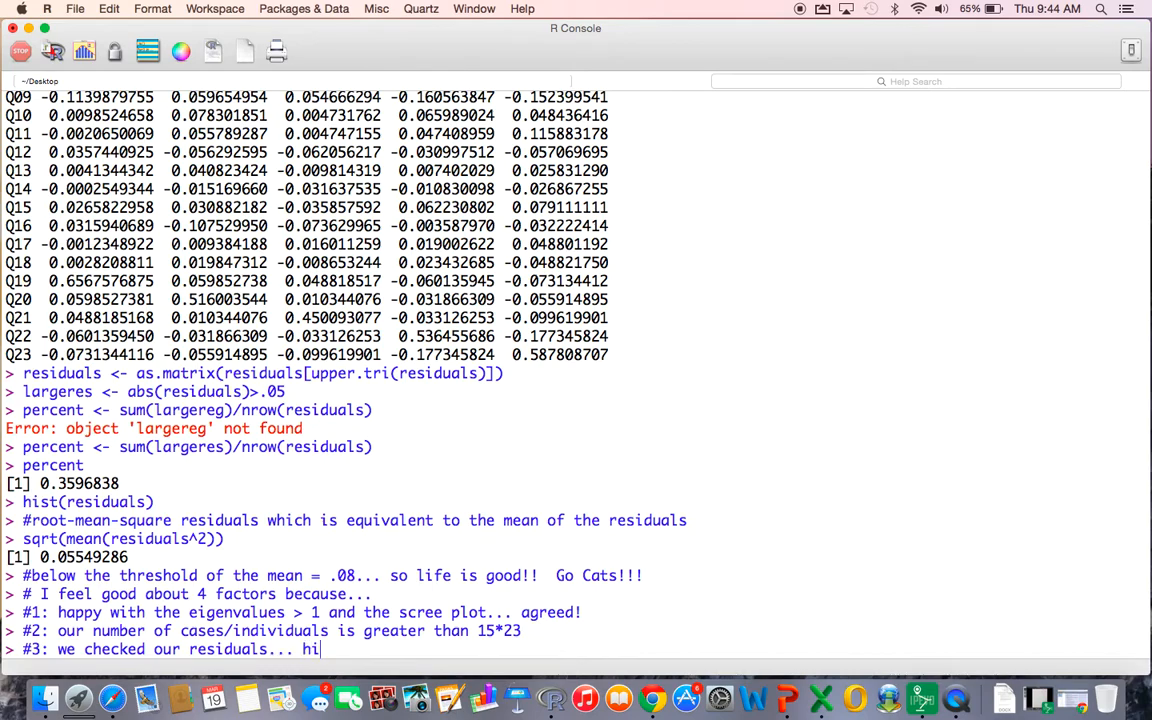
{"action": "type", "text": "stogram was bell shaped and appears it came from a normal dis"}
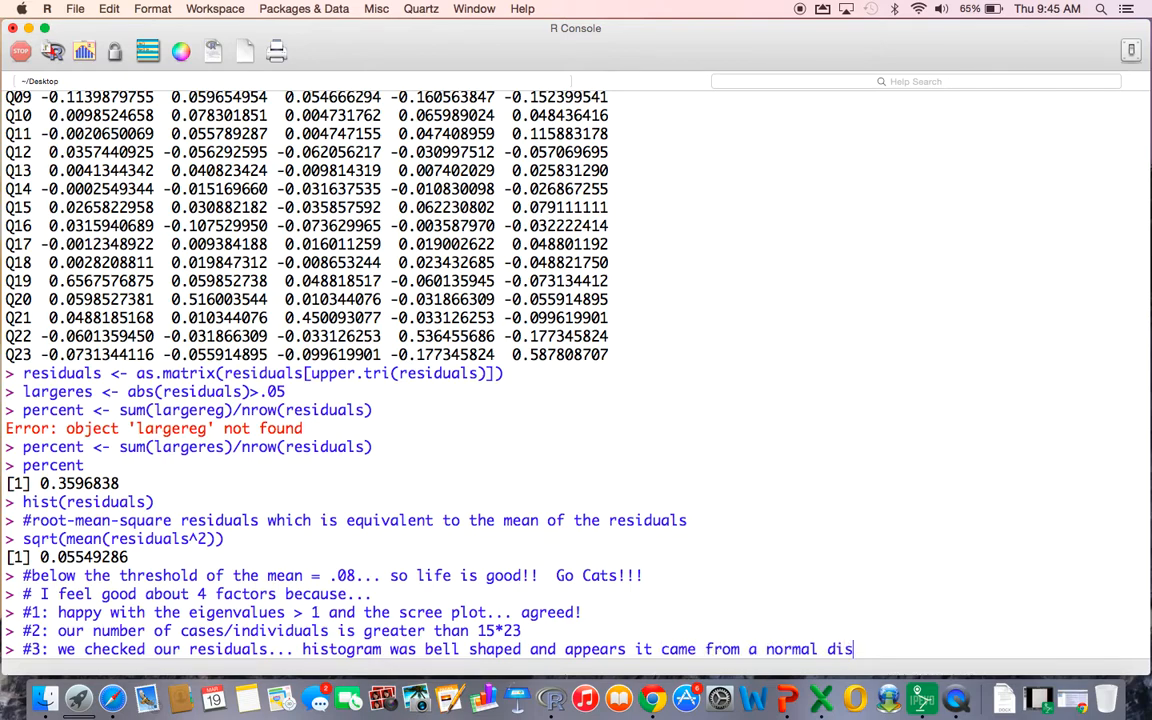
{"action": "type", "text": "tribution, mean"}
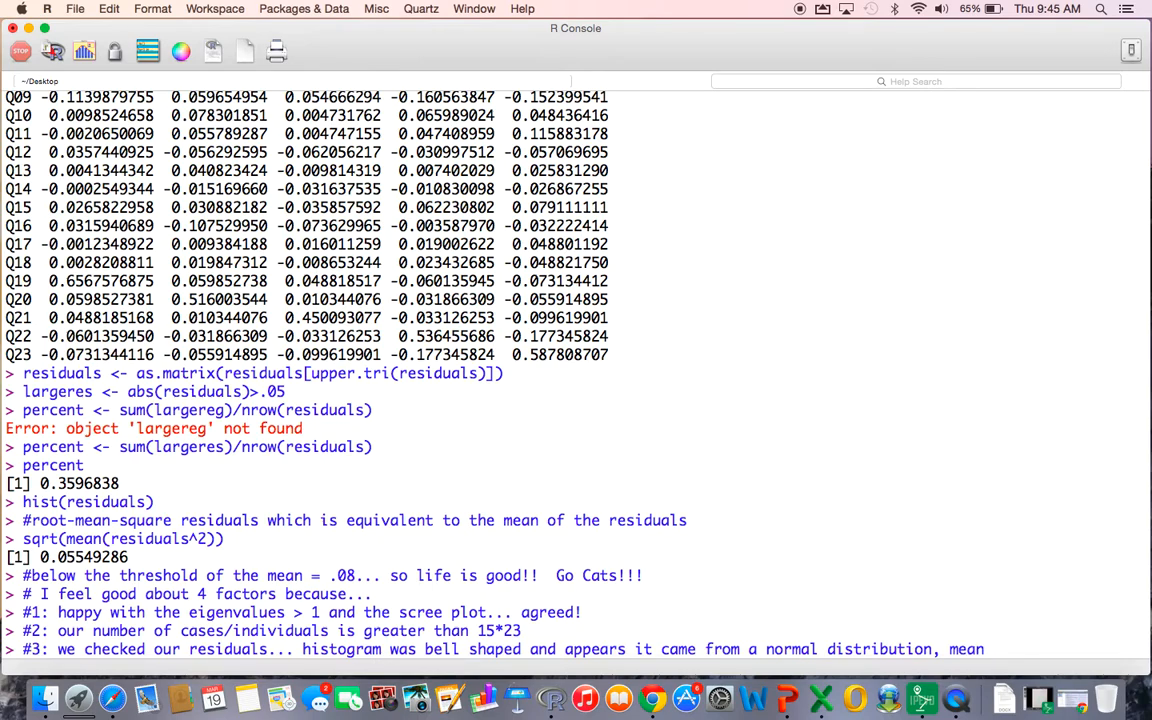
{"action": "type", "text": "below"}
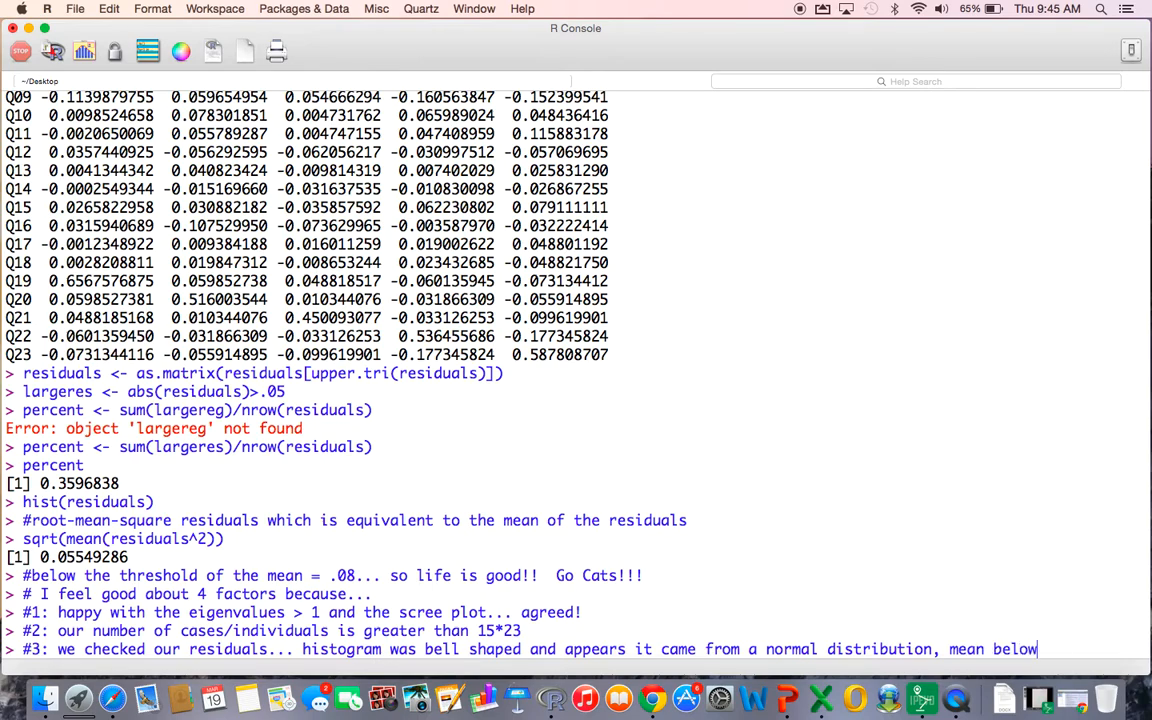
{"action": "type", "text": ".08, and less than 50"}
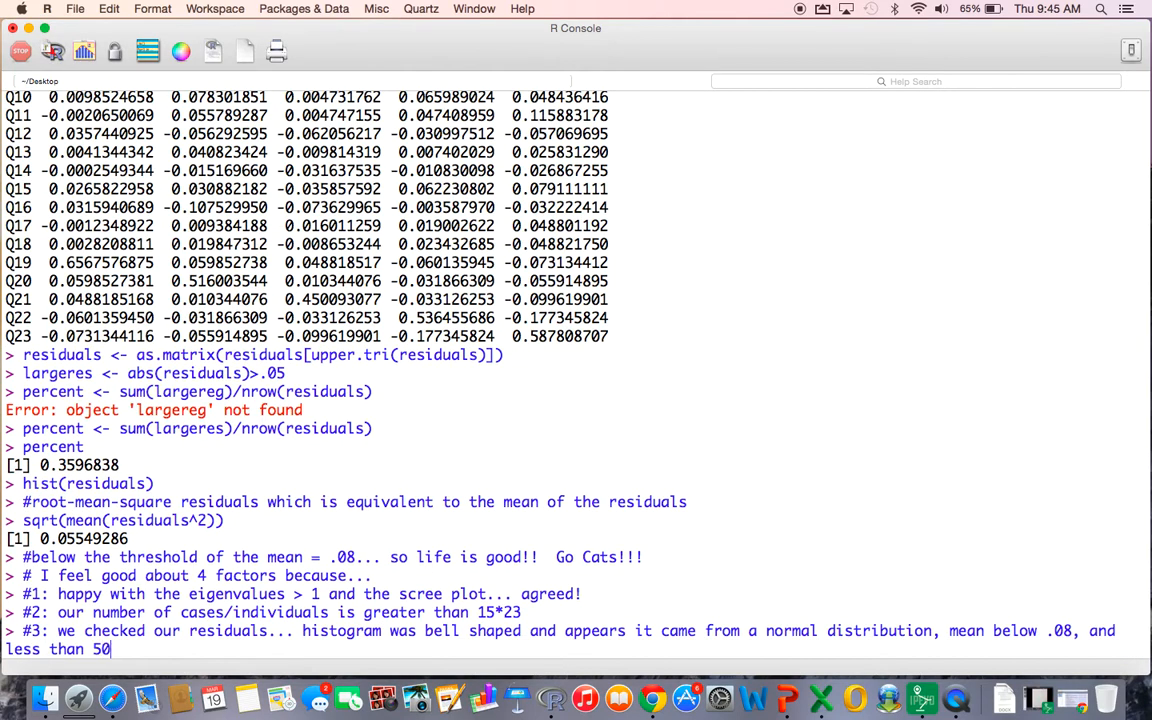
{"action": "type", "text": "% of our residu"}
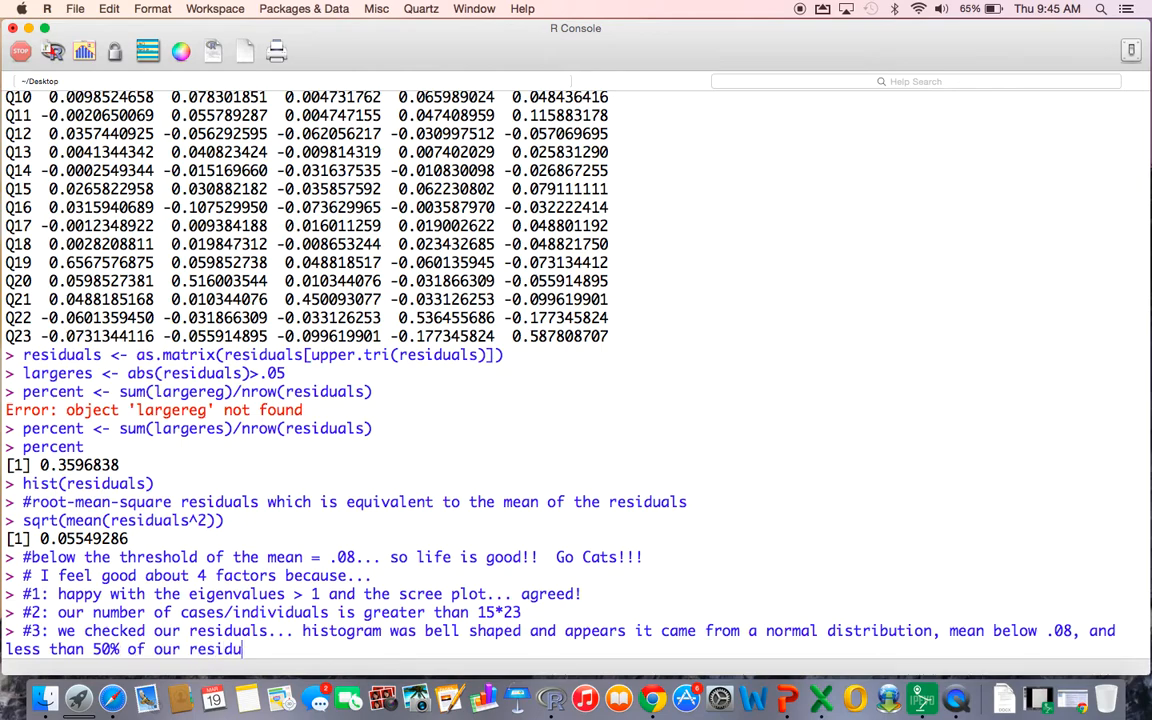
{"action": "type", "text": "emerged less then .0"}
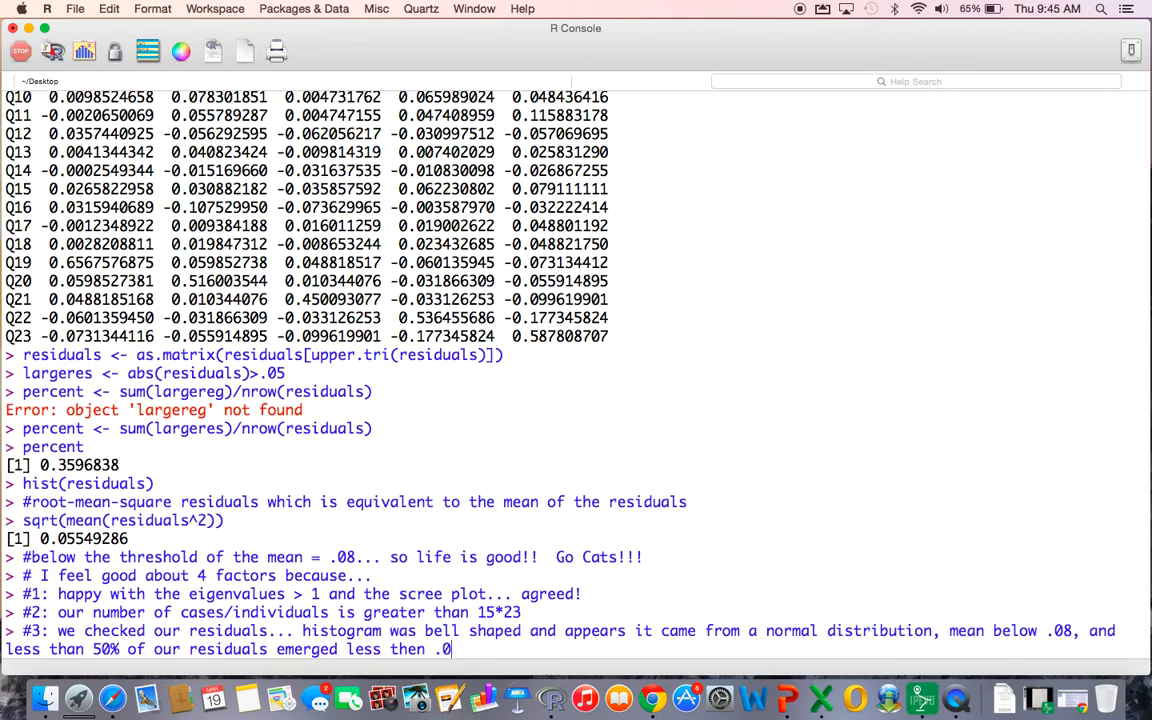
{"action": "type", "text": "5."}
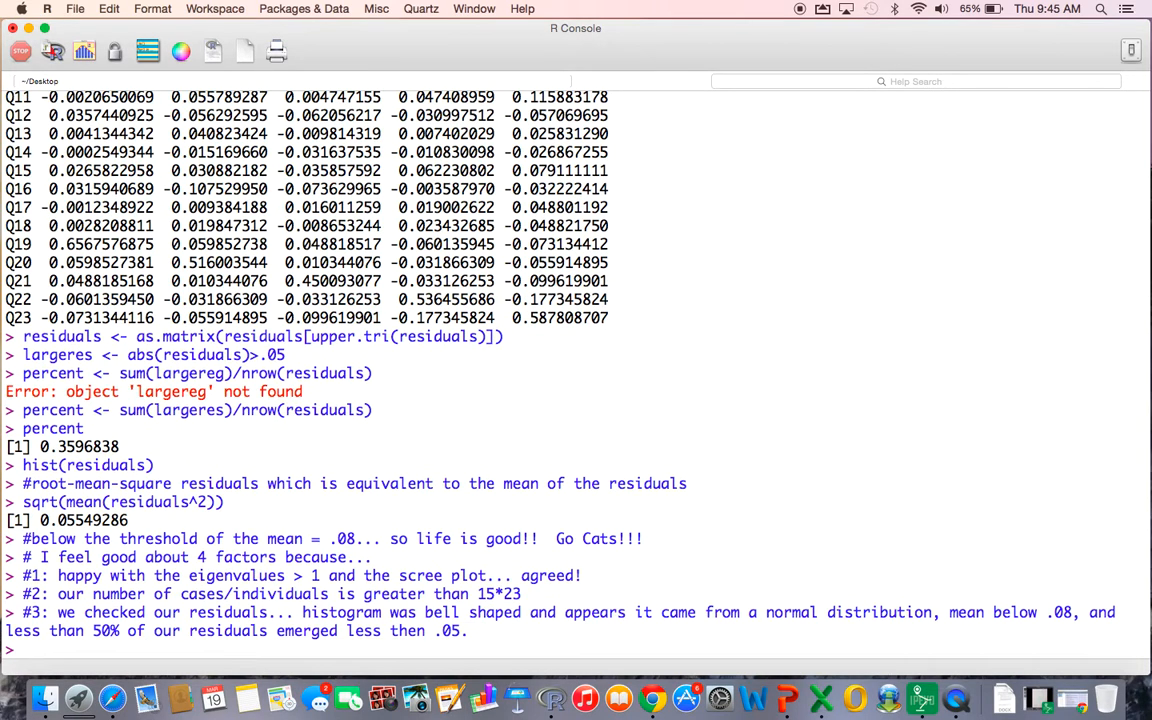
- Begin the fourth reason with '#4:' at the prompt
{"action": "type", "text": "#4:"}
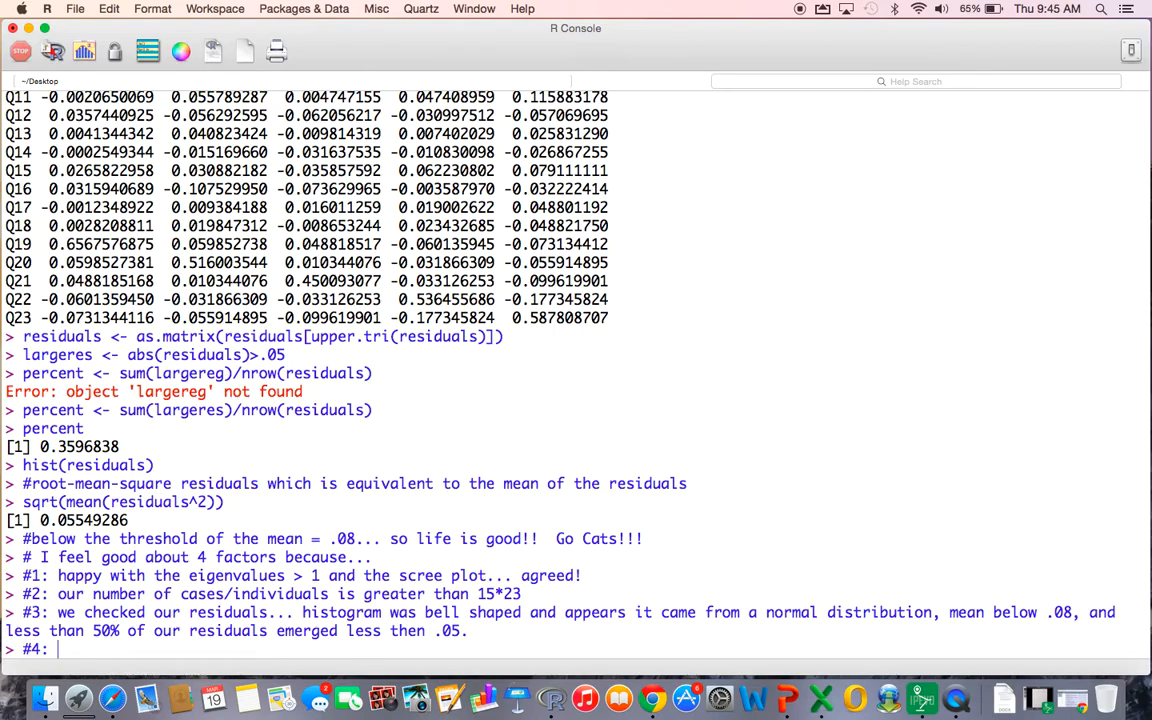
- Add the fourth reason comment 'model fit from the output > .90', confirmed against the 0.96 fit value
{"action": "type", "text": "model fit"}
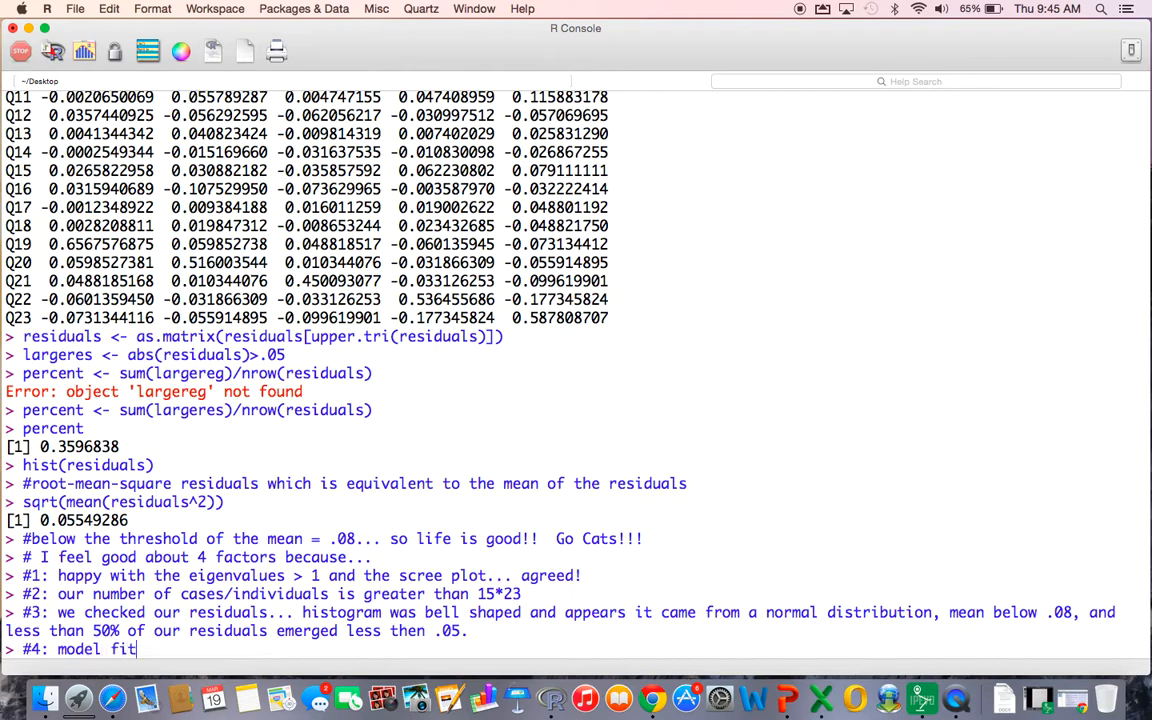
{"action": "type", "text": "from the output >"}
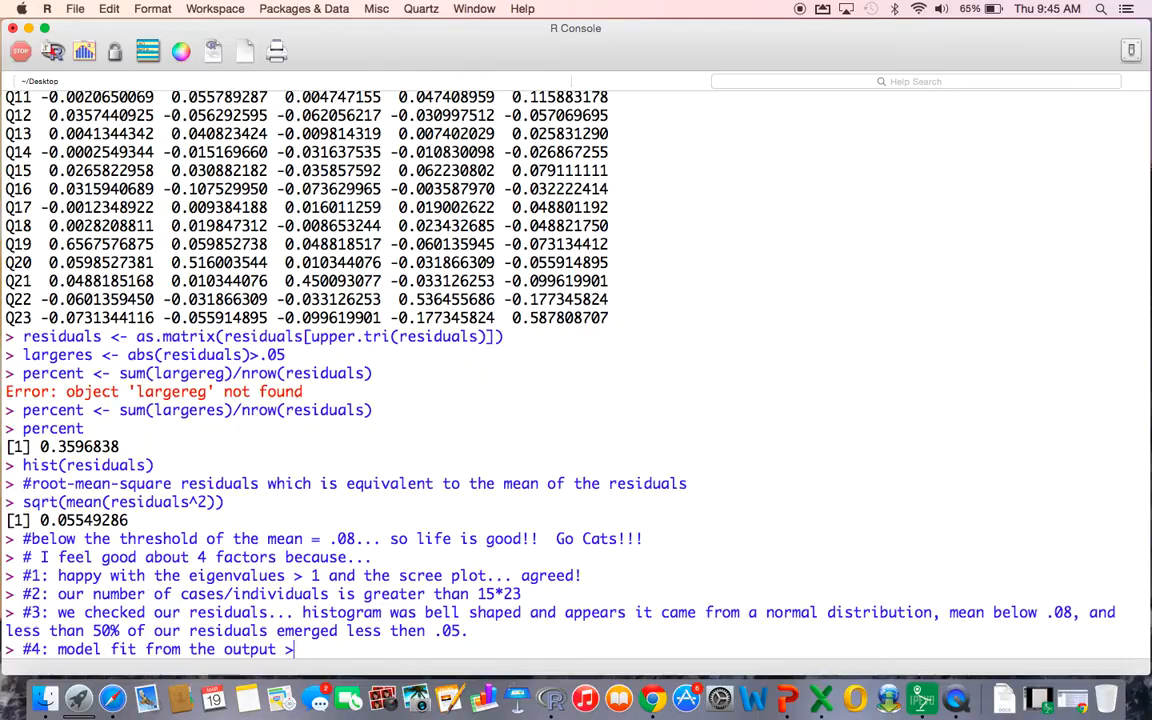
{"action": "type", "text": ".90"}
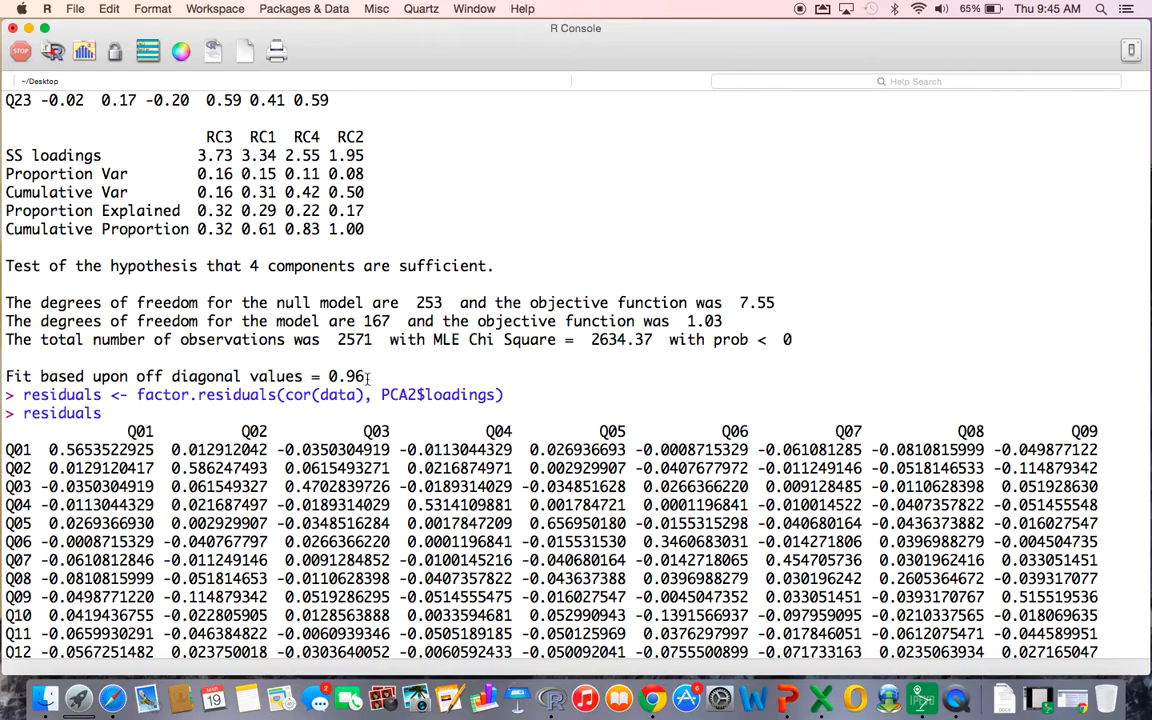
{"action": "double_click", "coordinate": [344, 376]}
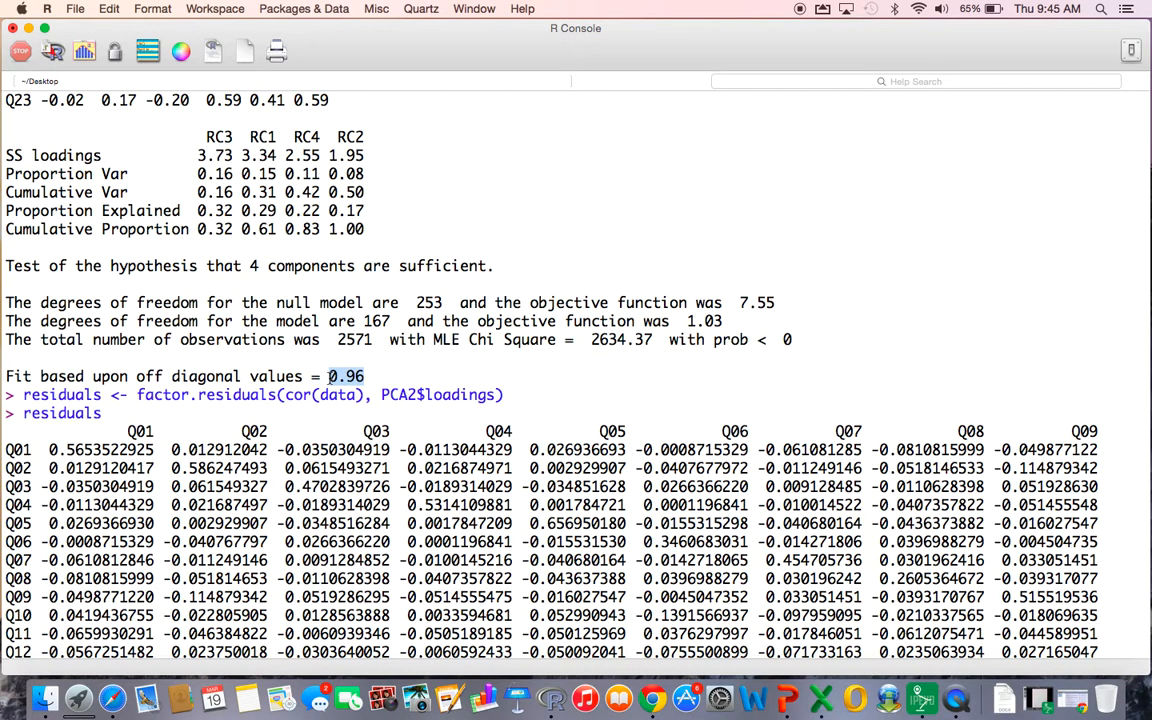
{"action": "scroll", "scroll_direction": "down", "scroll_amount": 3}
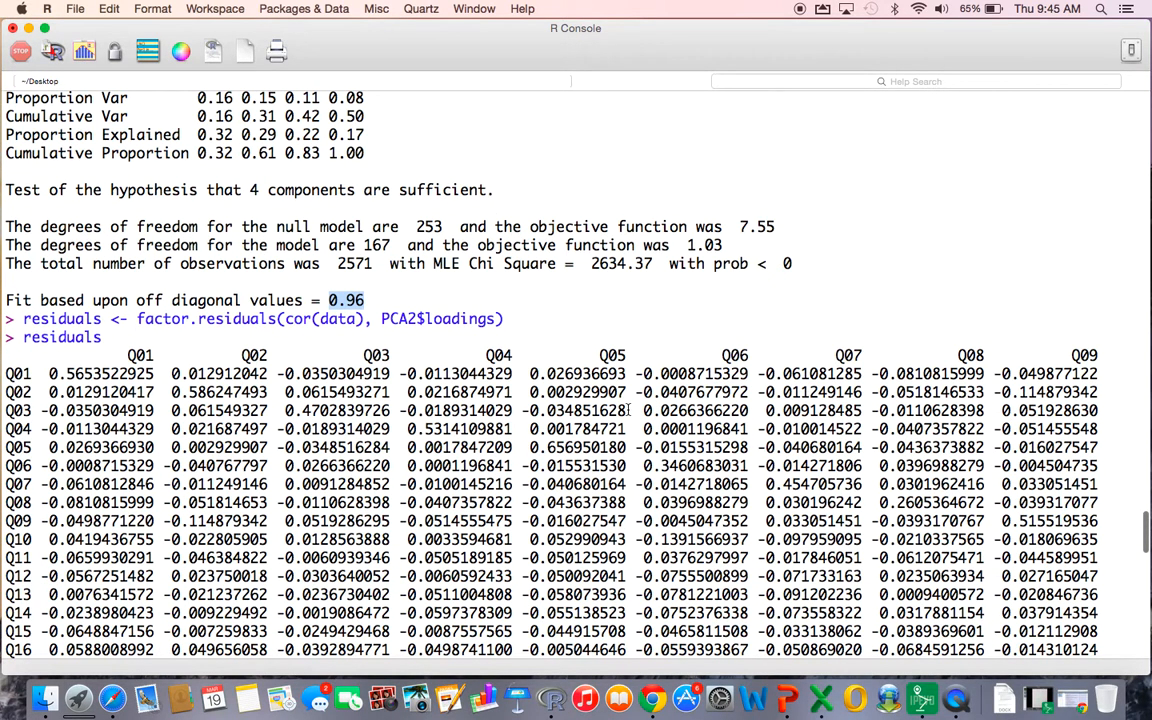
{"action": "scroll", "scroll_direction": "down", "scroll_amount": 3}
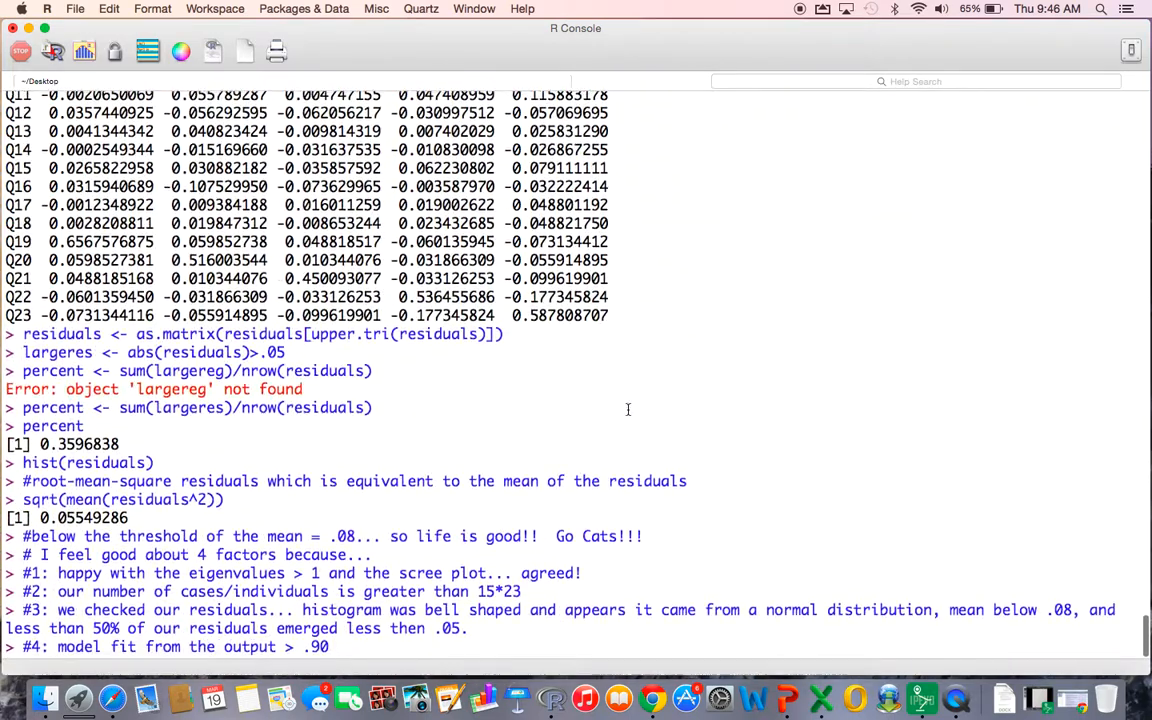